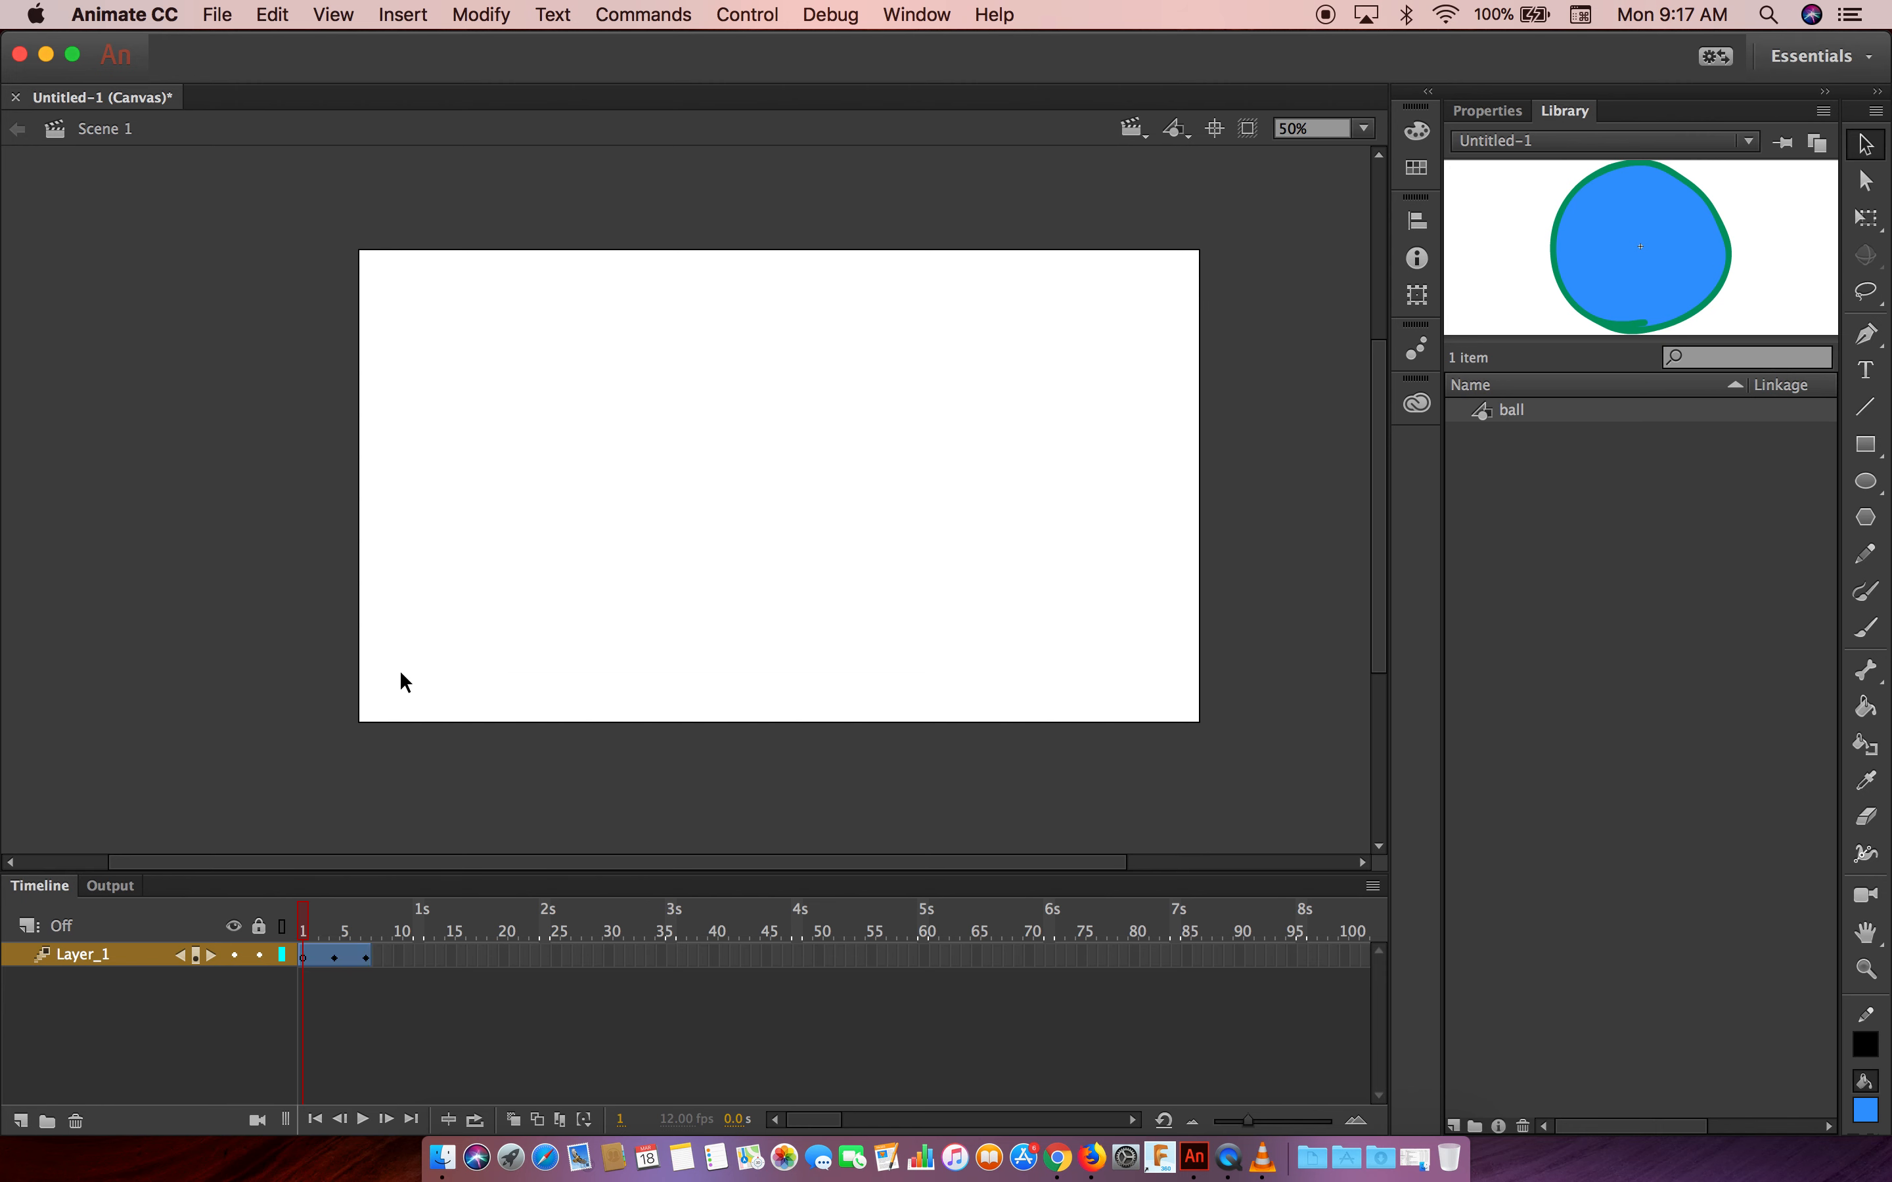
mouse_move(434, 917)
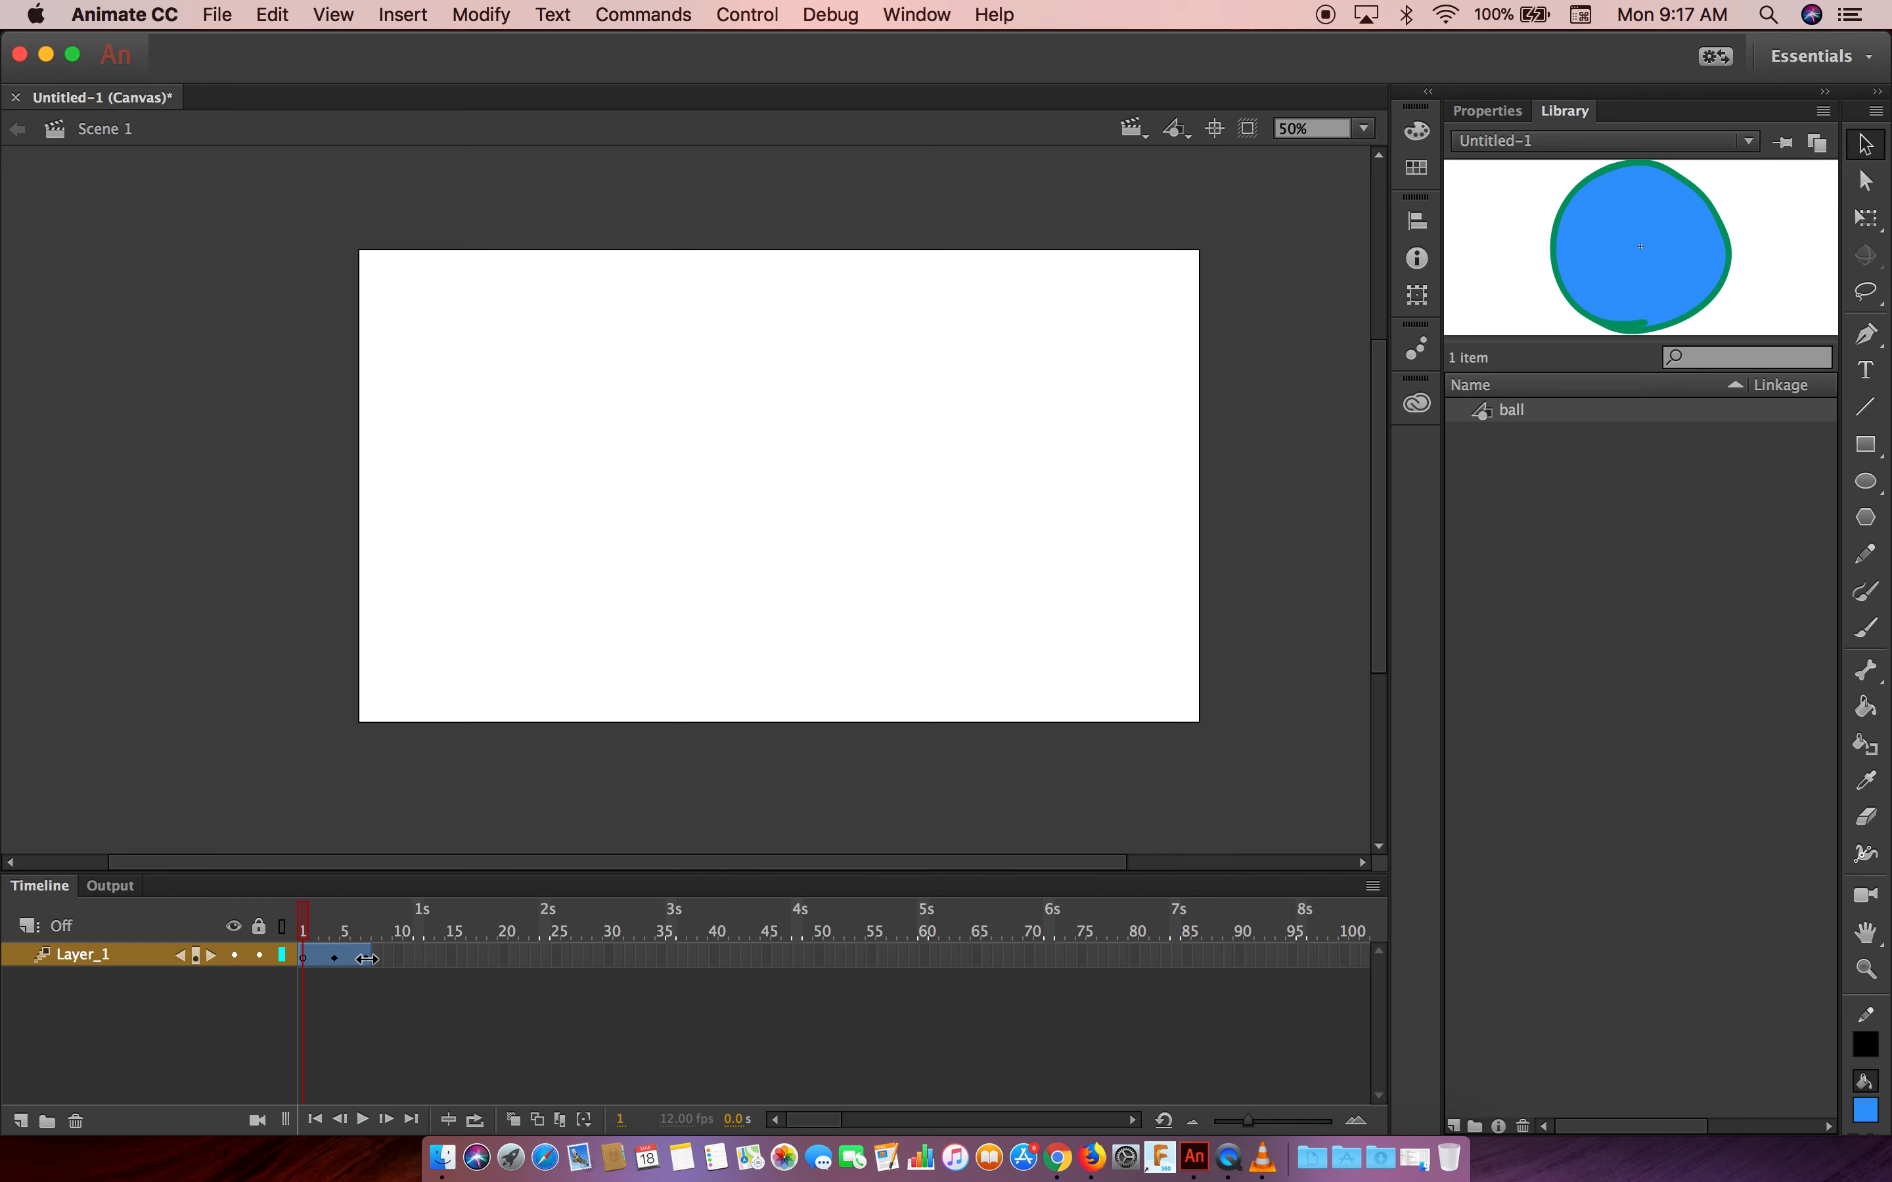
Remove the extra frames from Layer_1 and make frame 1 a blank keyframe
right_click(334, 955)
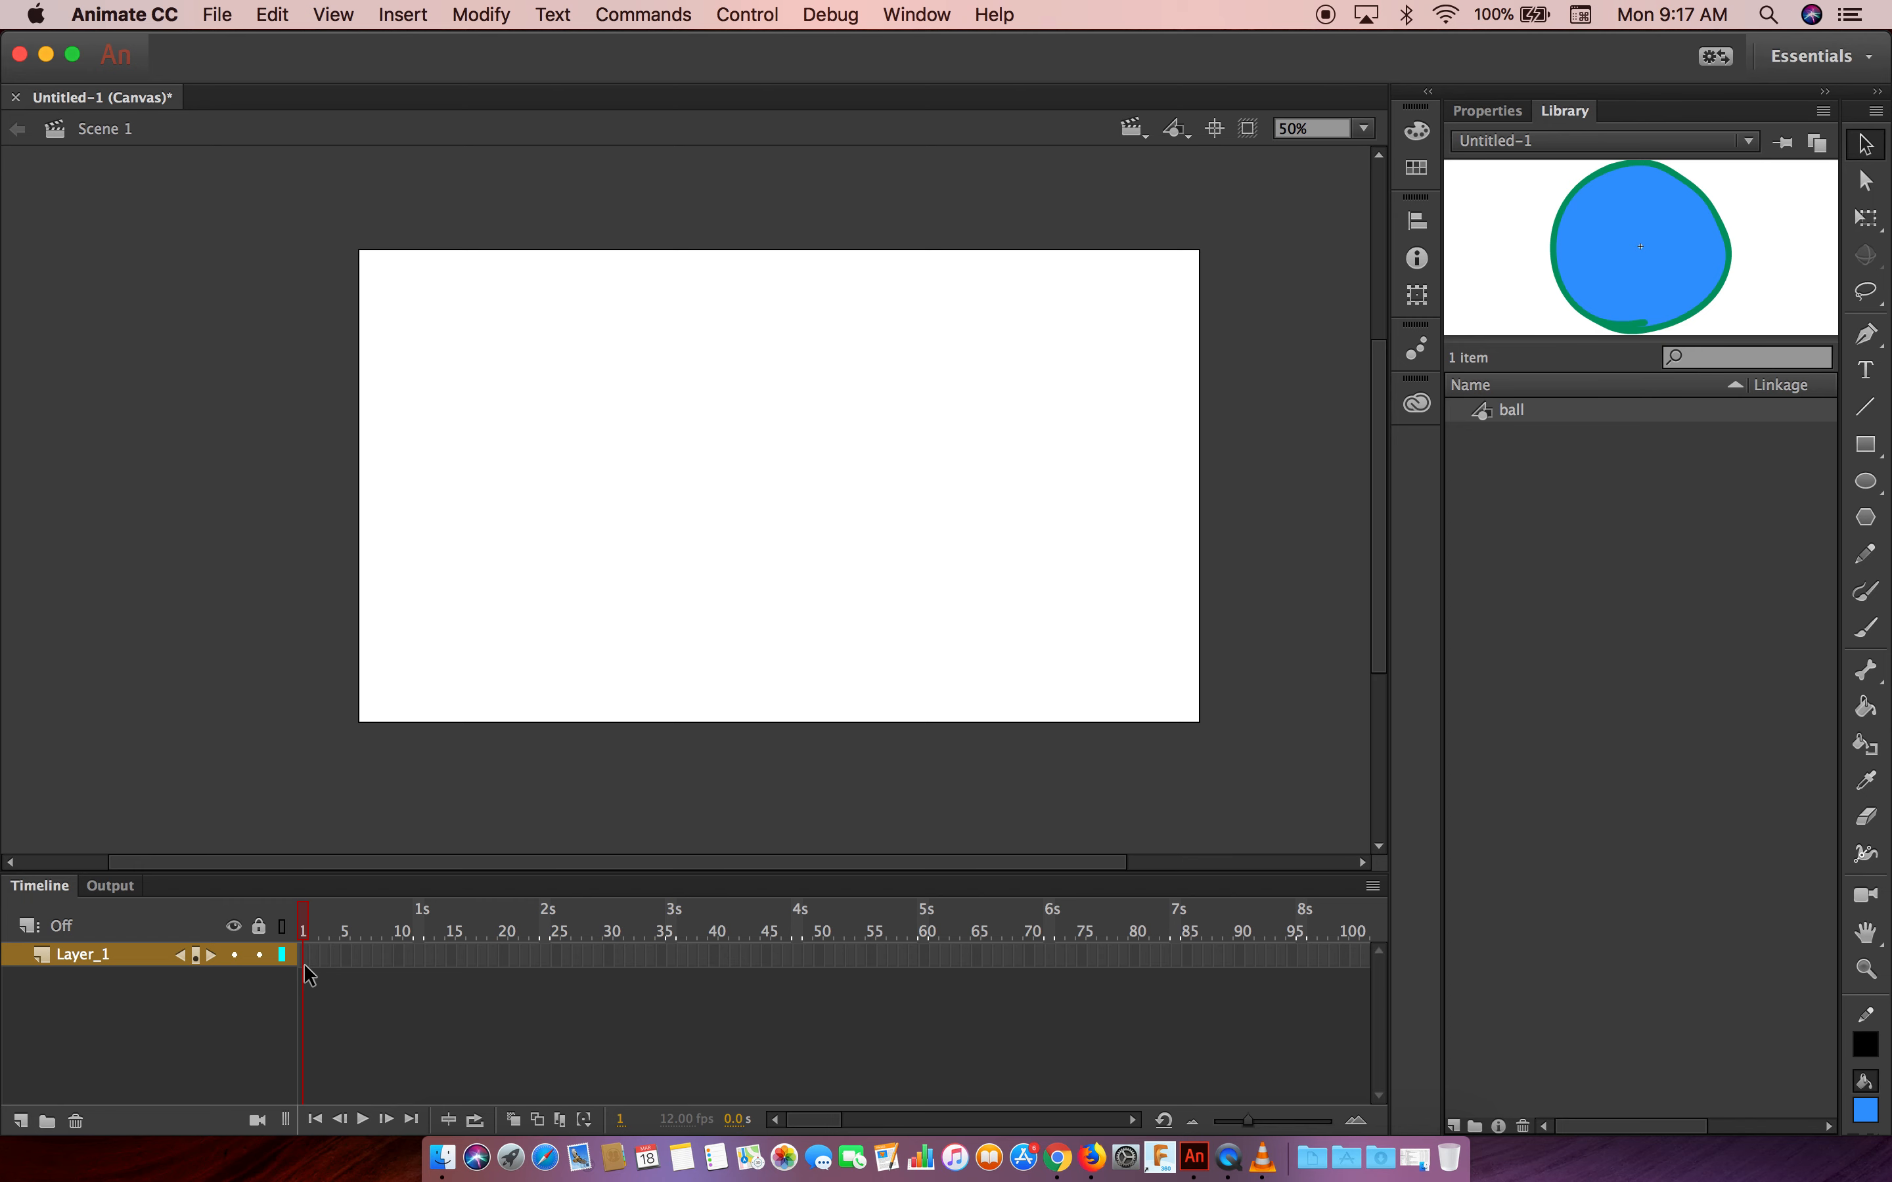
right_click(304, 954)
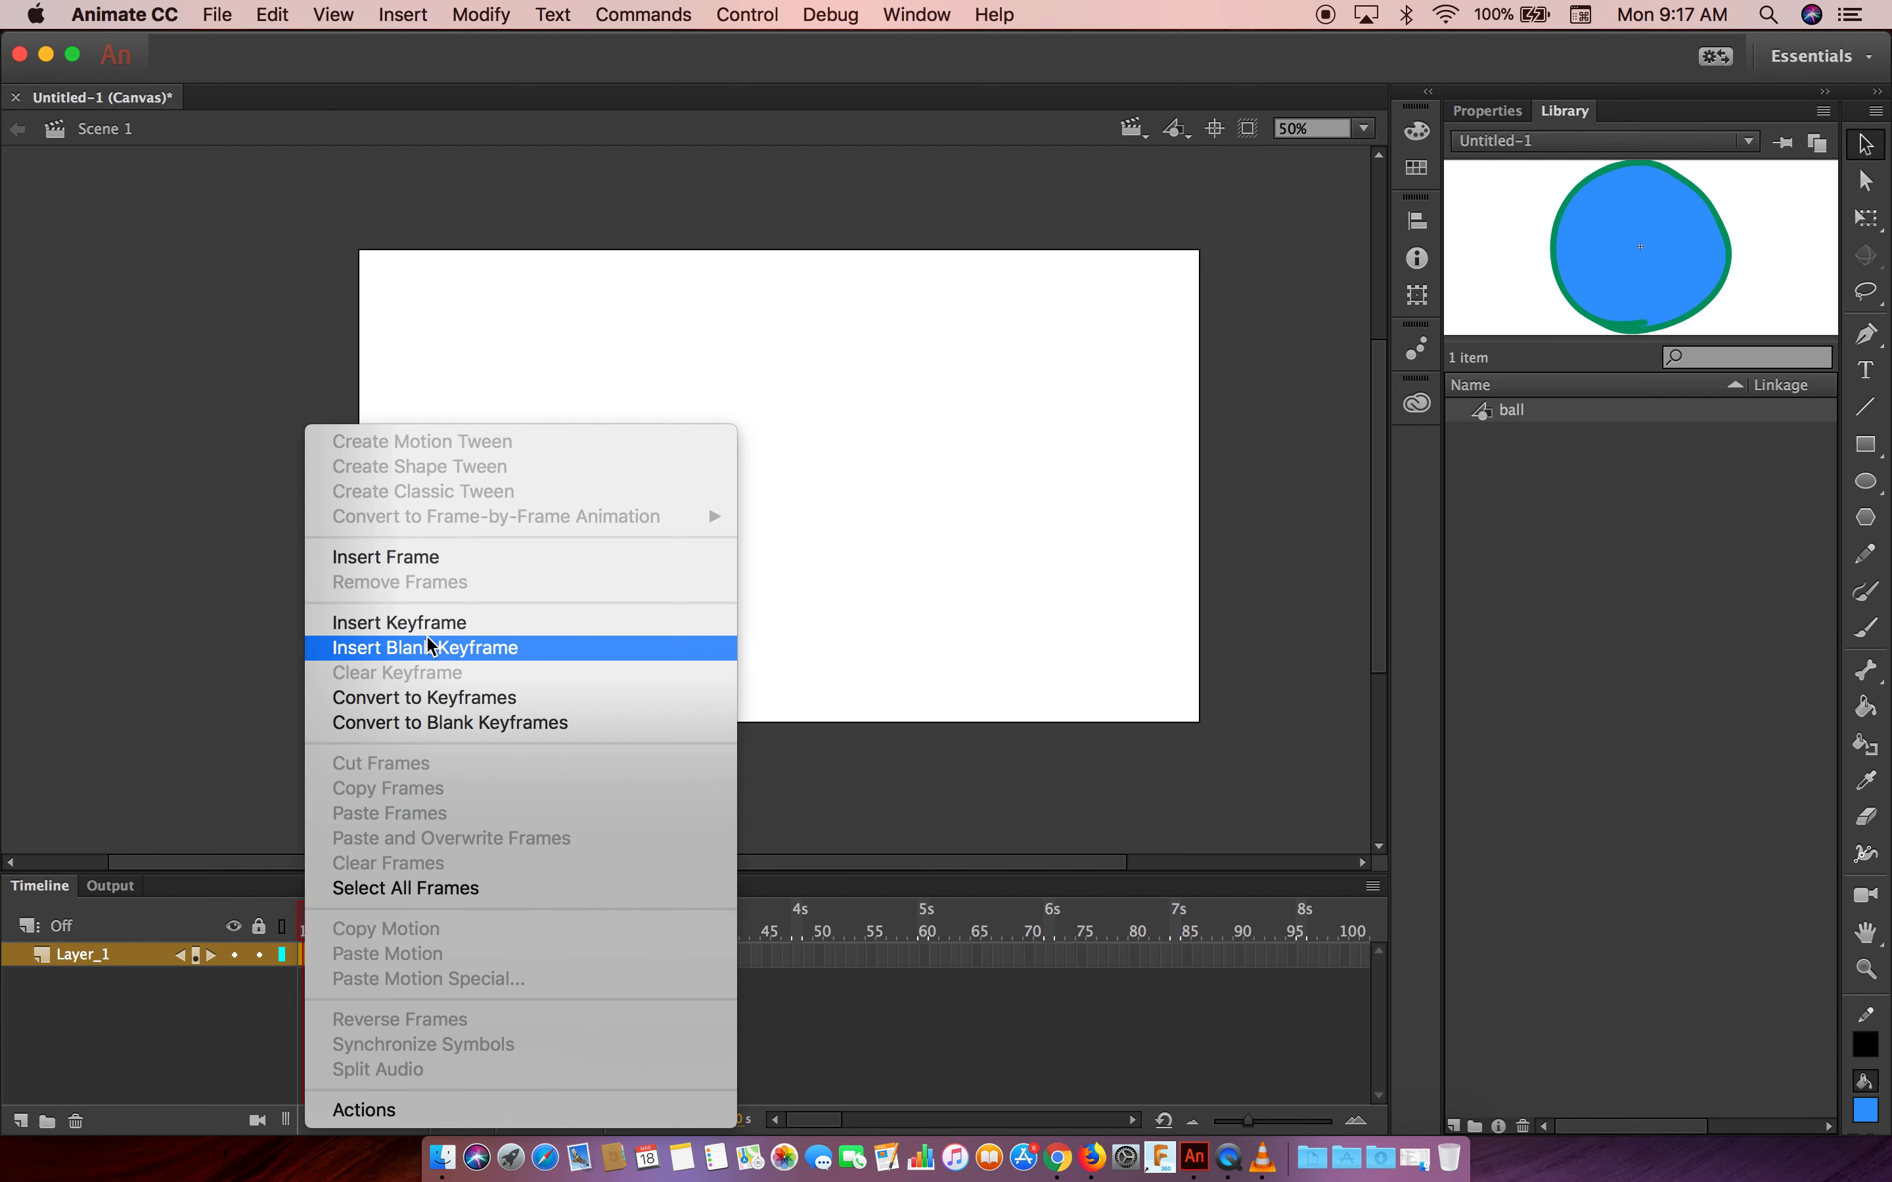
left_click(424, 648)
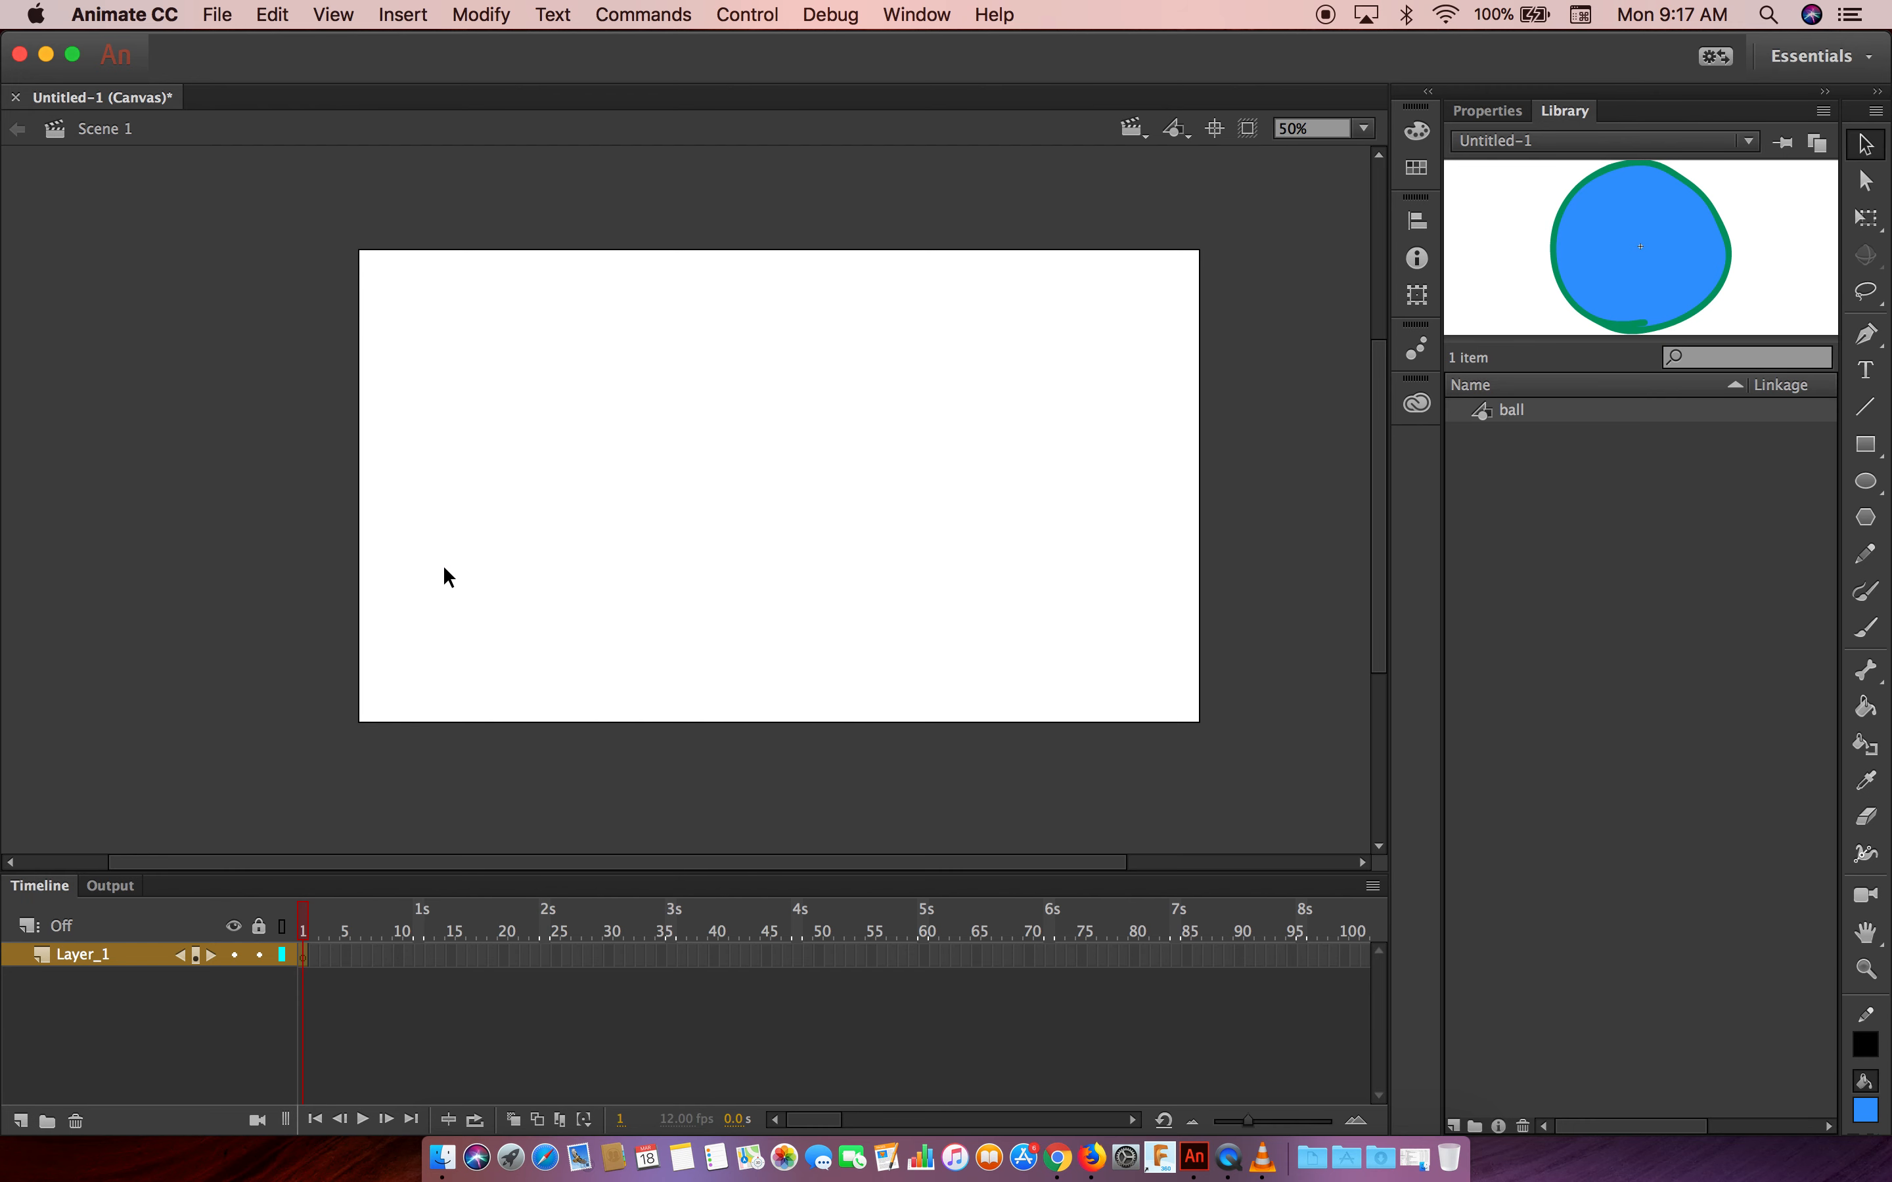
mouse_move(423, 616)
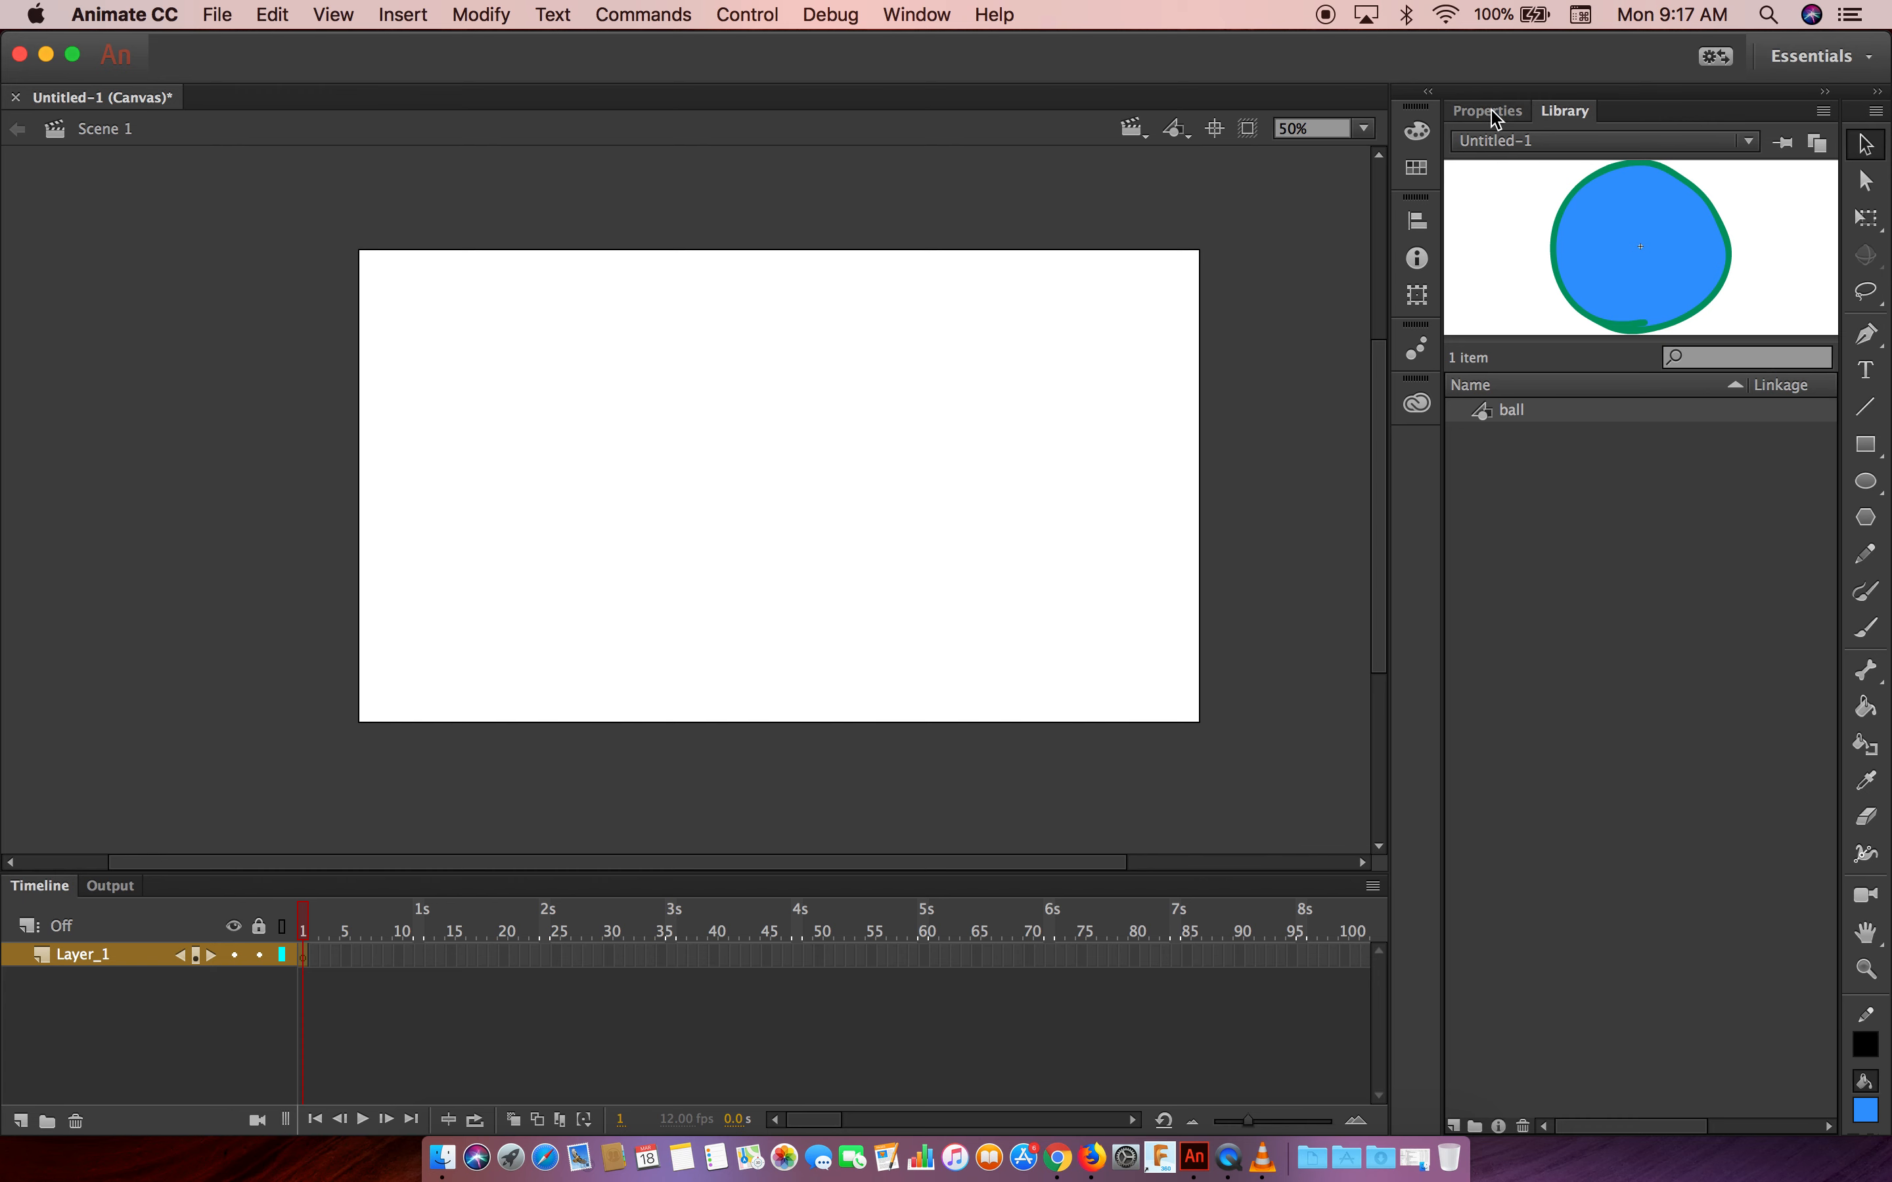
Switch from the Library to the Properties panel and pick the Brush Tool
left_click(1486, 110)
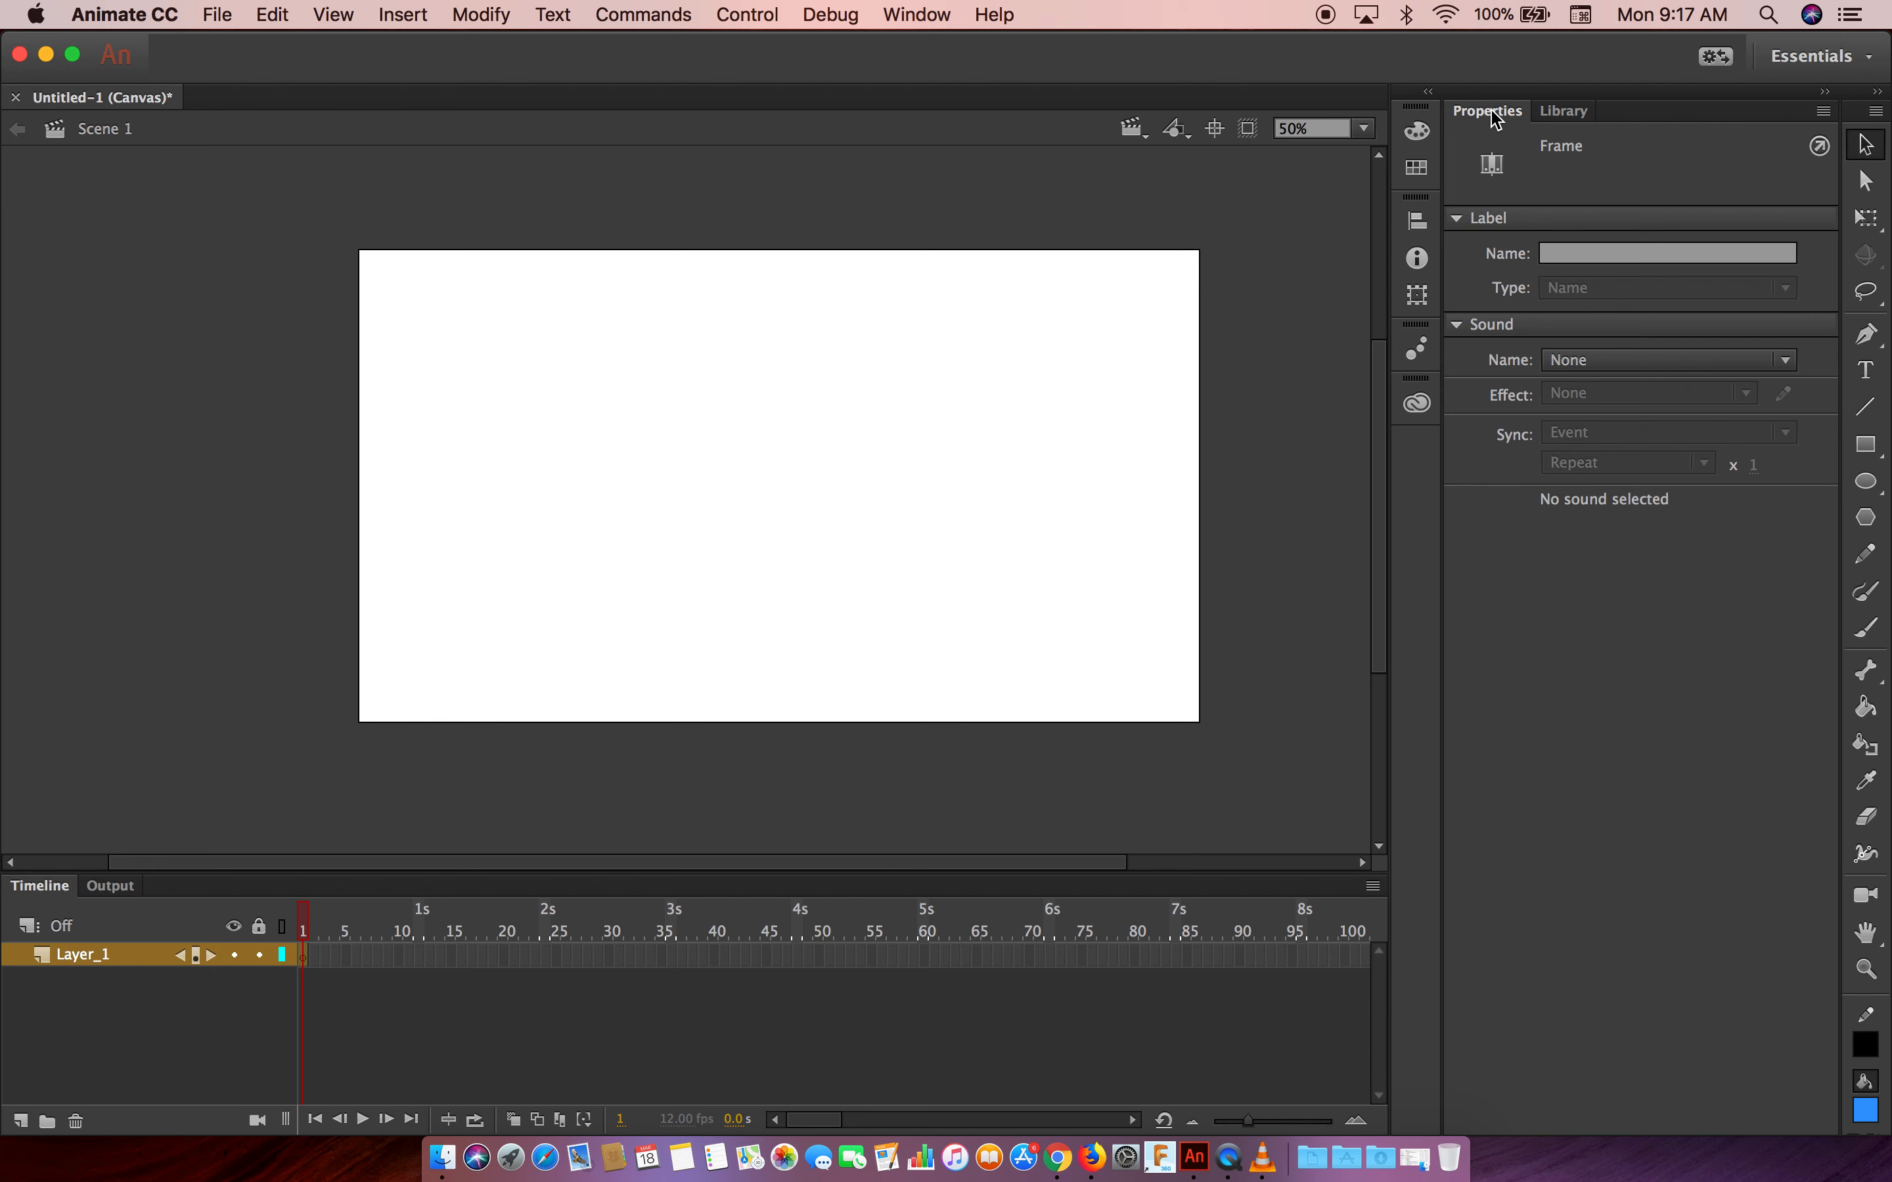
mouse_move(1511, 120)
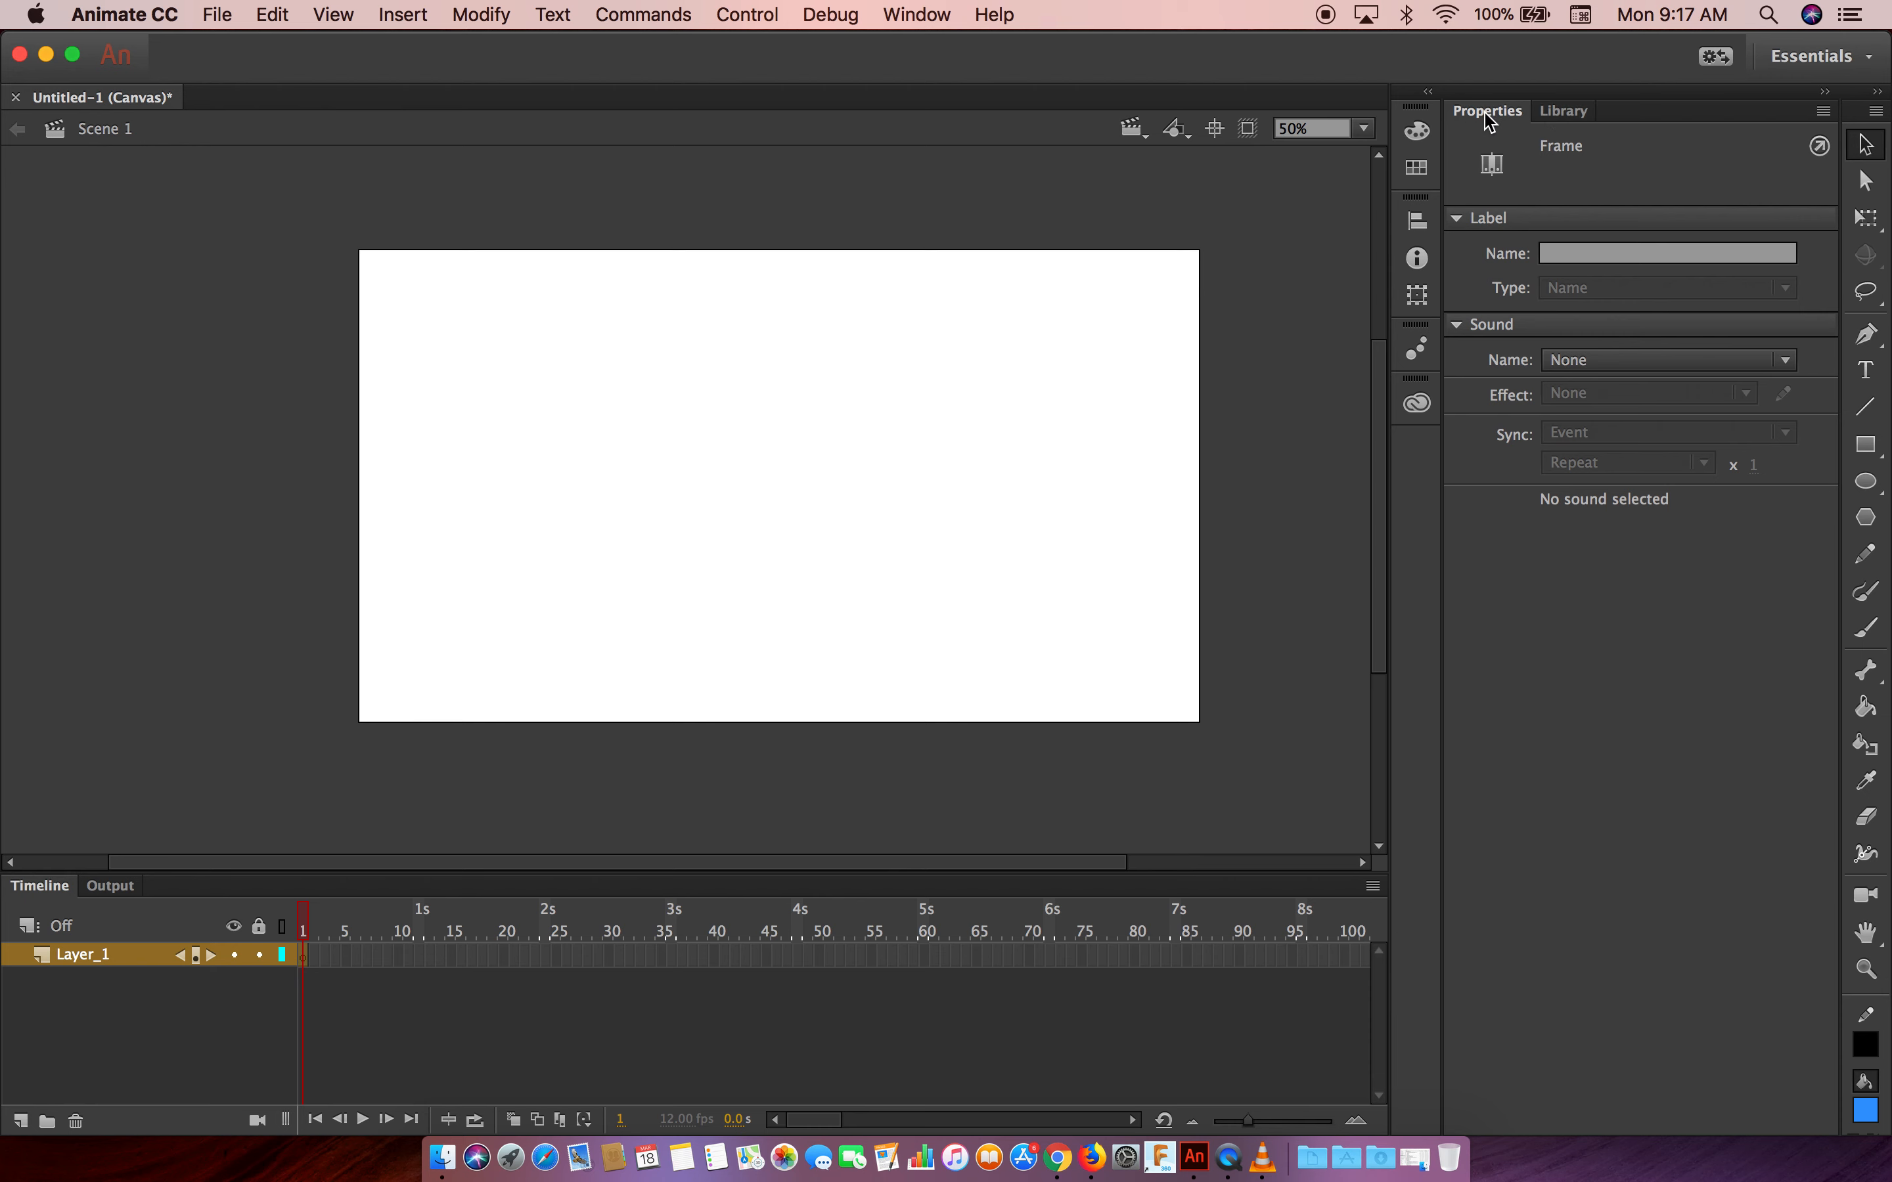
mouse_move(1534, 359)
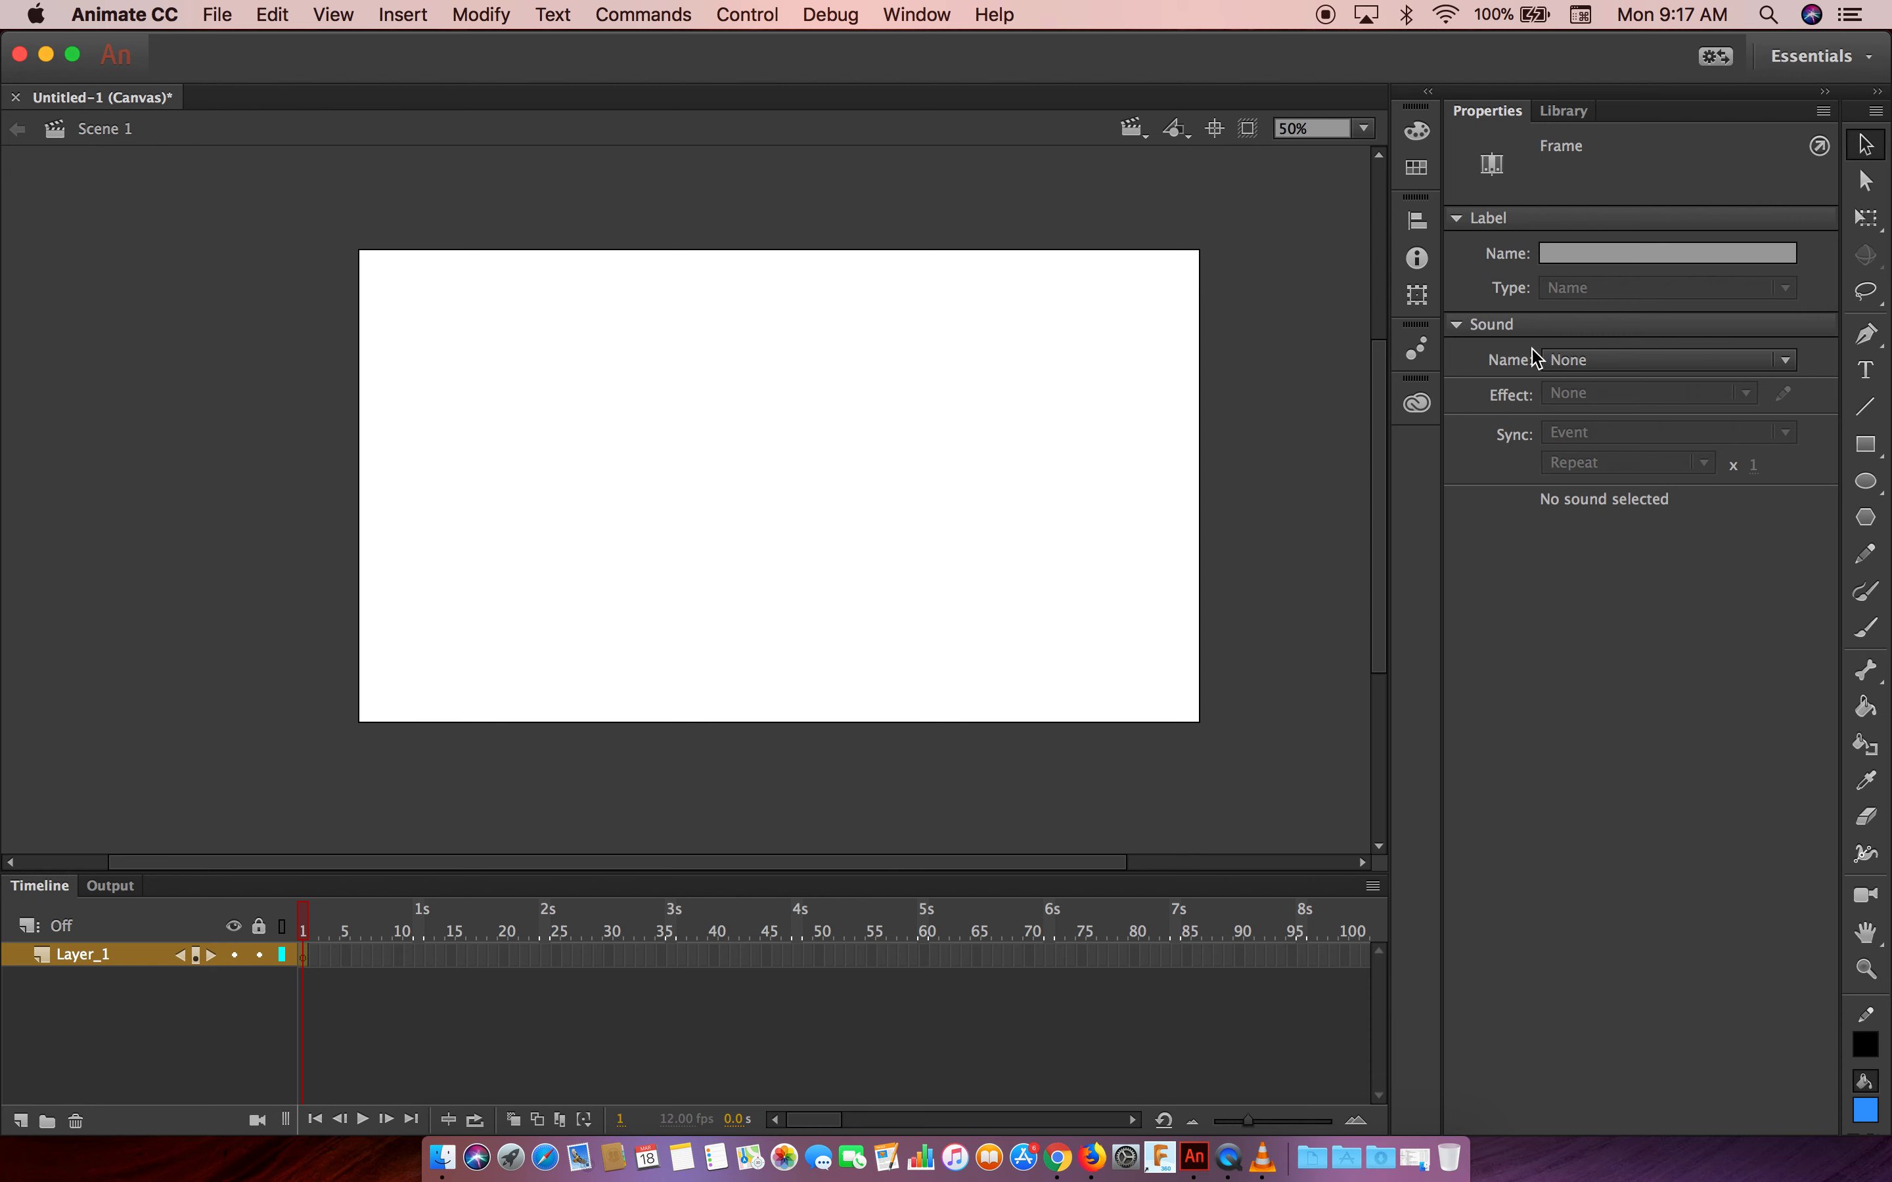
mouse_move(1864, 483)
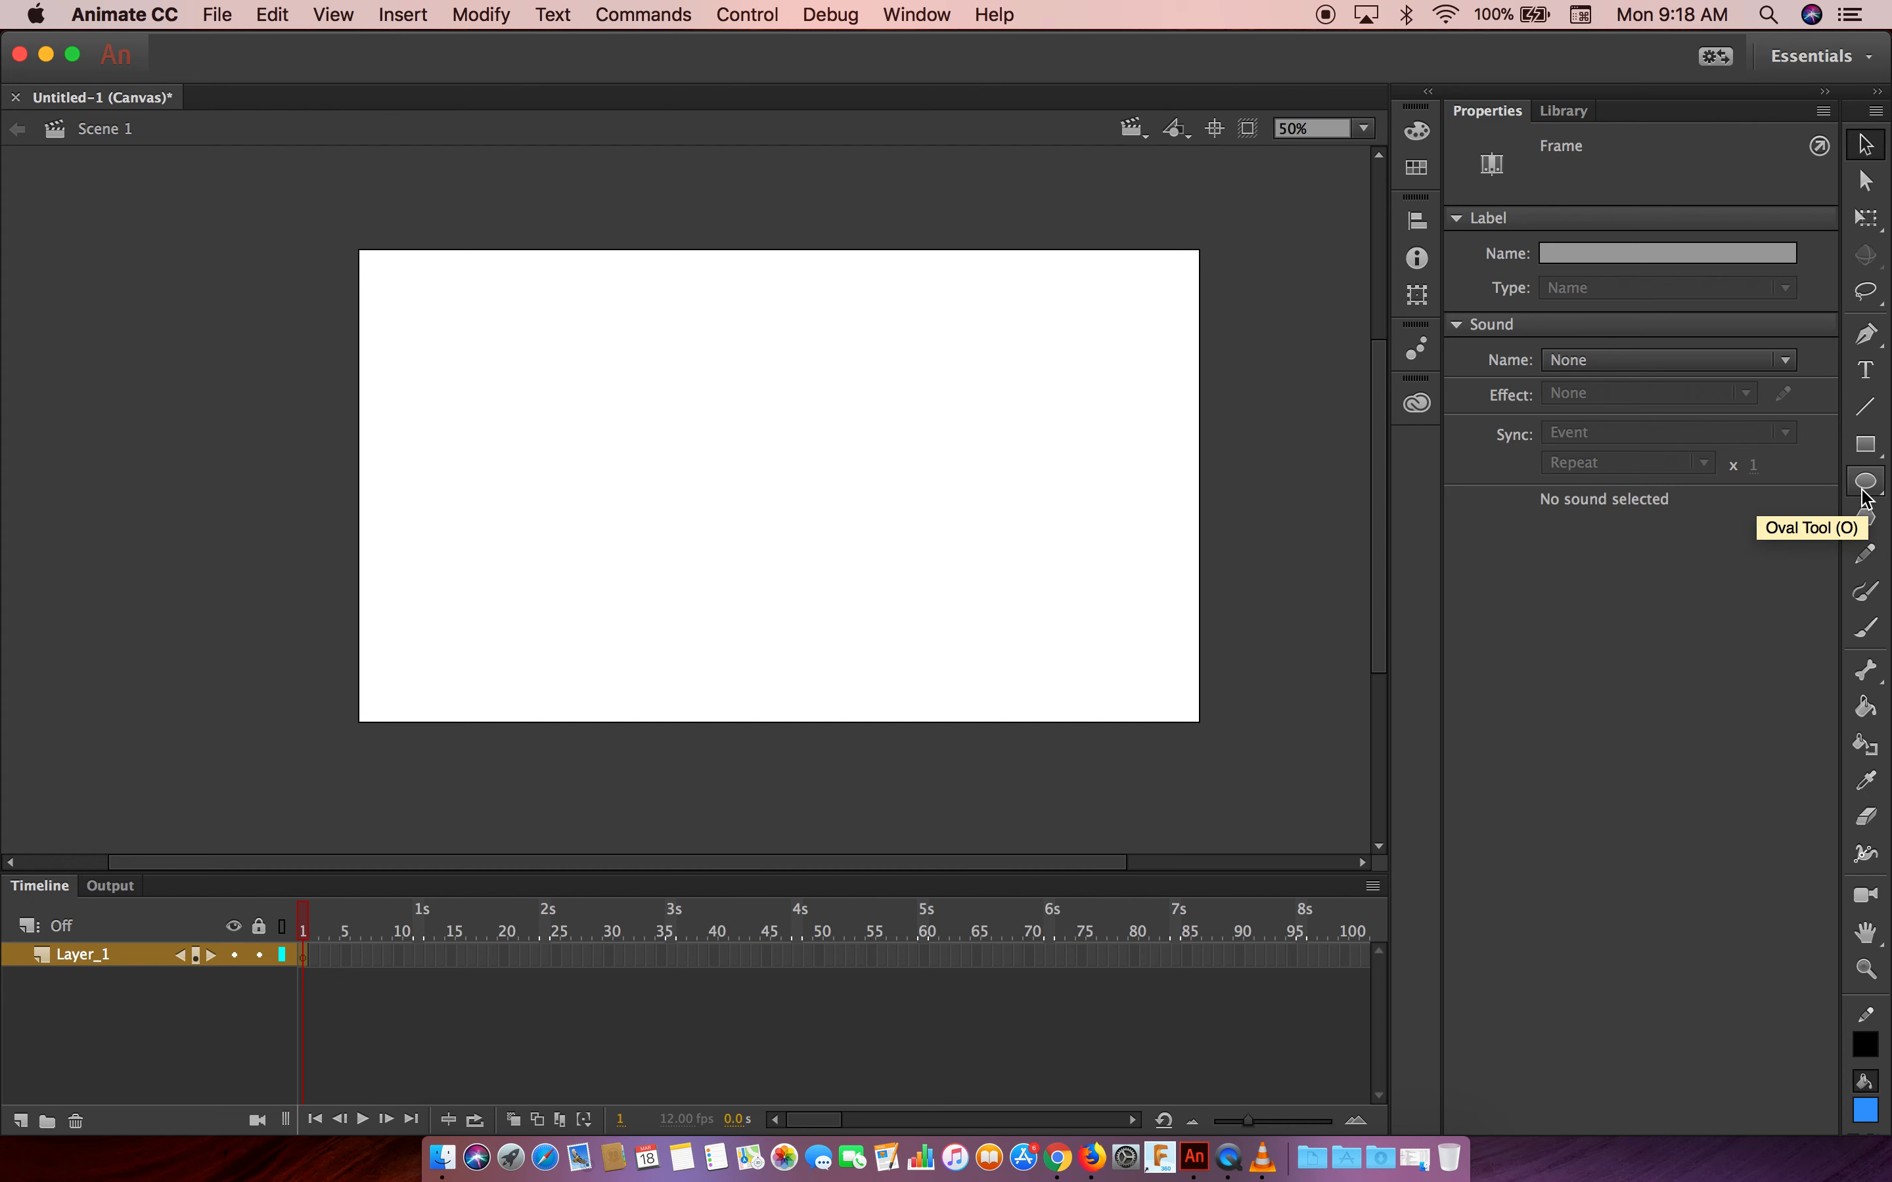
mouse_move(1864, 626)
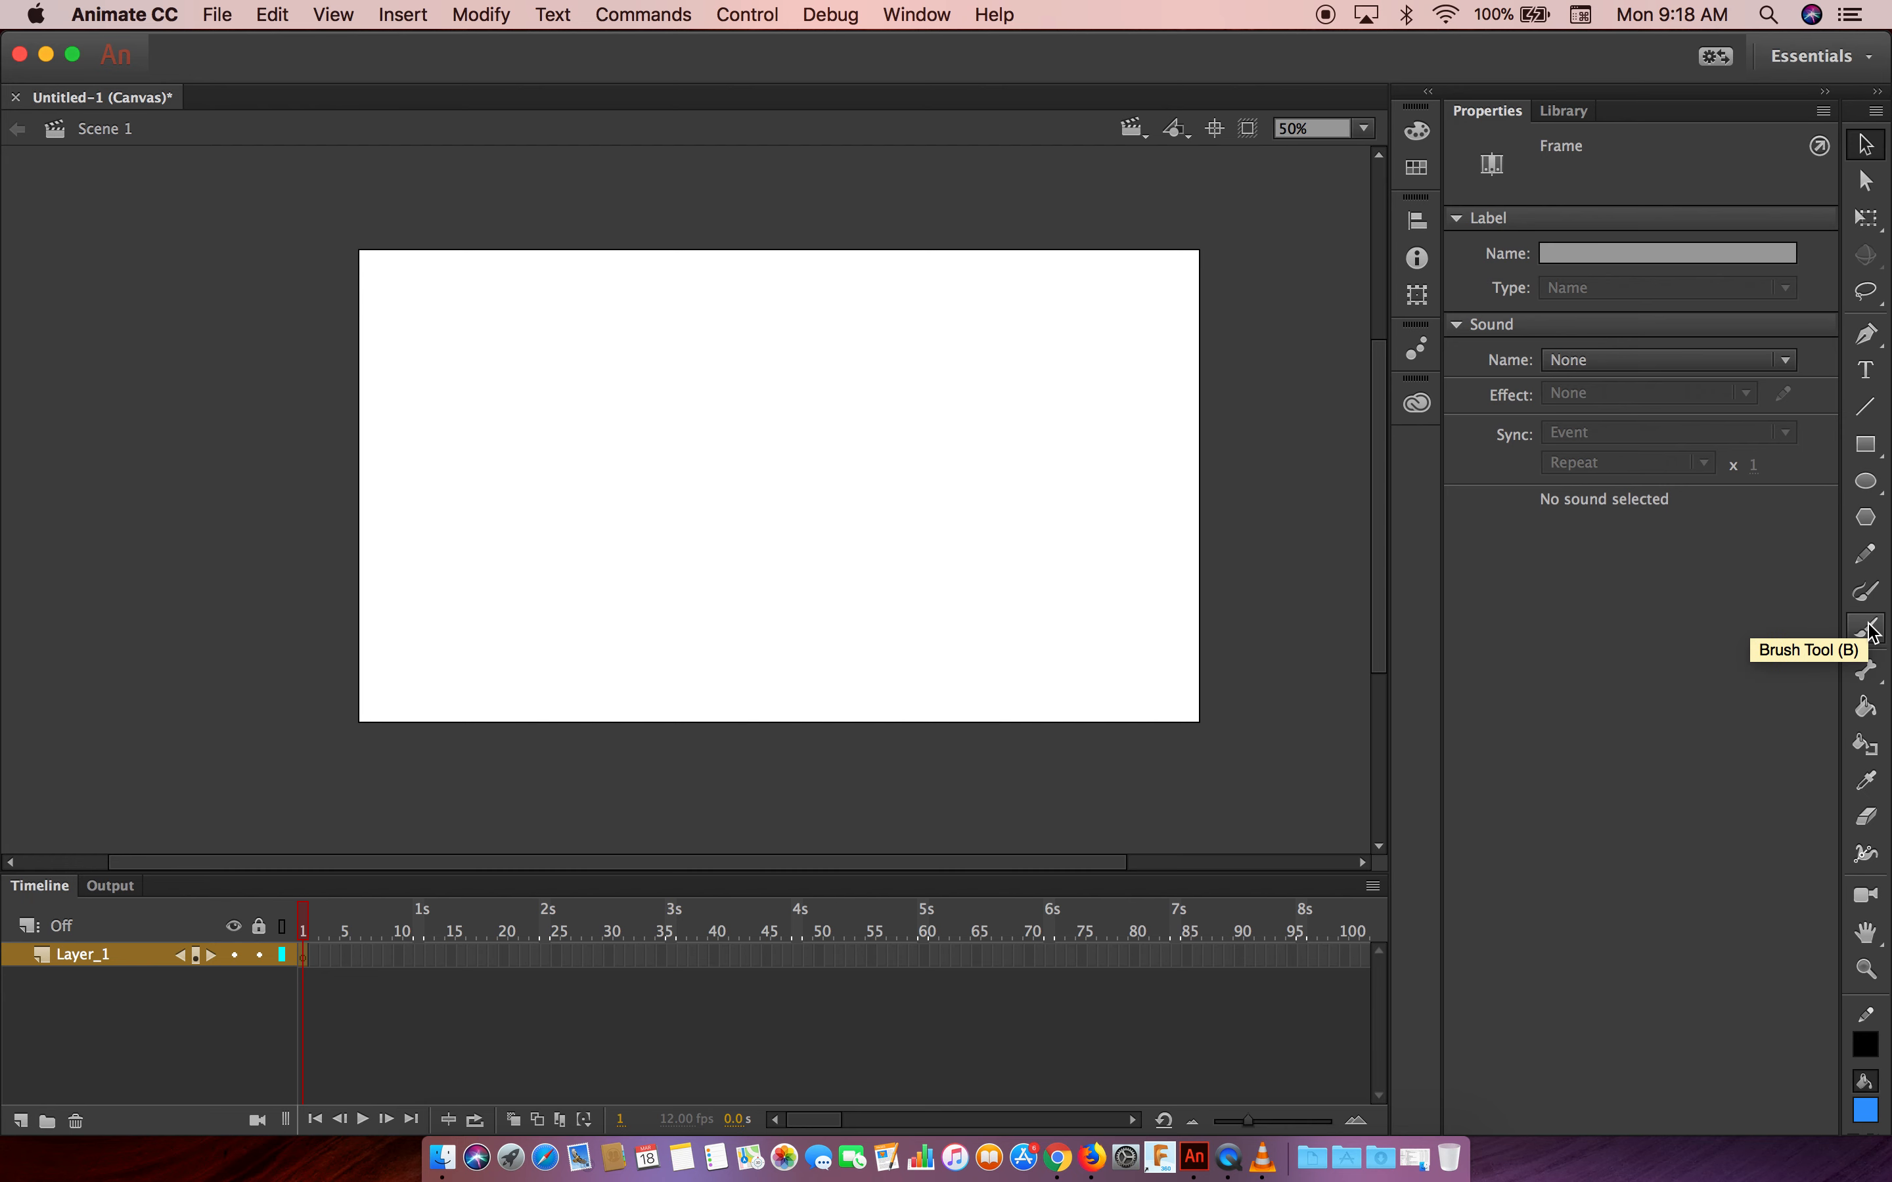
mouse_move(1864, 480)
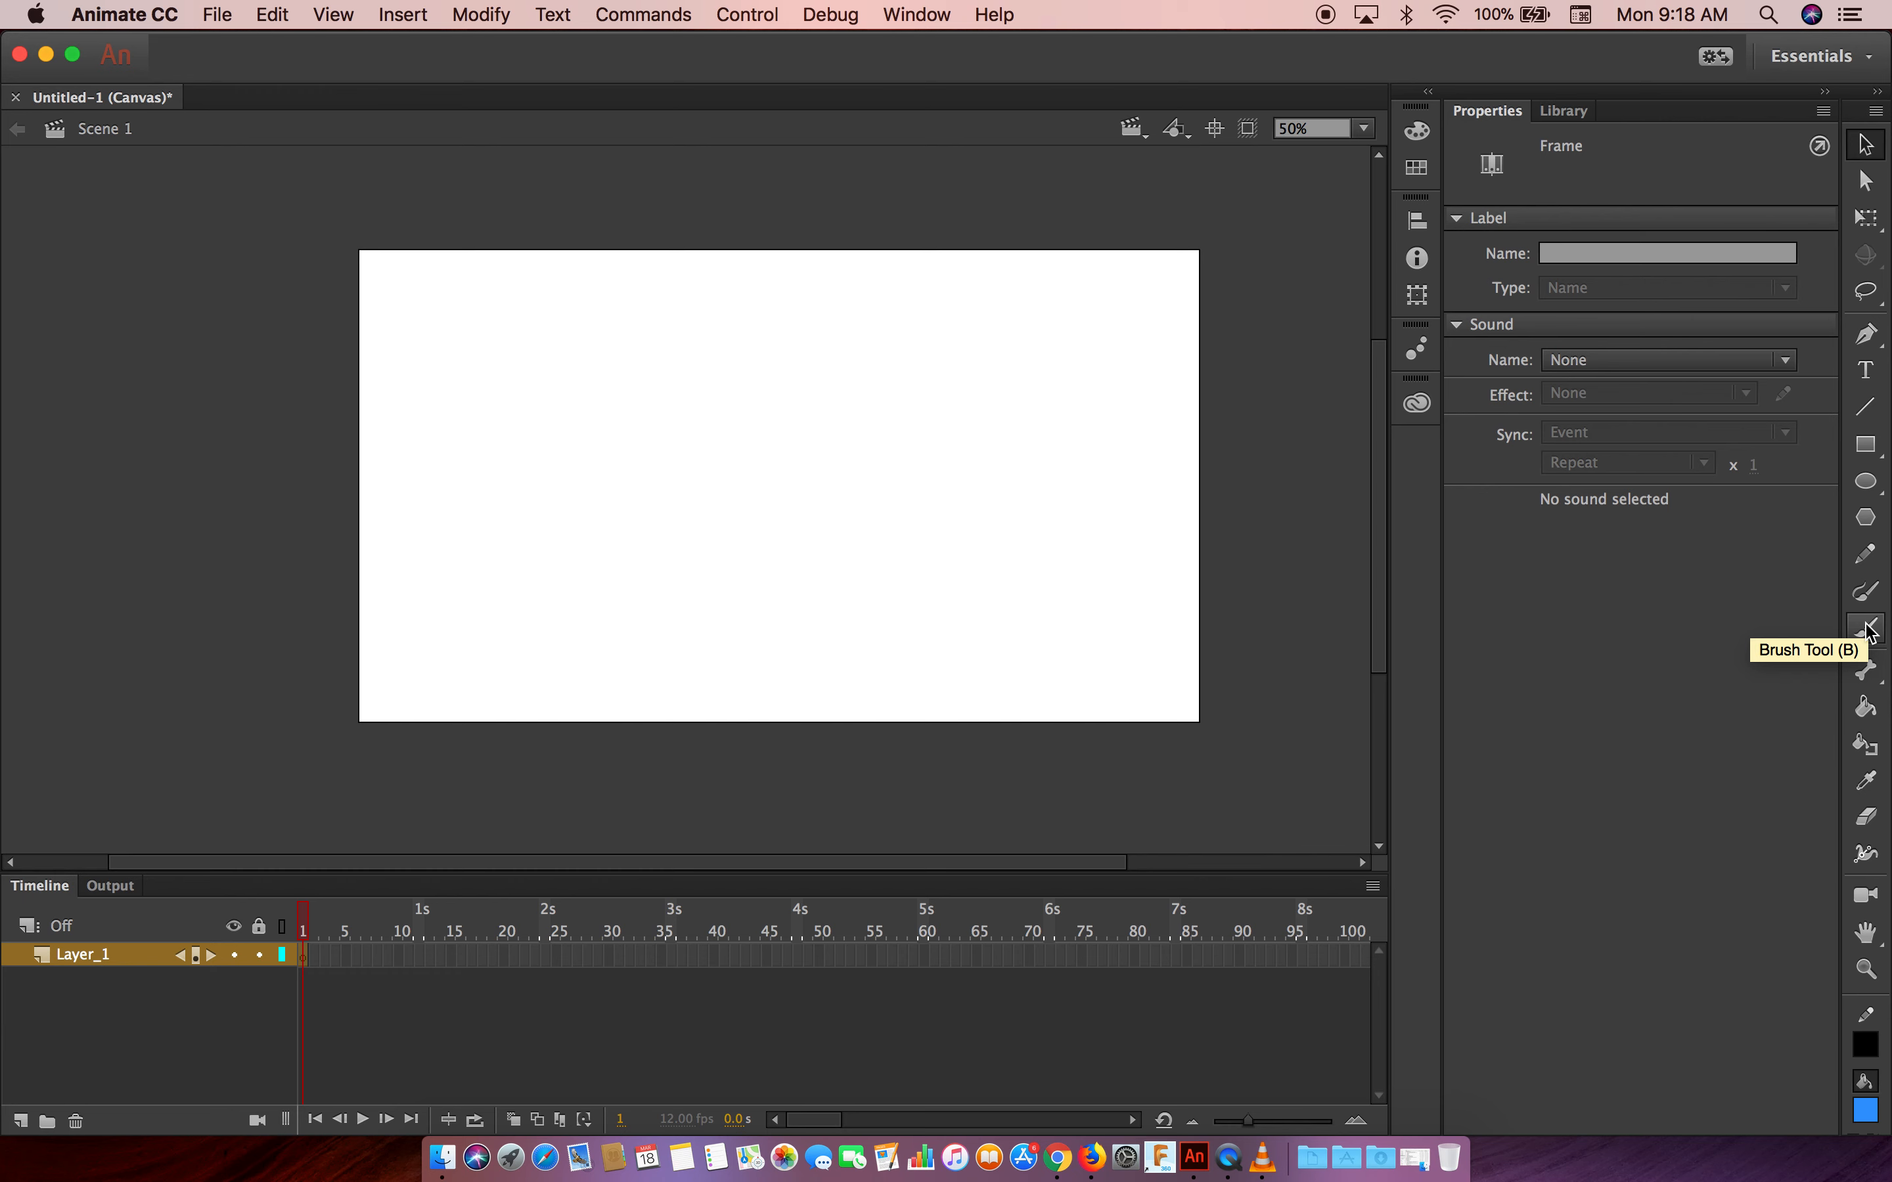
left_click(1864, 628)
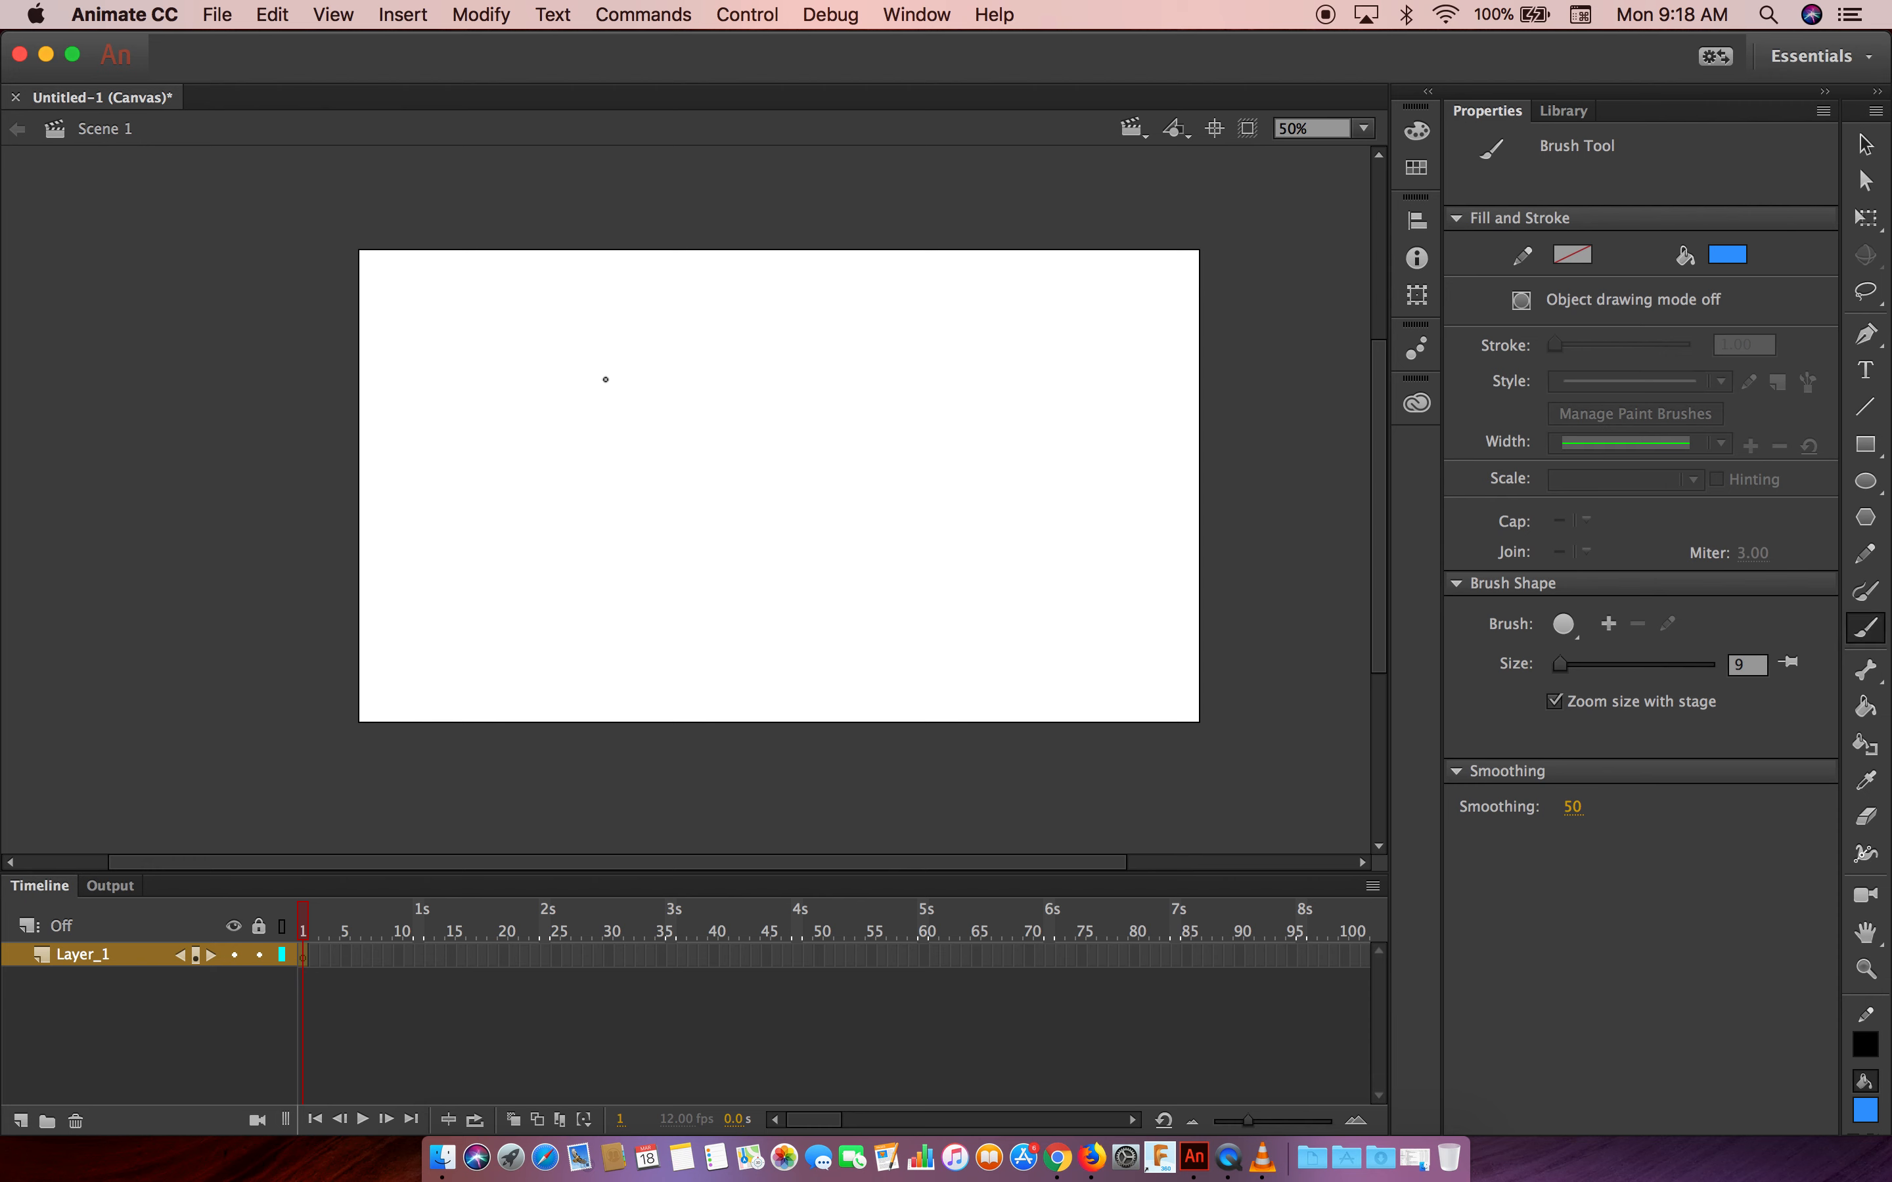
mouse_move(481, 523)
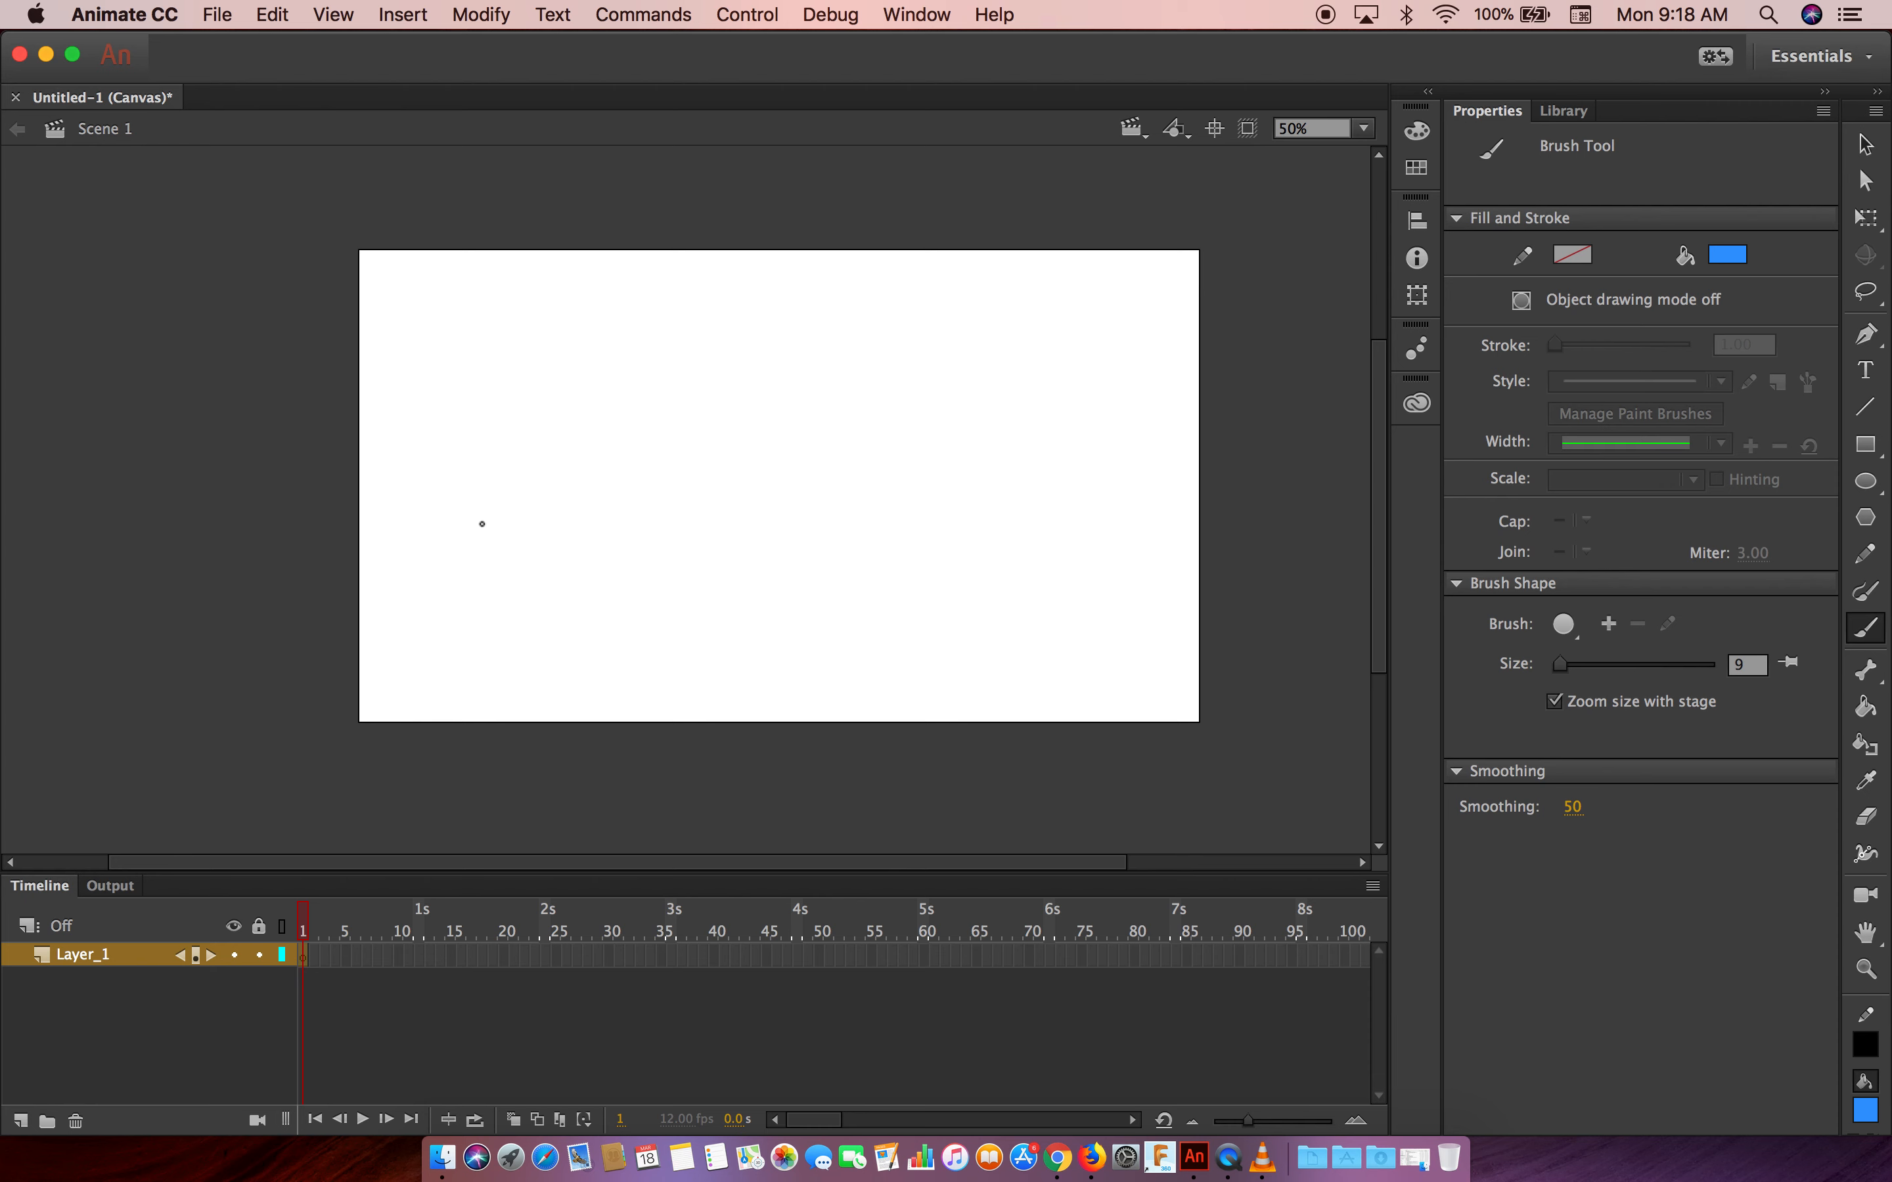
mouse_move(524, 552)
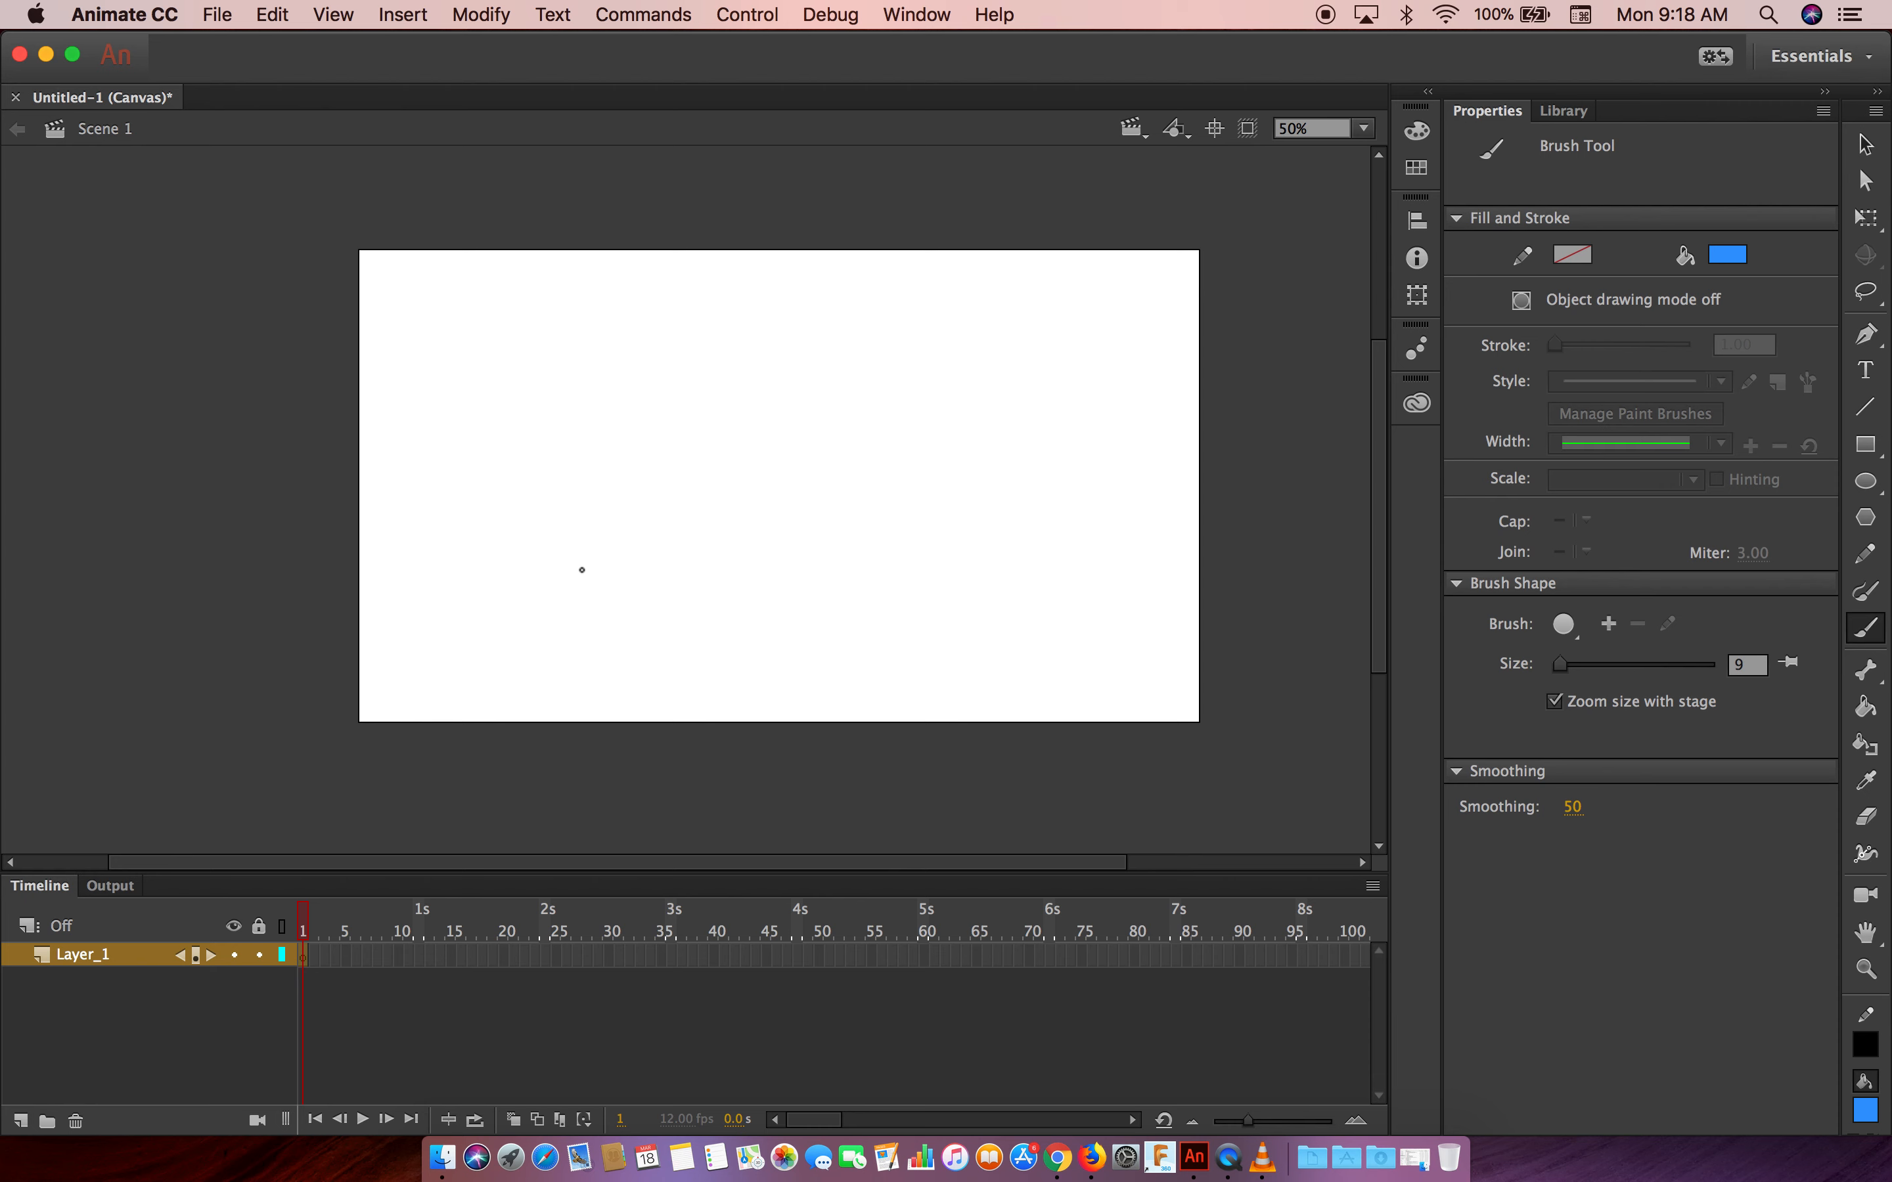
mouse_move(761, 536)
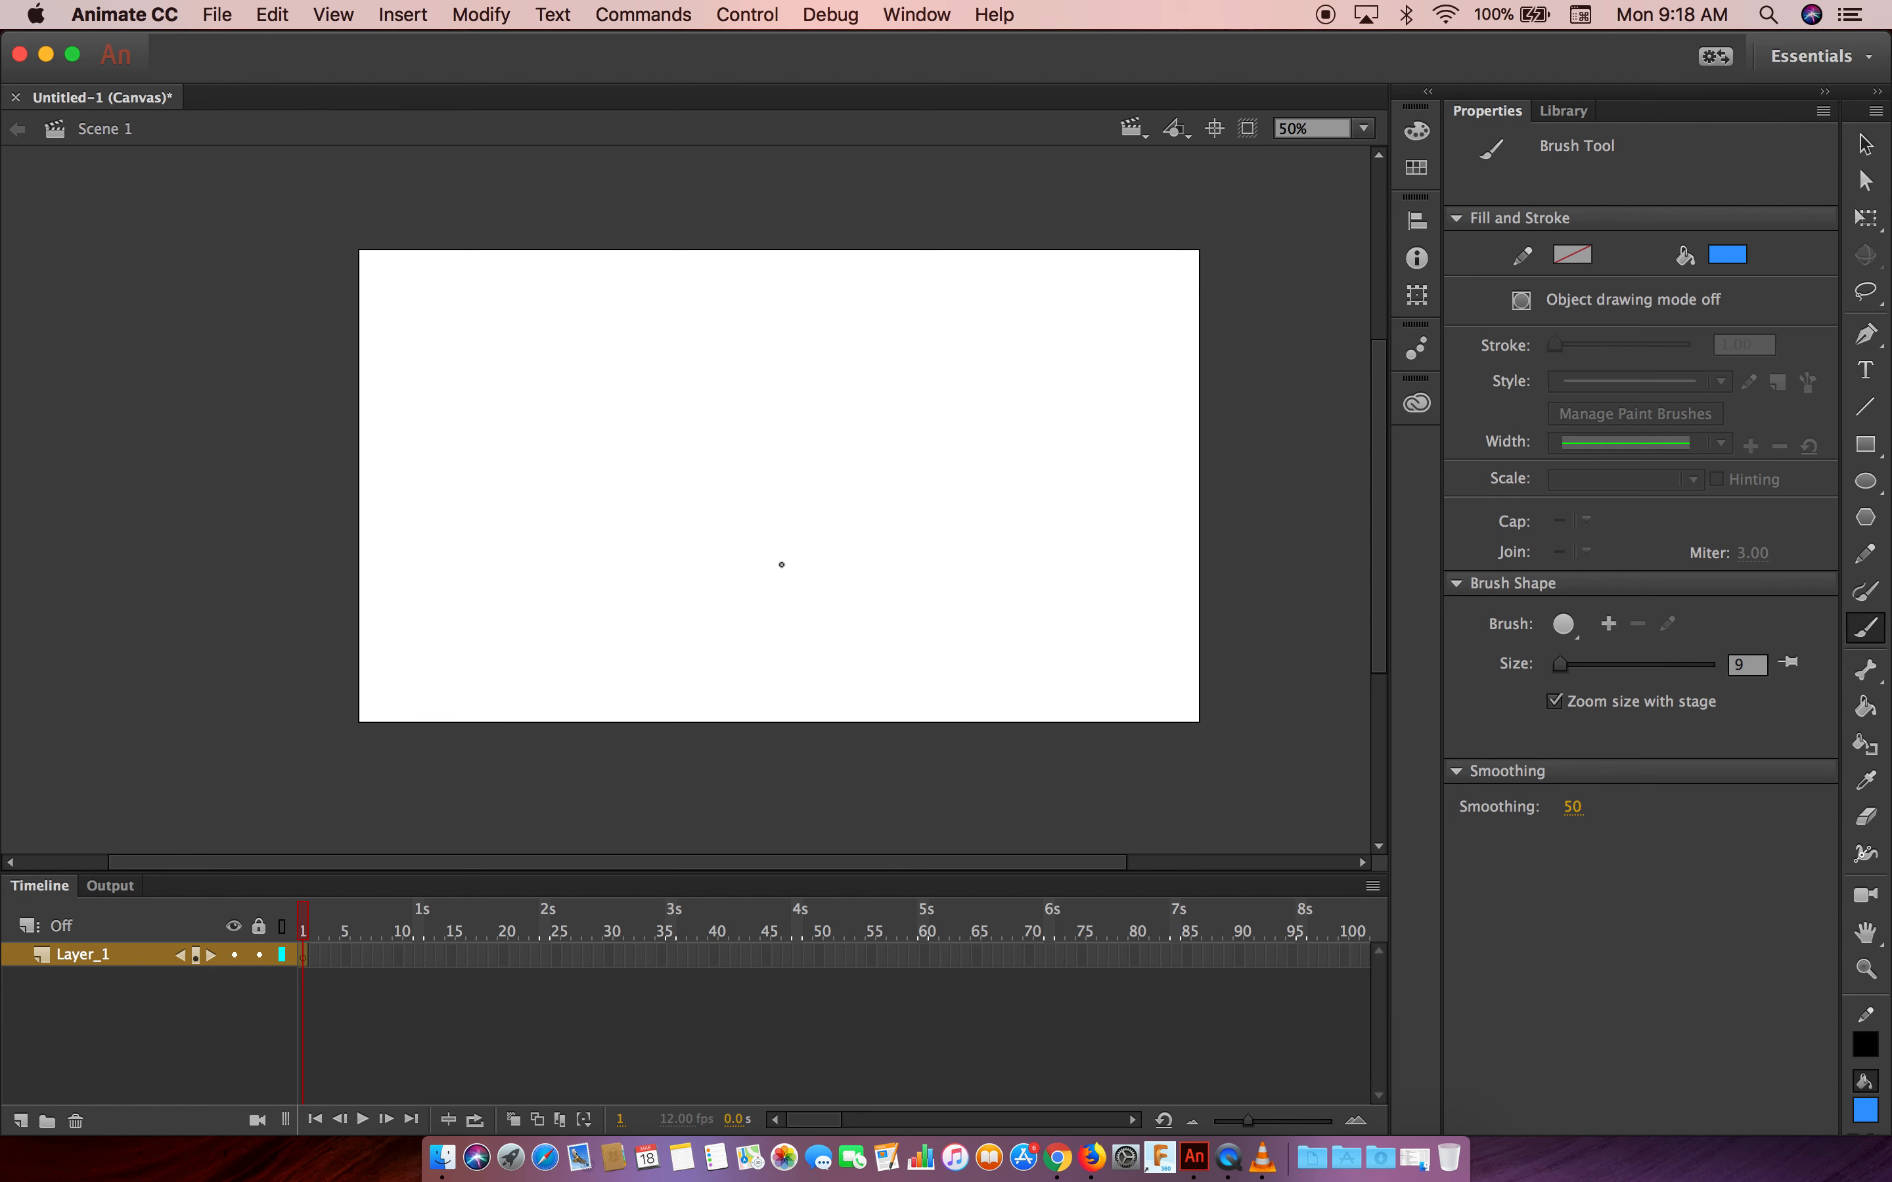
Paint a closed blue brush loop in the stage centre, ready for the Paint Bucket
left_click_drag(761, 569, 745, 436)
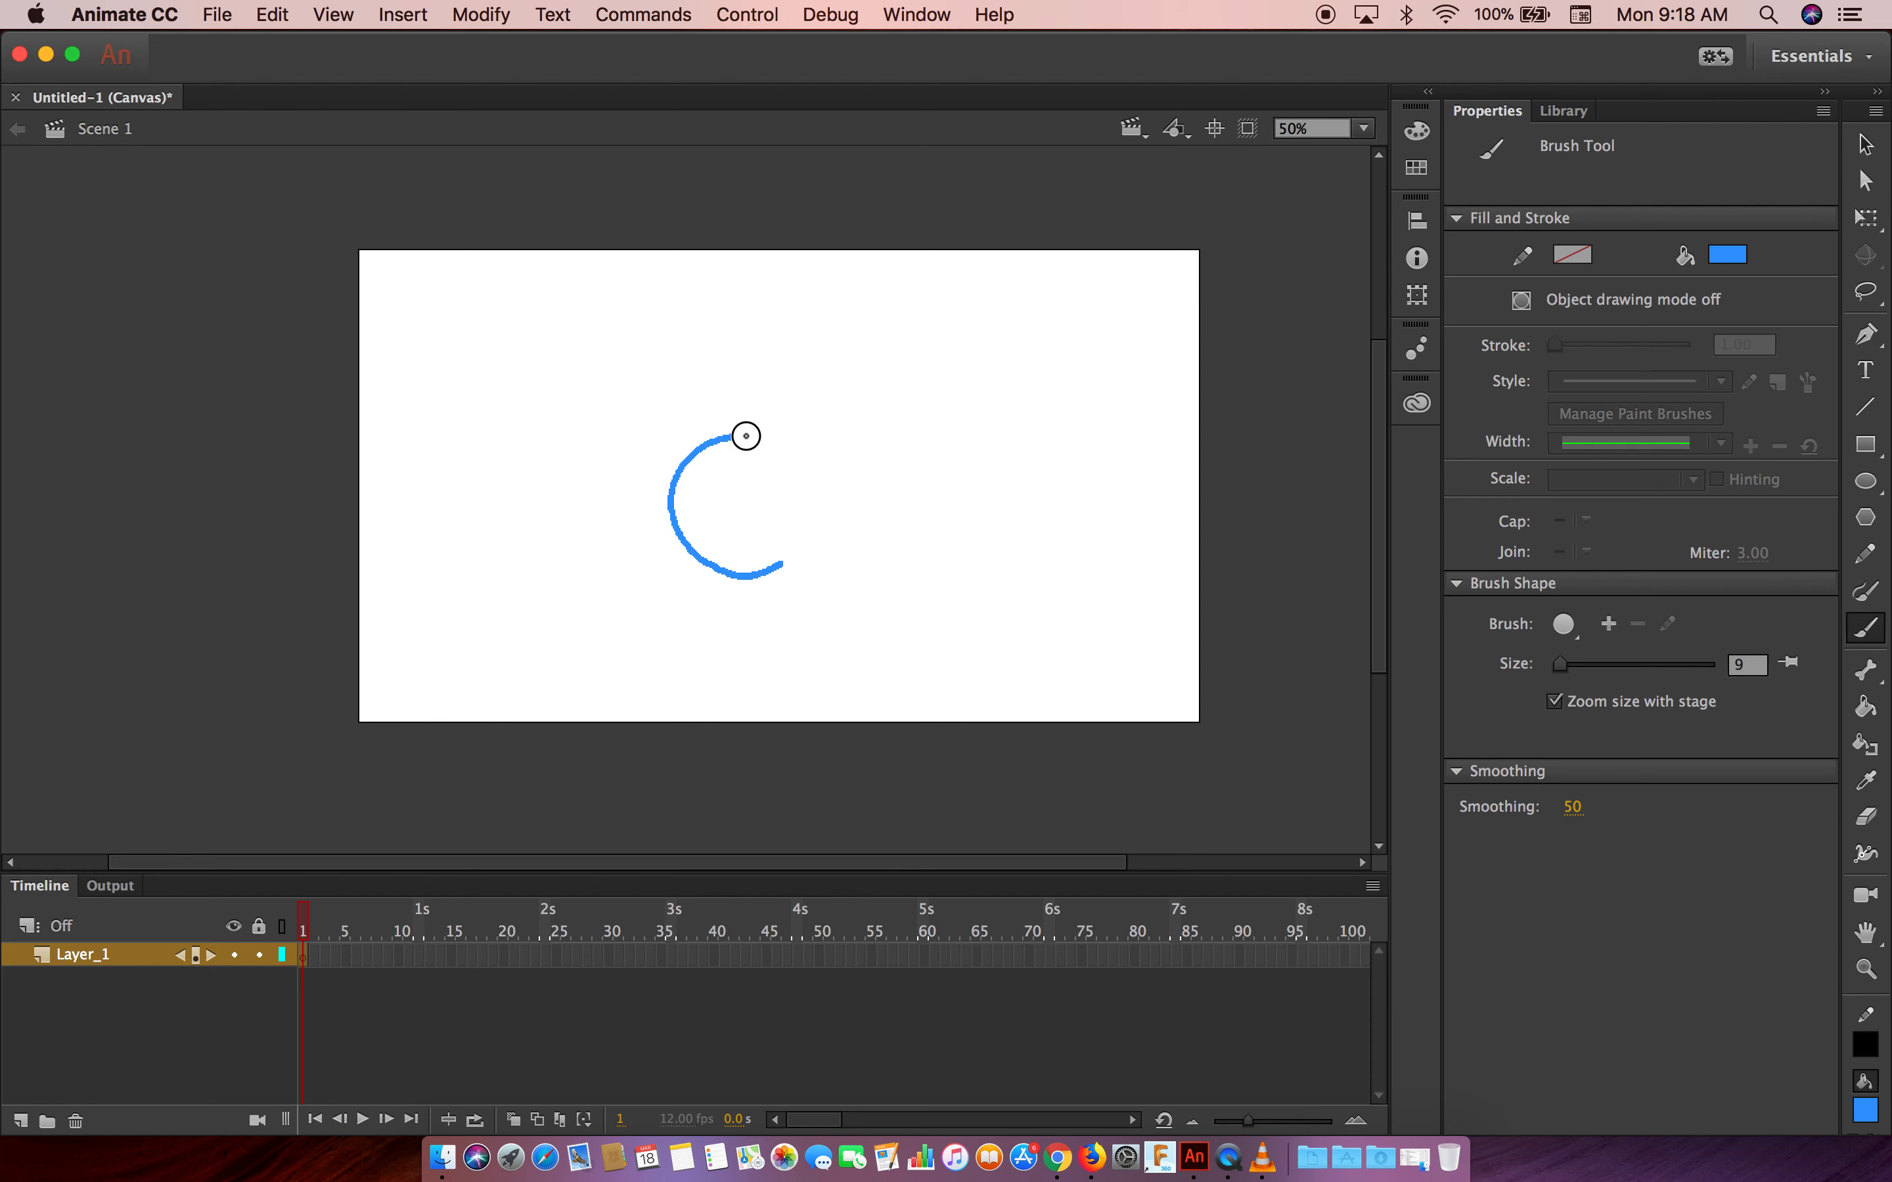
left_click_drag(747, 436, 777, 565)
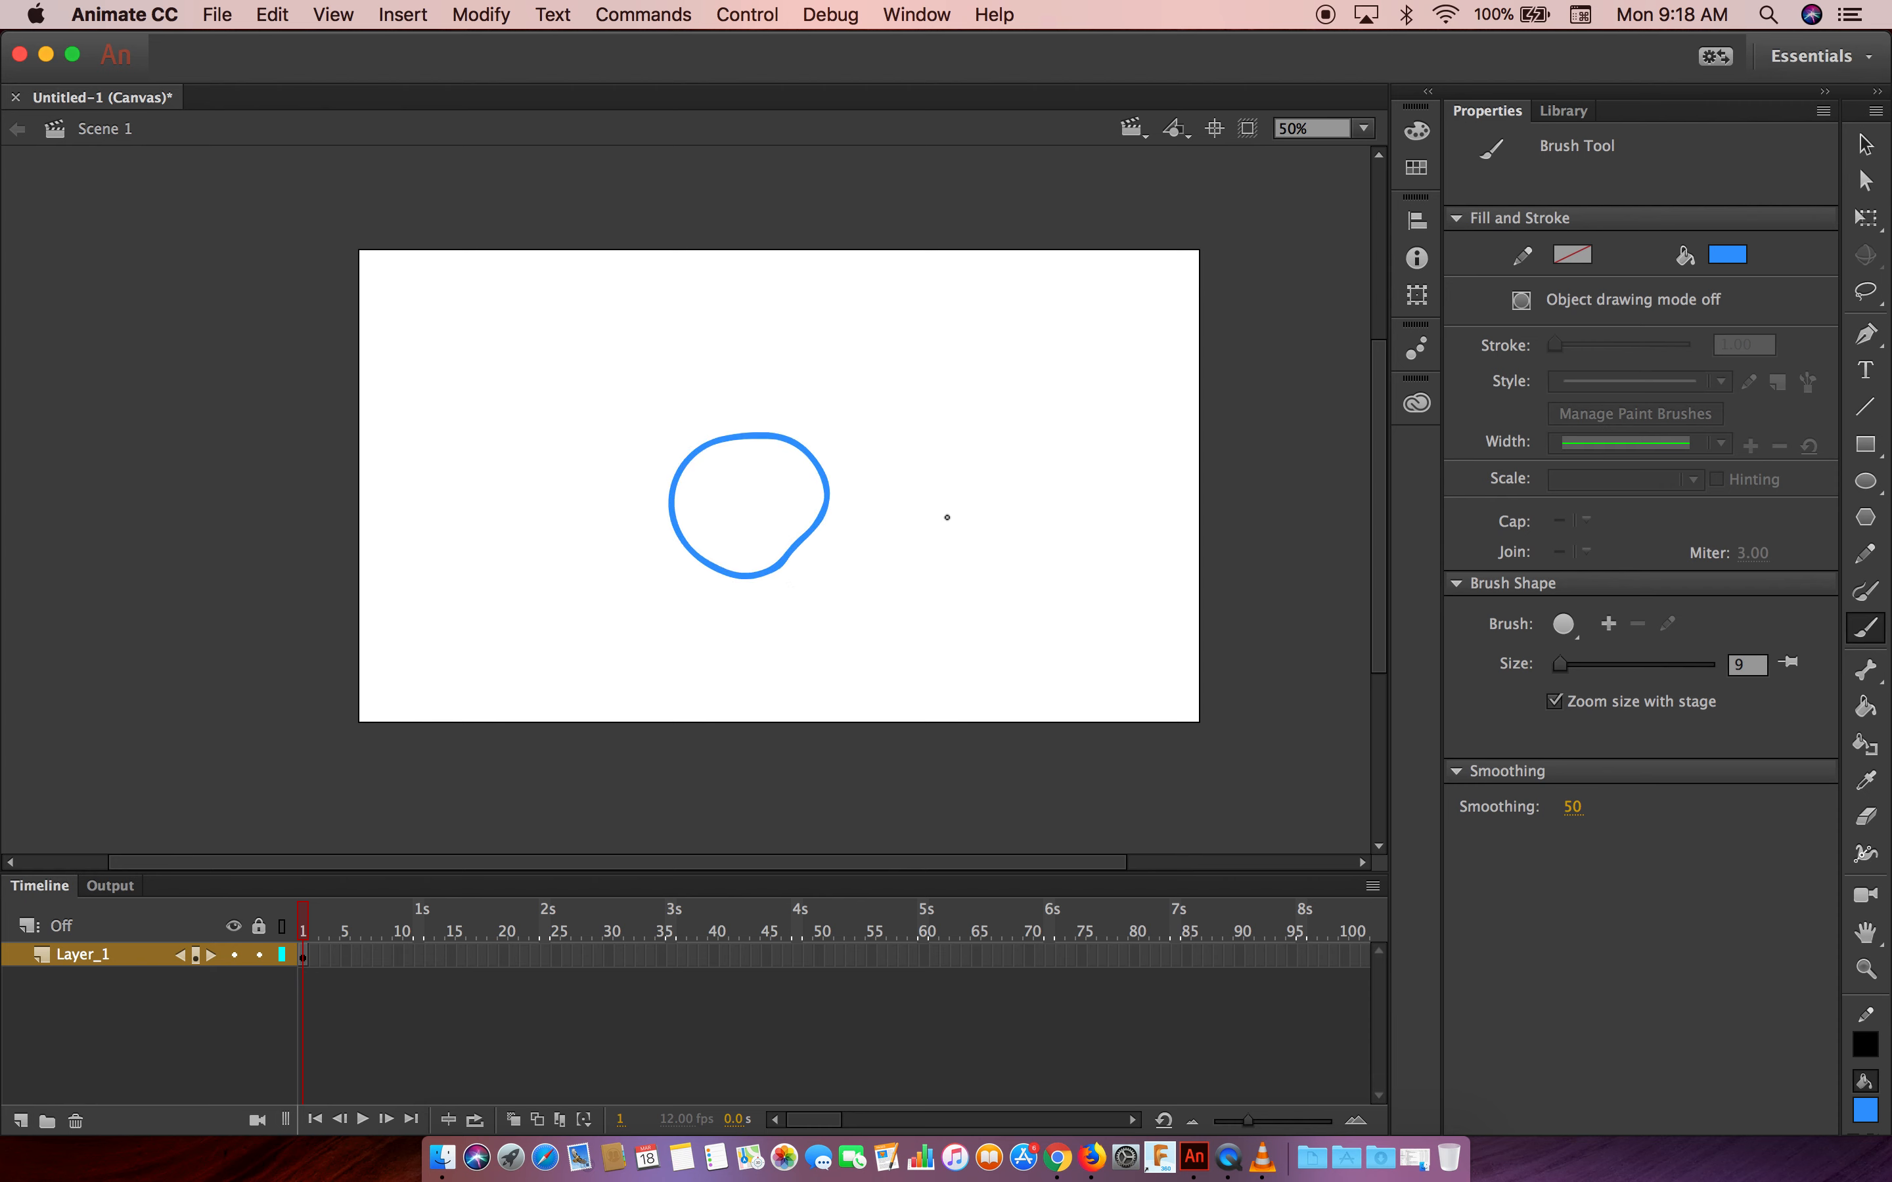
left_click(1862, 706)
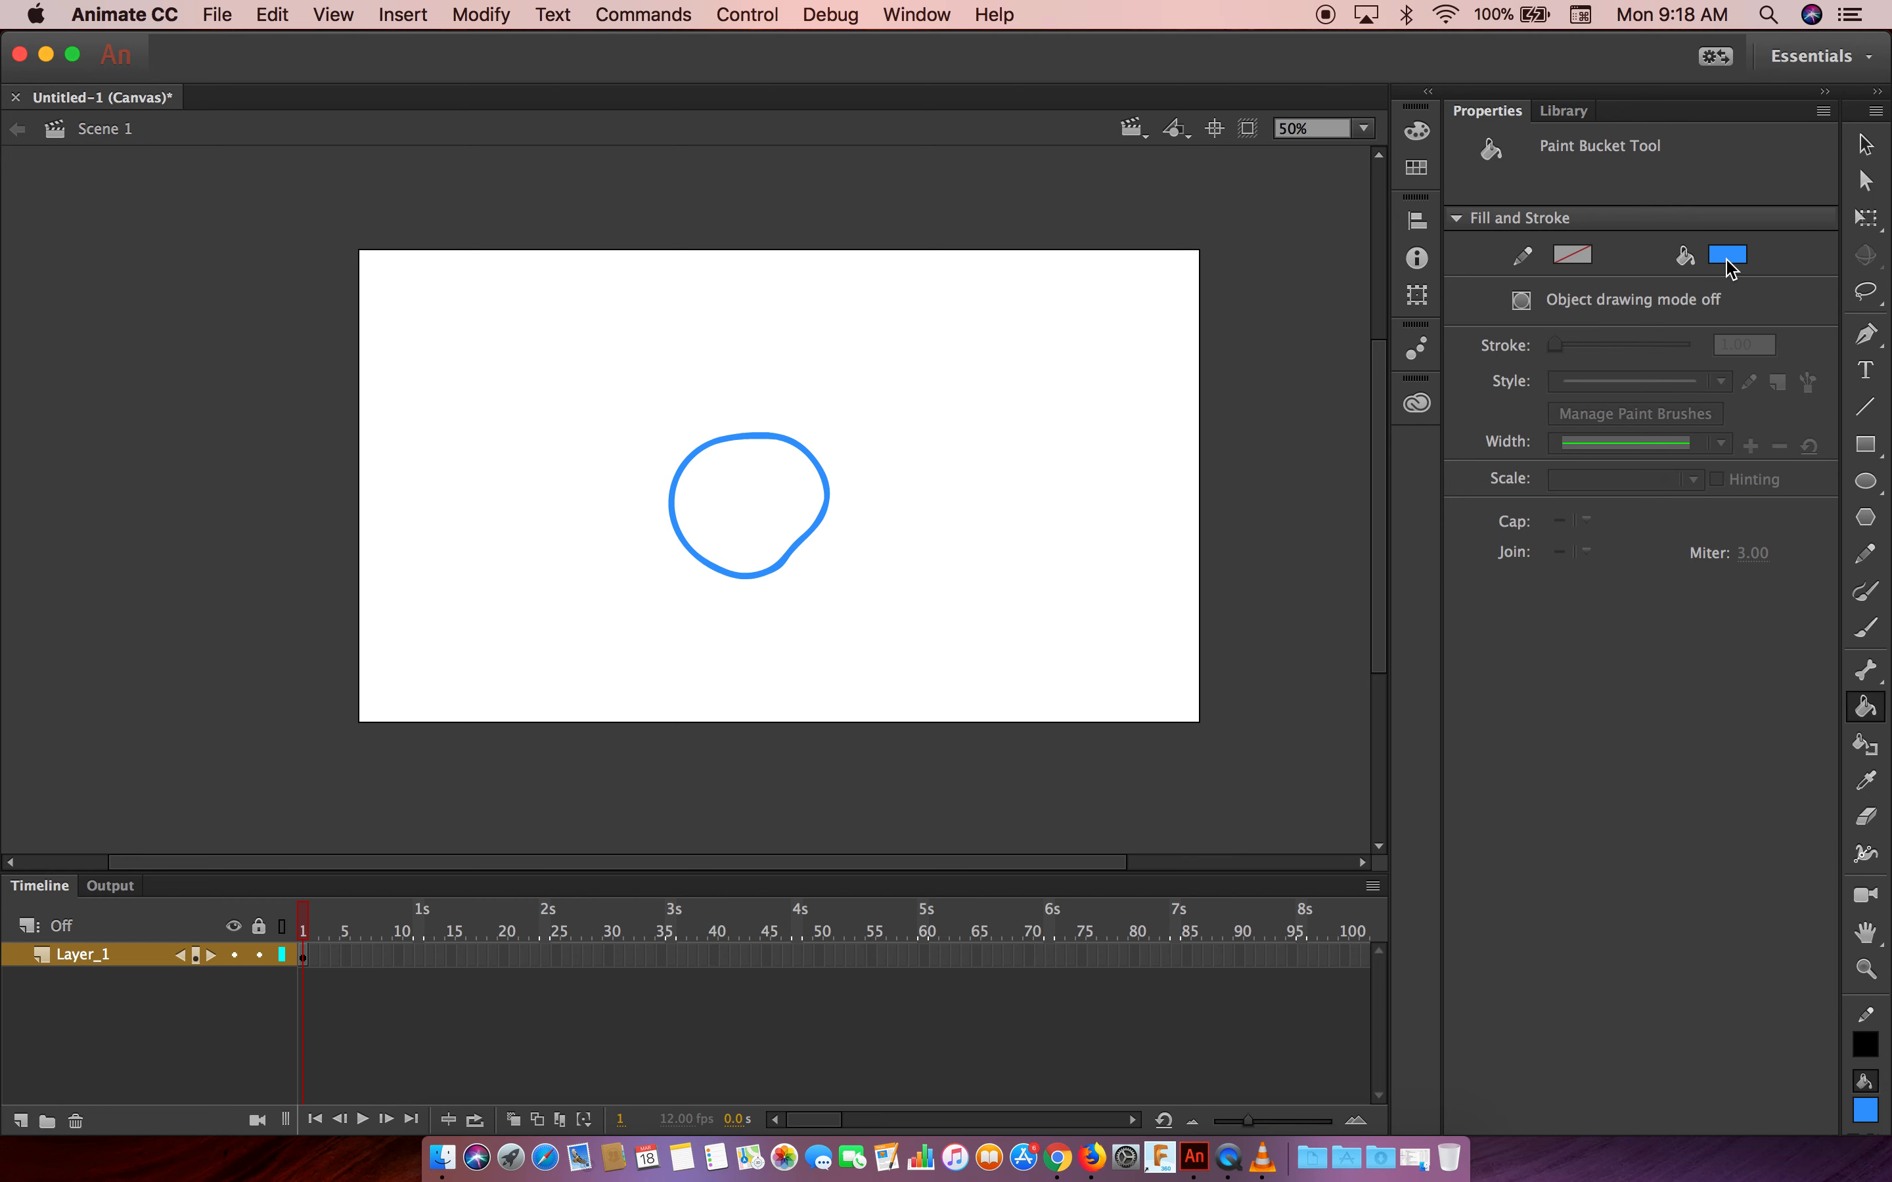
Pick a yellow-green fill colour and pour it inside the blue outline
left_click(1727, 255)
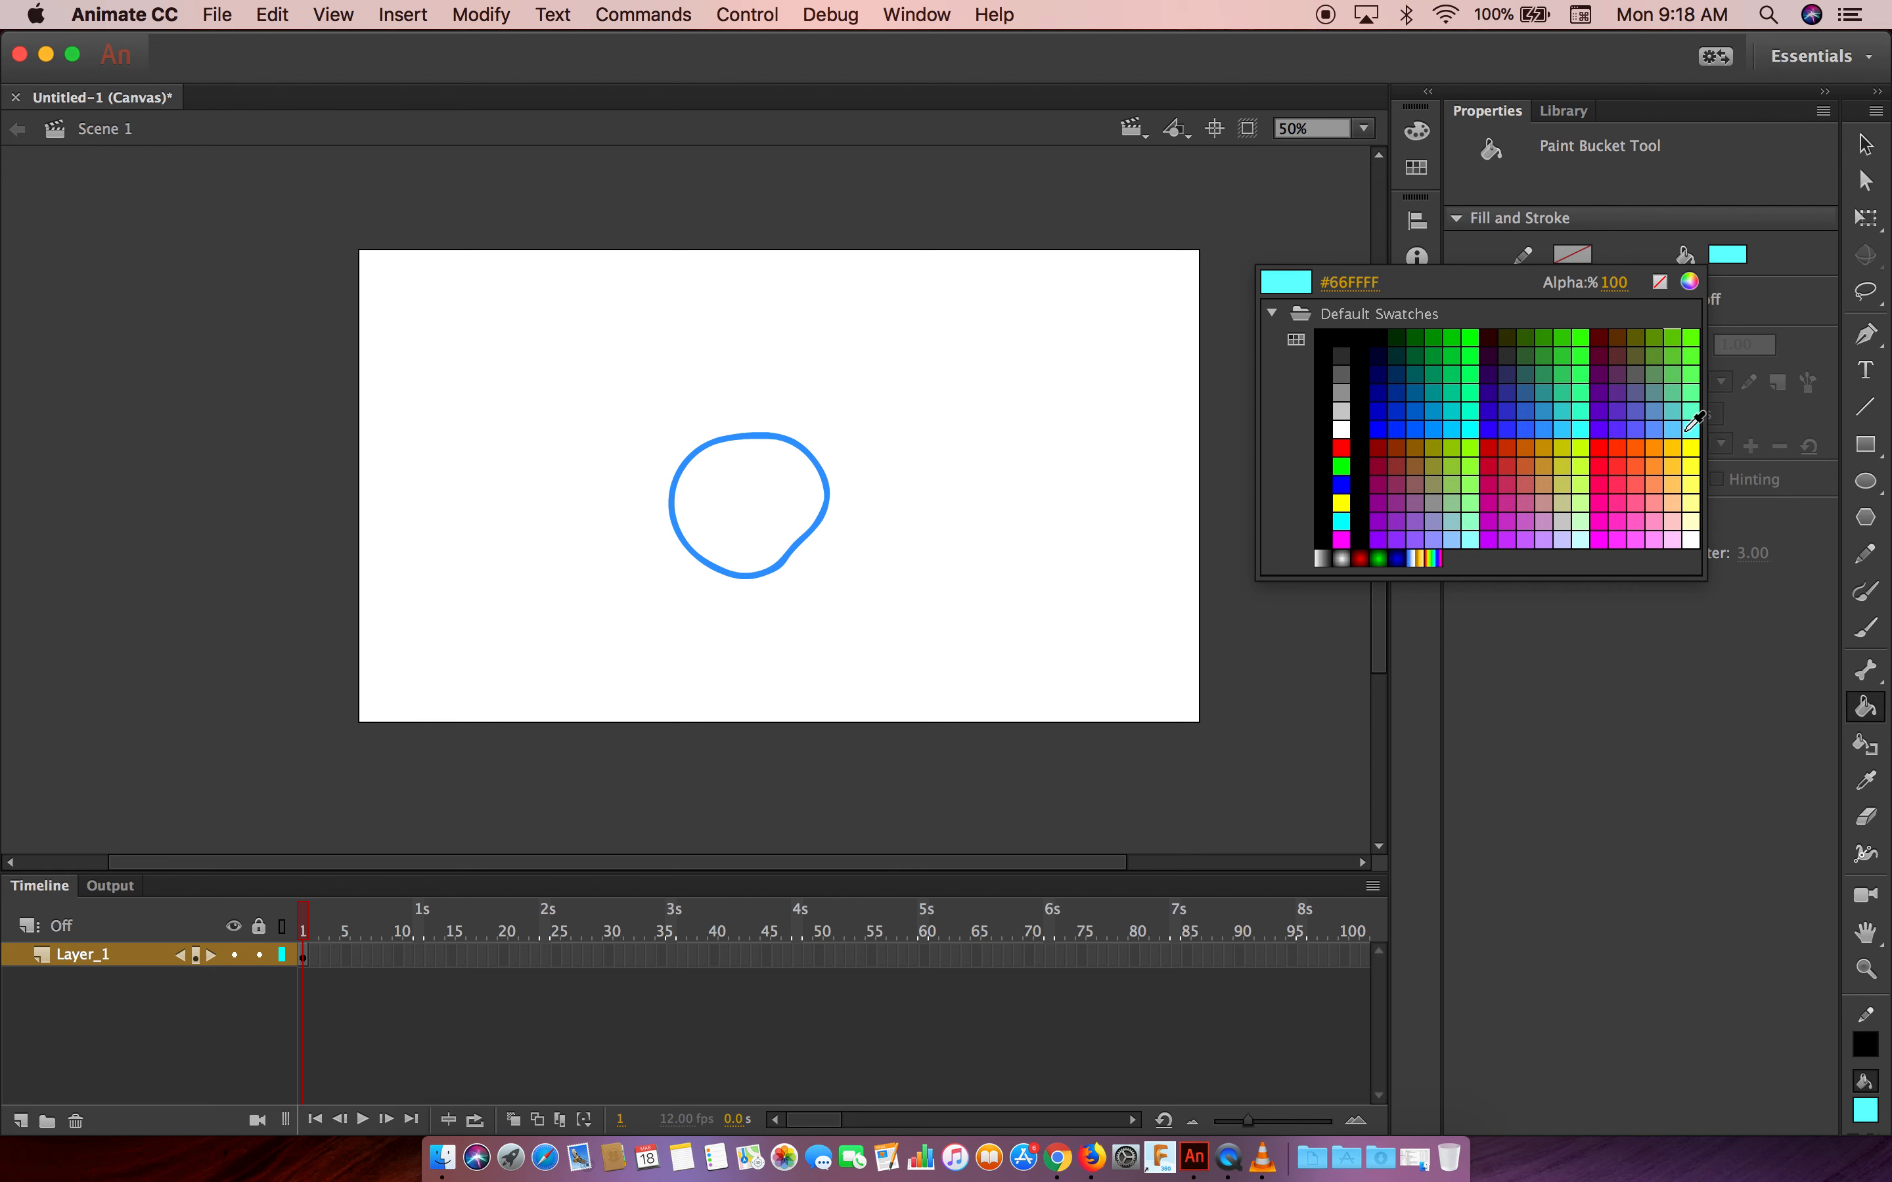
left_click(1578, 437)
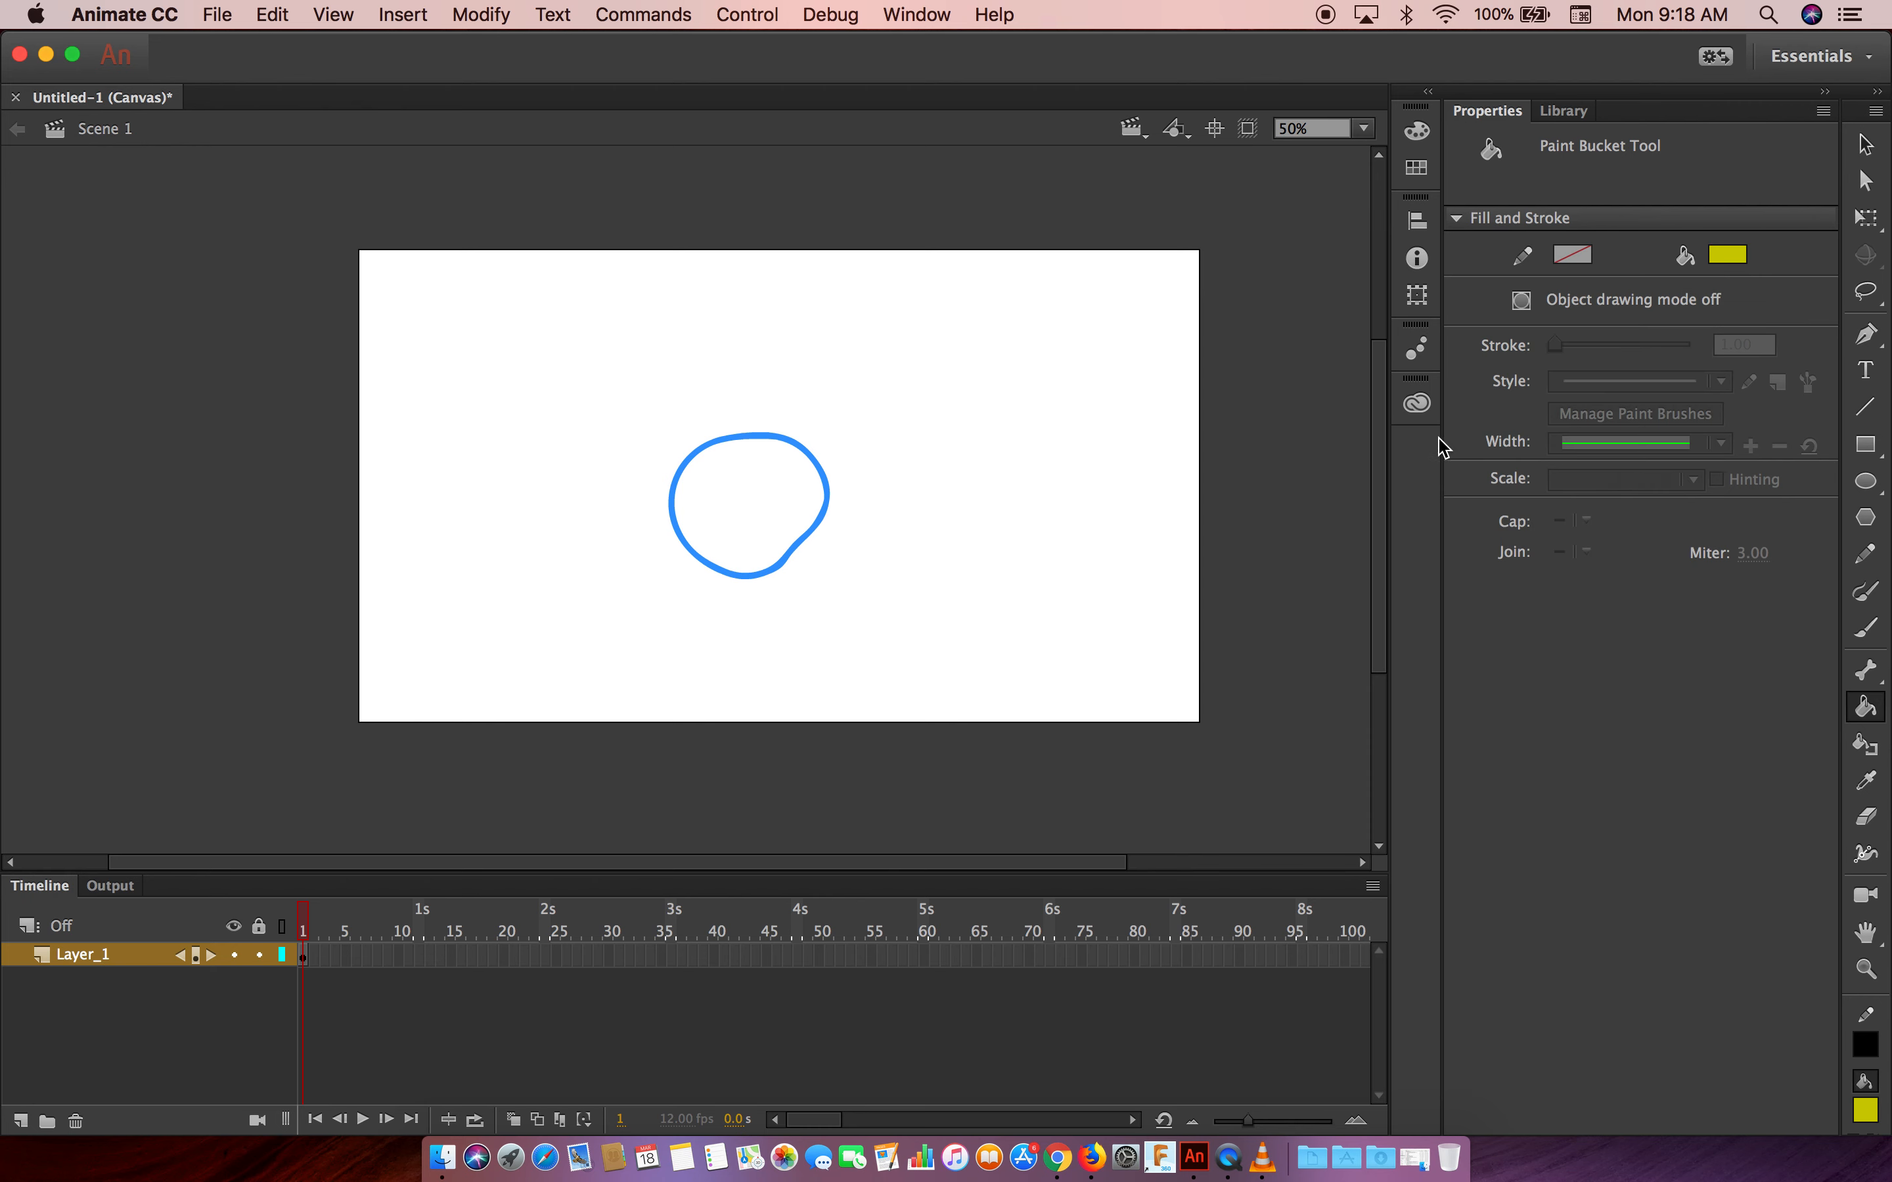
left_click(747, 512)
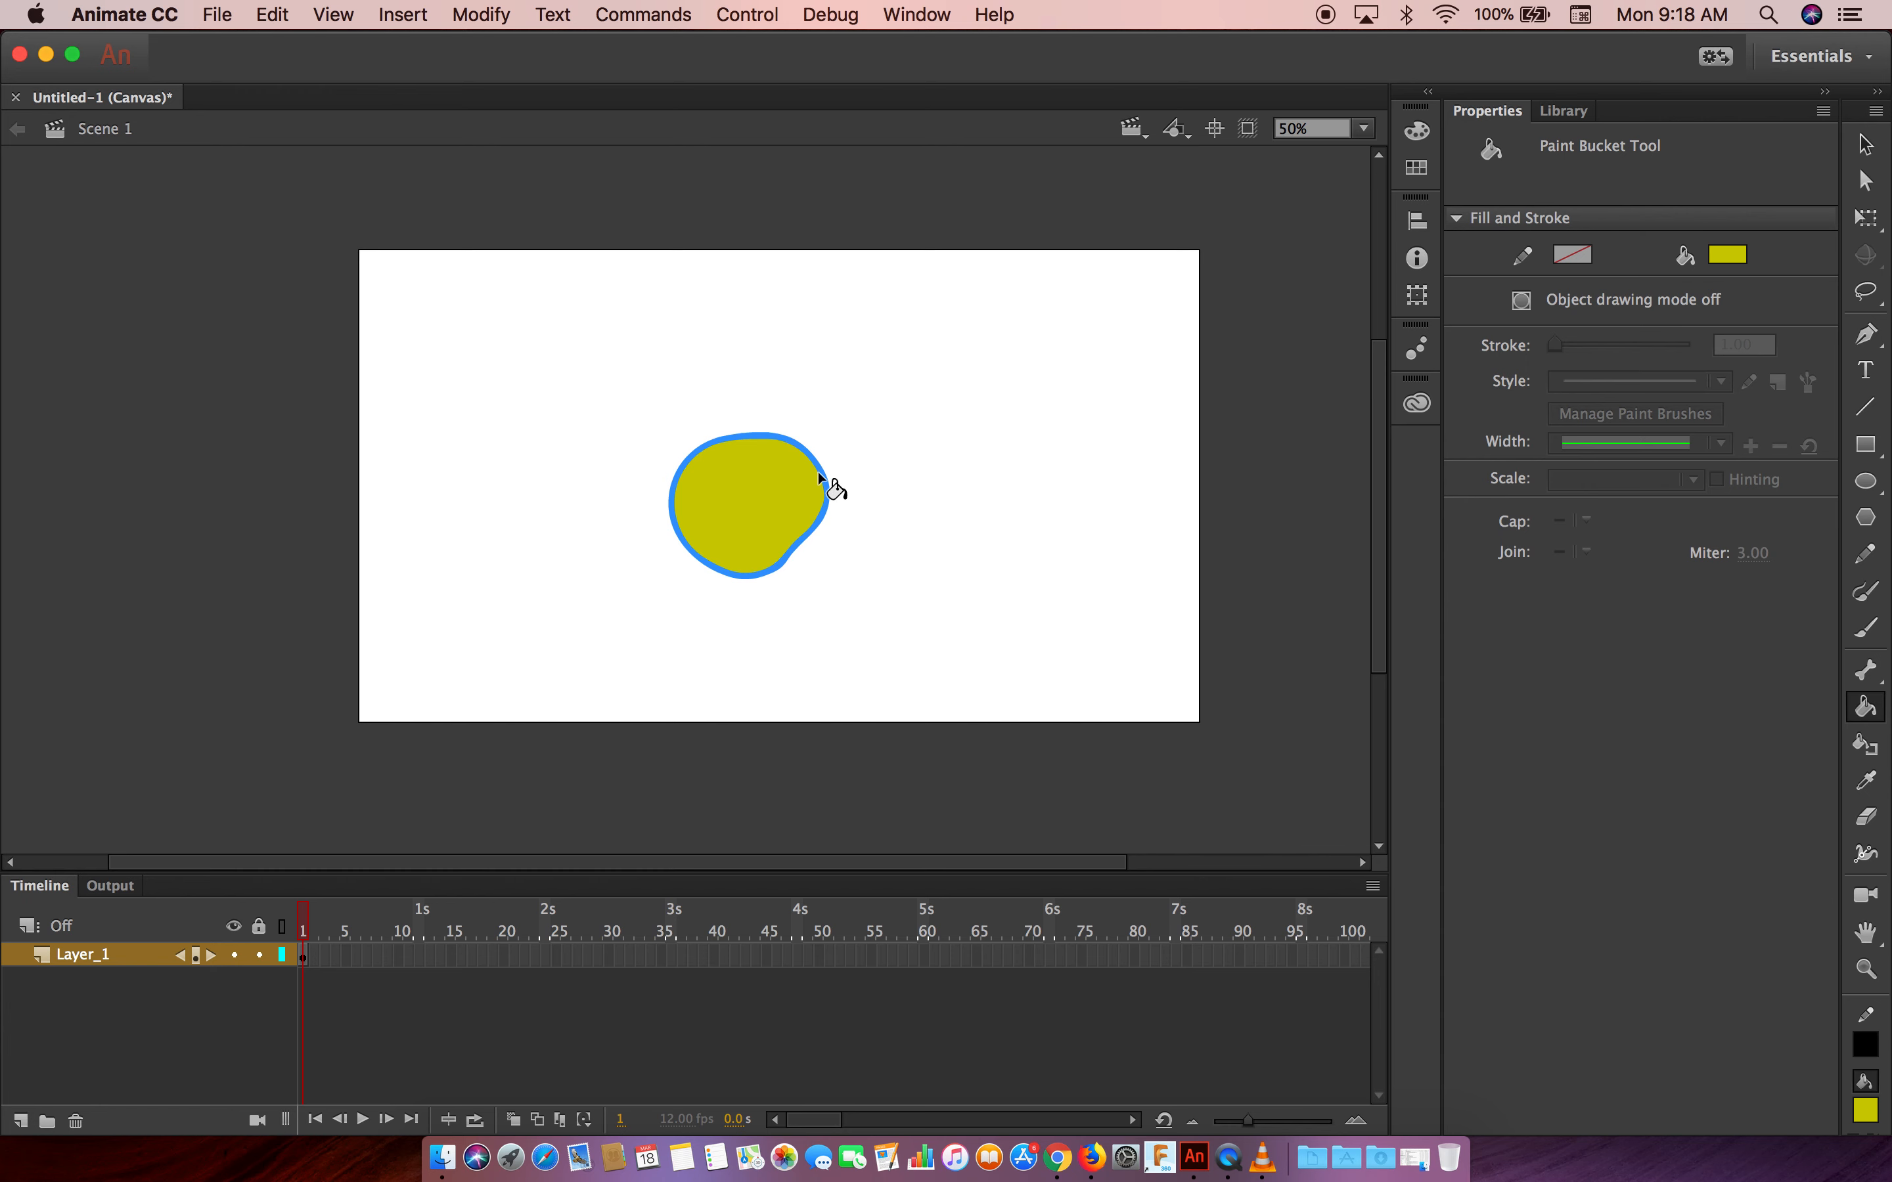
mouse_move(862, 482)
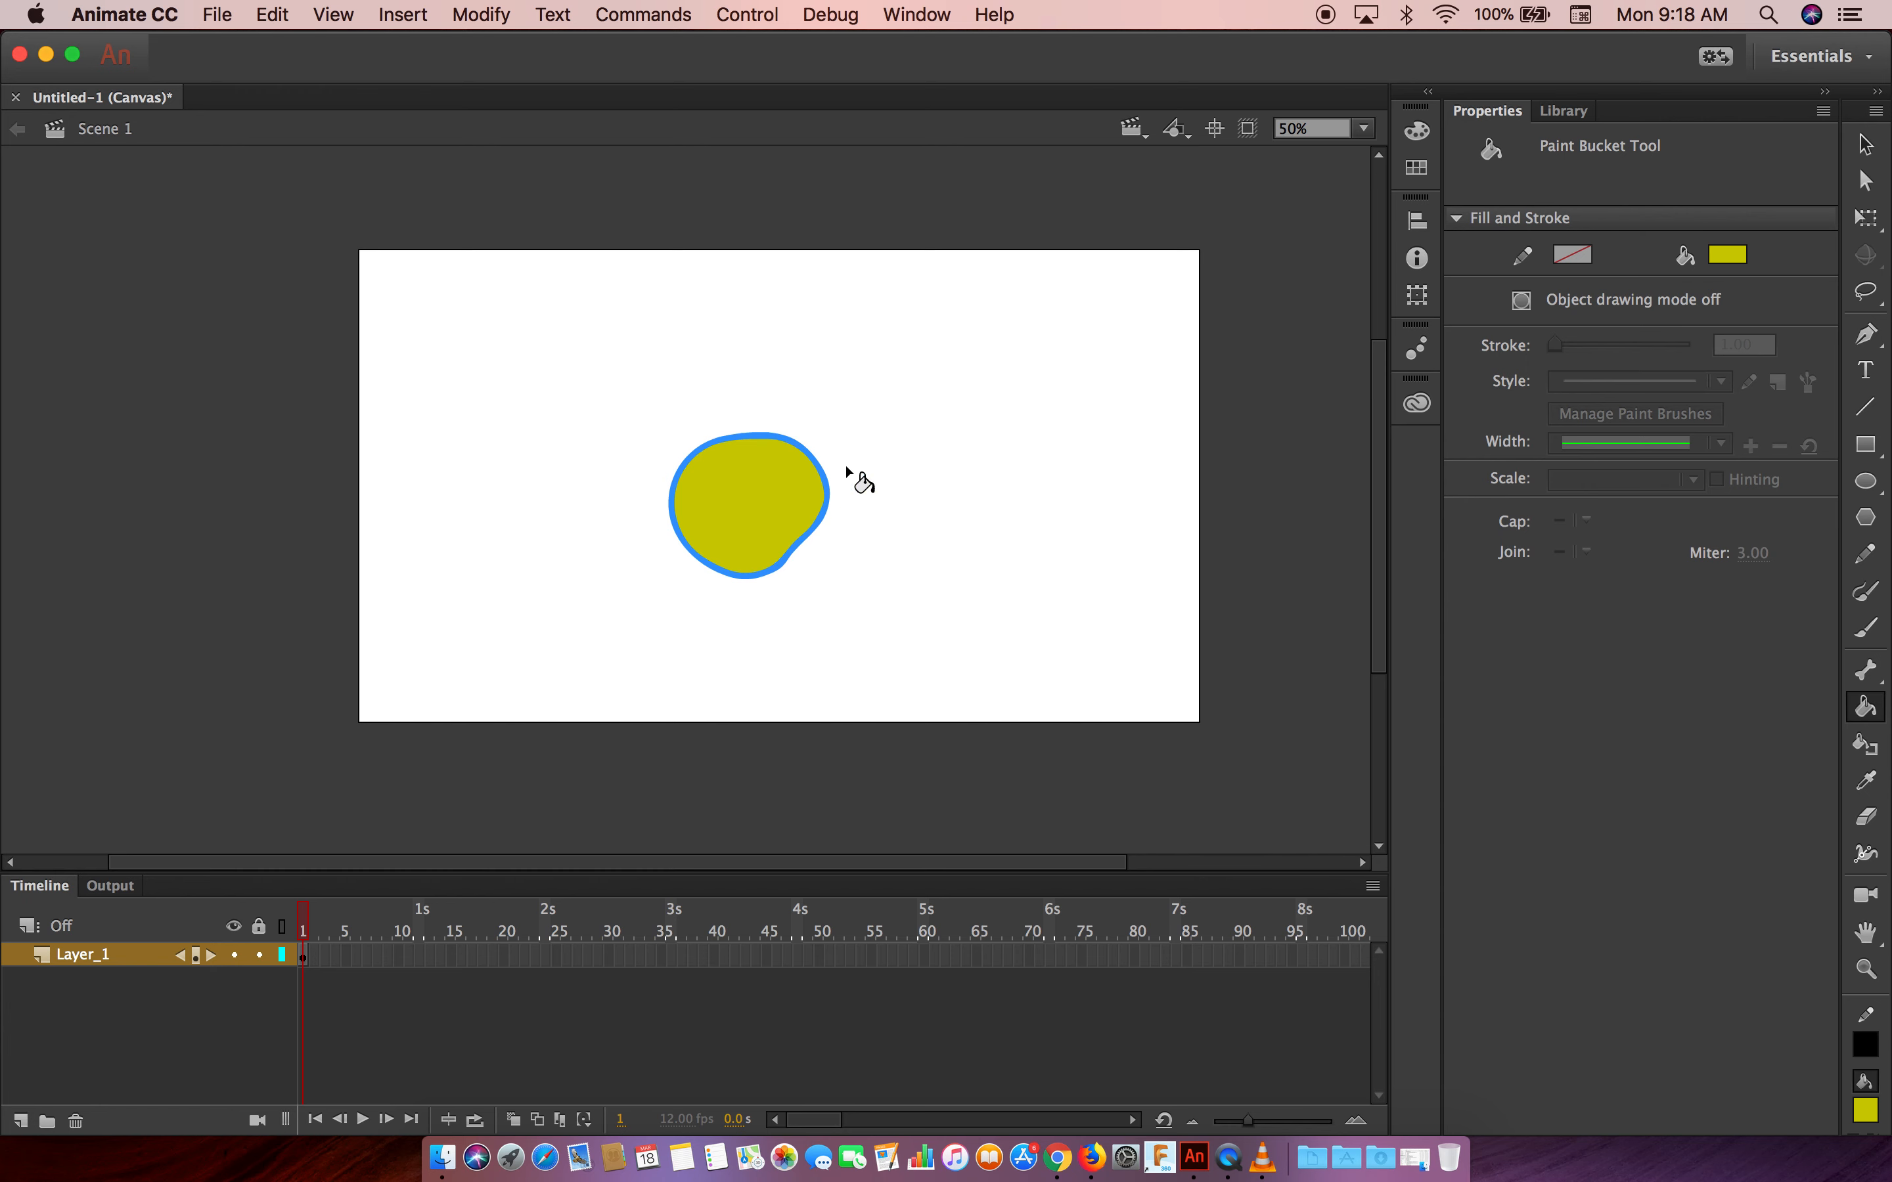
mouse_move(1865, 142)
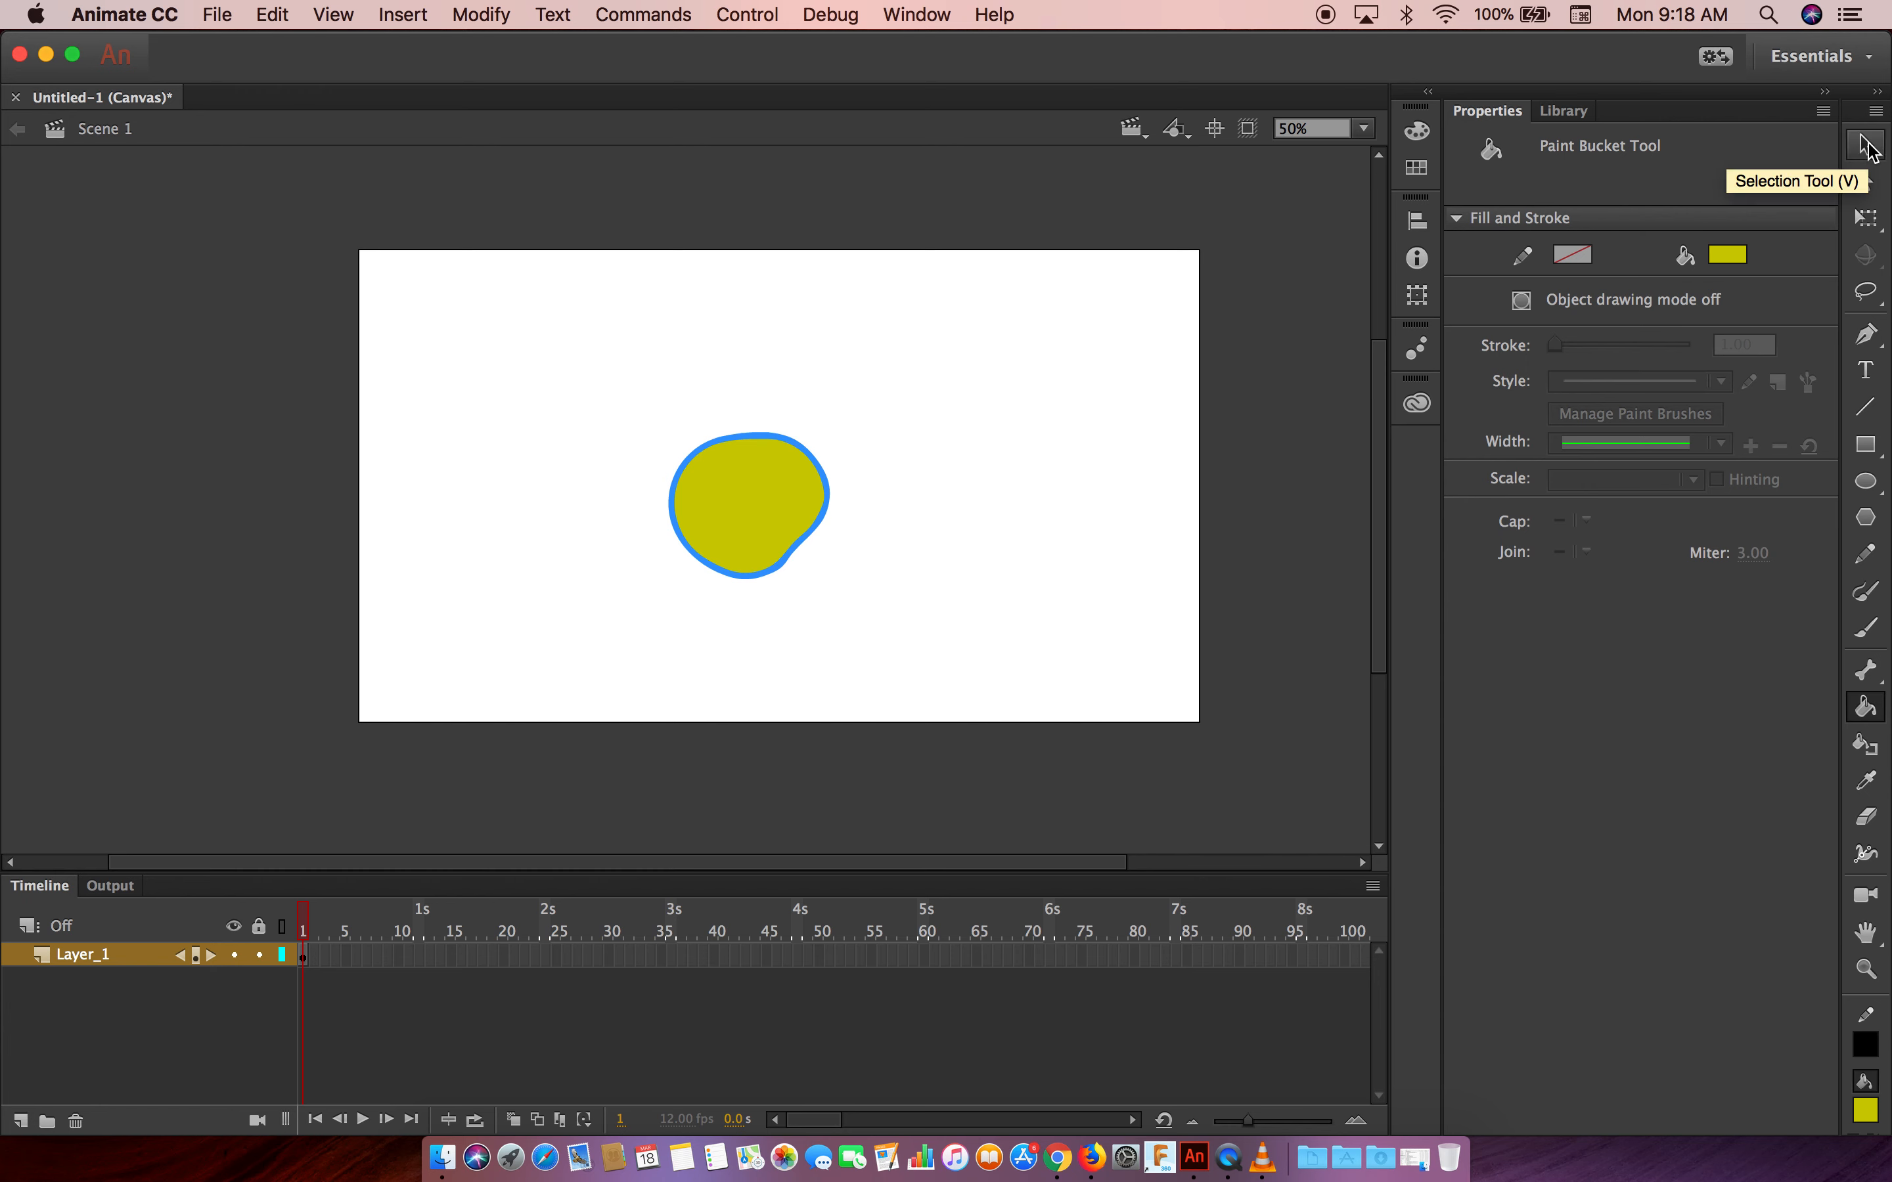
left_click(1864, 142)
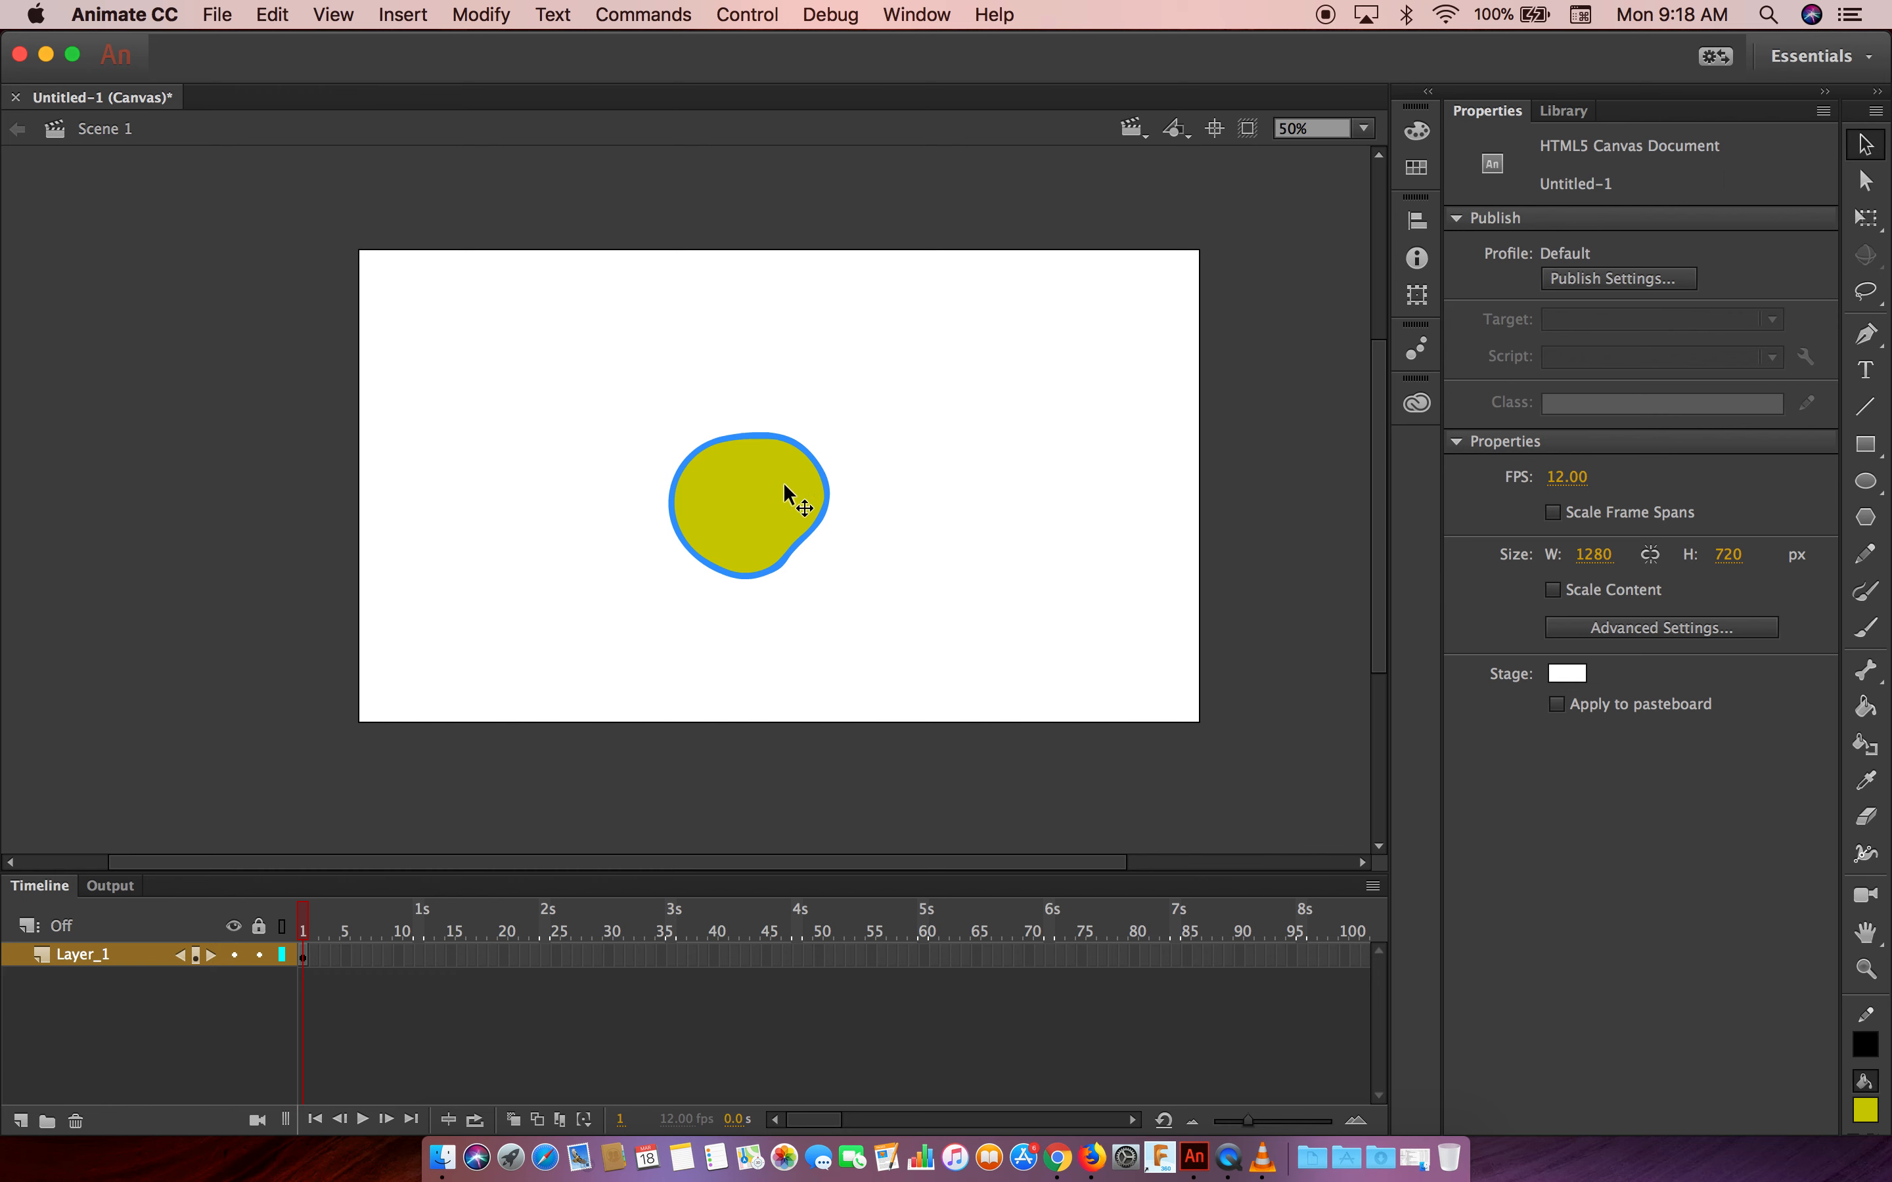
left_click(747, 500)
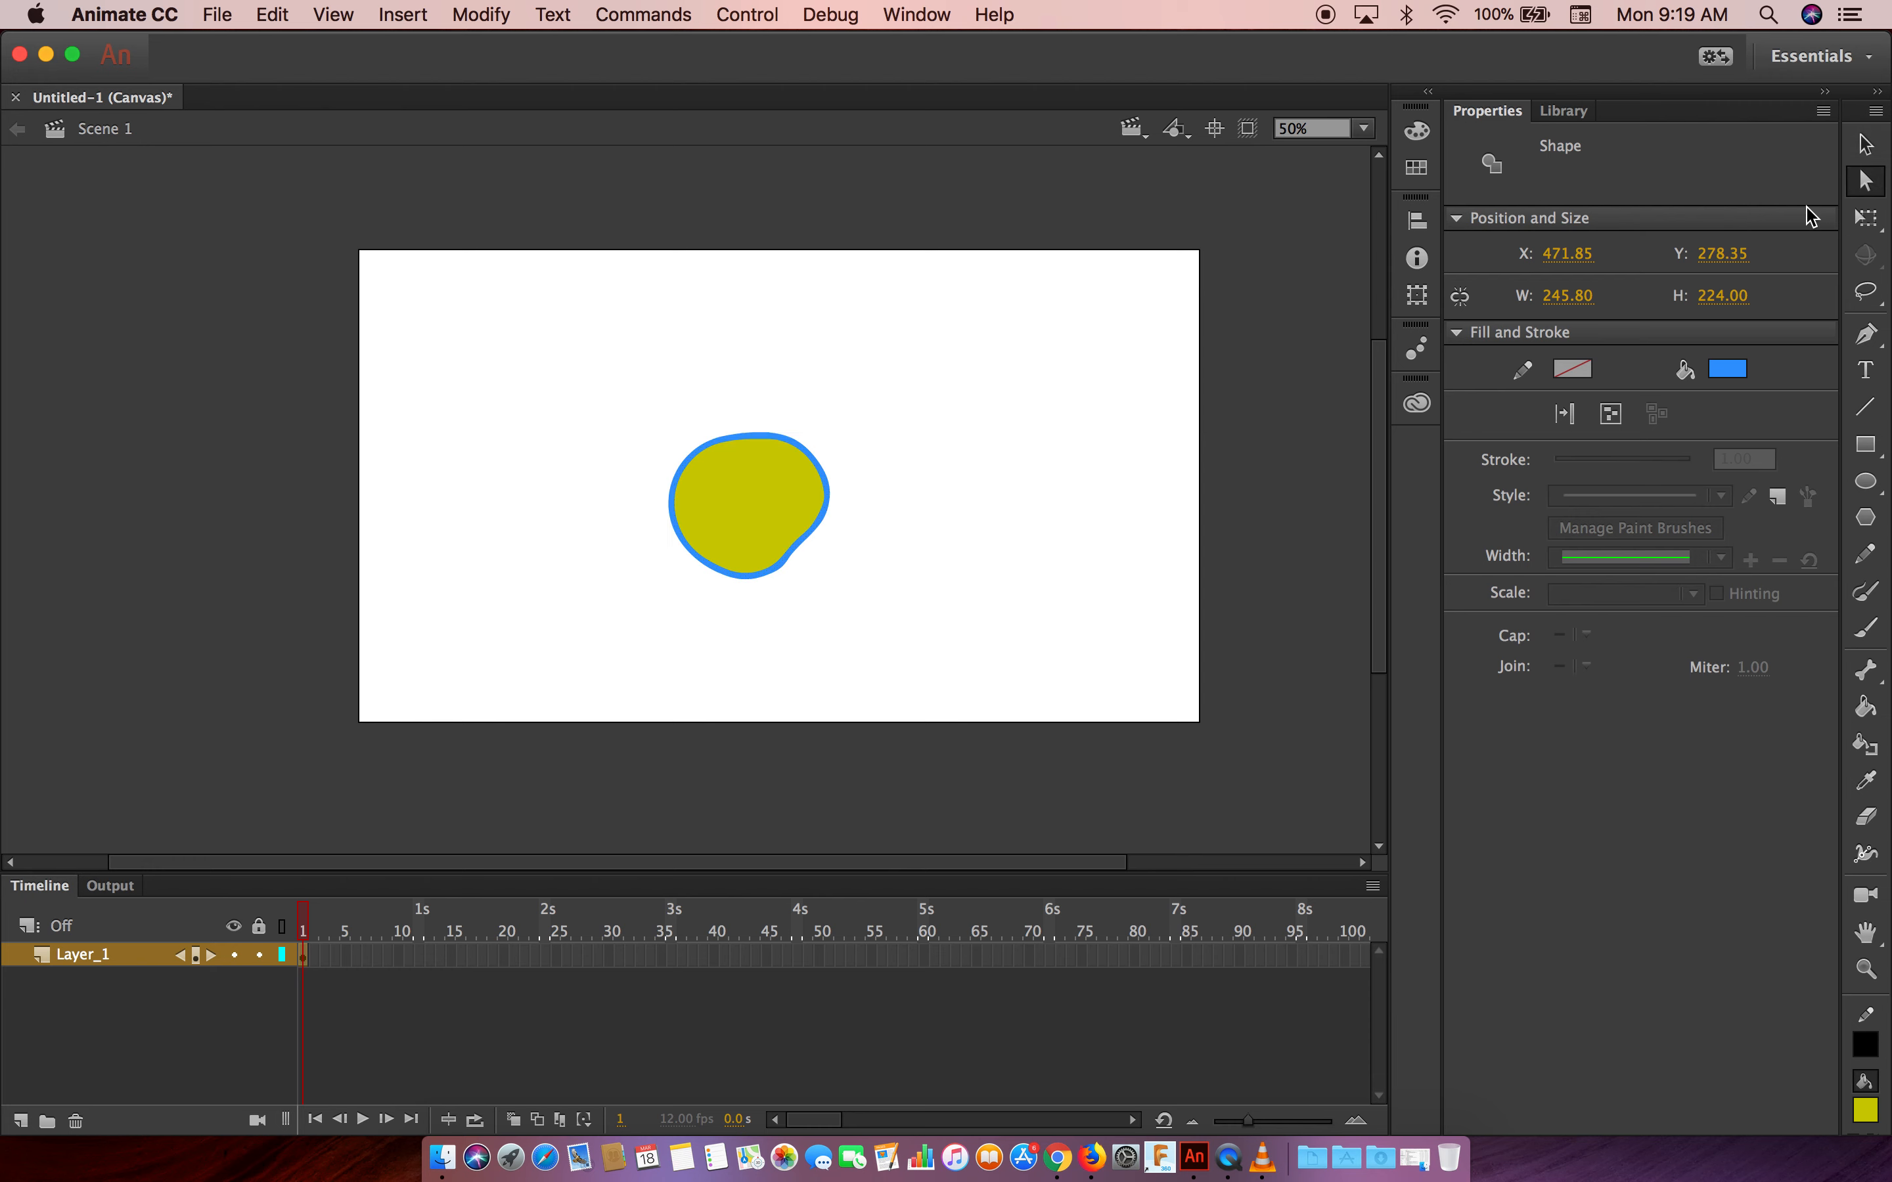
mouse_move(808, 547)
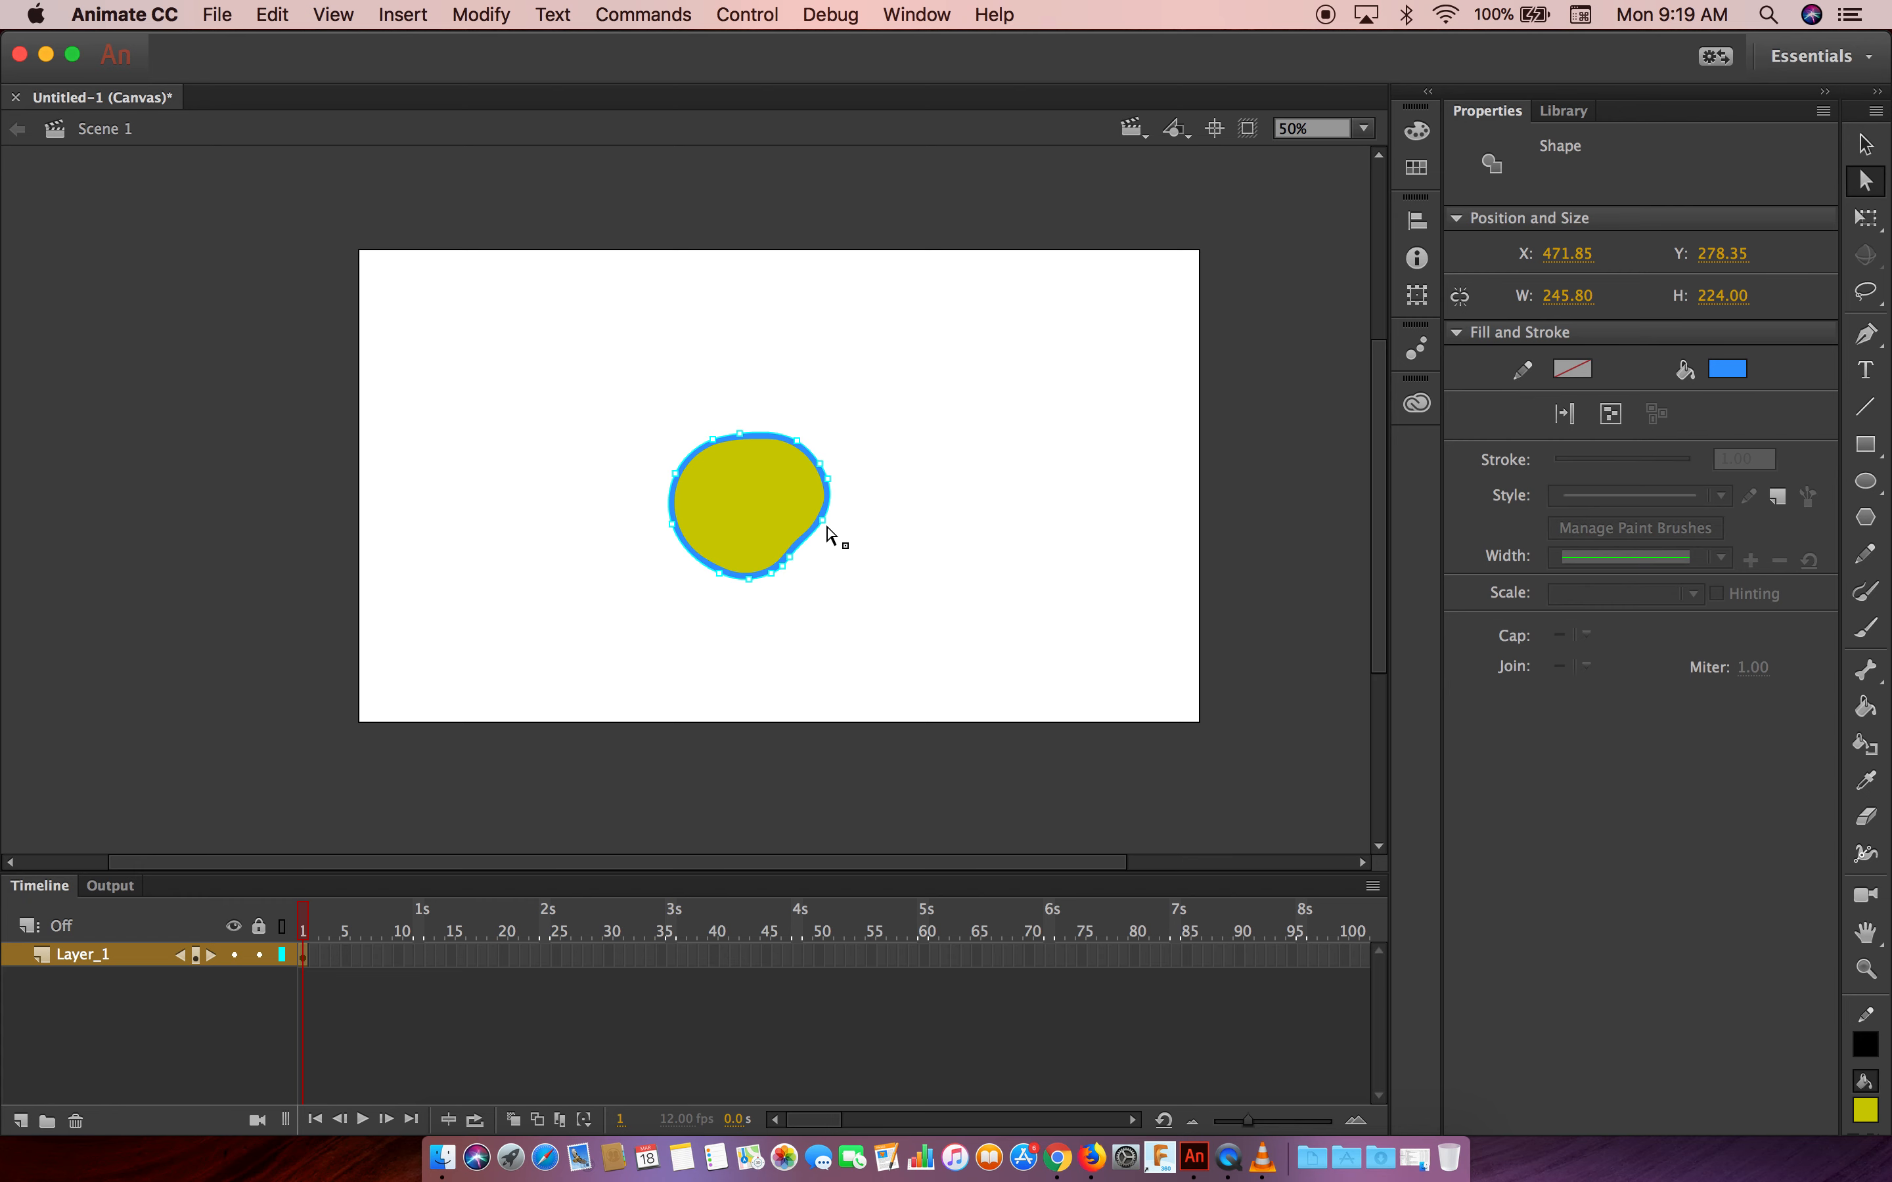
left_click(1322, 129)
type("200")
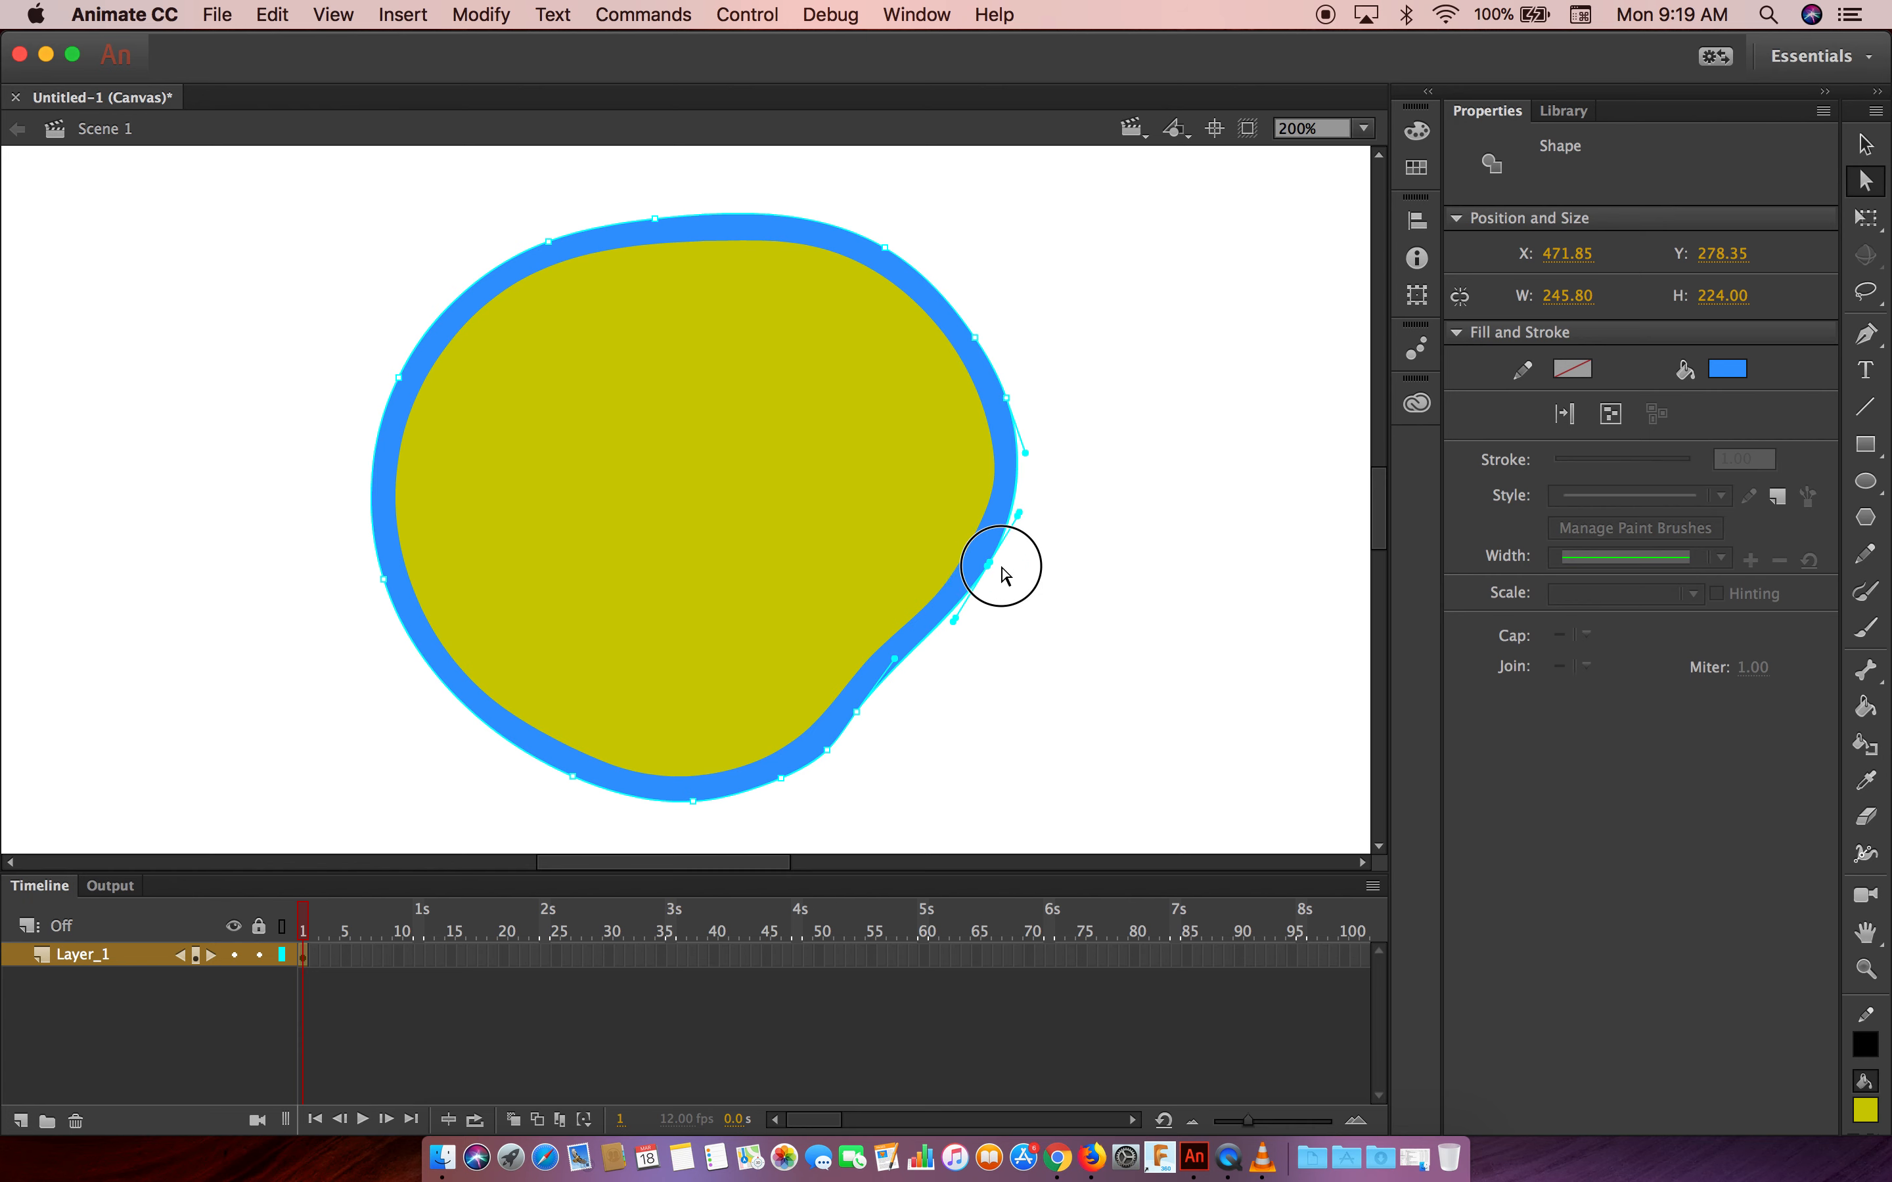
left_click_drag(1000, 567, 1046, 531)
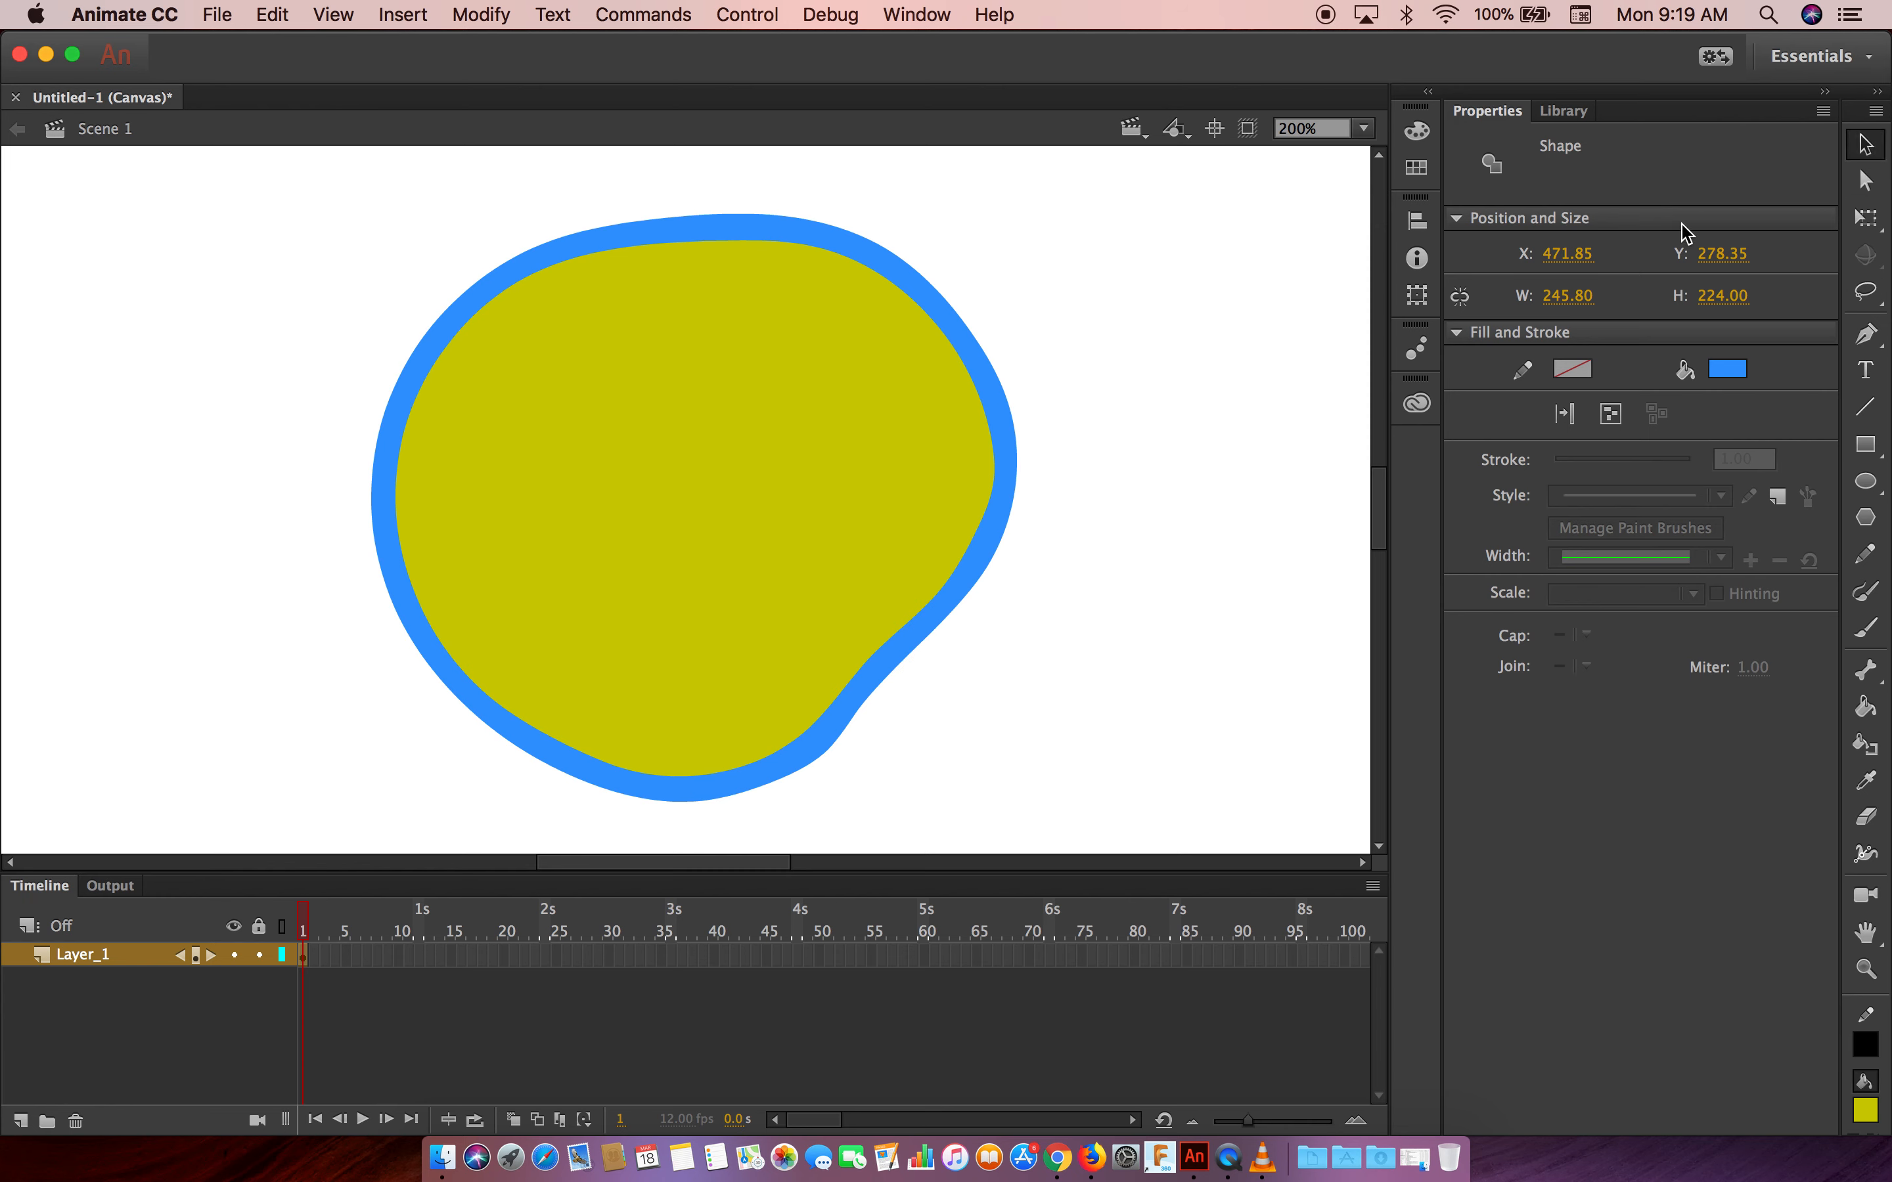
mouse_move(1219, 440)
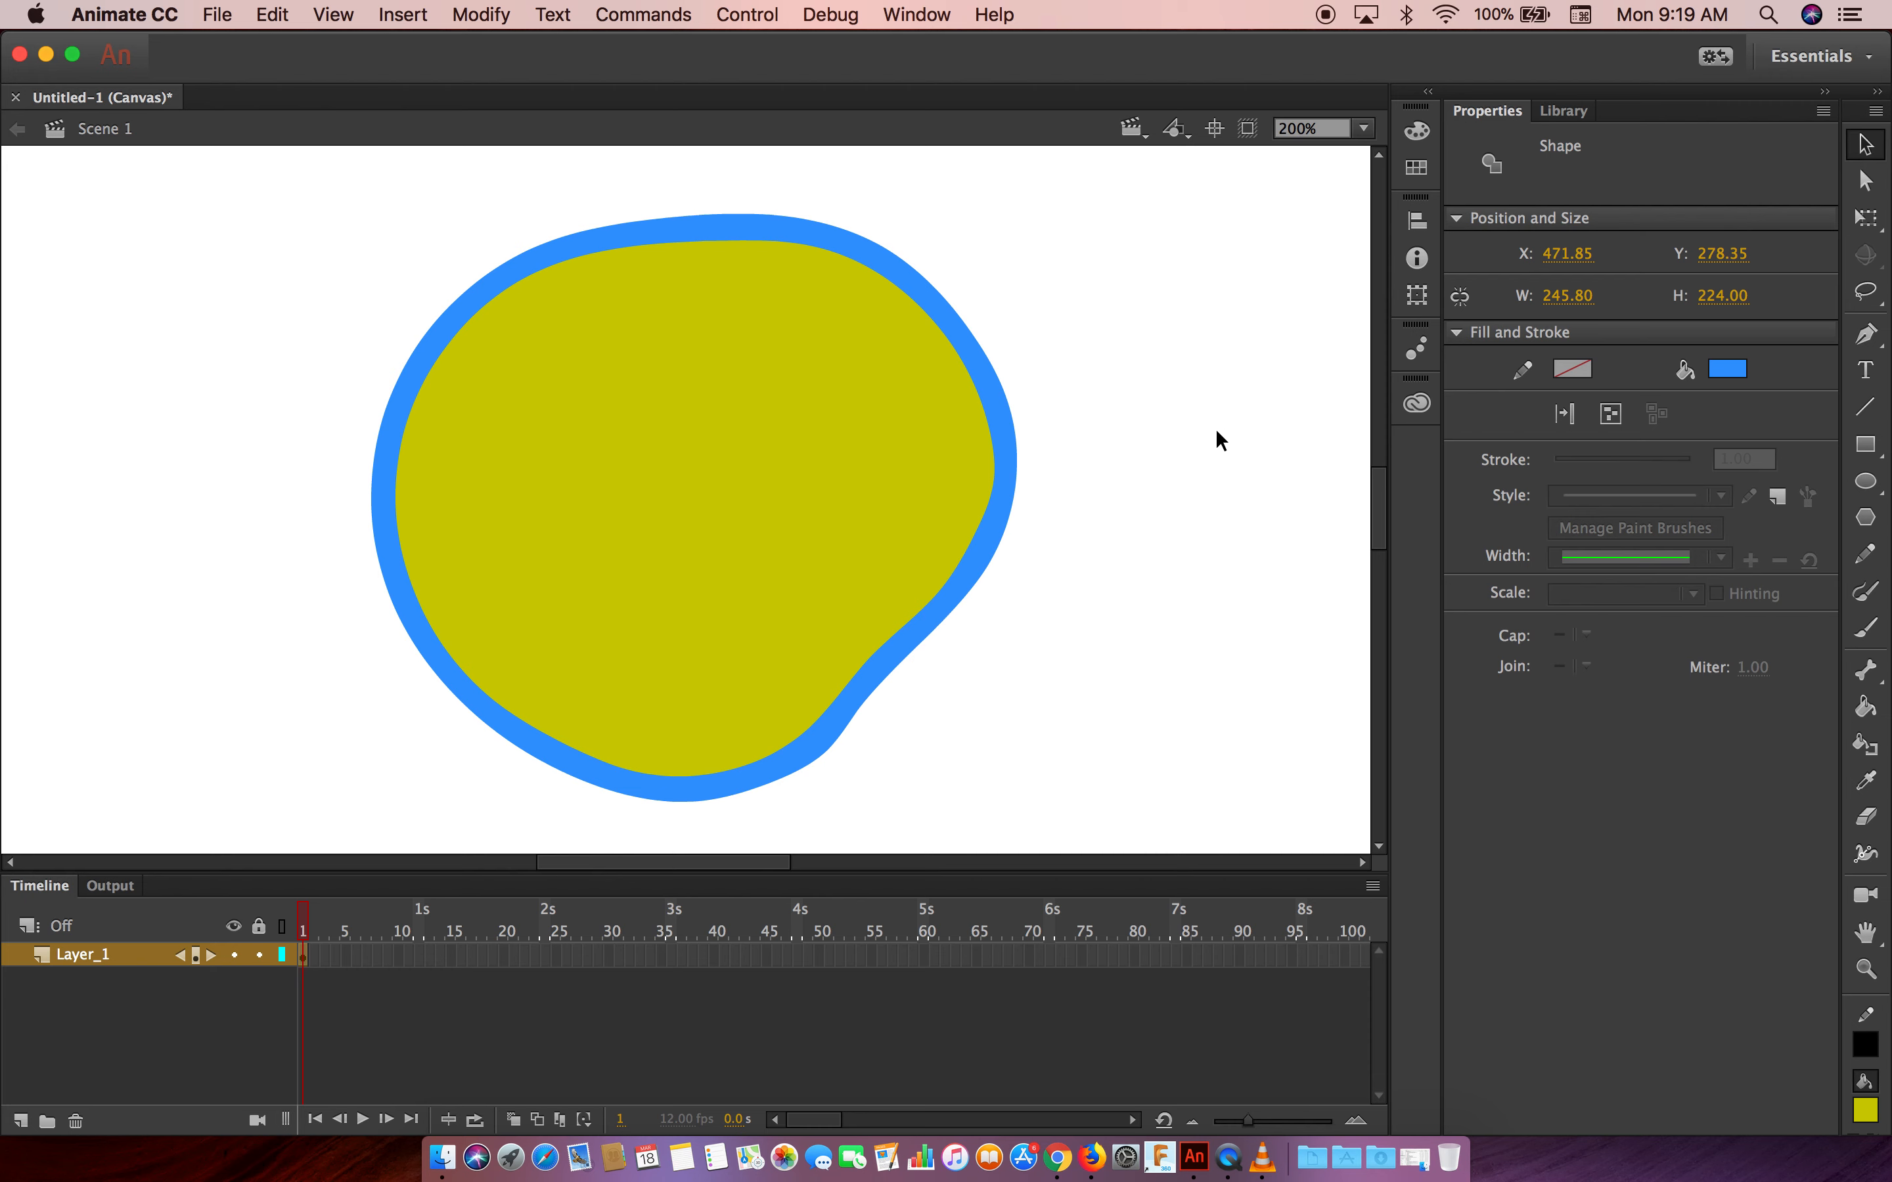
mouse_move(1210, 406)
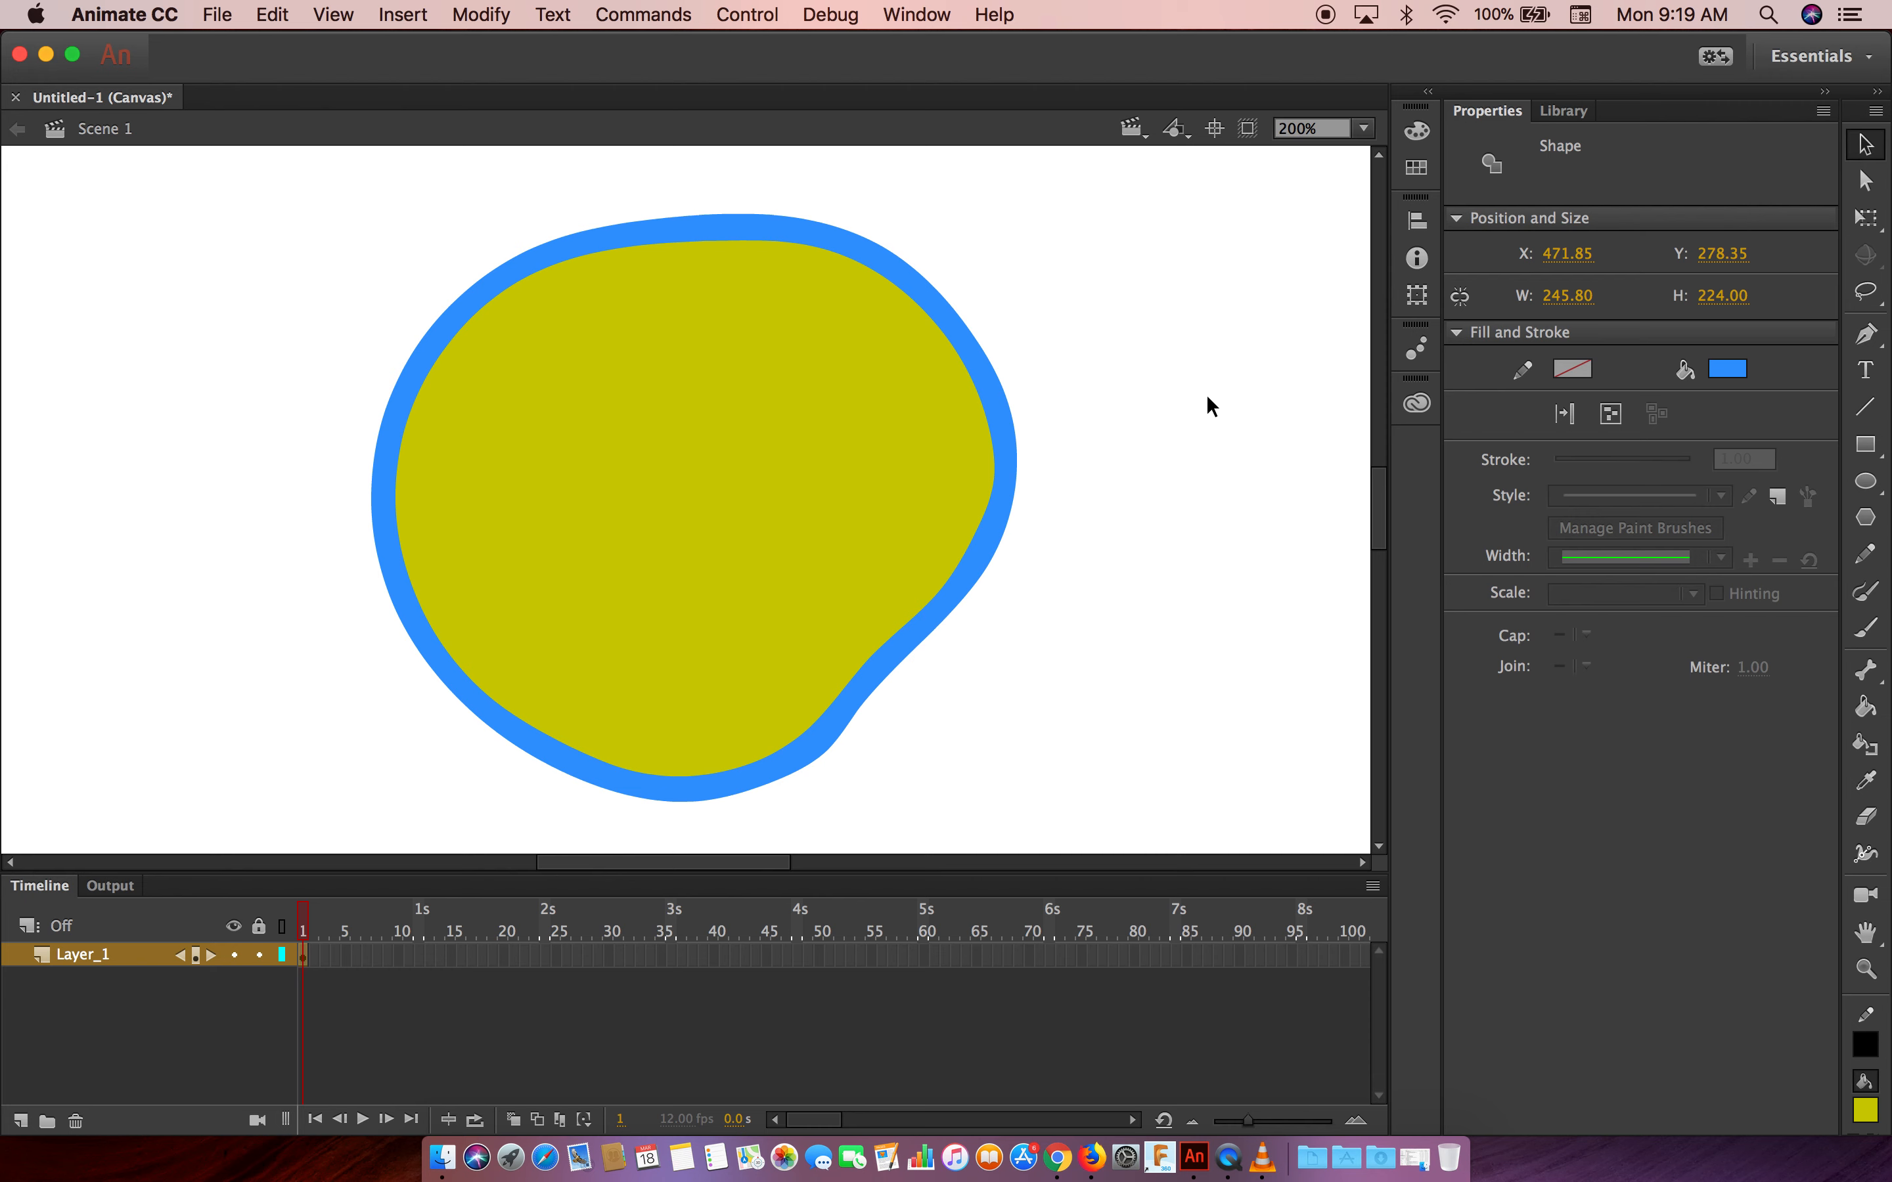
mouse_move(1189, 482)
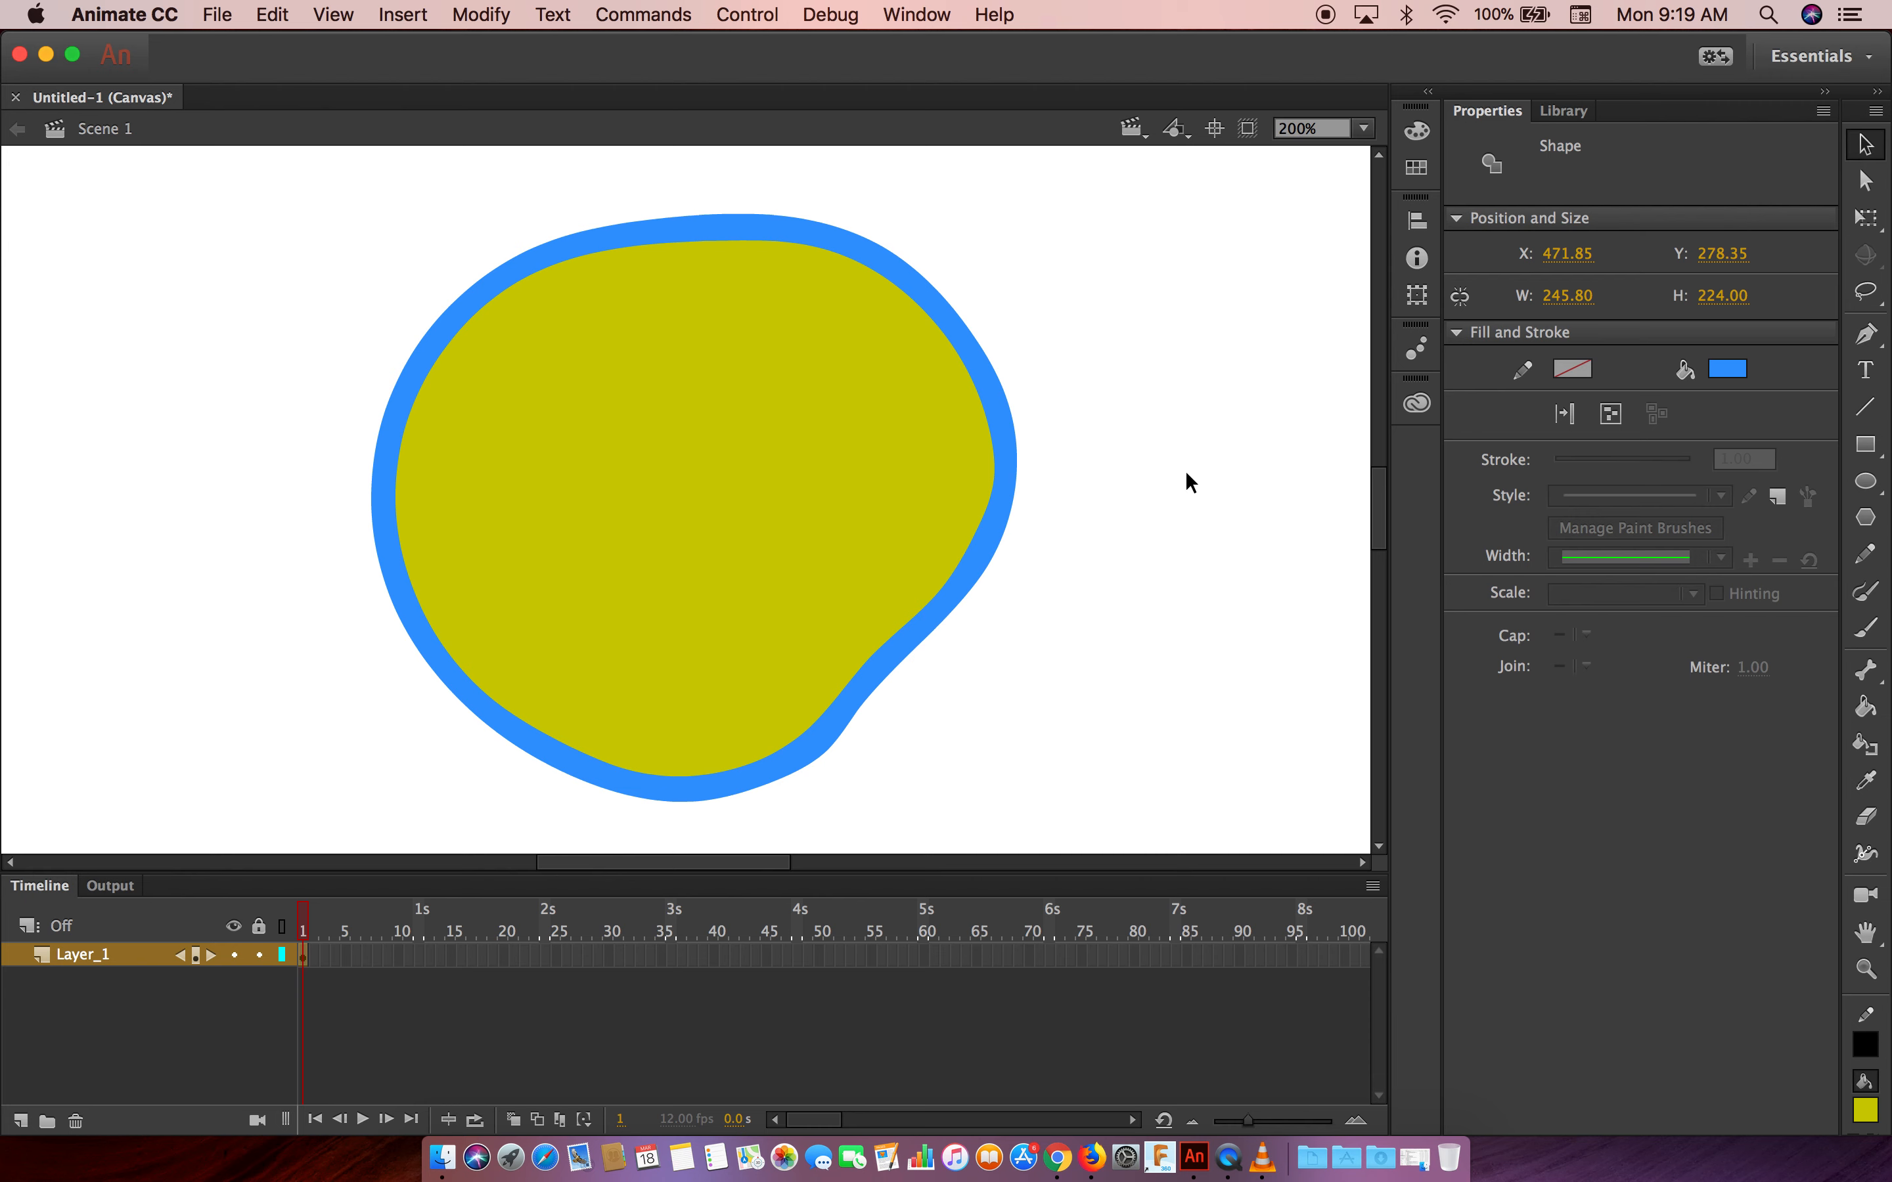
mouse_move(971, 508)
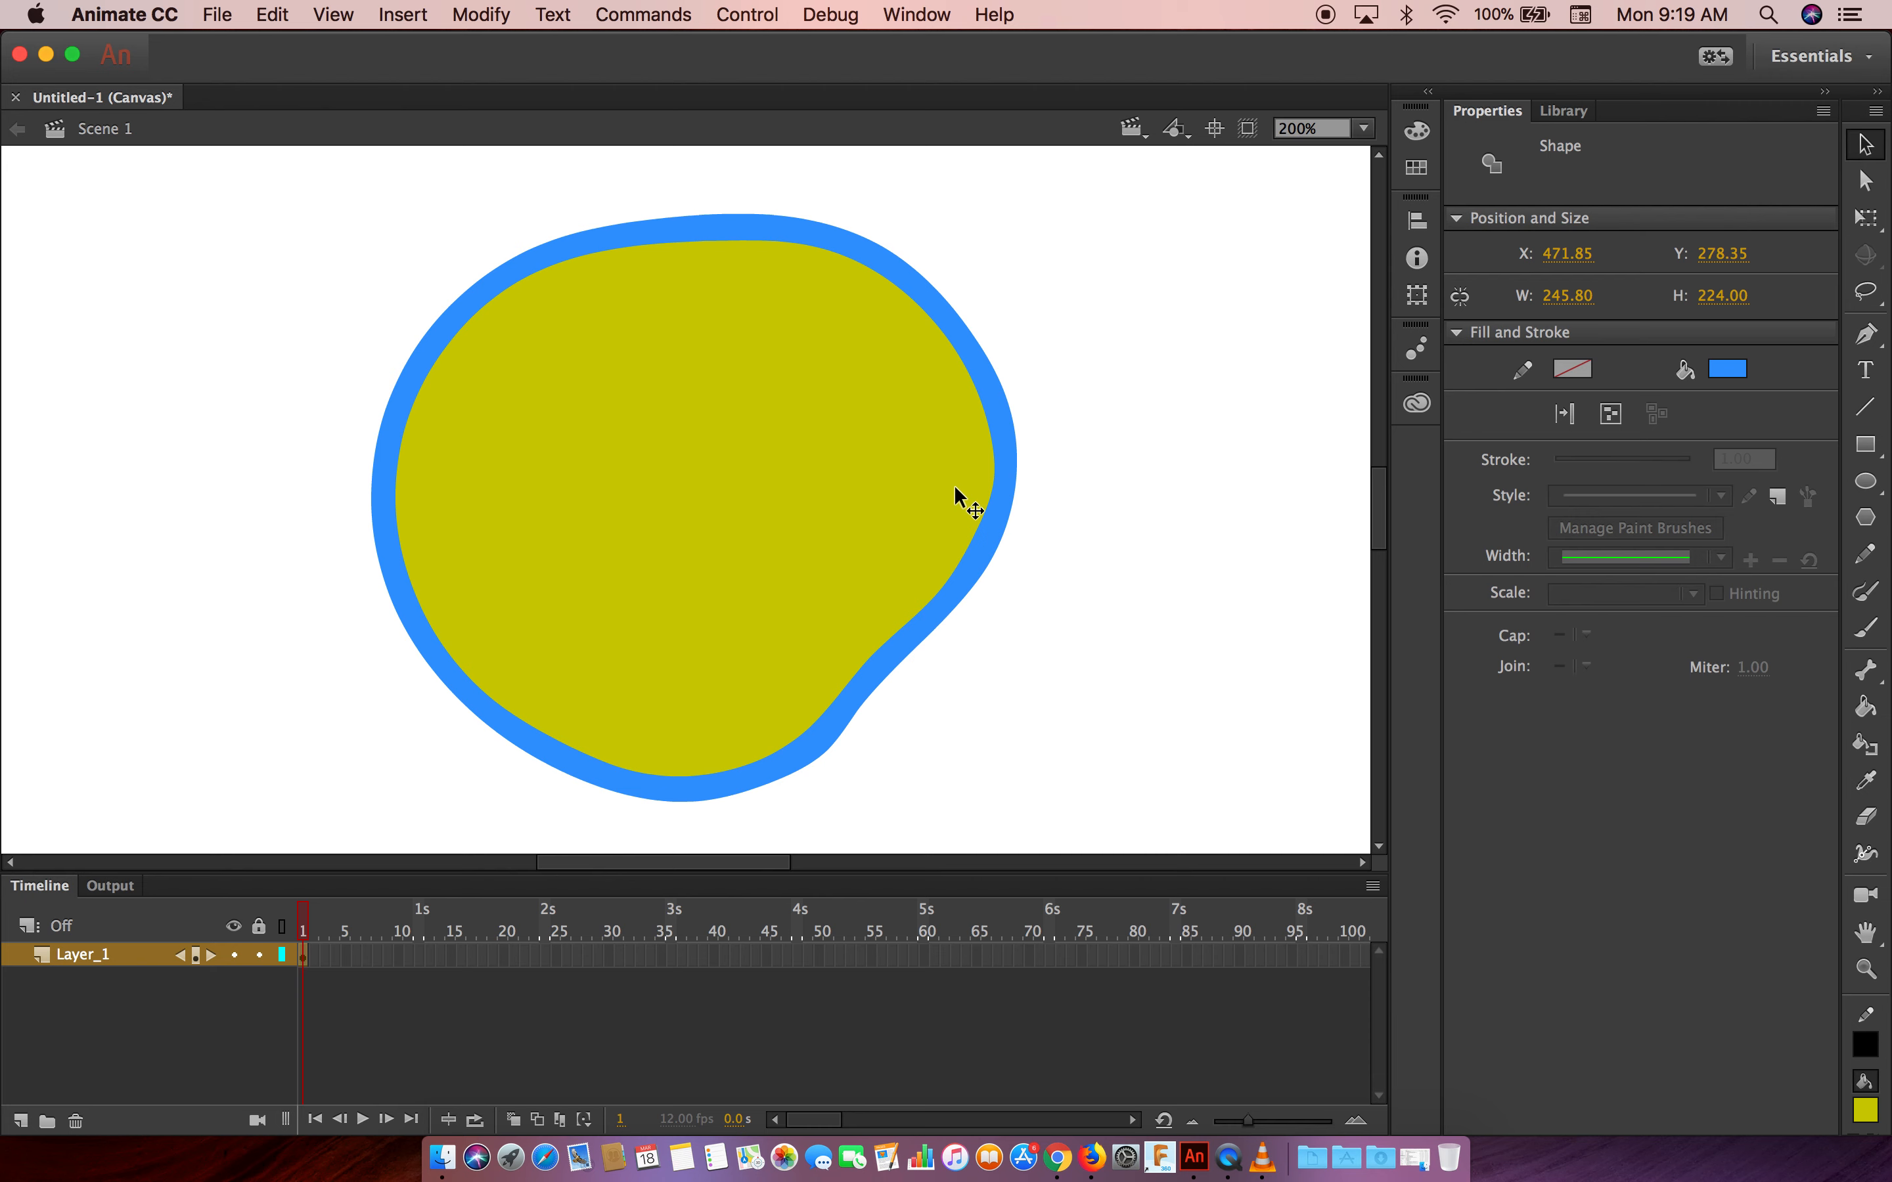
mouse_move(808, 477)
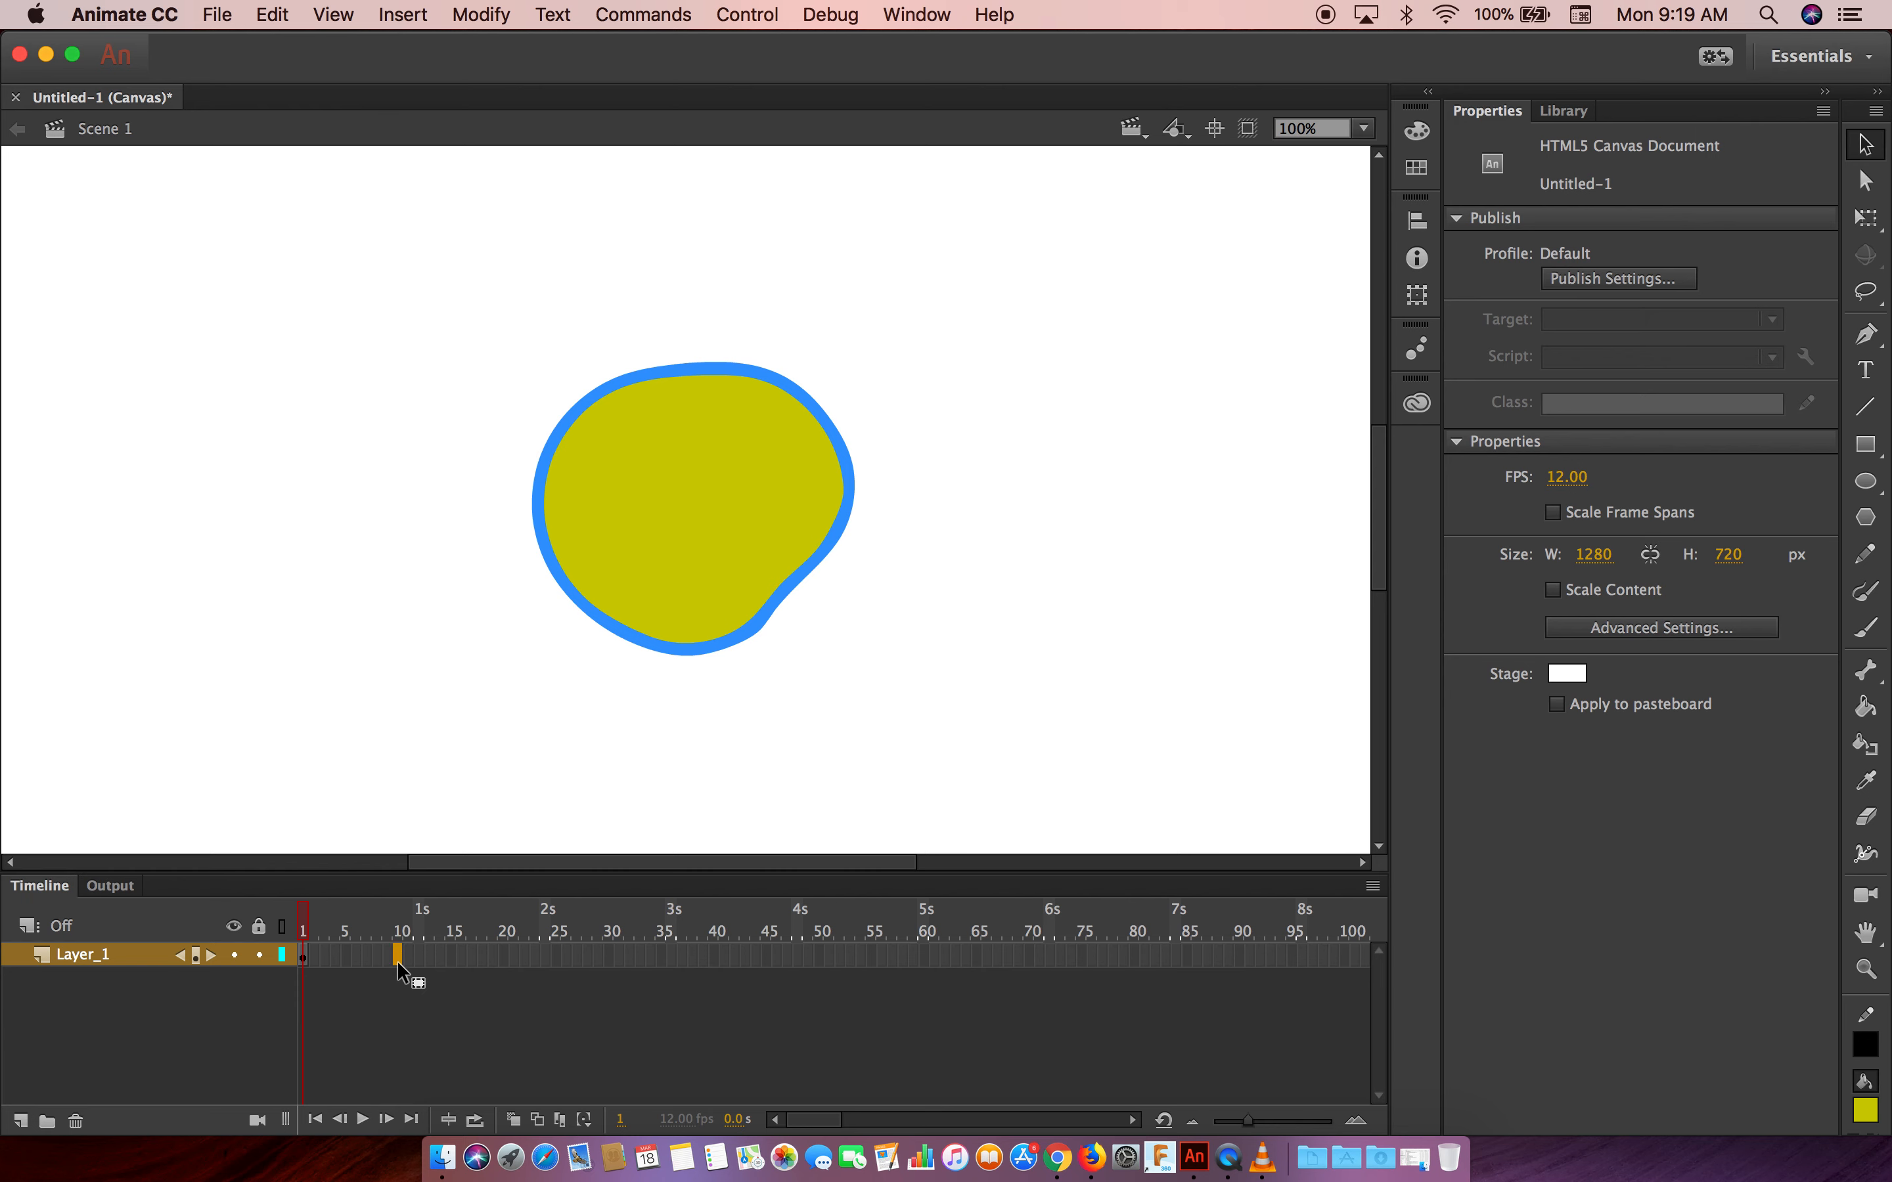
Insert frames so Layer_1's blob persists through frame 10
right_click(400, 953)
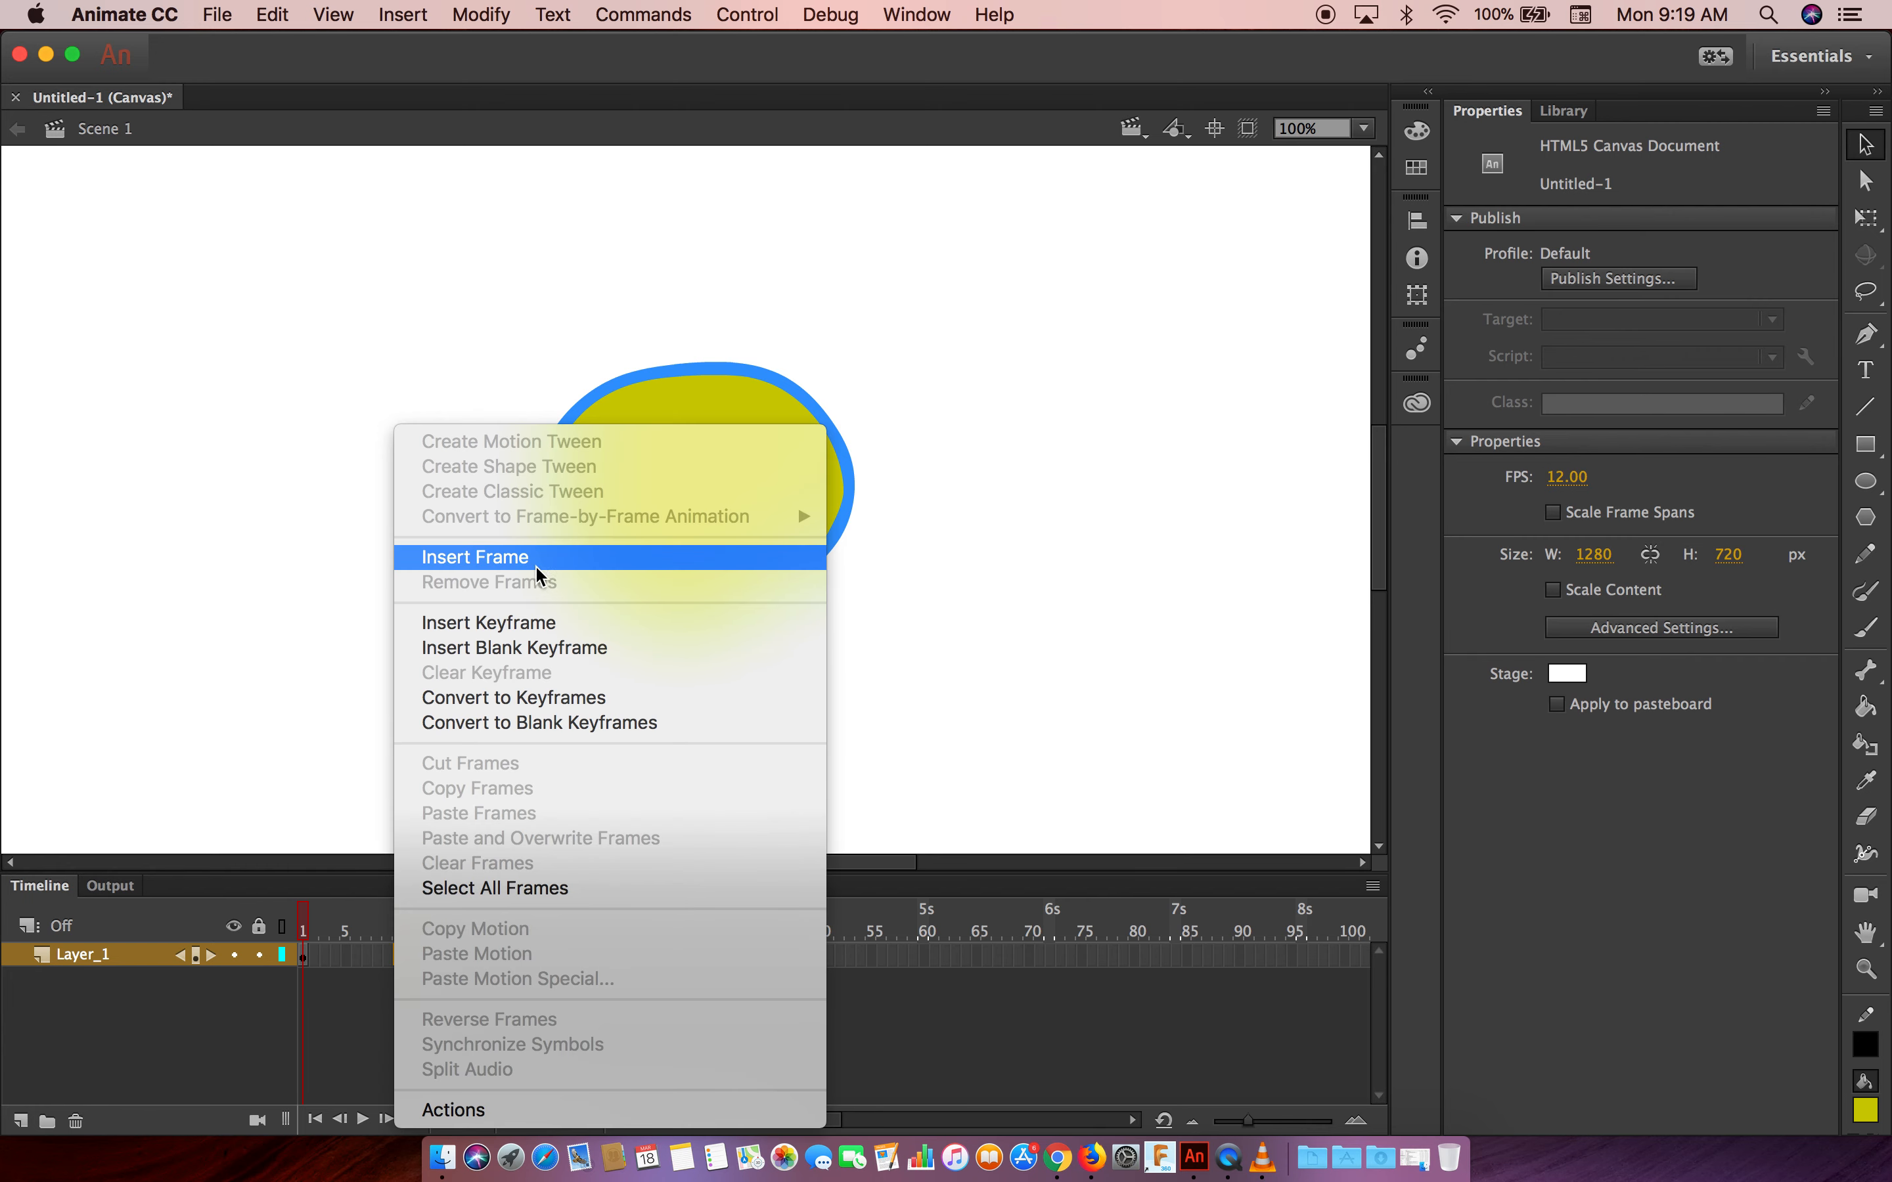
left_click(474, 556)
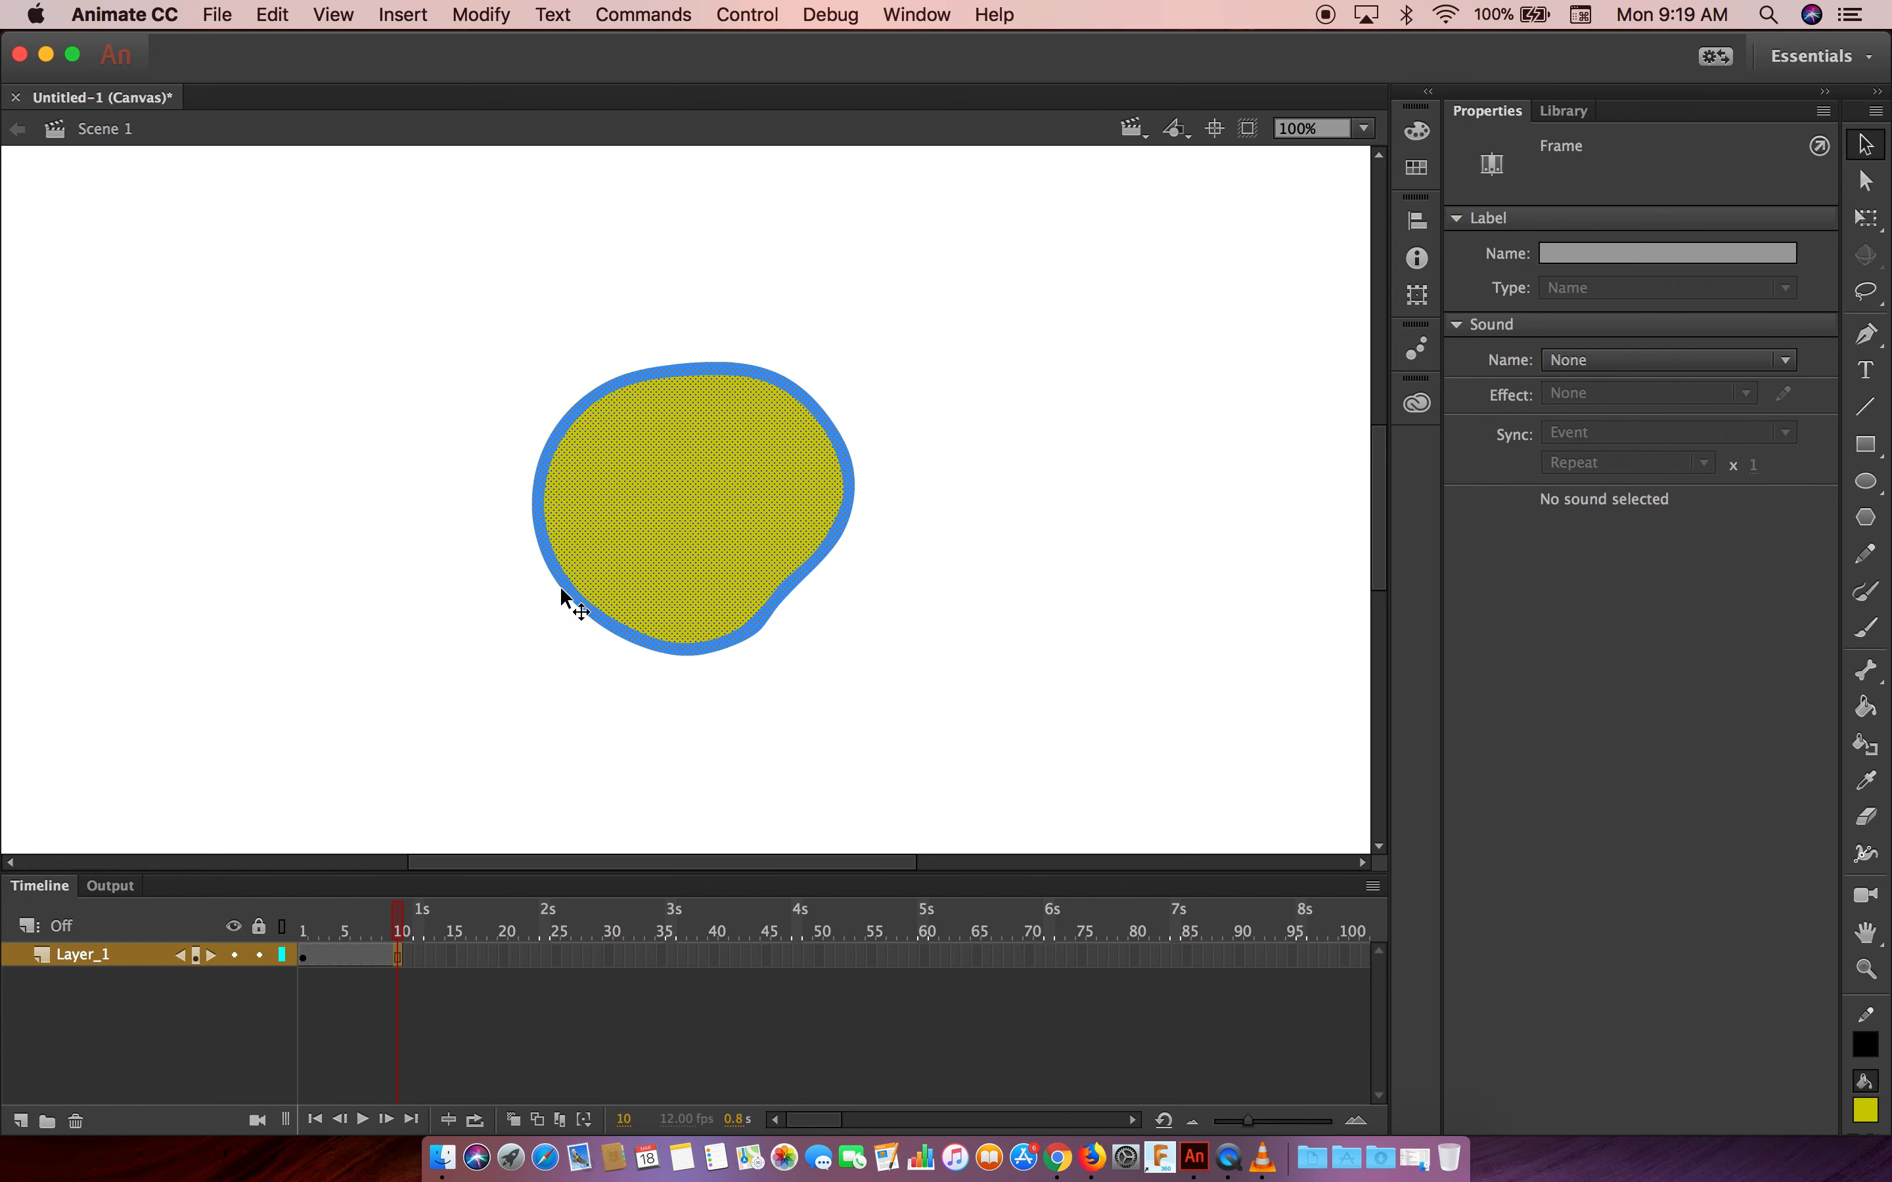
mouse_move(853, 622)
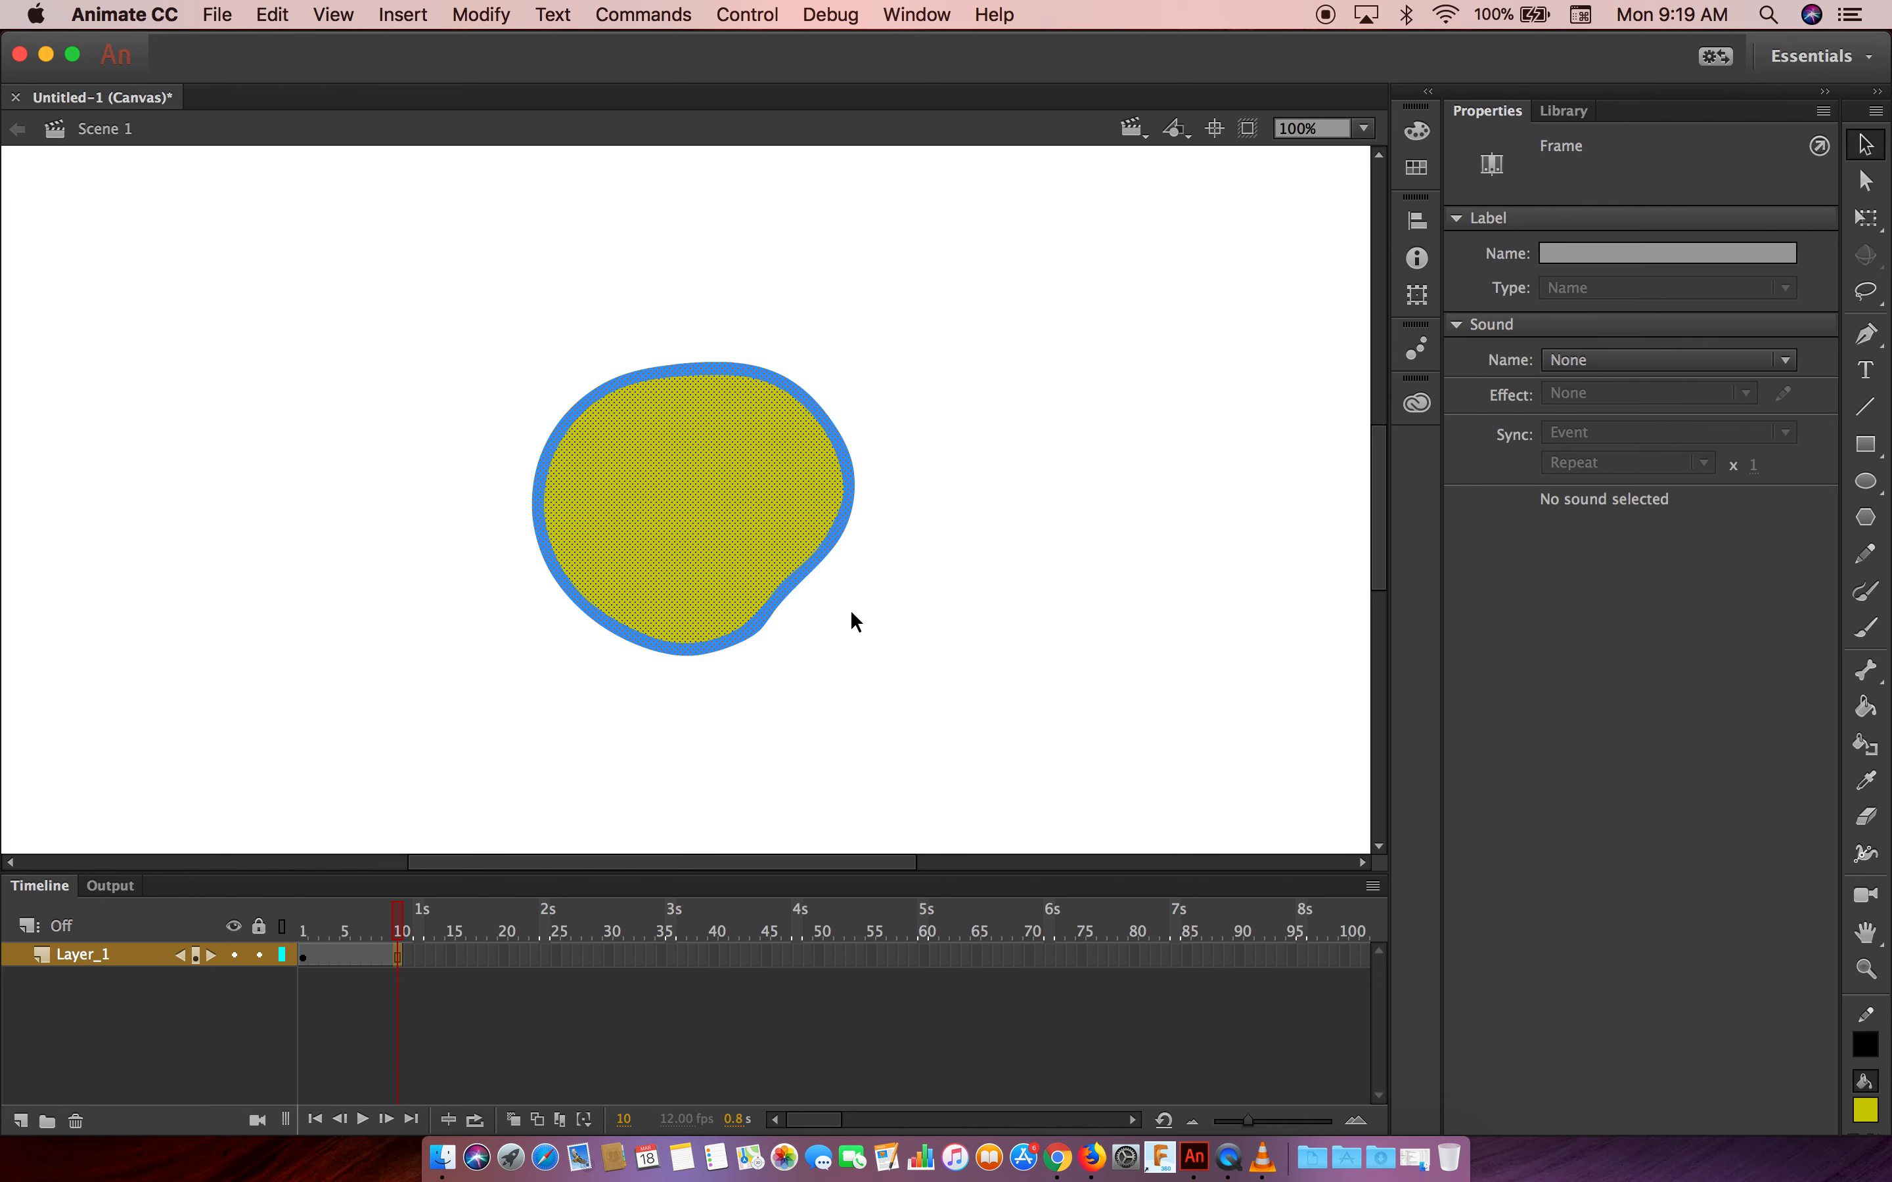
mouse_move(873, 591)
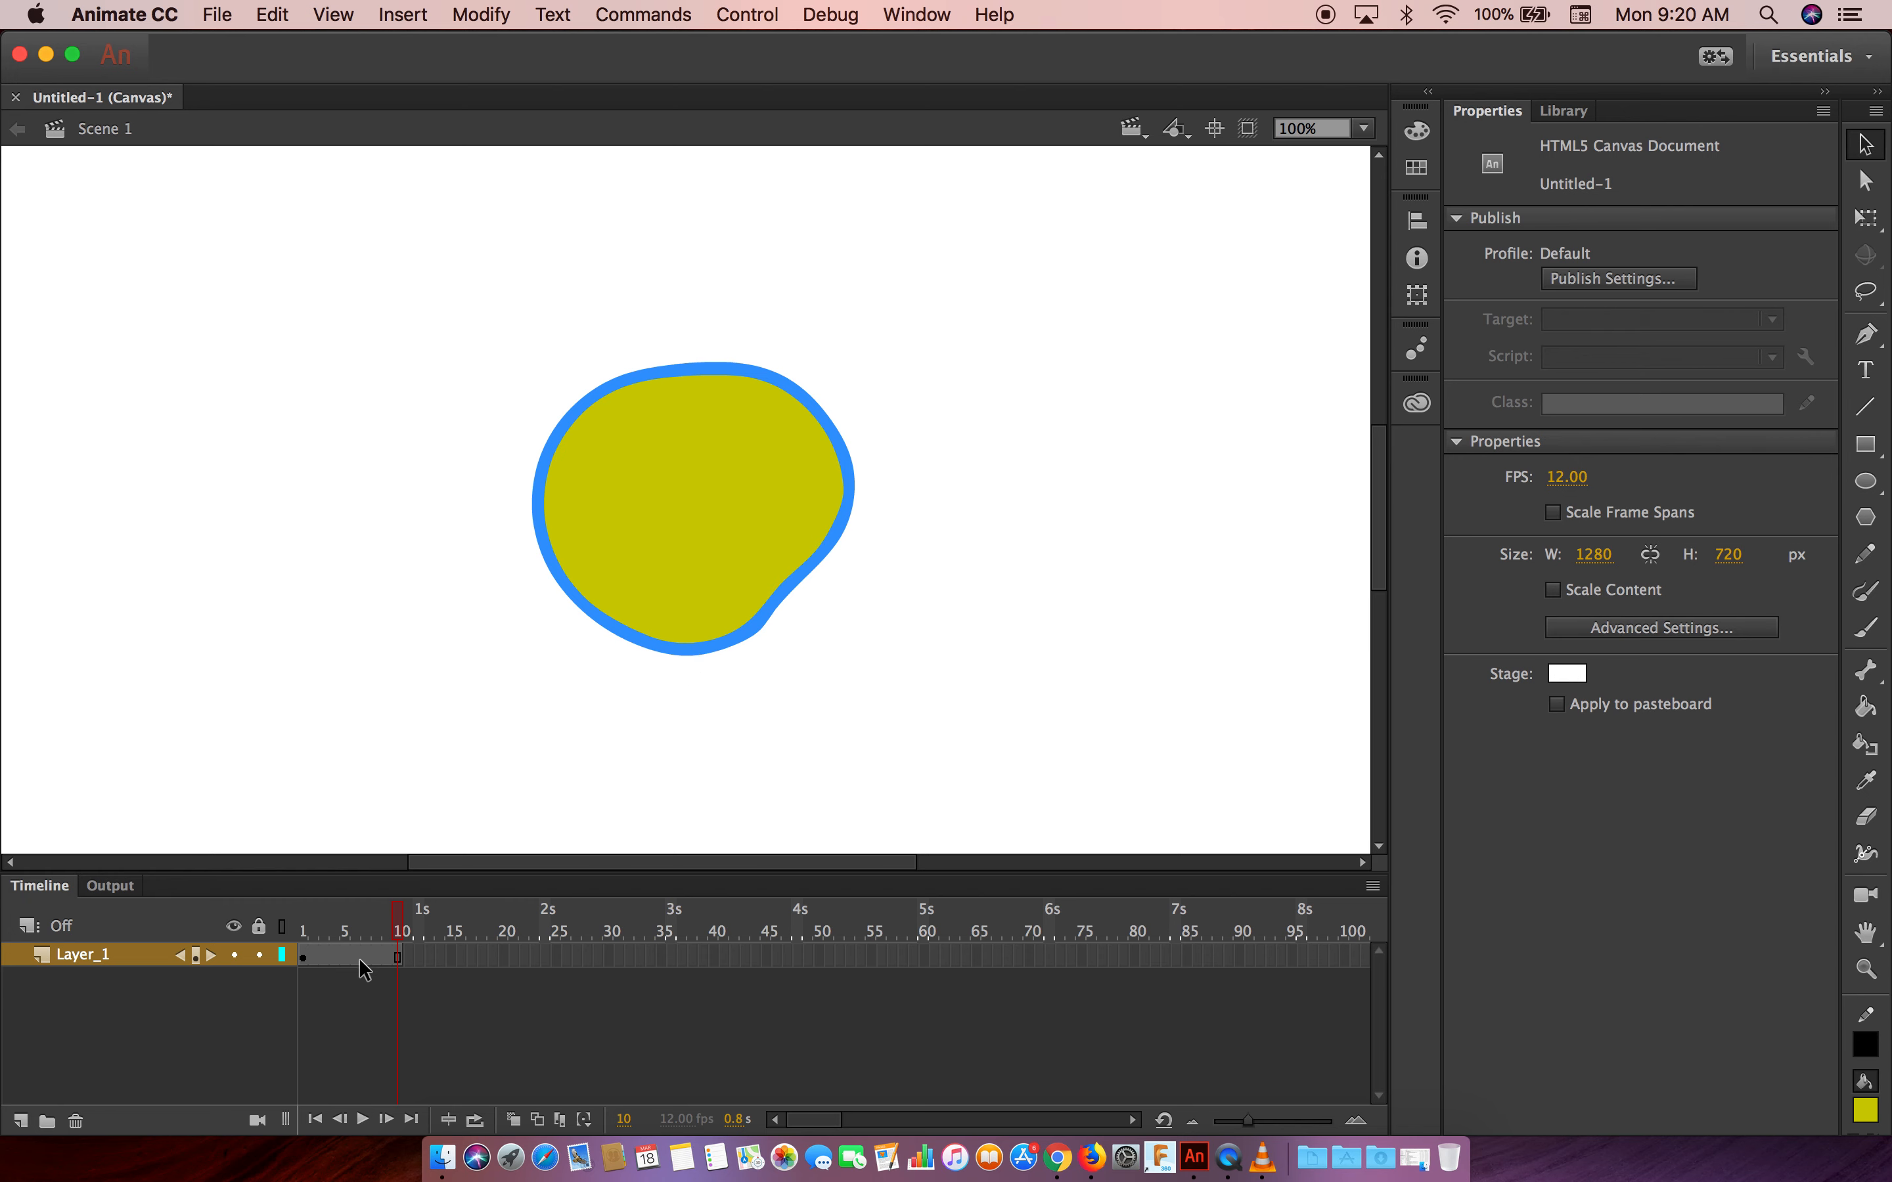
Create a shape tween across frames 1 to 10 of Layer_1
left_click(354, 955)
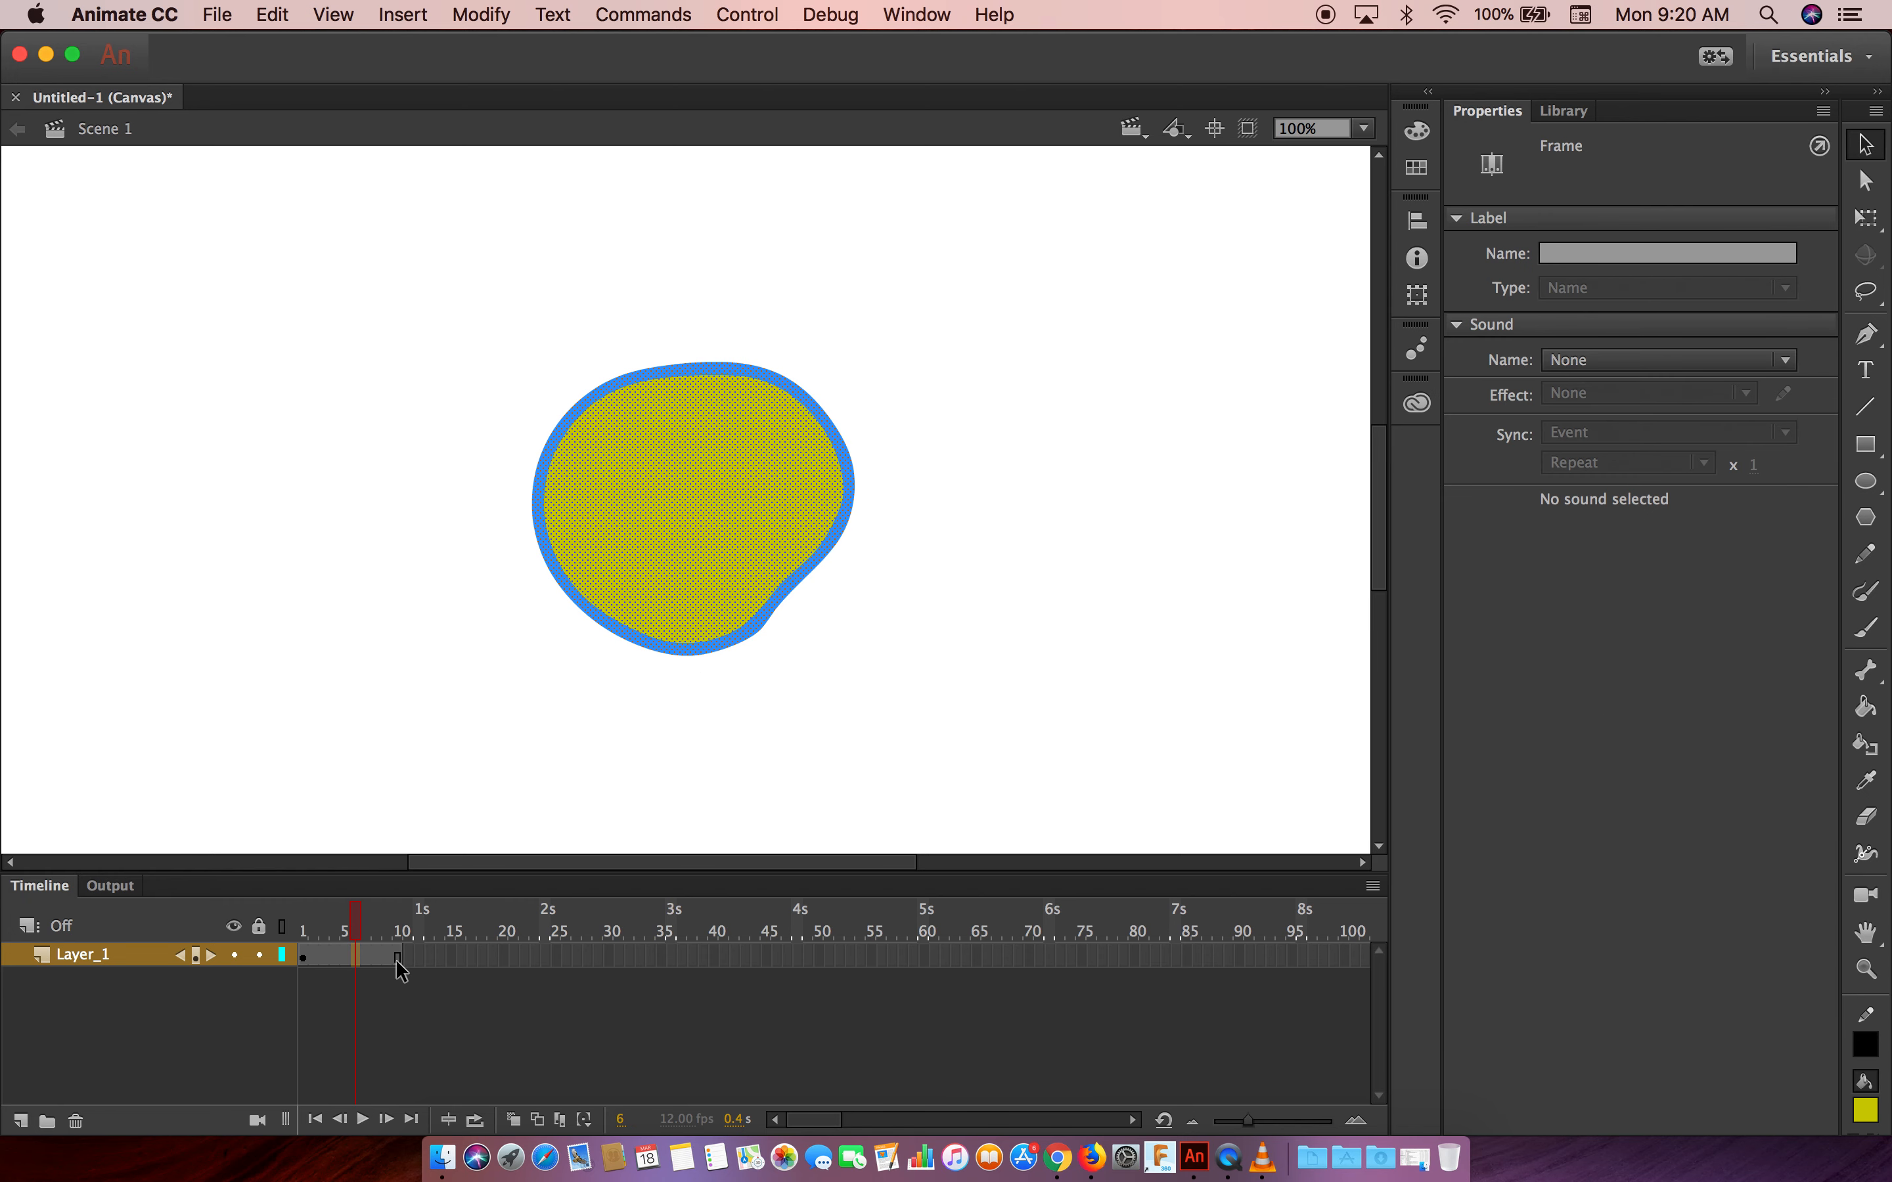
right_click(398, 955)
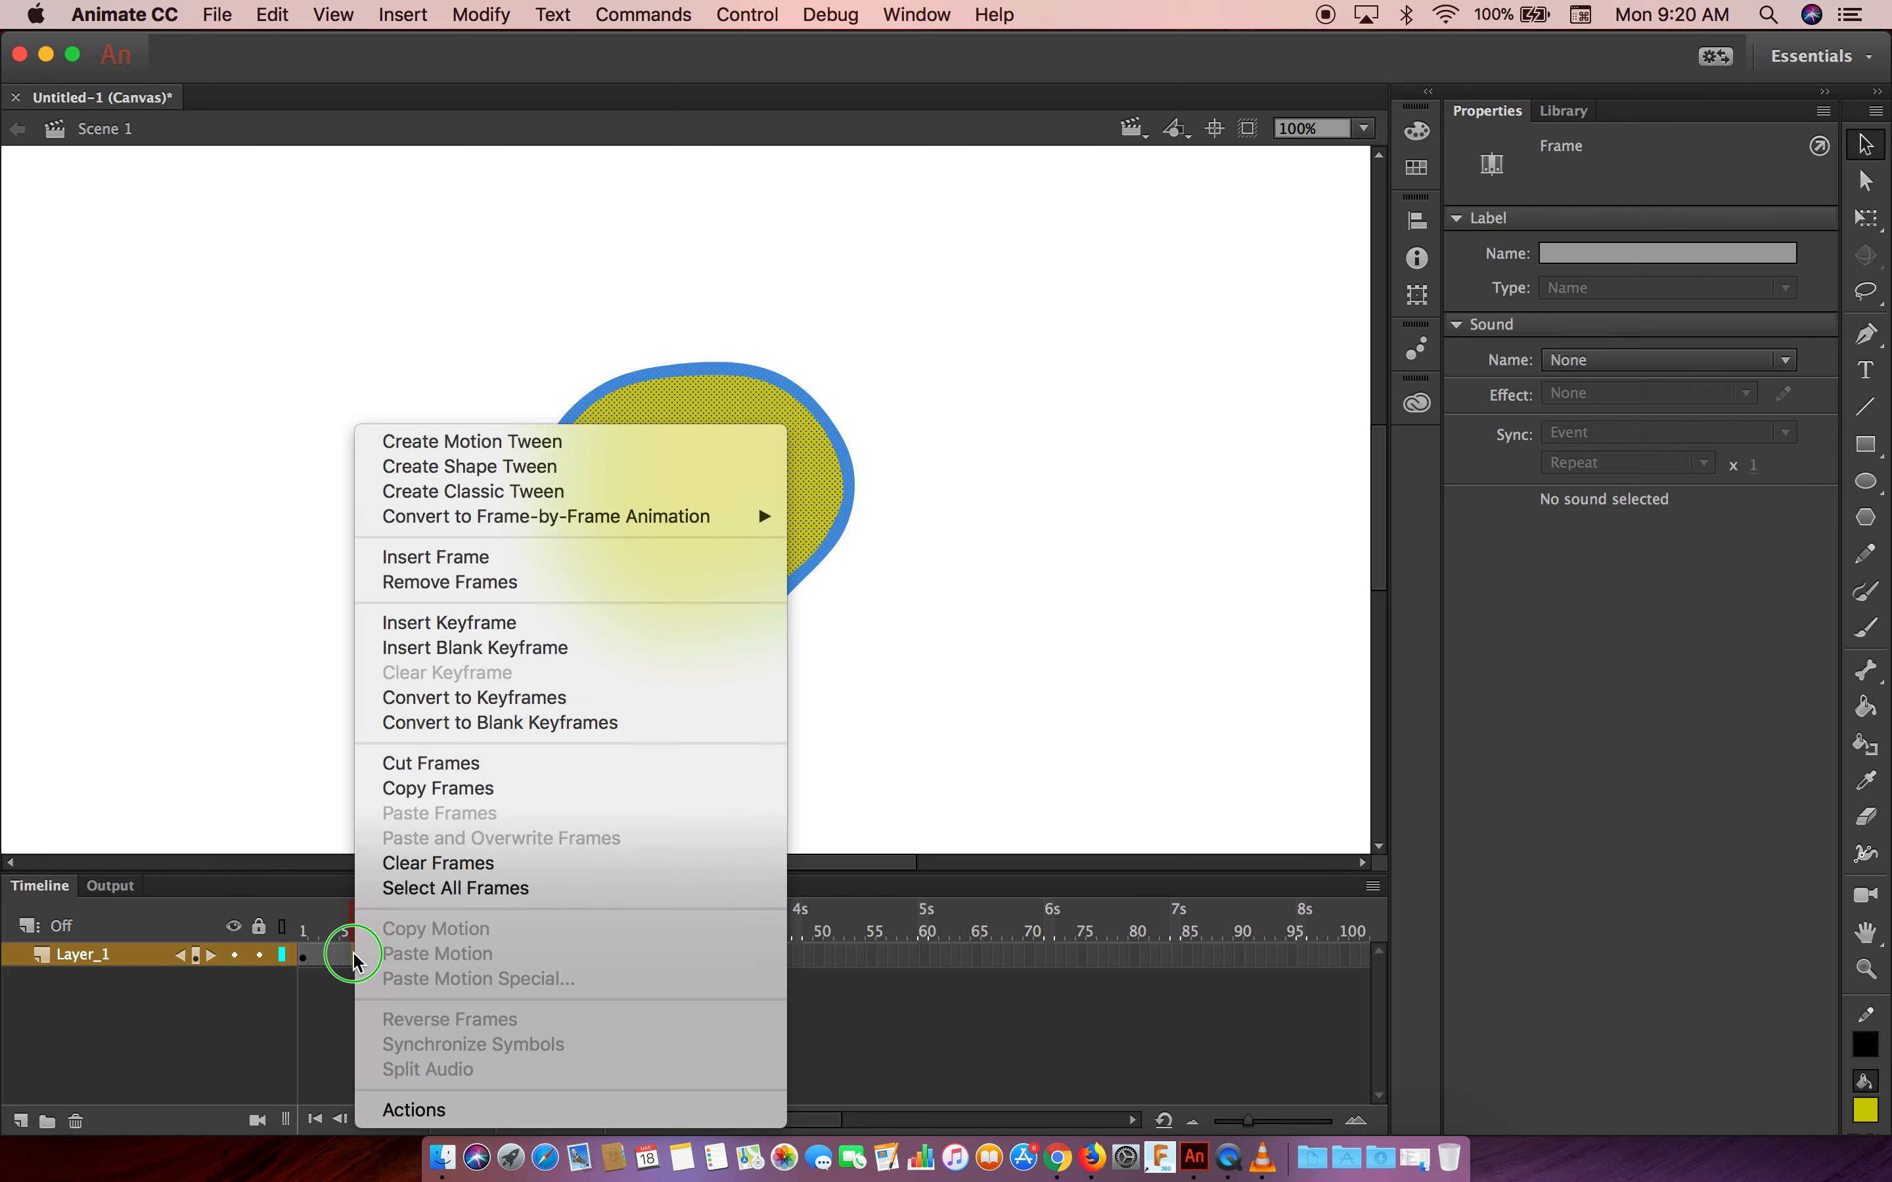
mouse_move(512, 466)
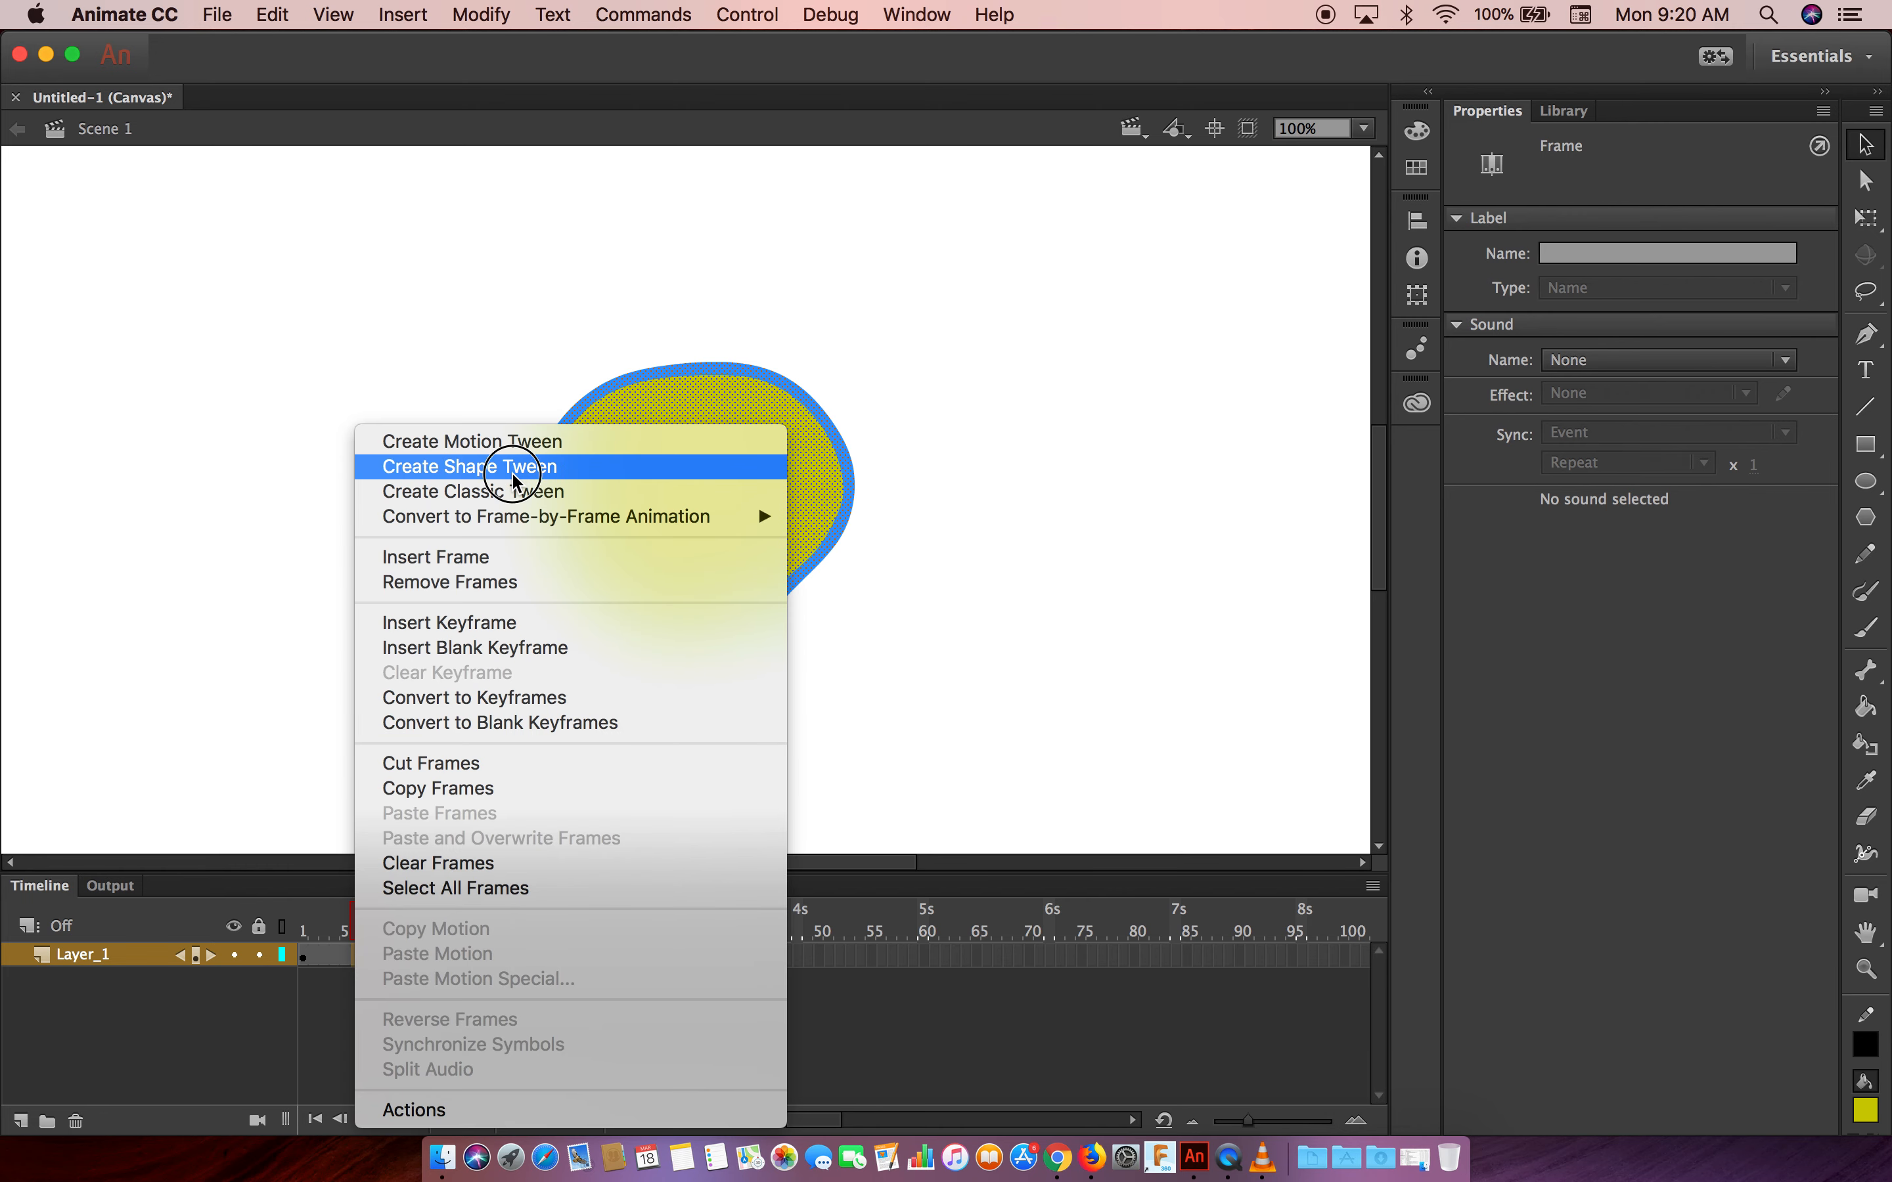
left_click(469, 466)
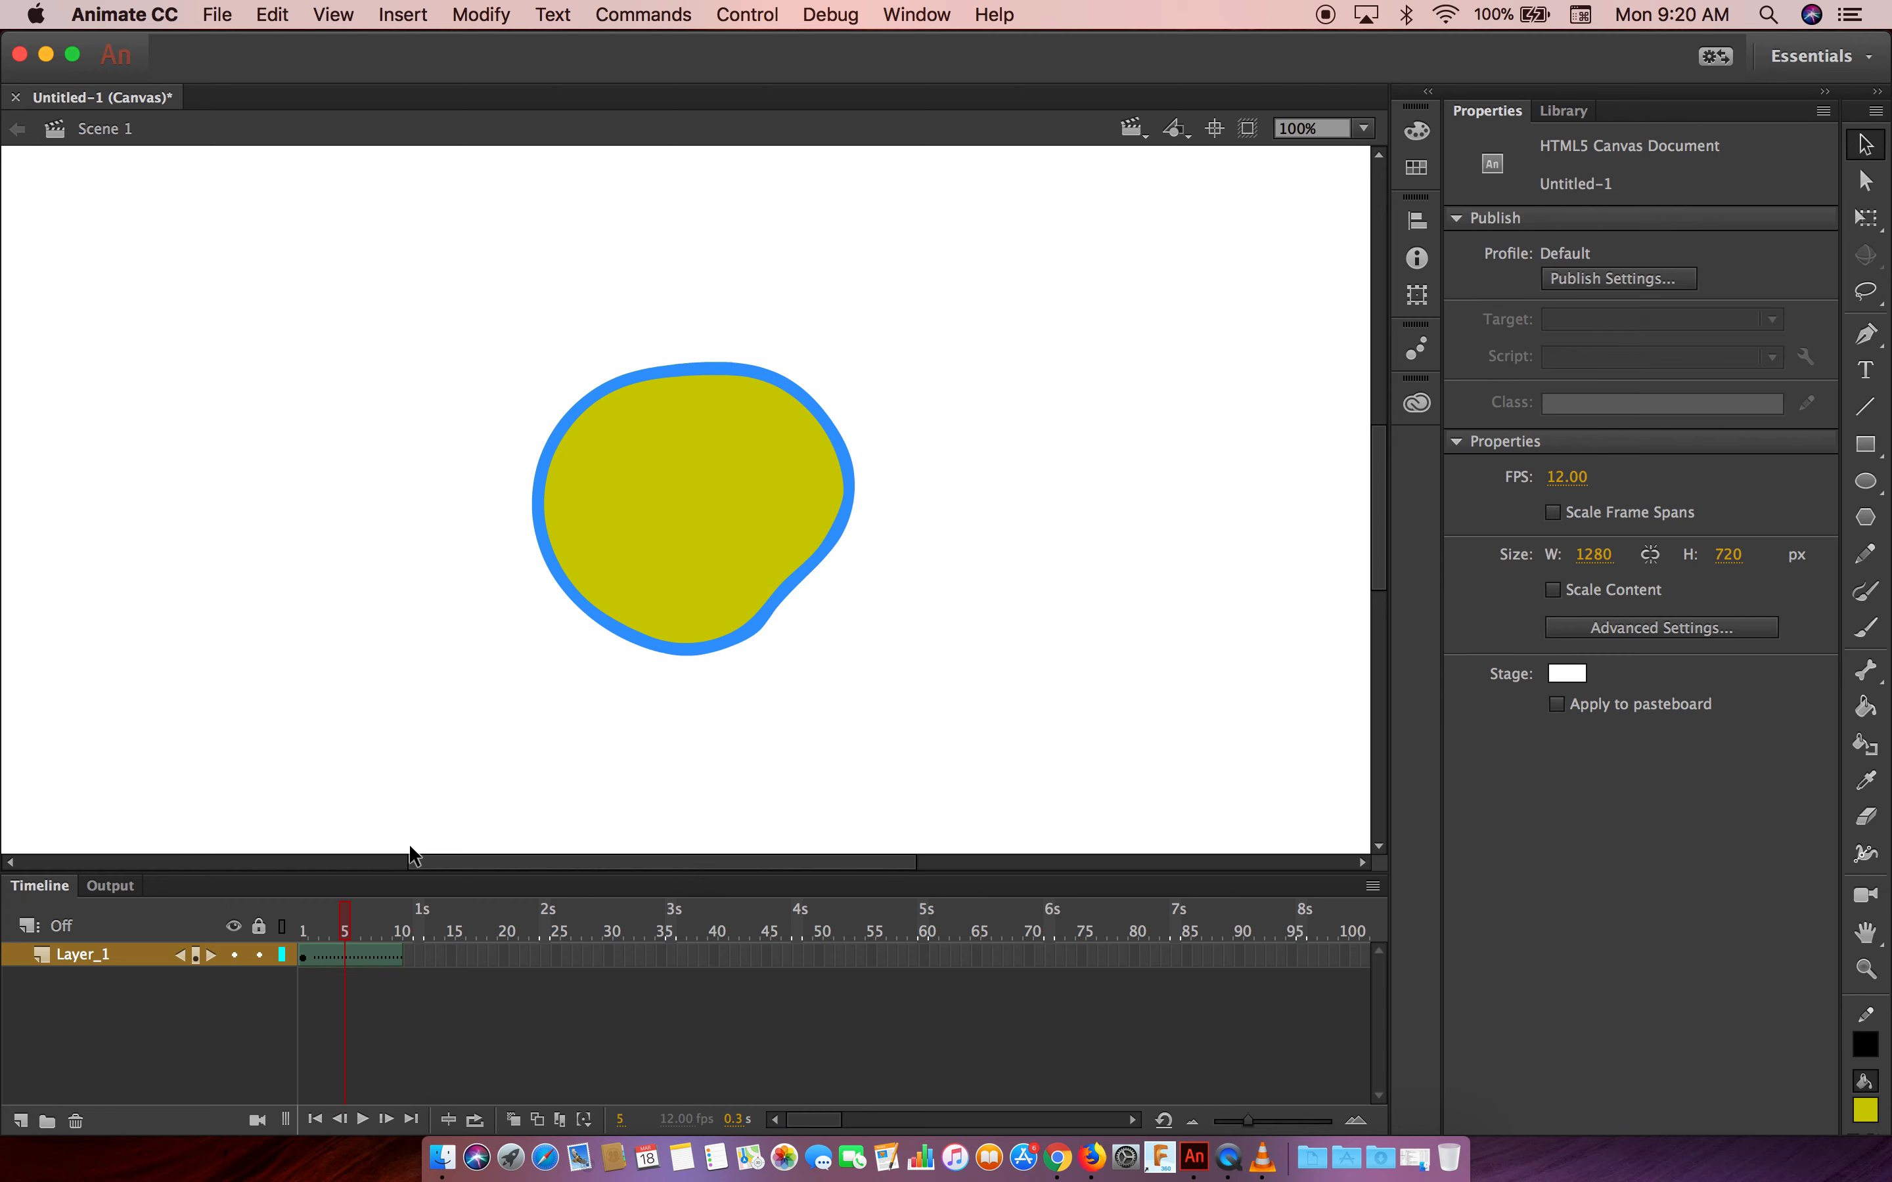
mouse_move(377, 867)
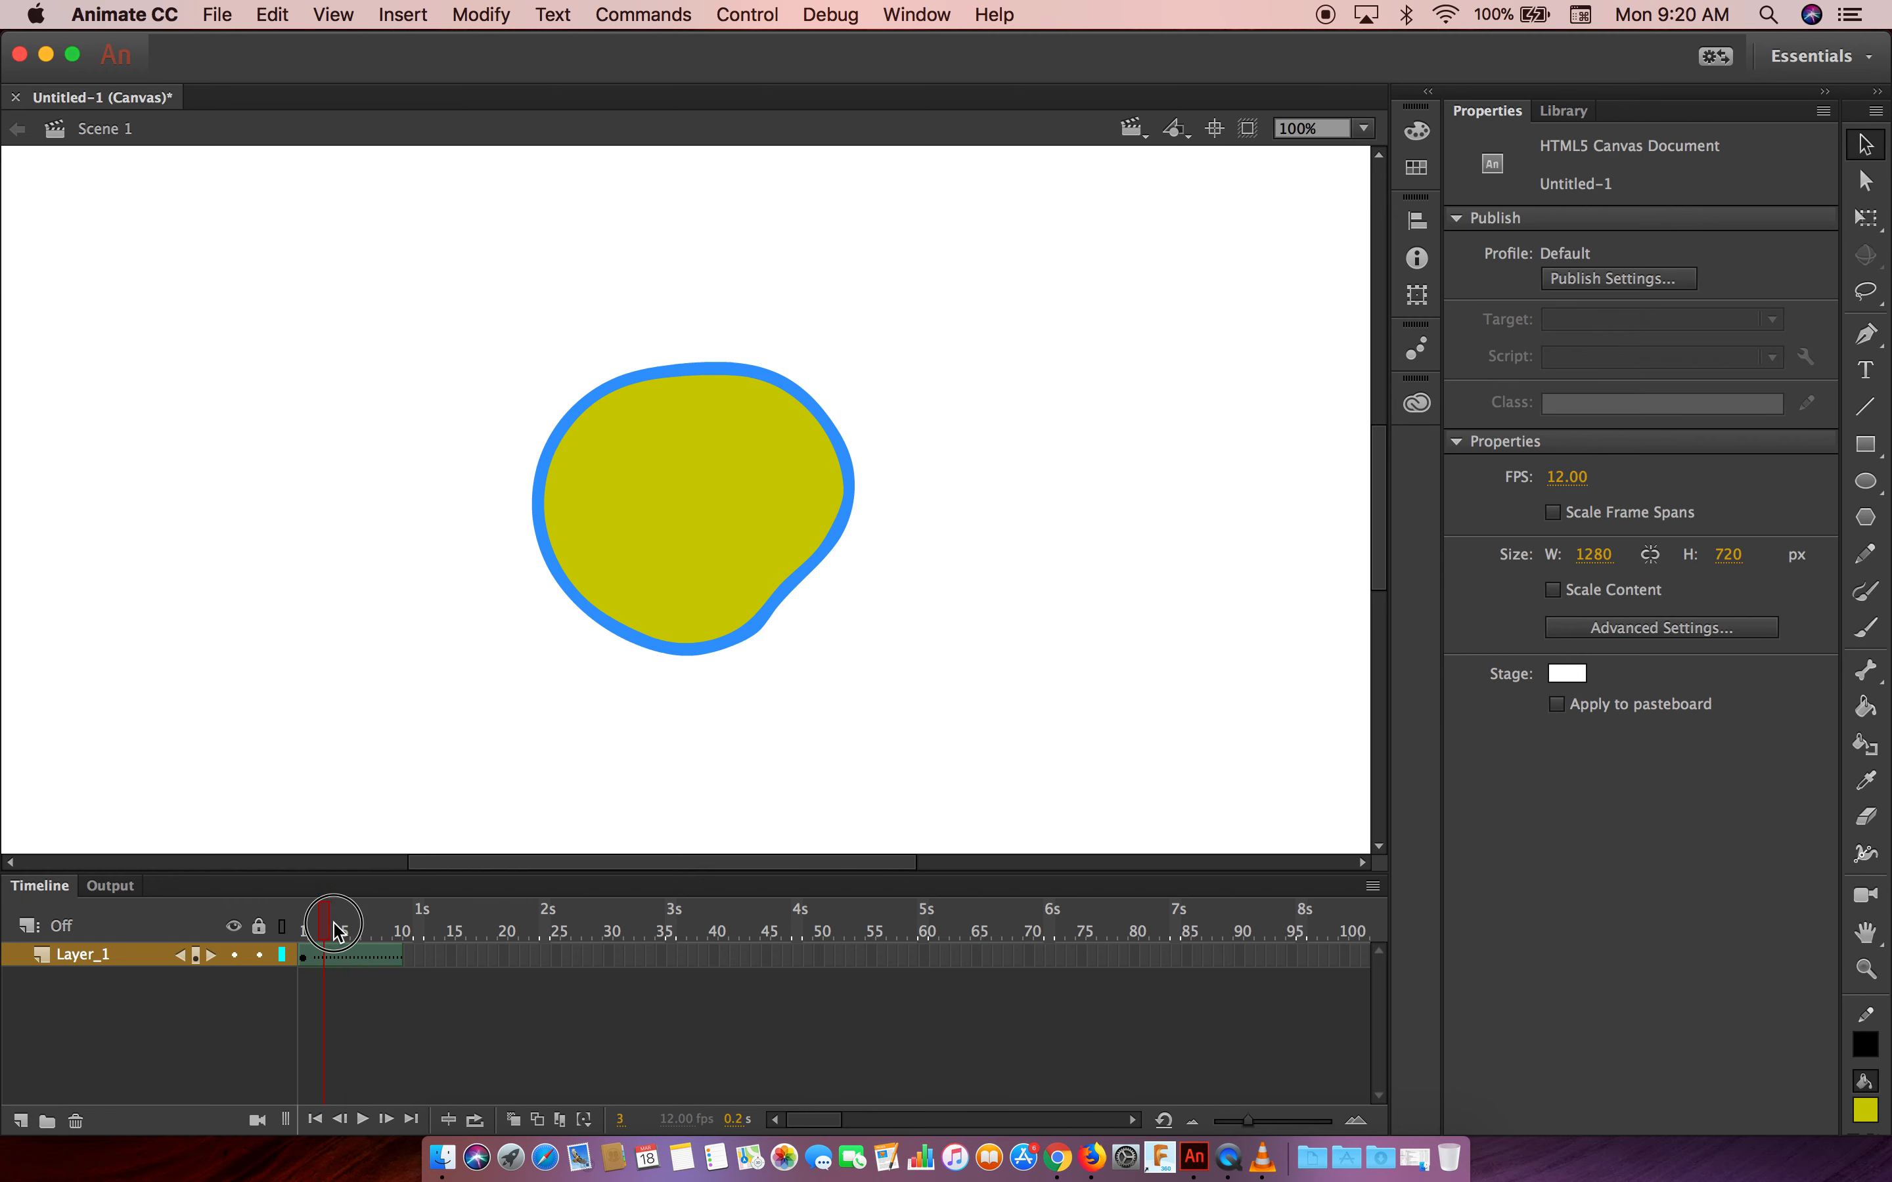
left_click_drag(334, 917, 289, 917)
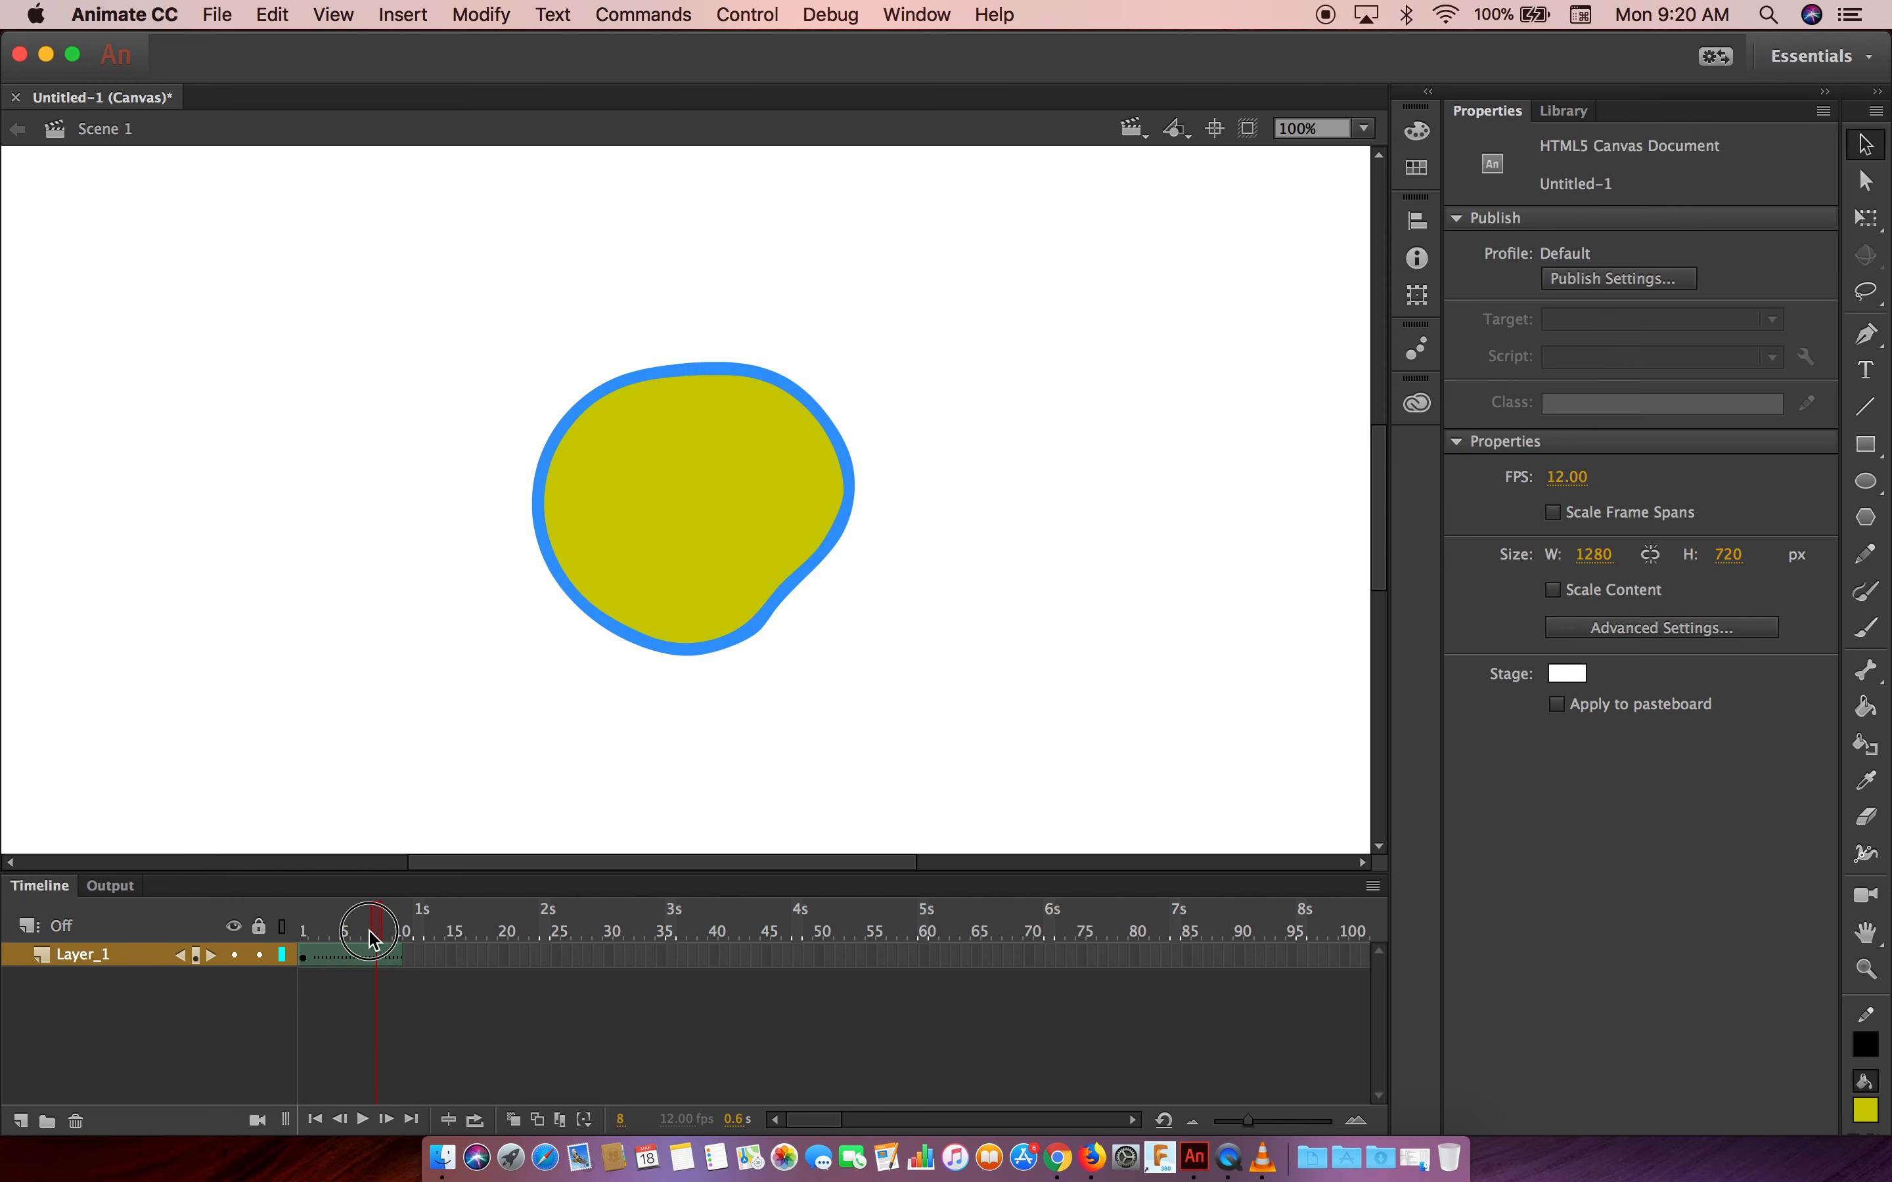
left_click_drag(377, 925, 358, 925)
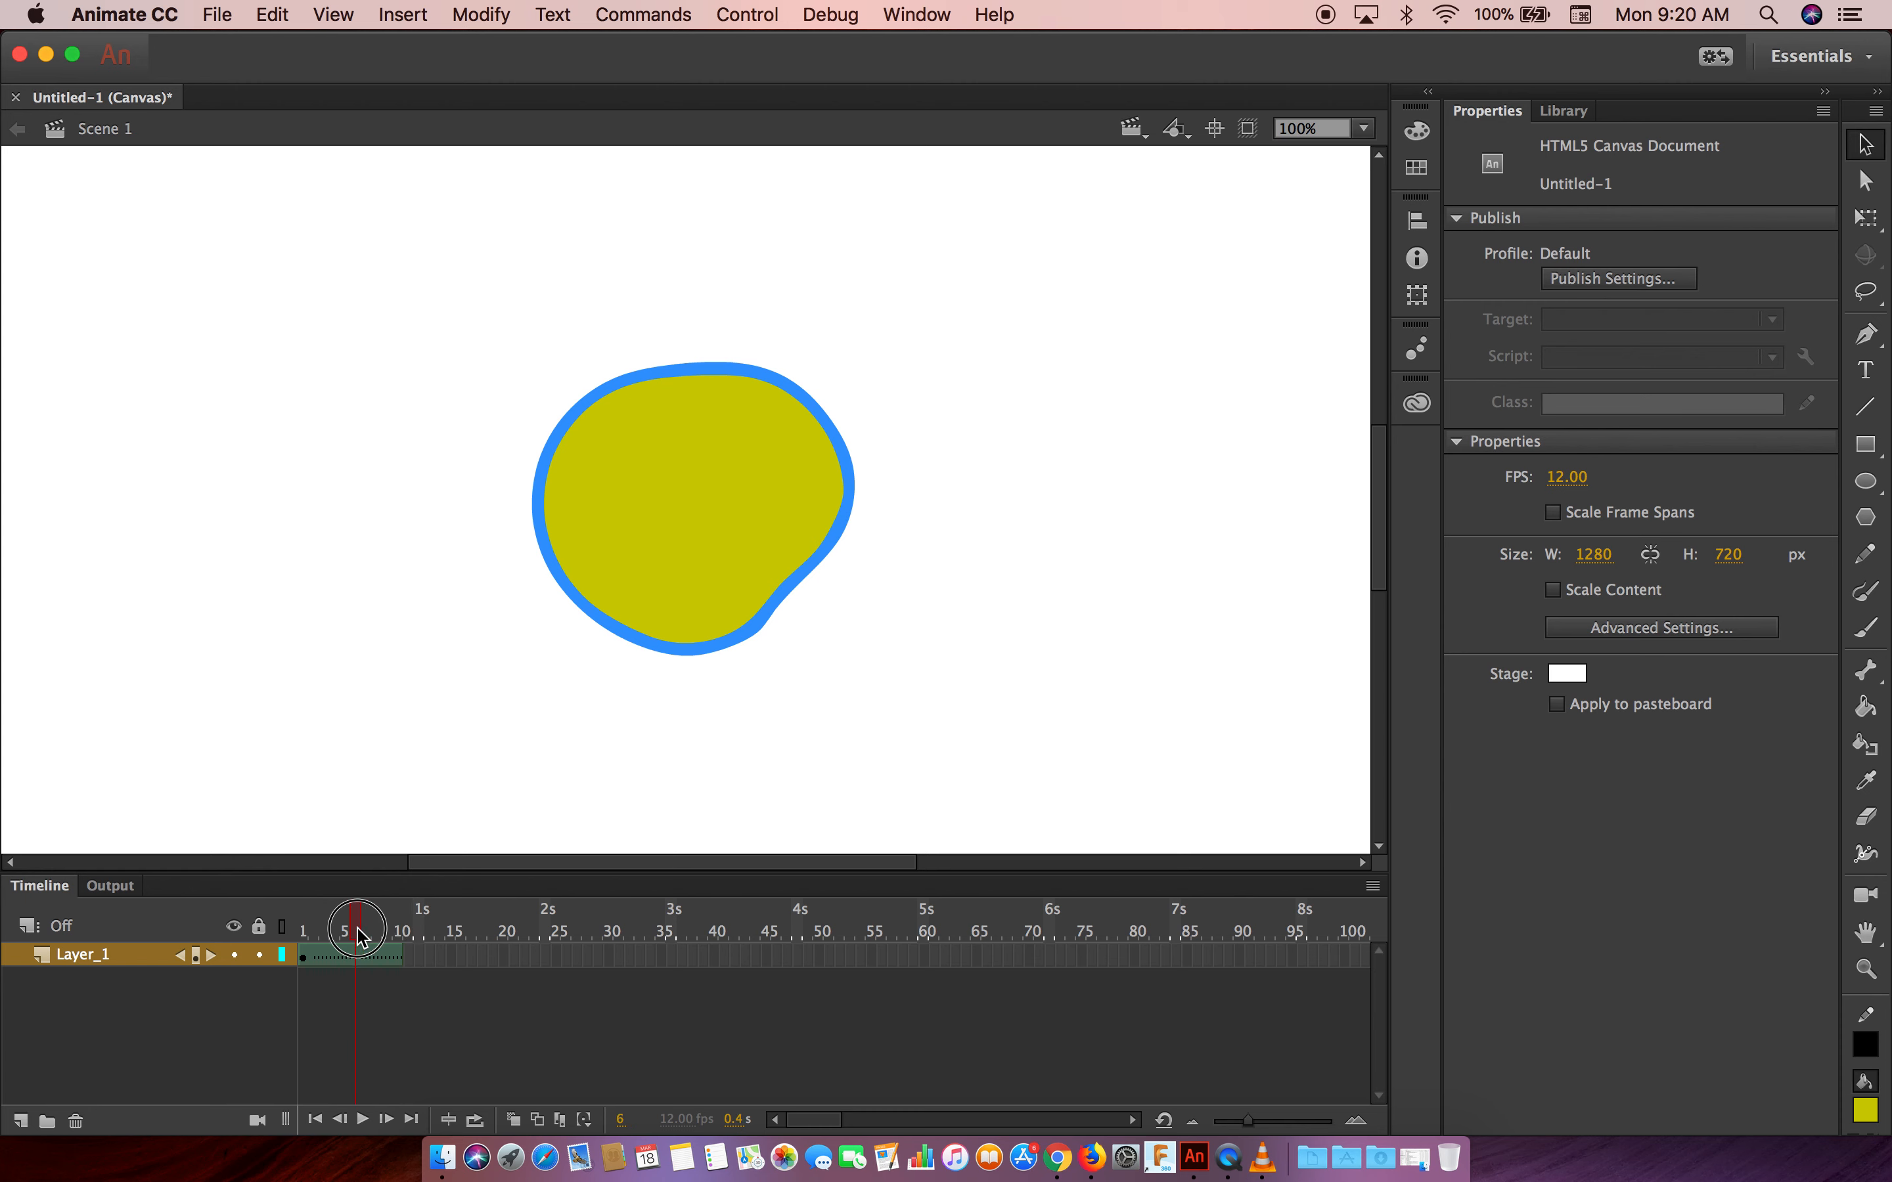
left_click_drag(356, 929, 344, 929)
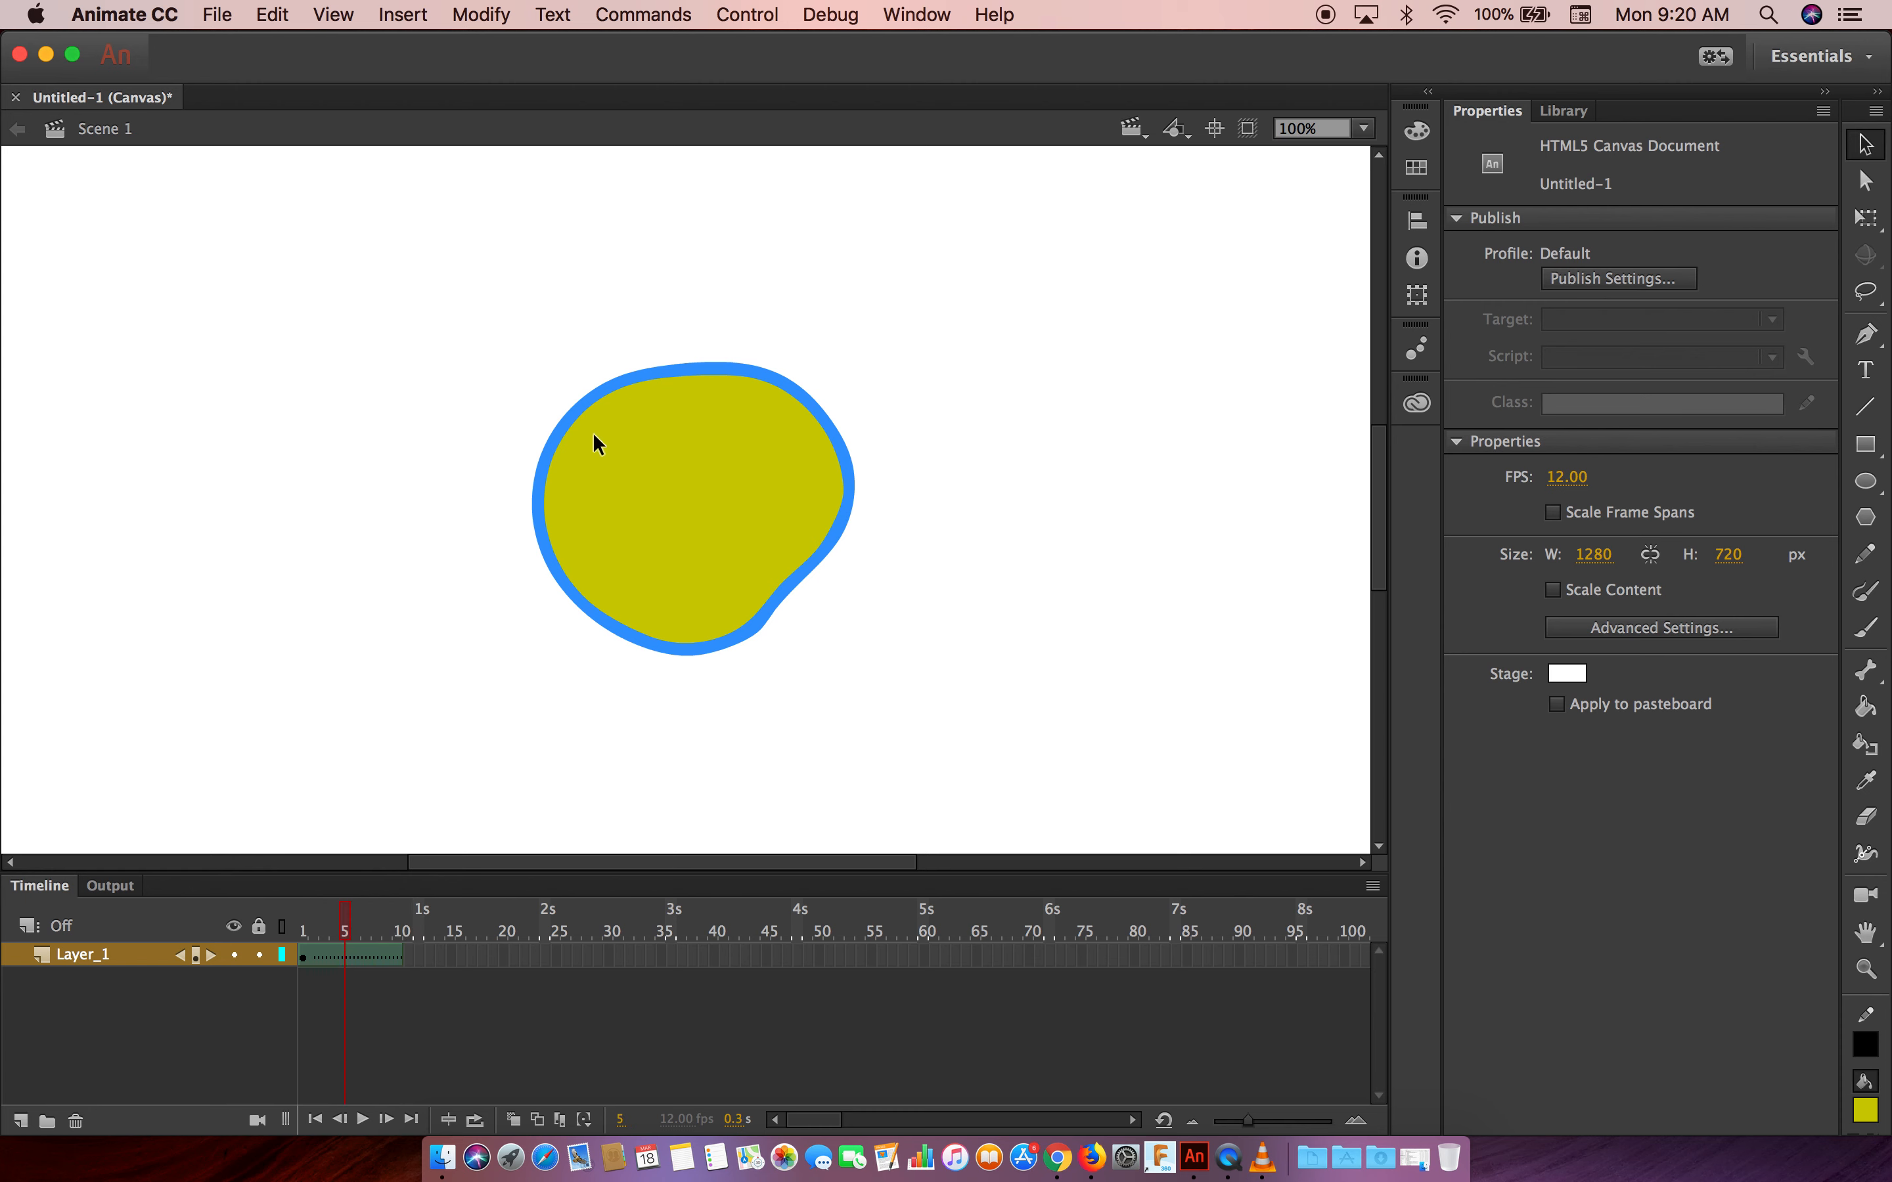
mouse_move(702, 389)
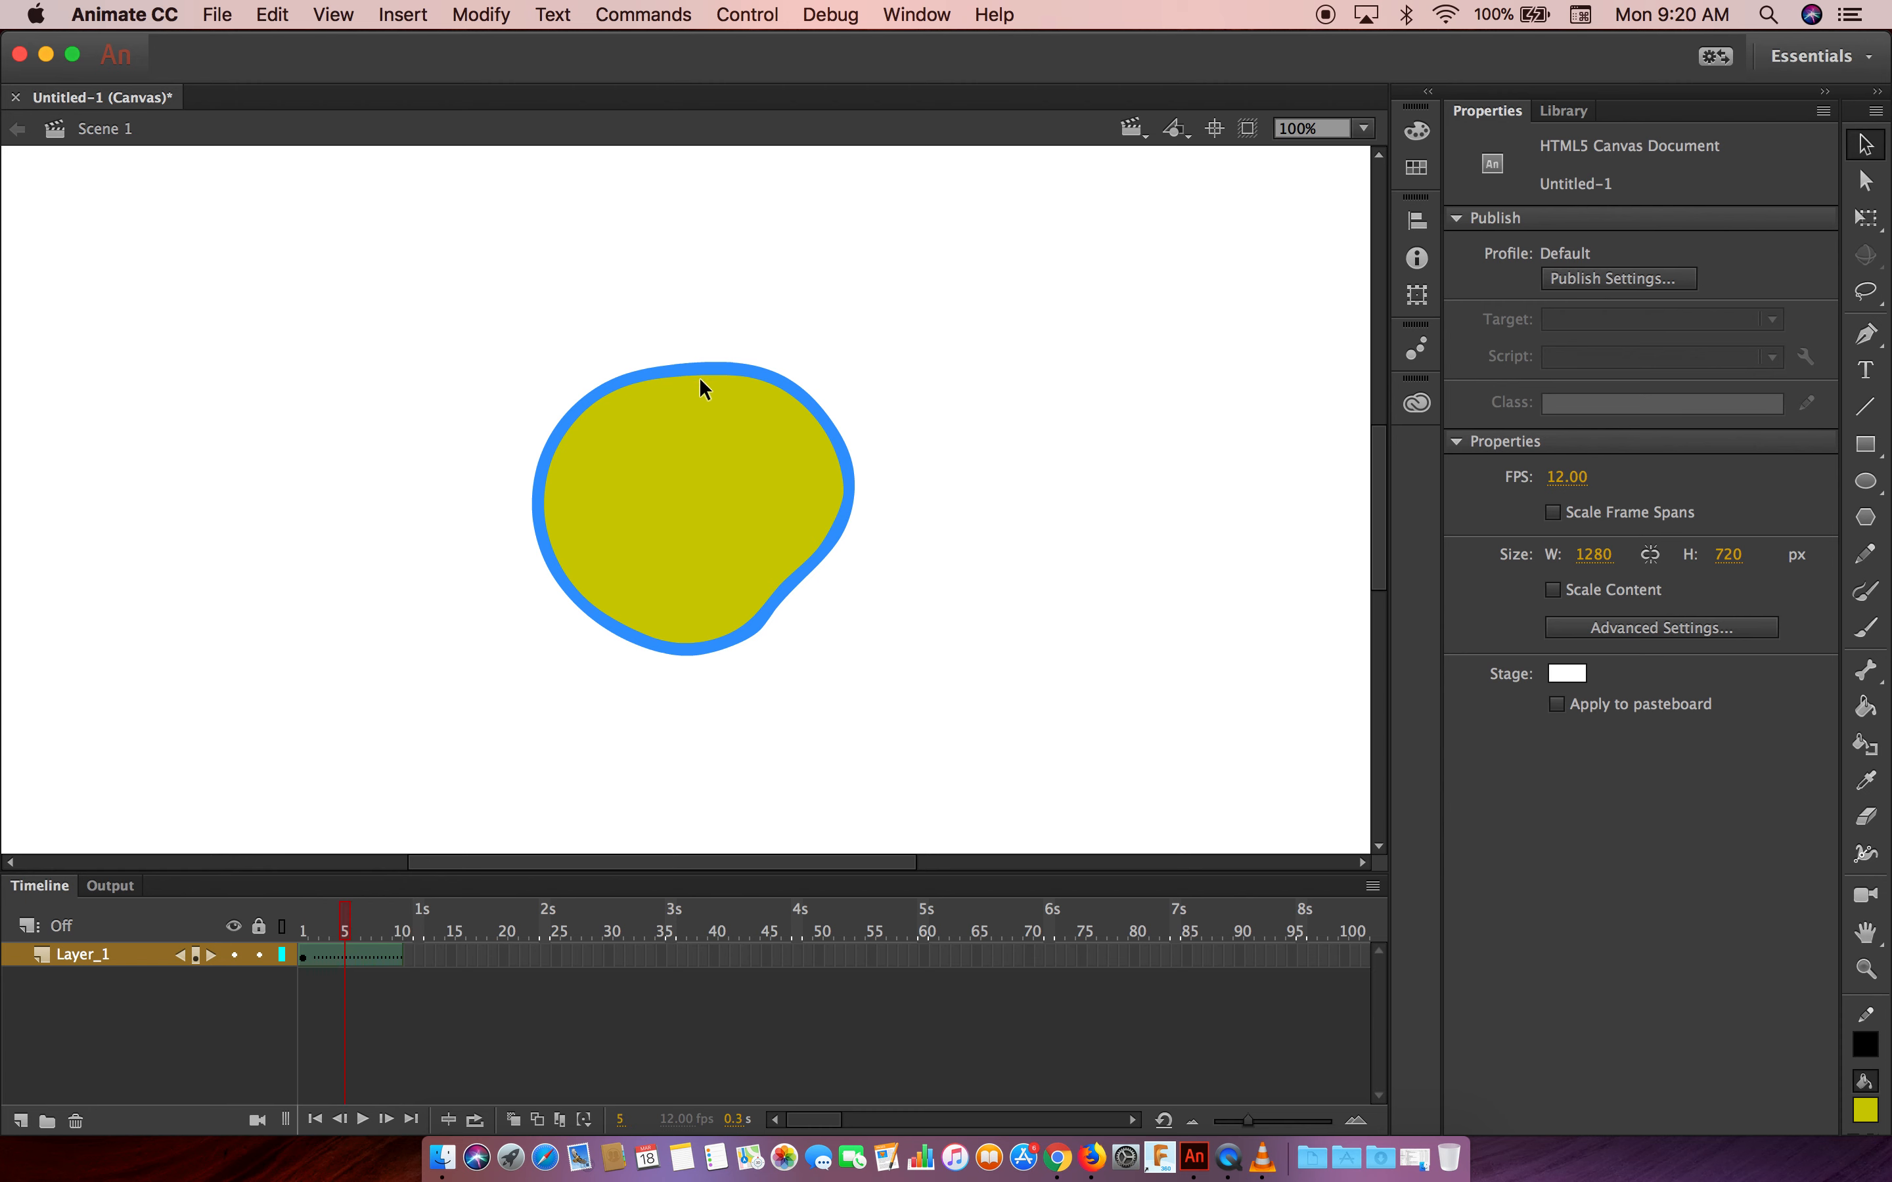
mouse_move(748, 377)
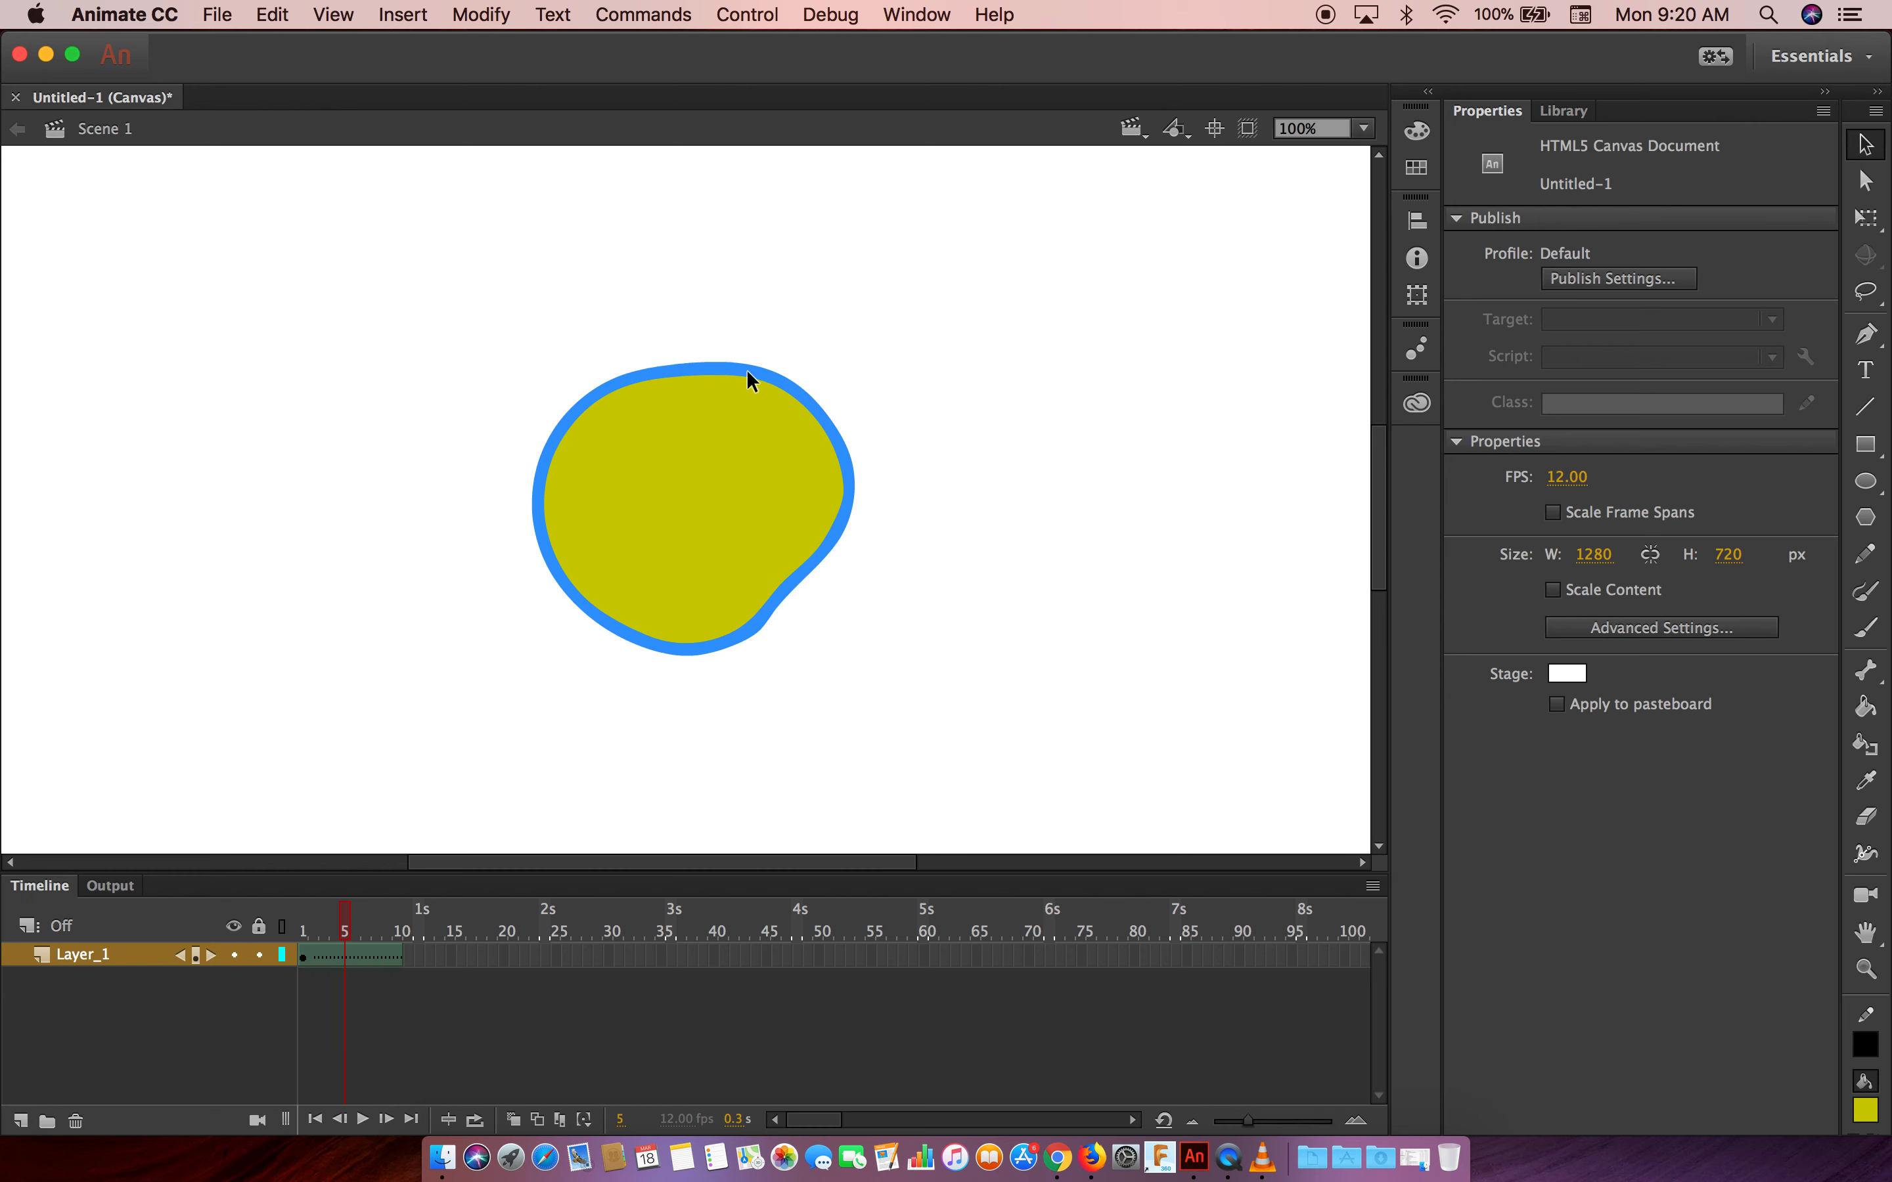
mouse_move(1820, 214)
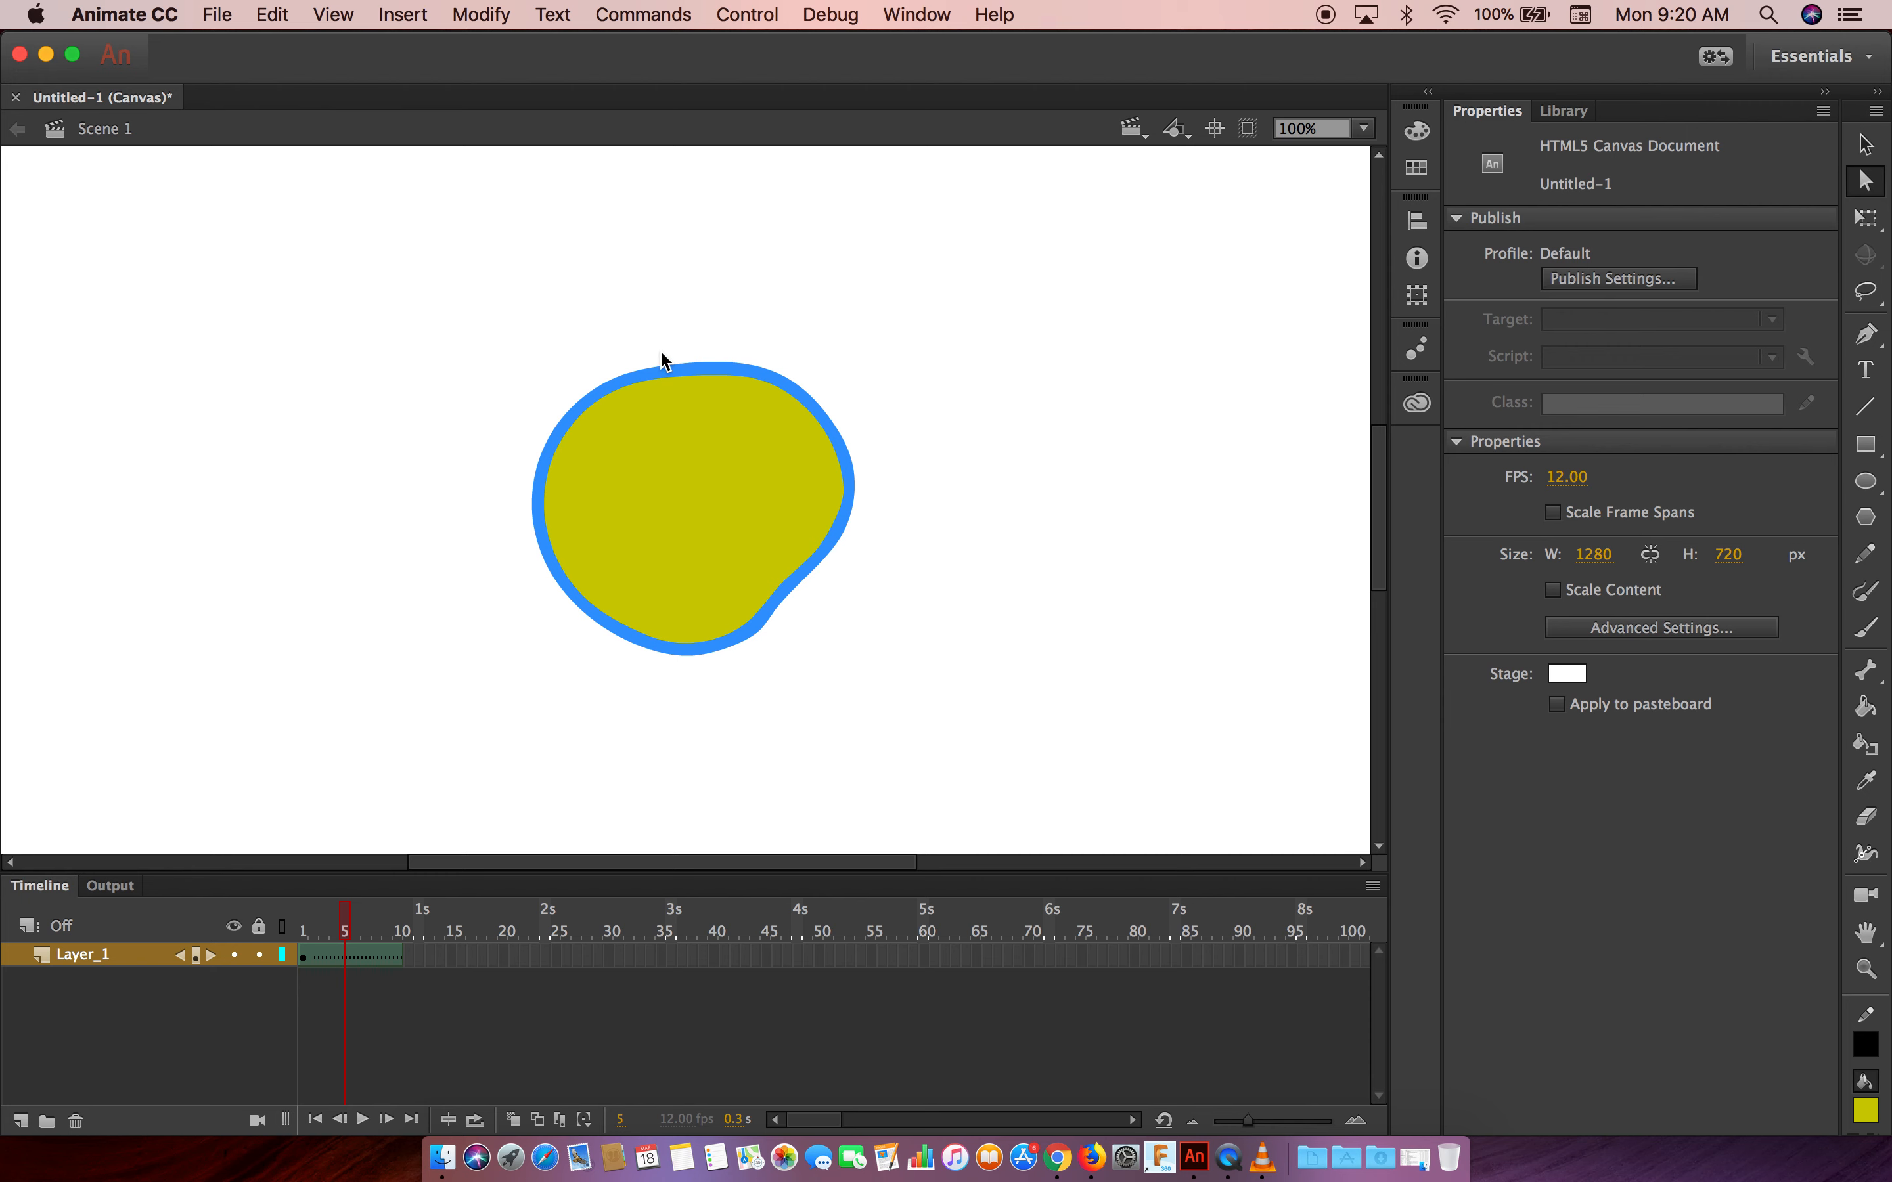
mouse_move(687, 377)
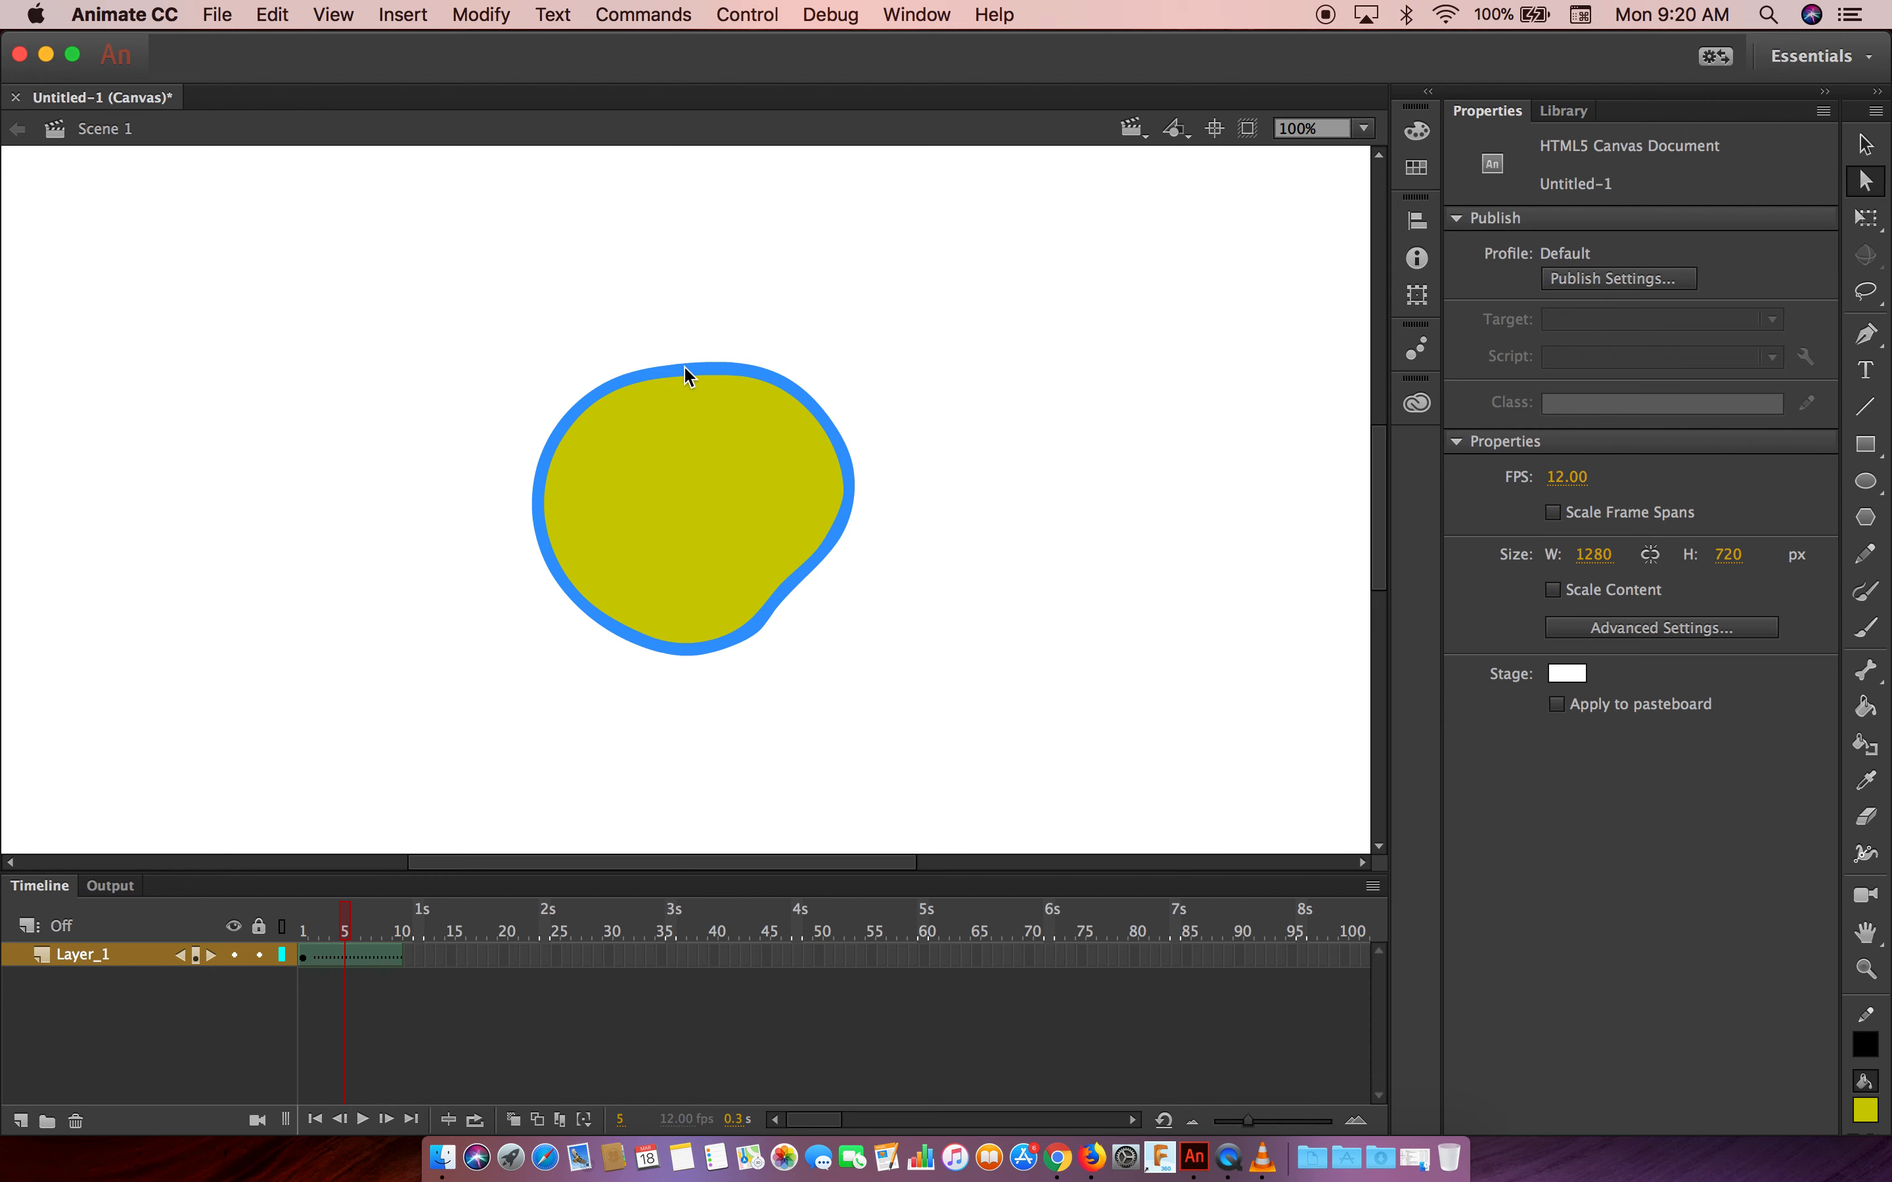
mouse_move(761, 540)
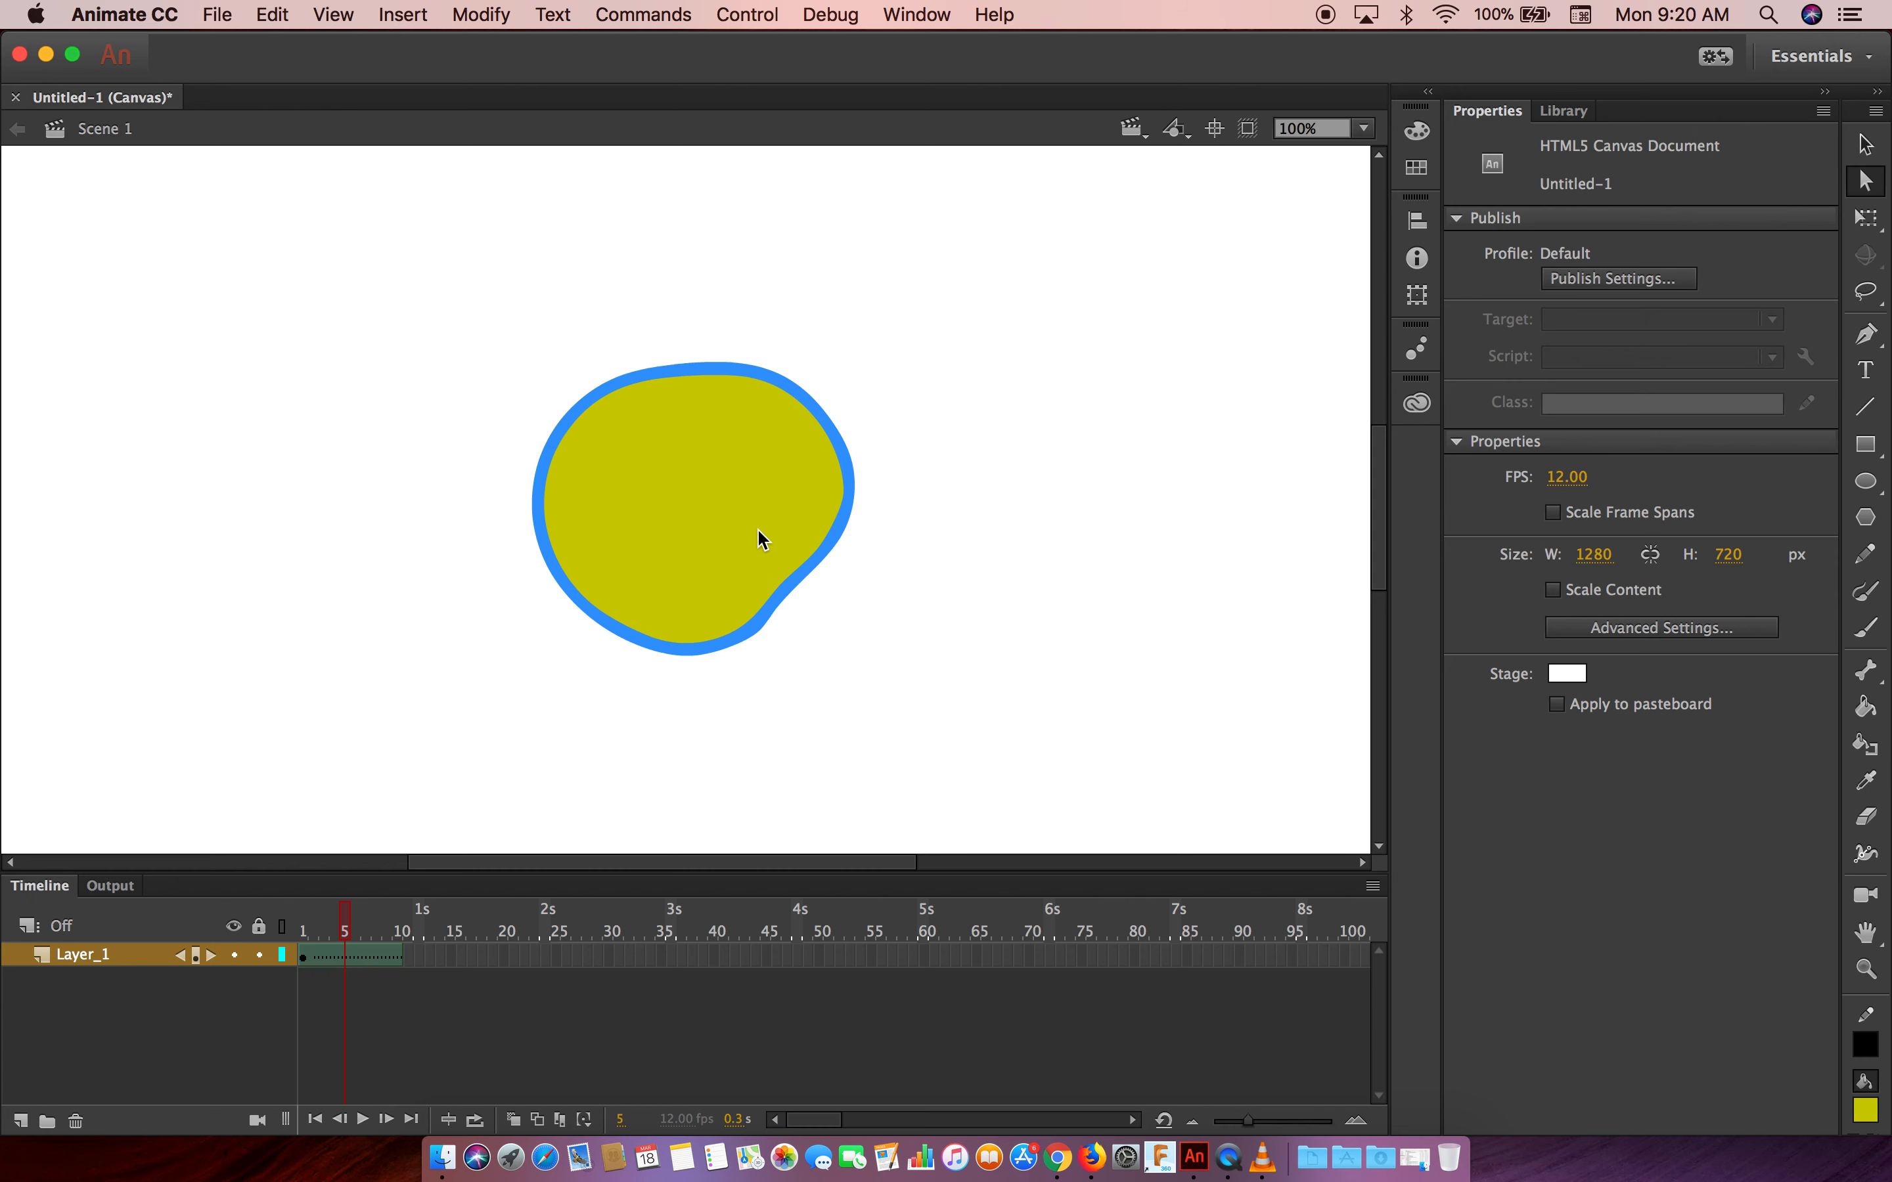
mouse_move(893, 584)
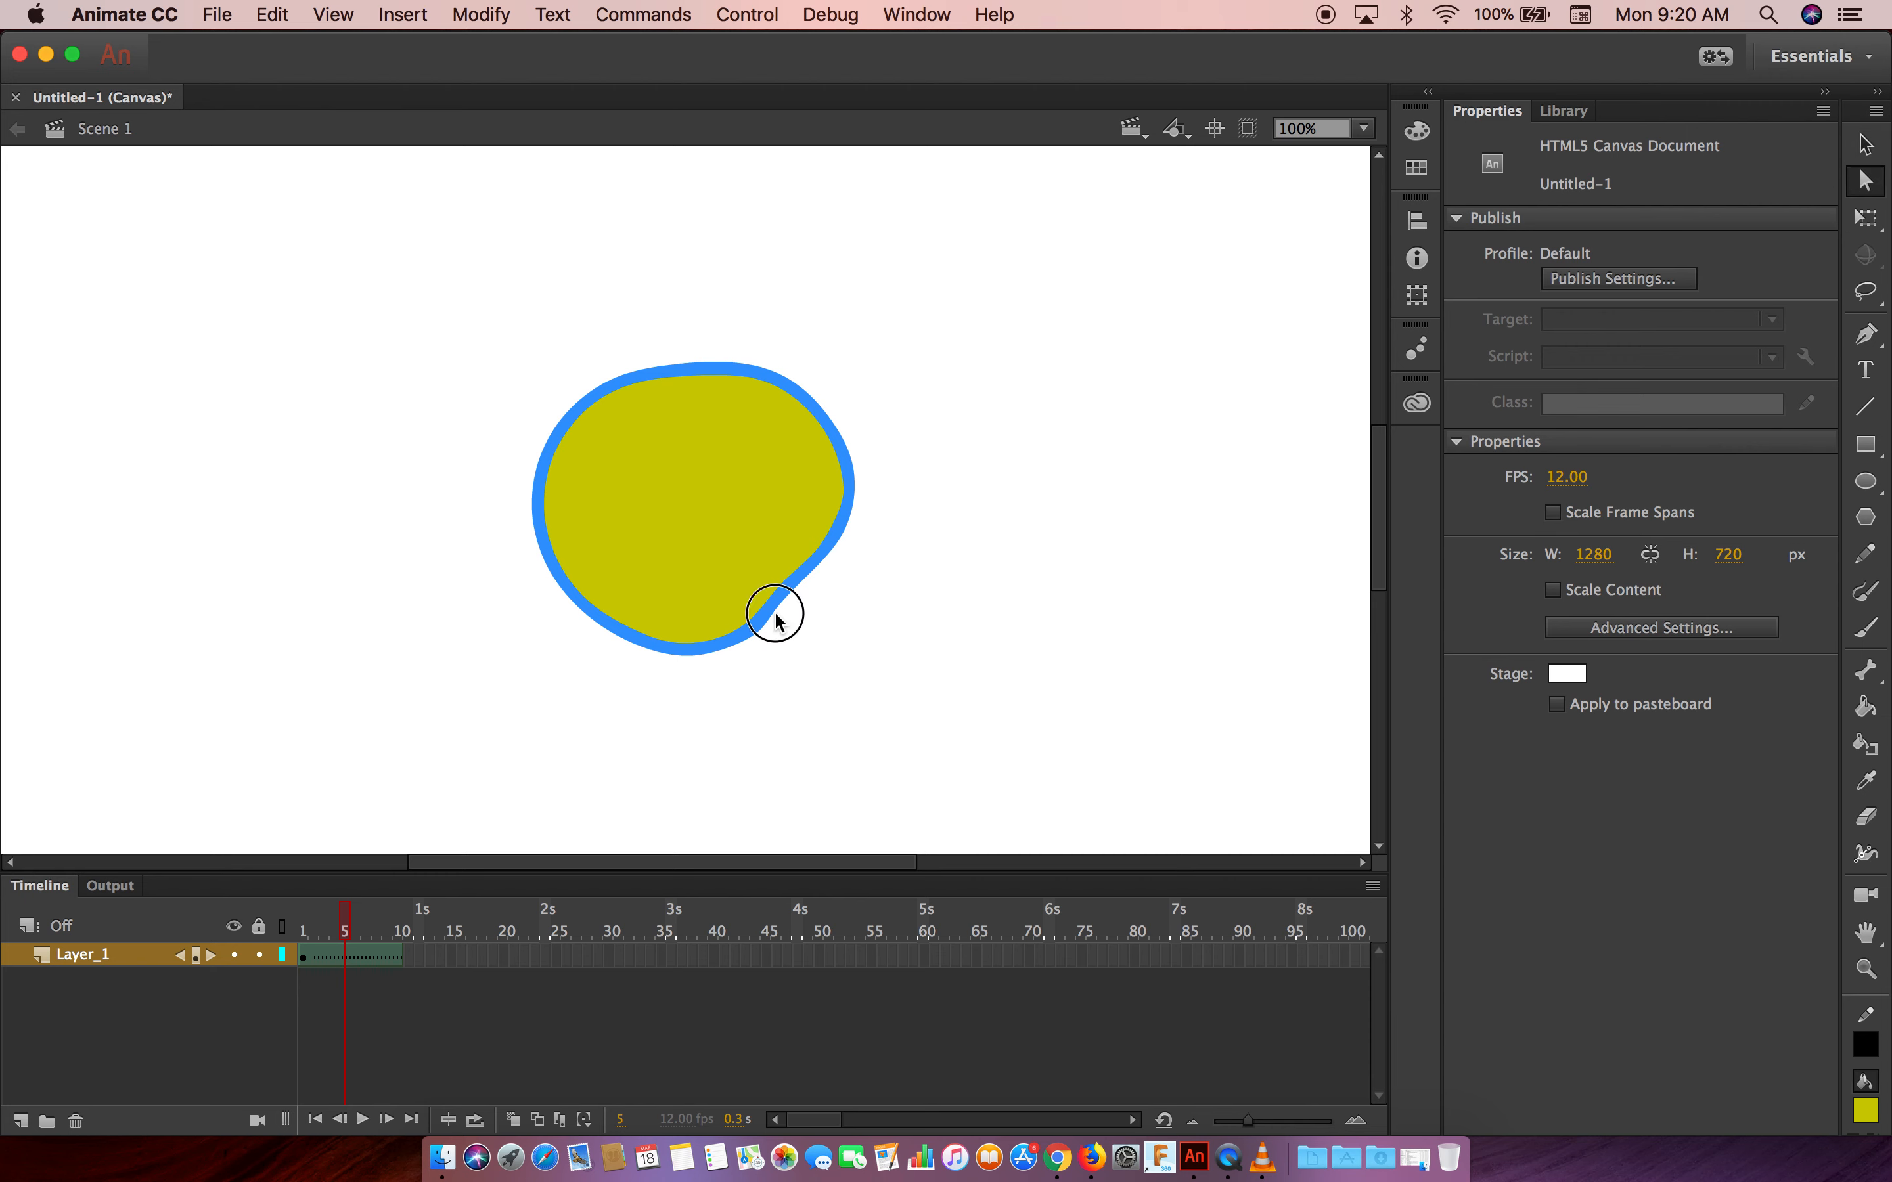
mouse_move(673, 594)
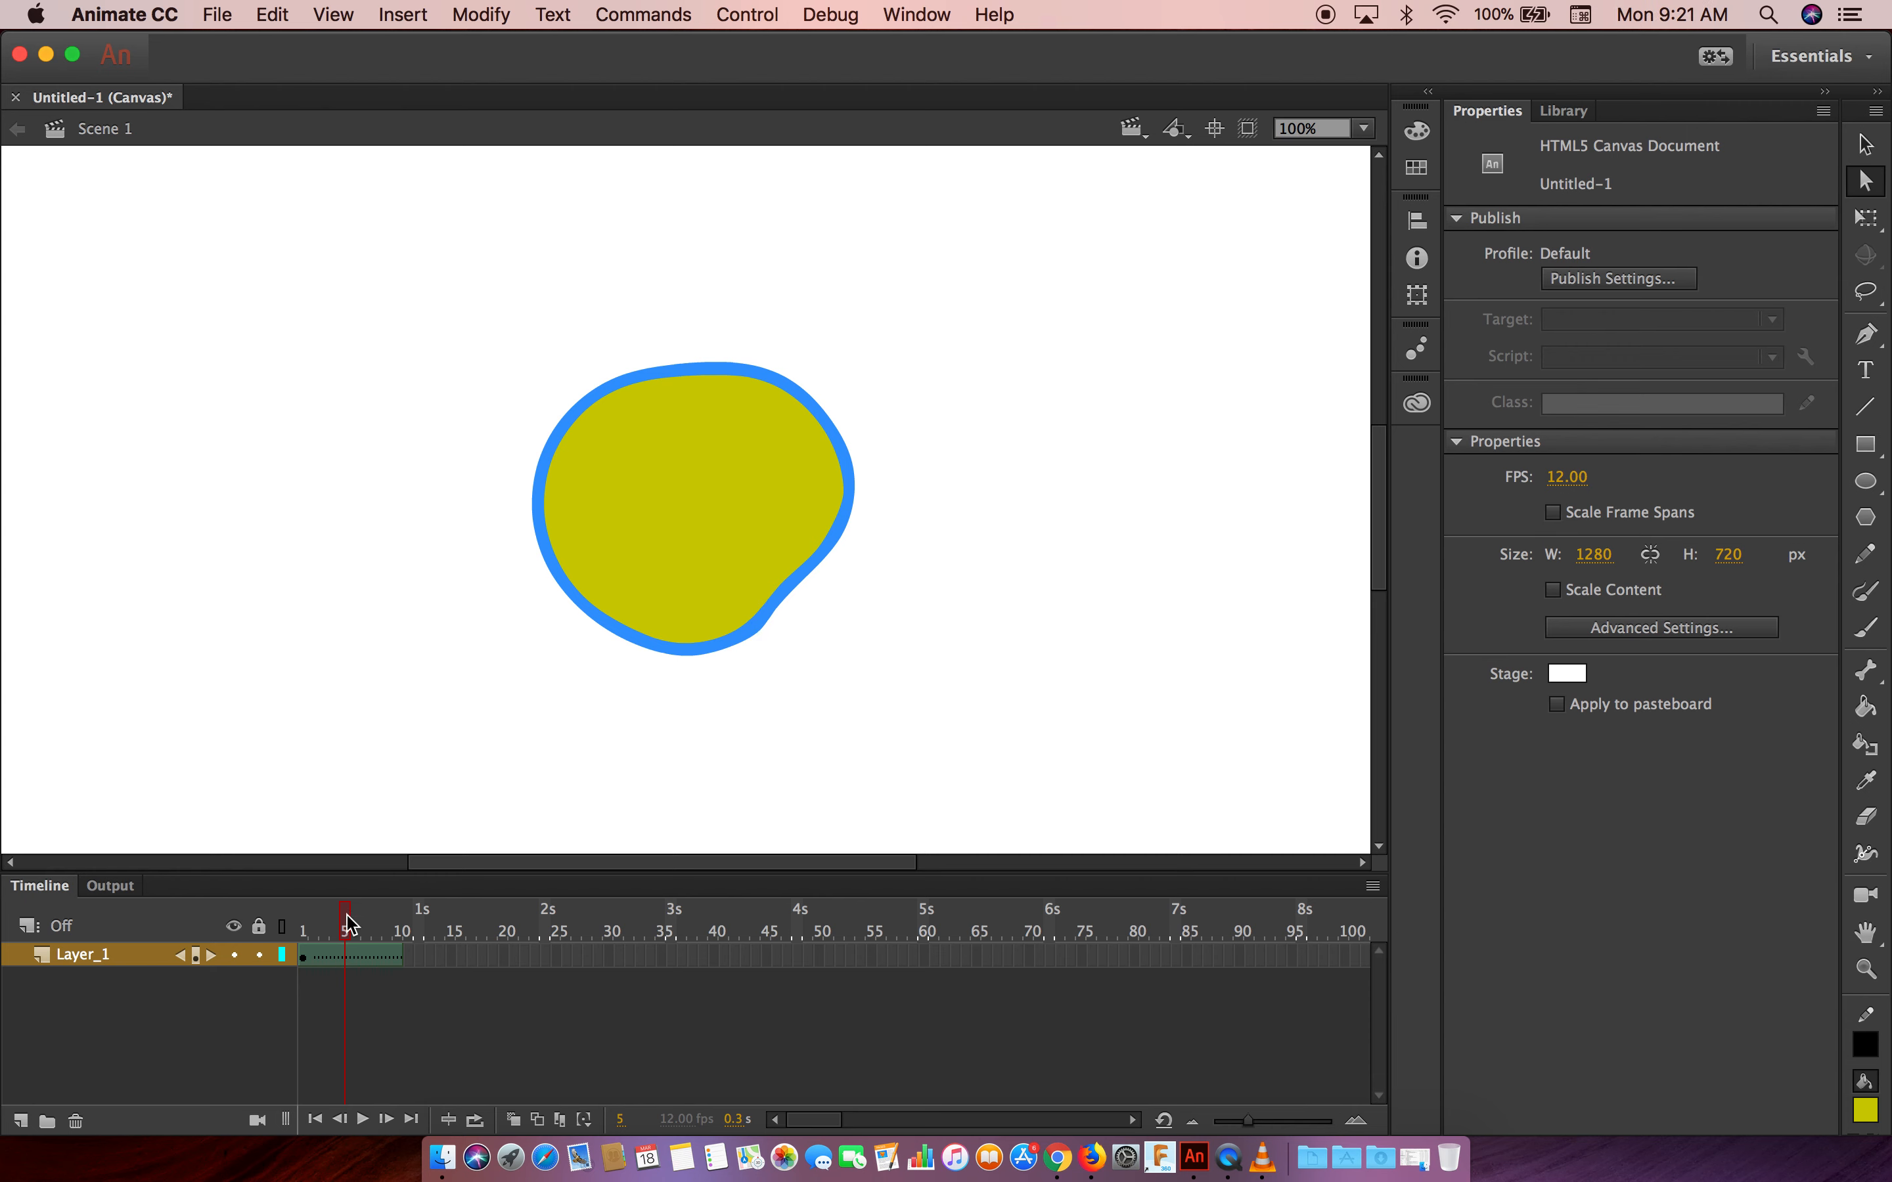
Go to frame 10, the tween's end, and select the blob on stage
left_click(399, 917)
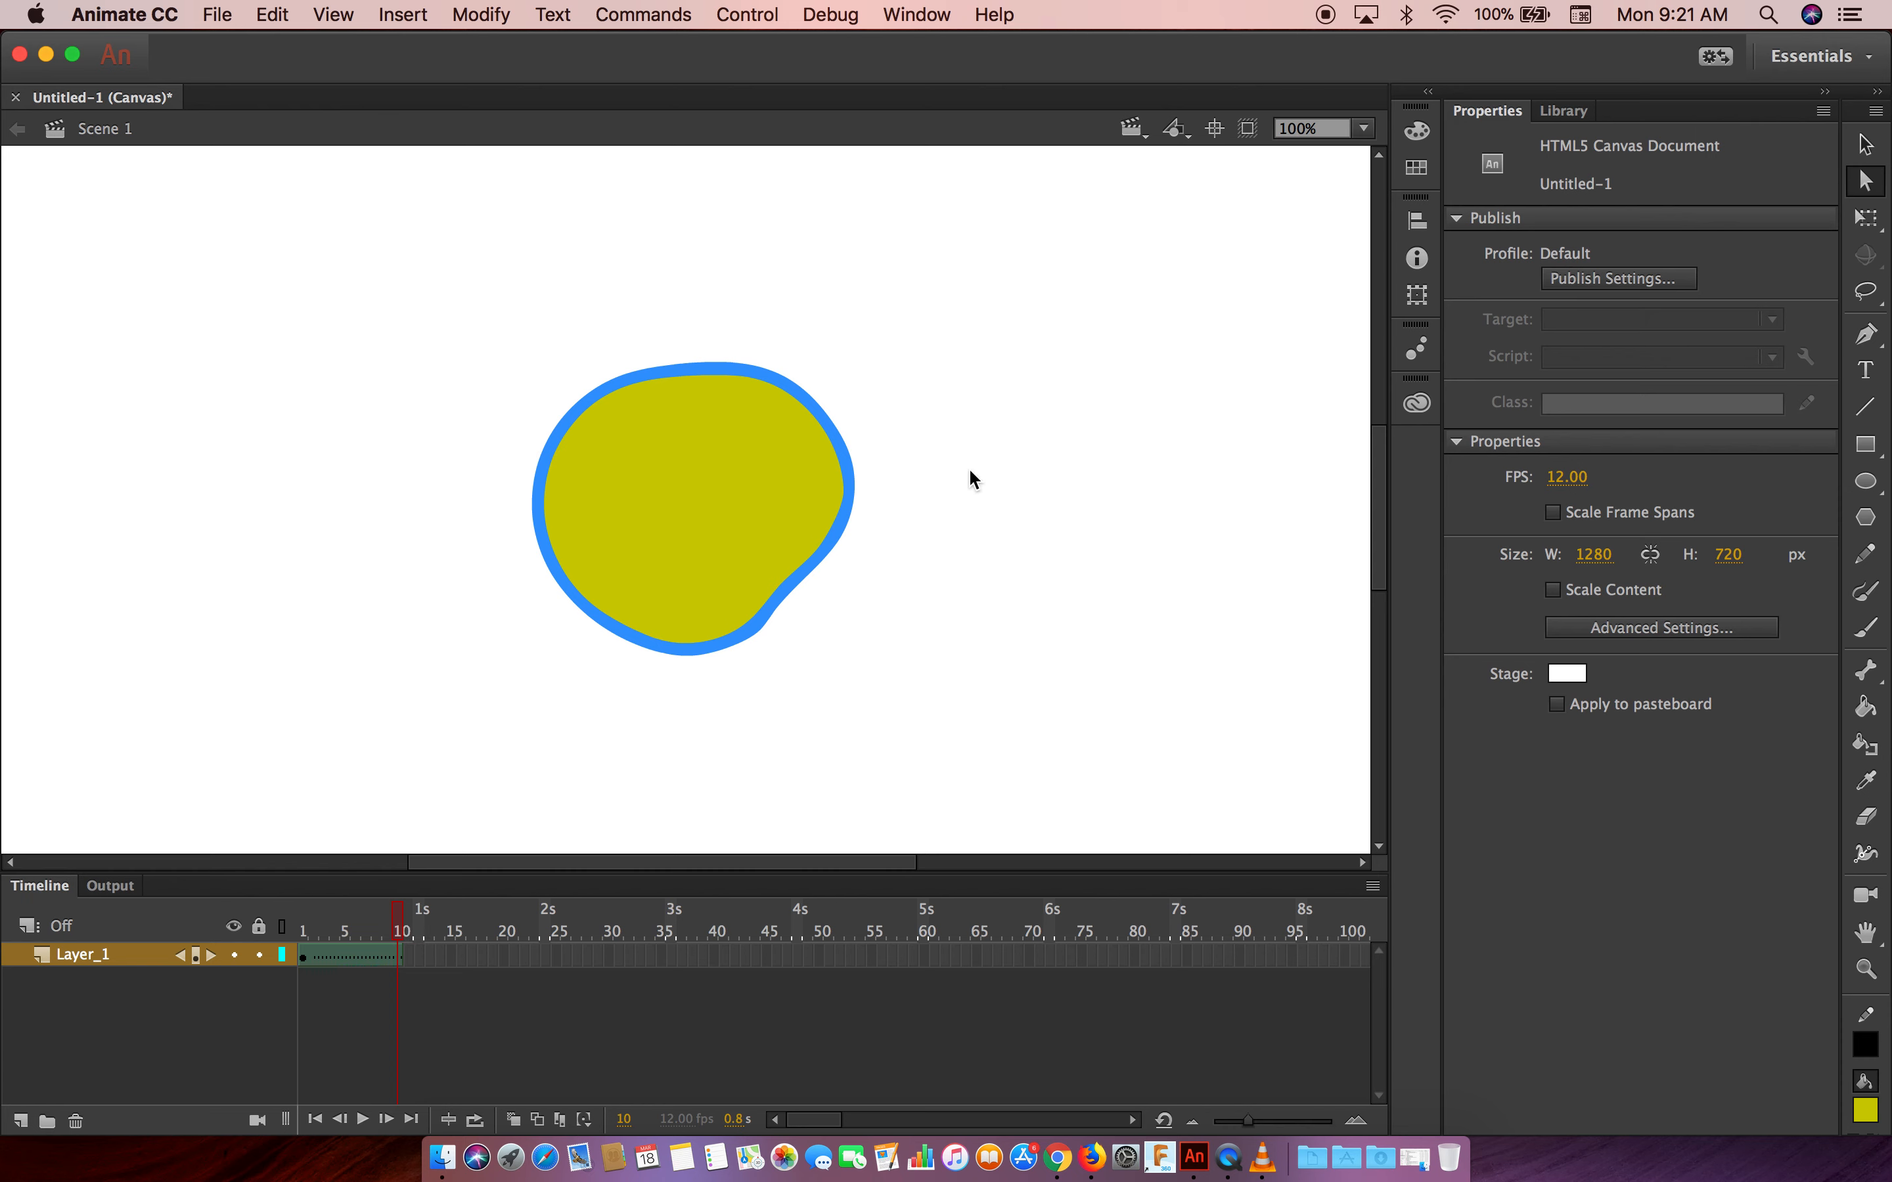
mouse_move(400, 956)
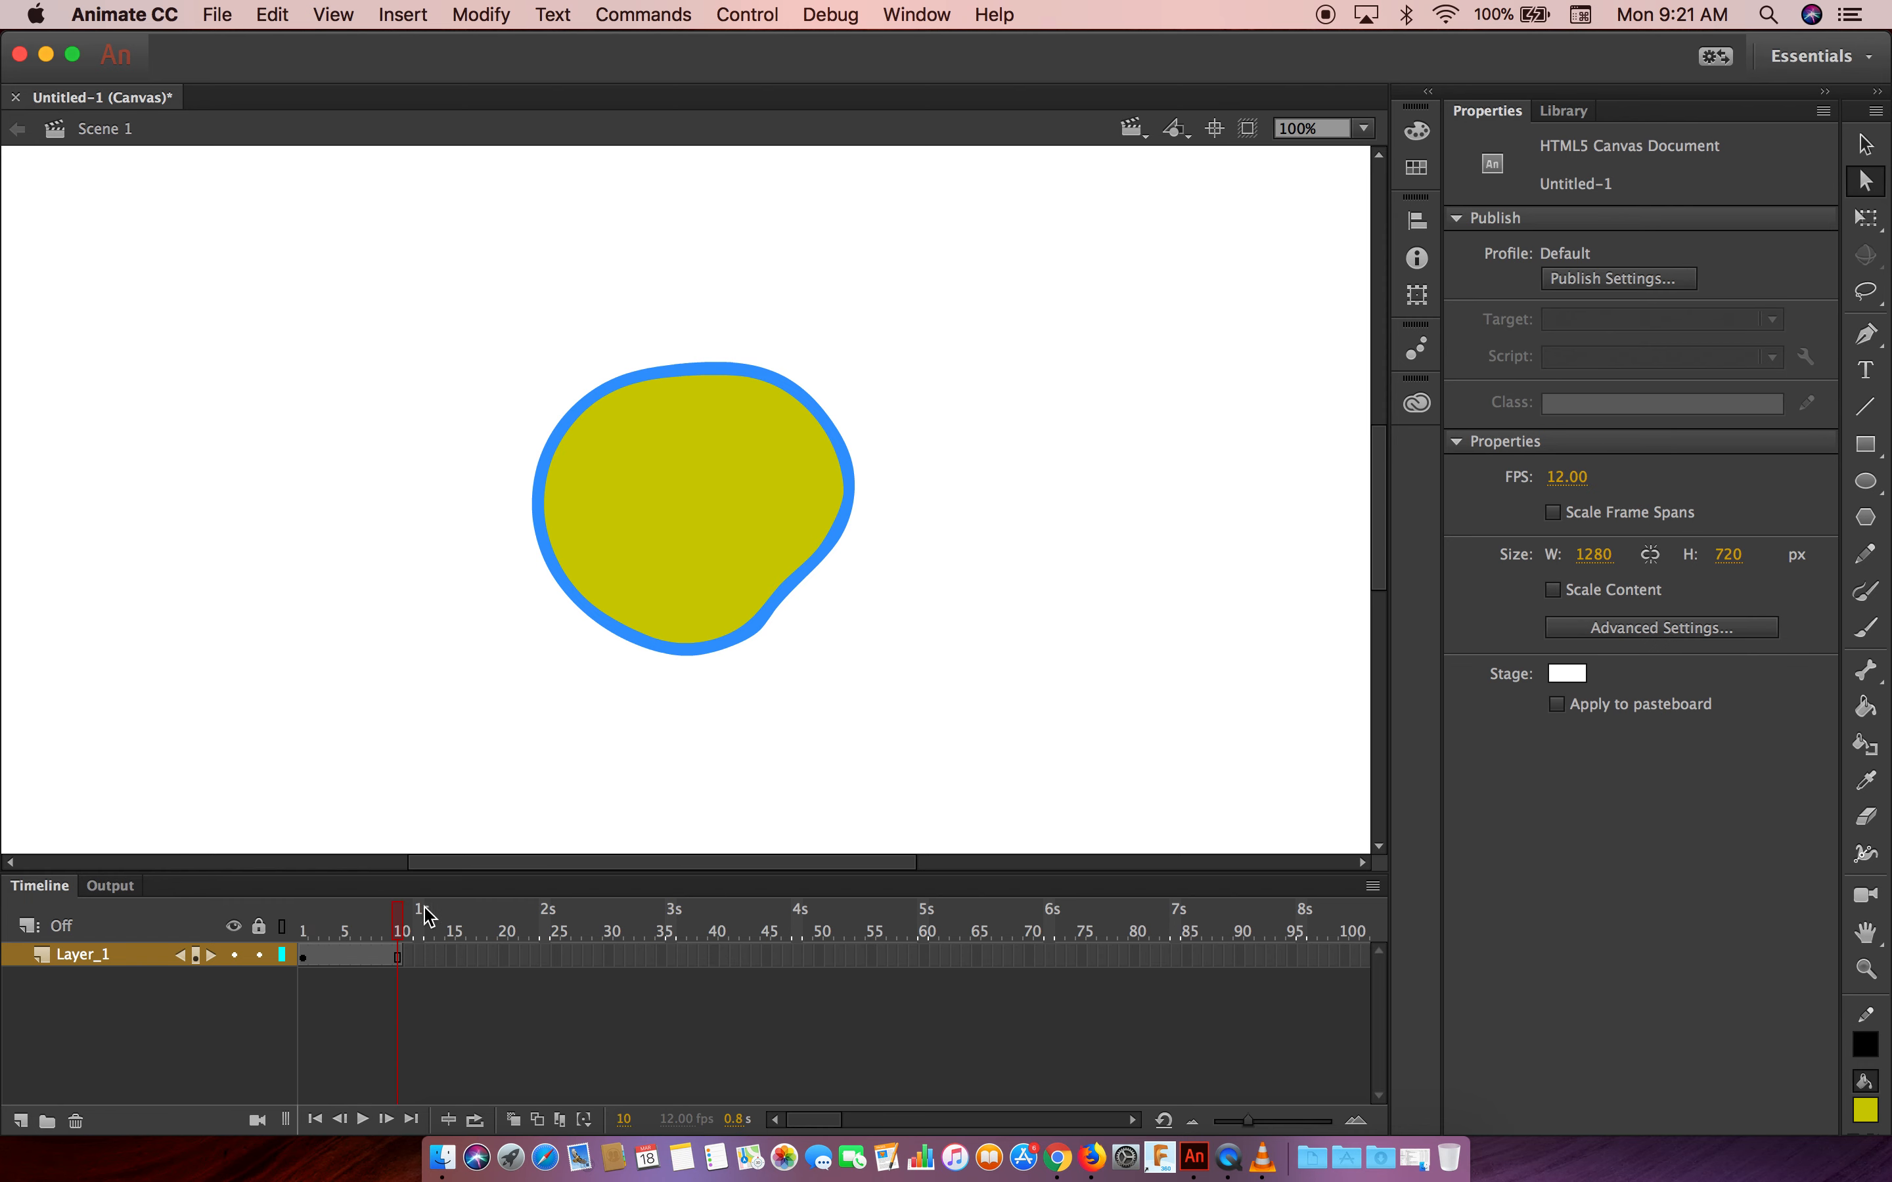
mouse_move(846, 477)
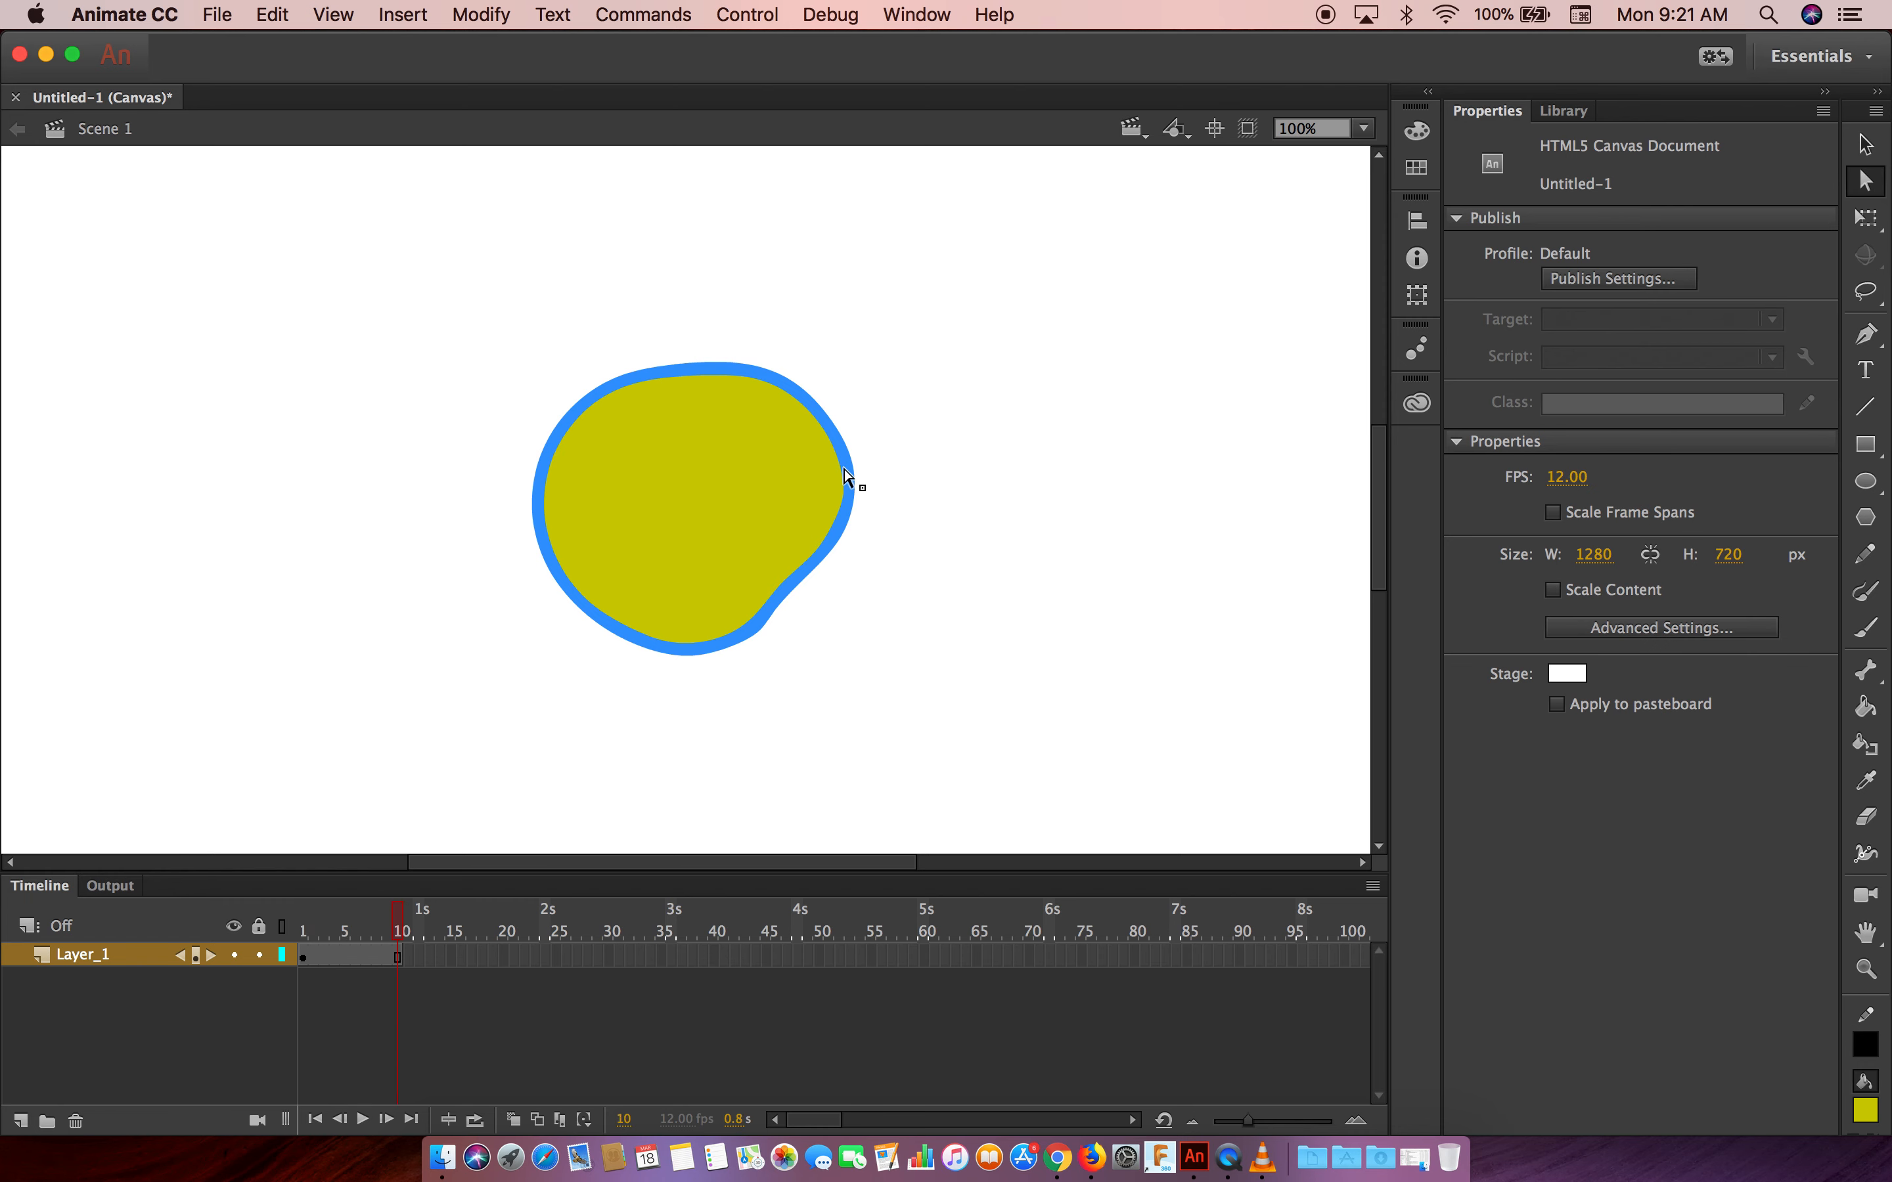
left_click(747, 498)
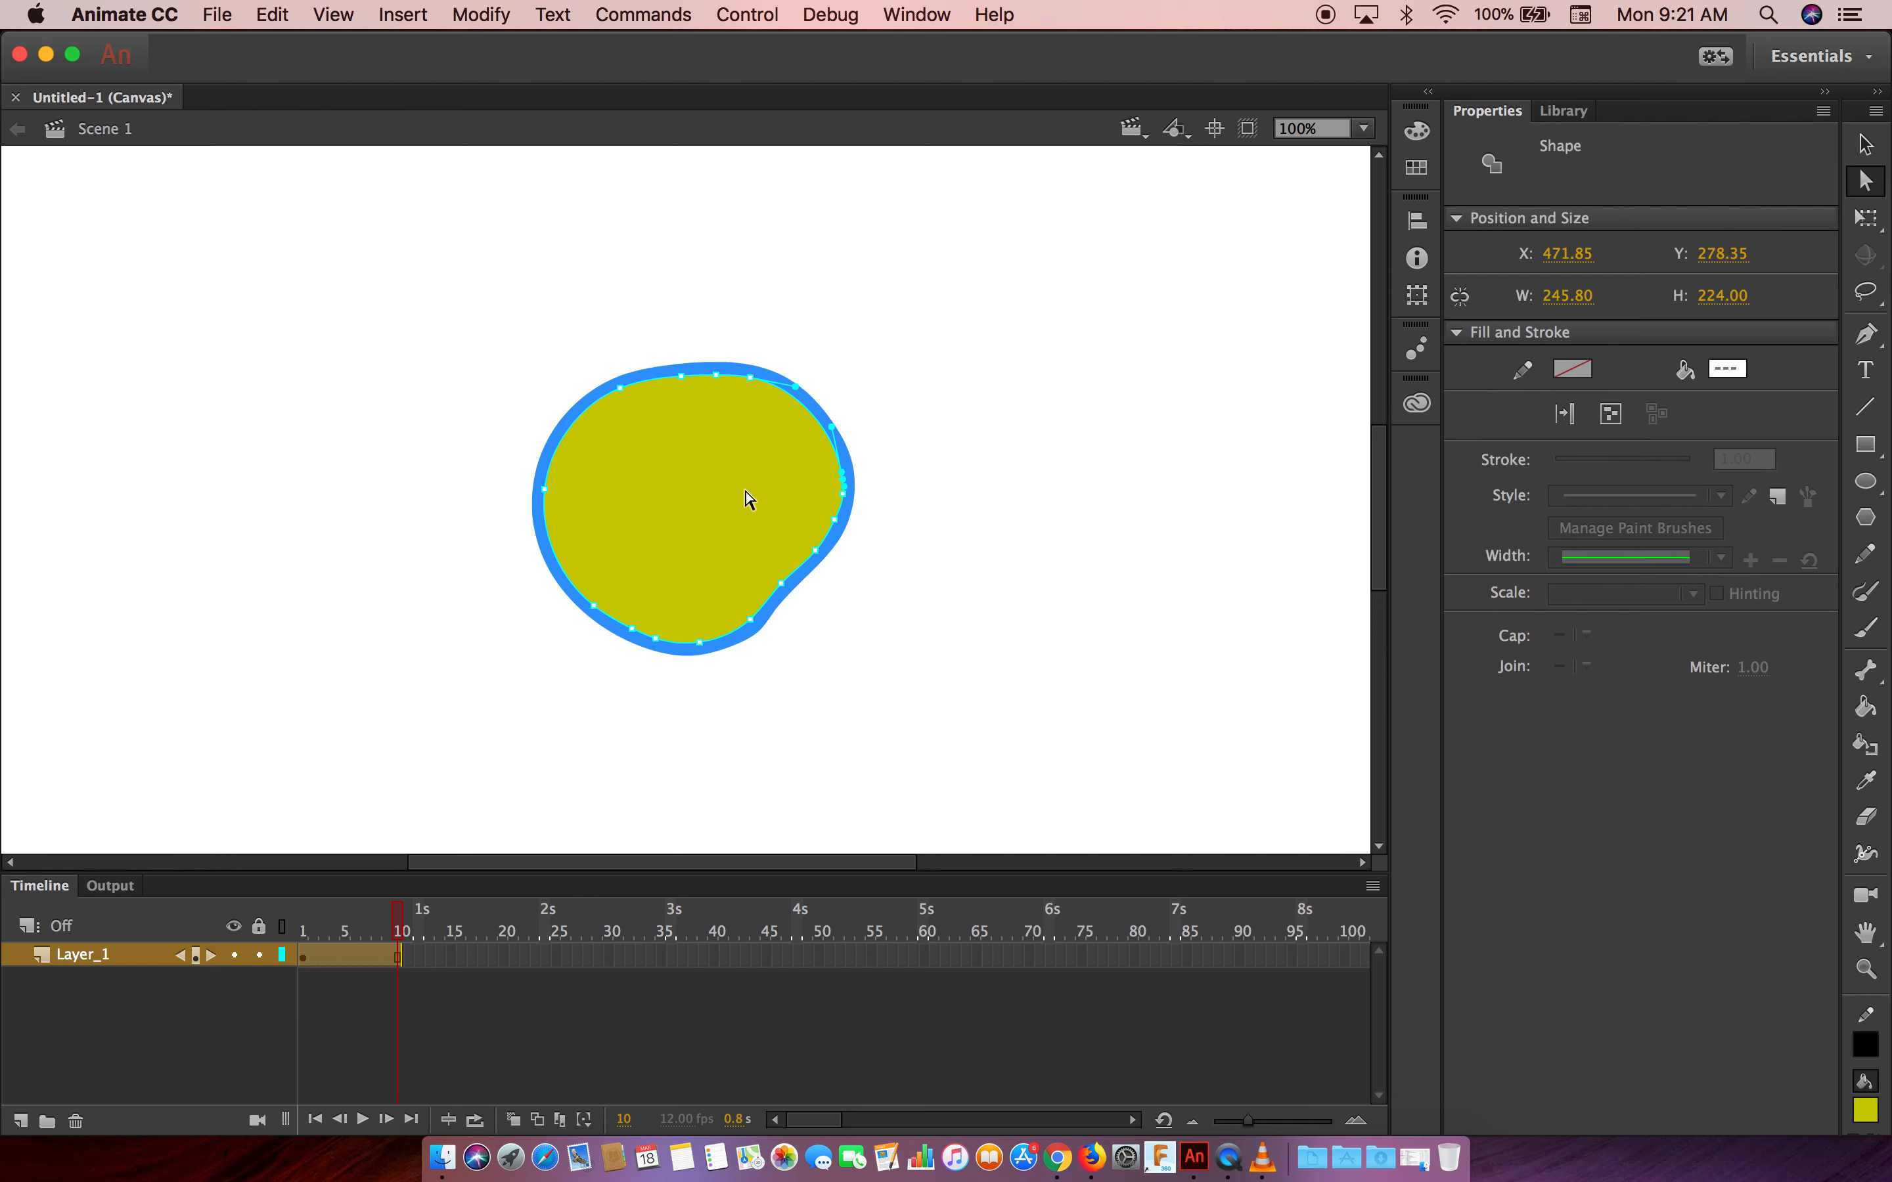
mouse_move(740, 388)
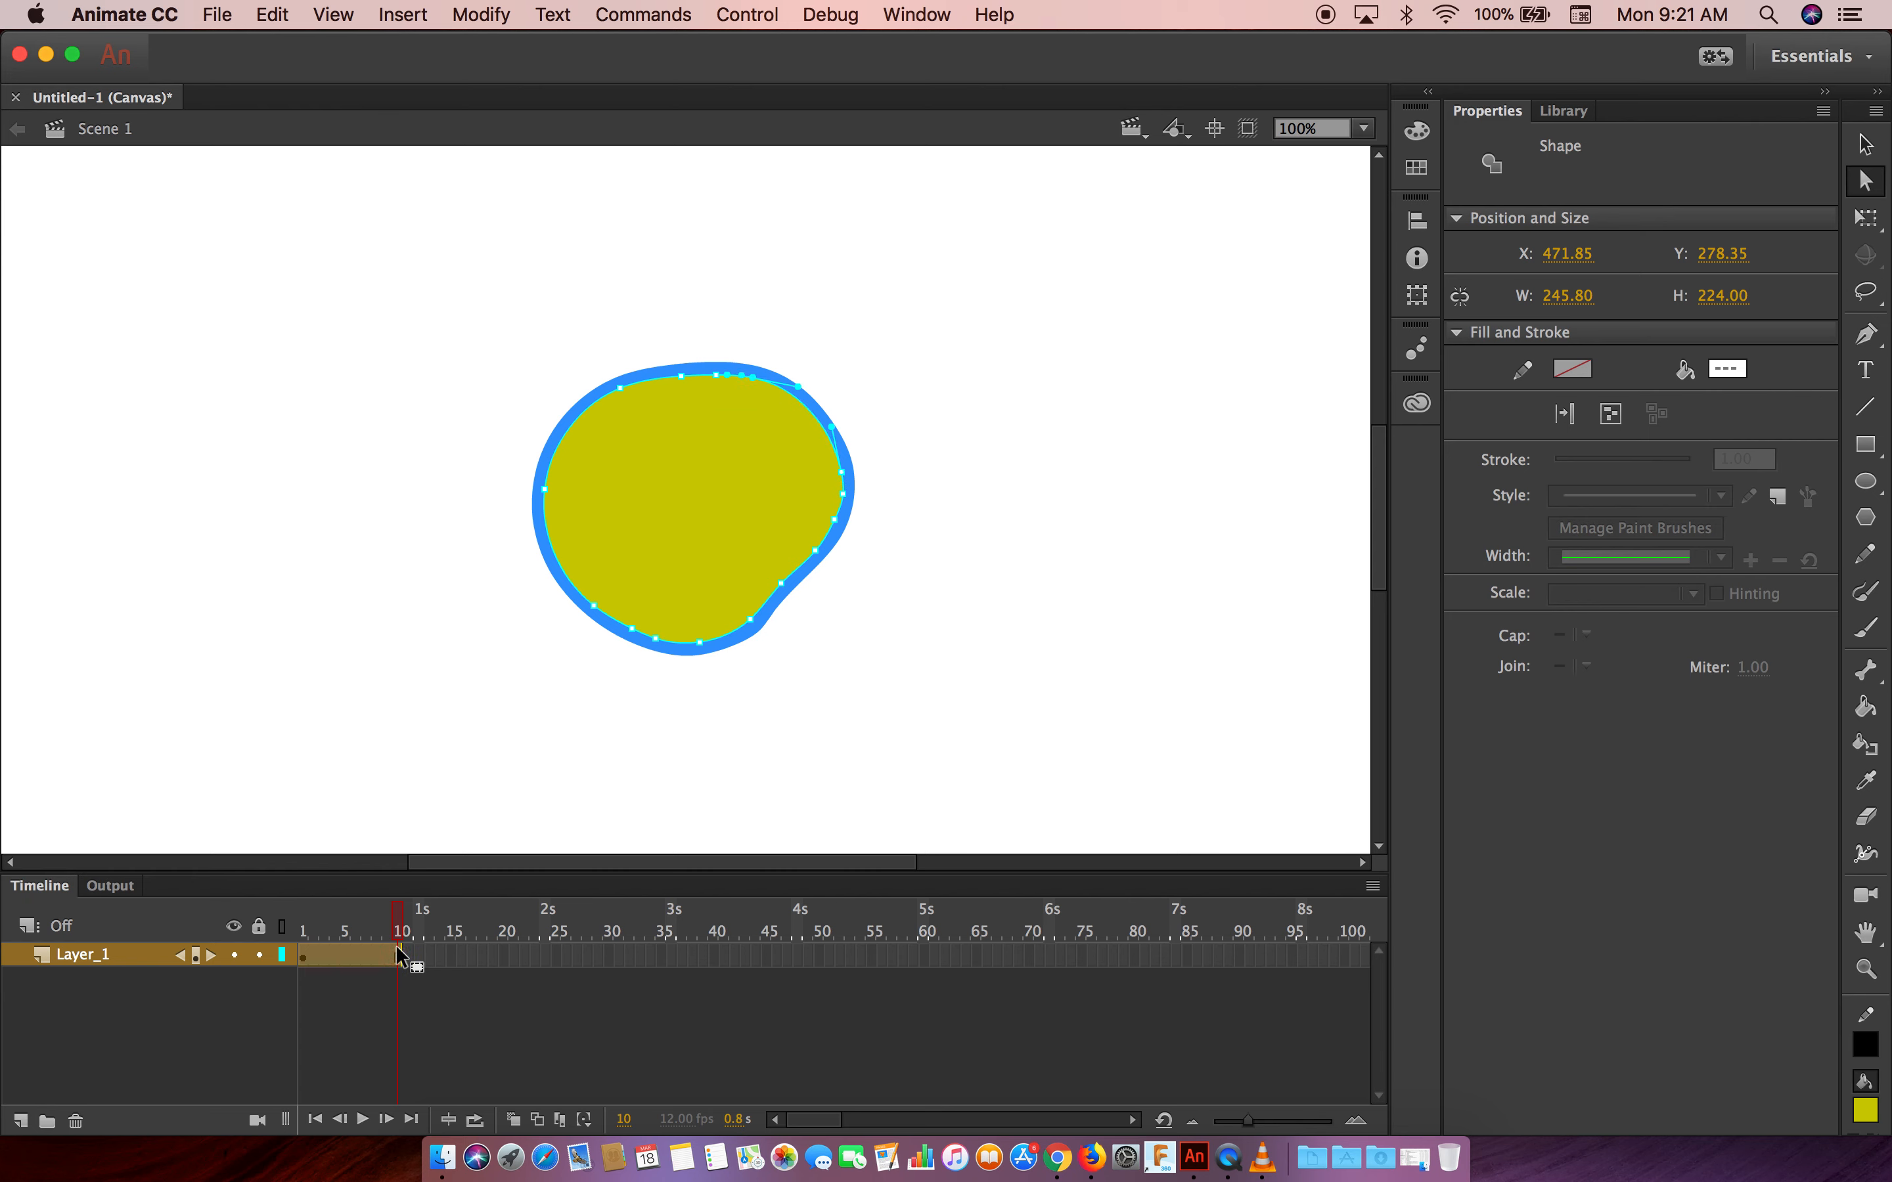
mouse_move(406, 947)
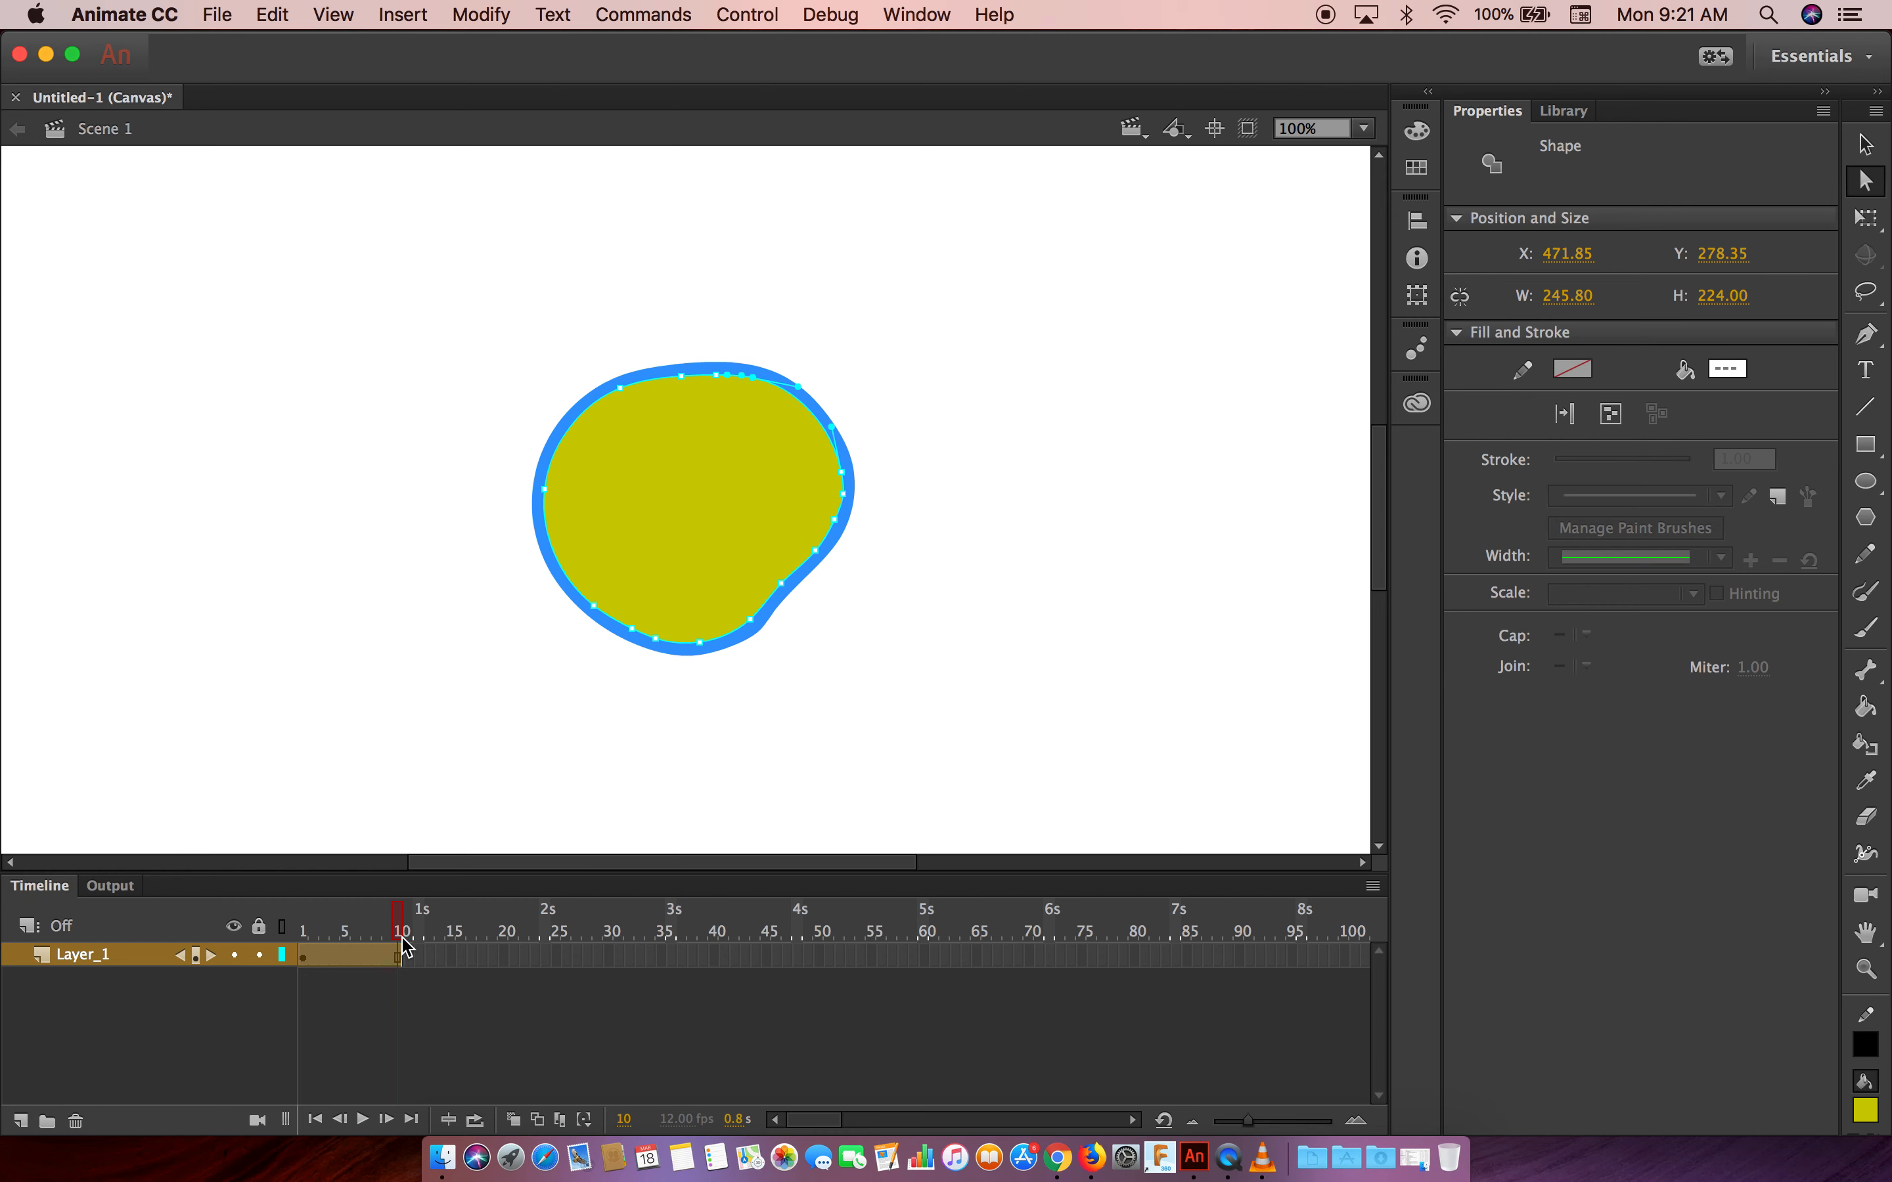
Insert a keyframe at frame 10 holding its own copy of the blob
right_click(402, 953)
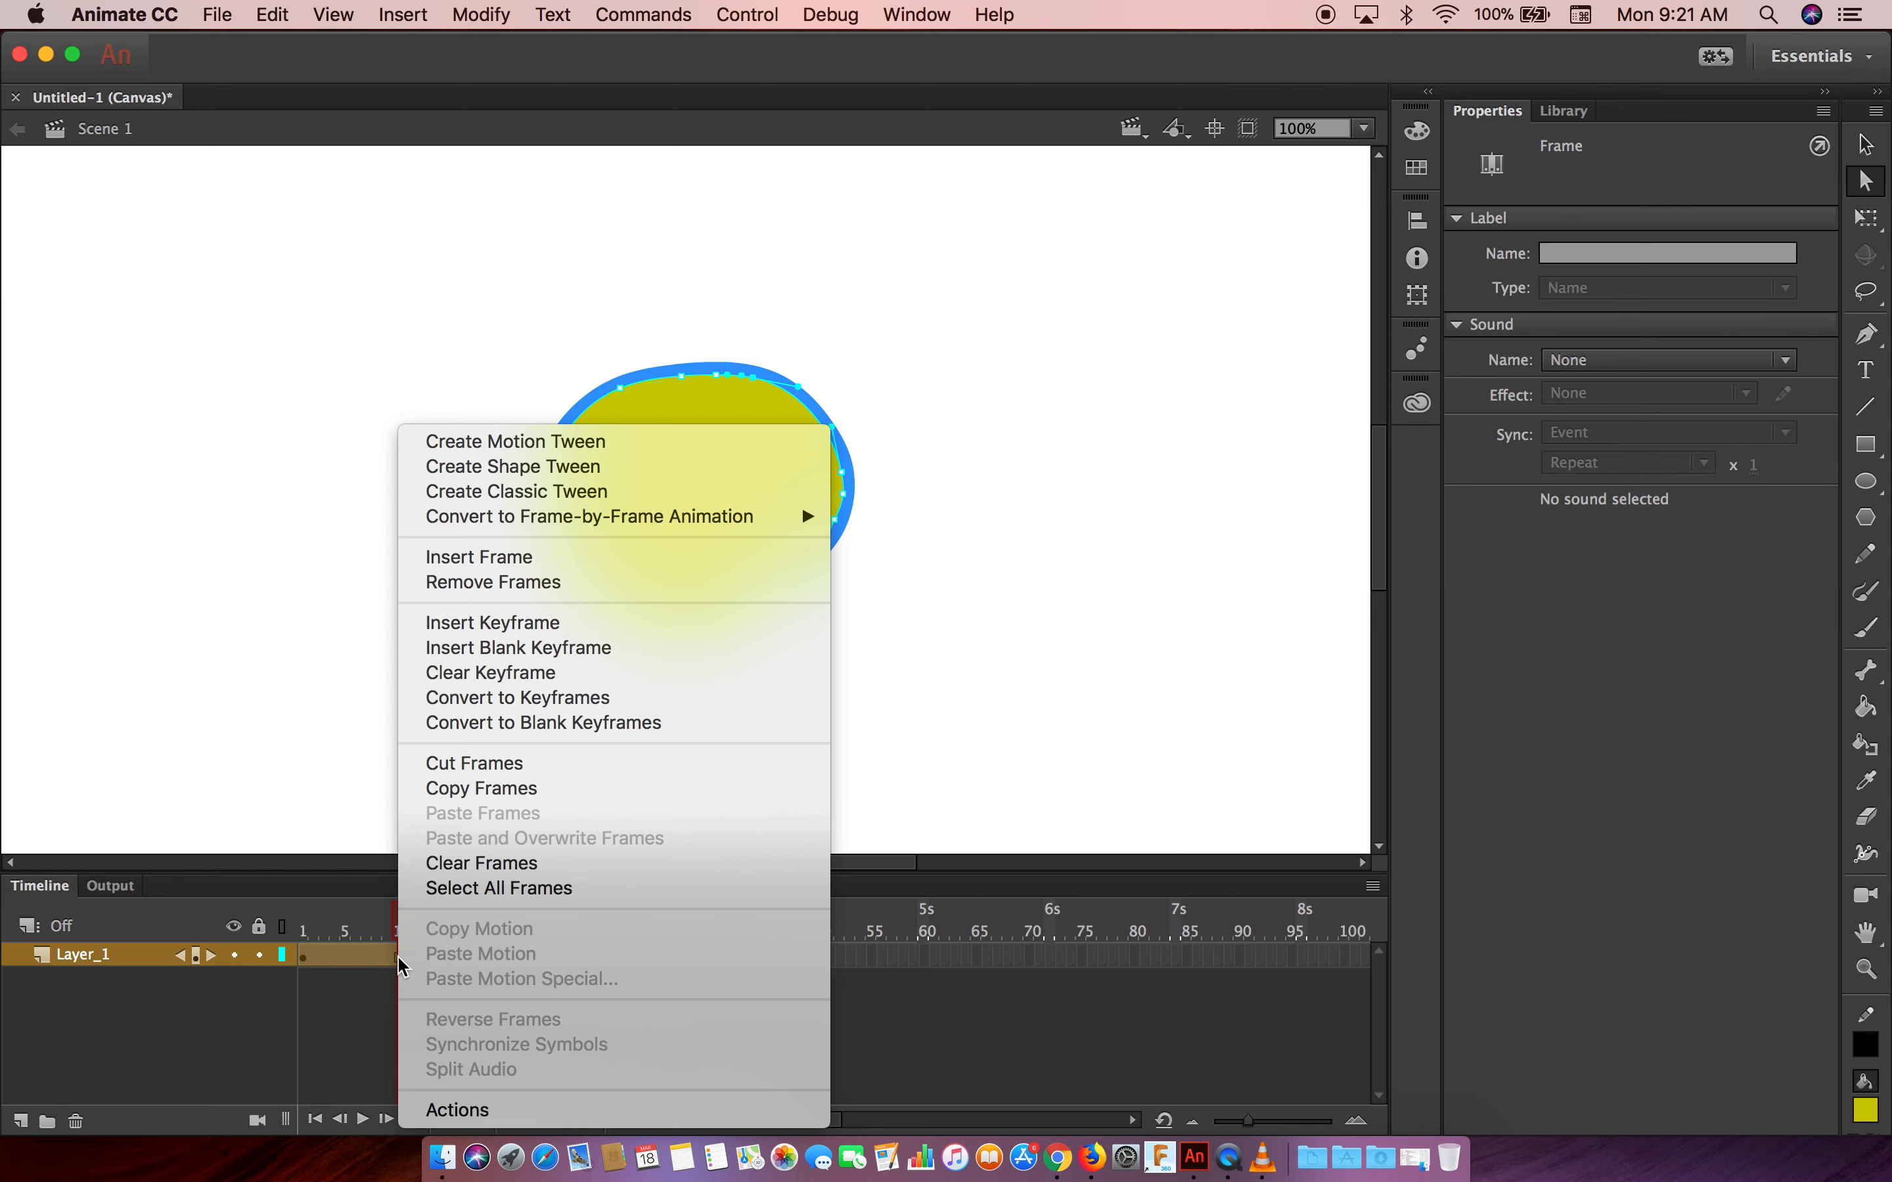
mouse_move(543, 622)
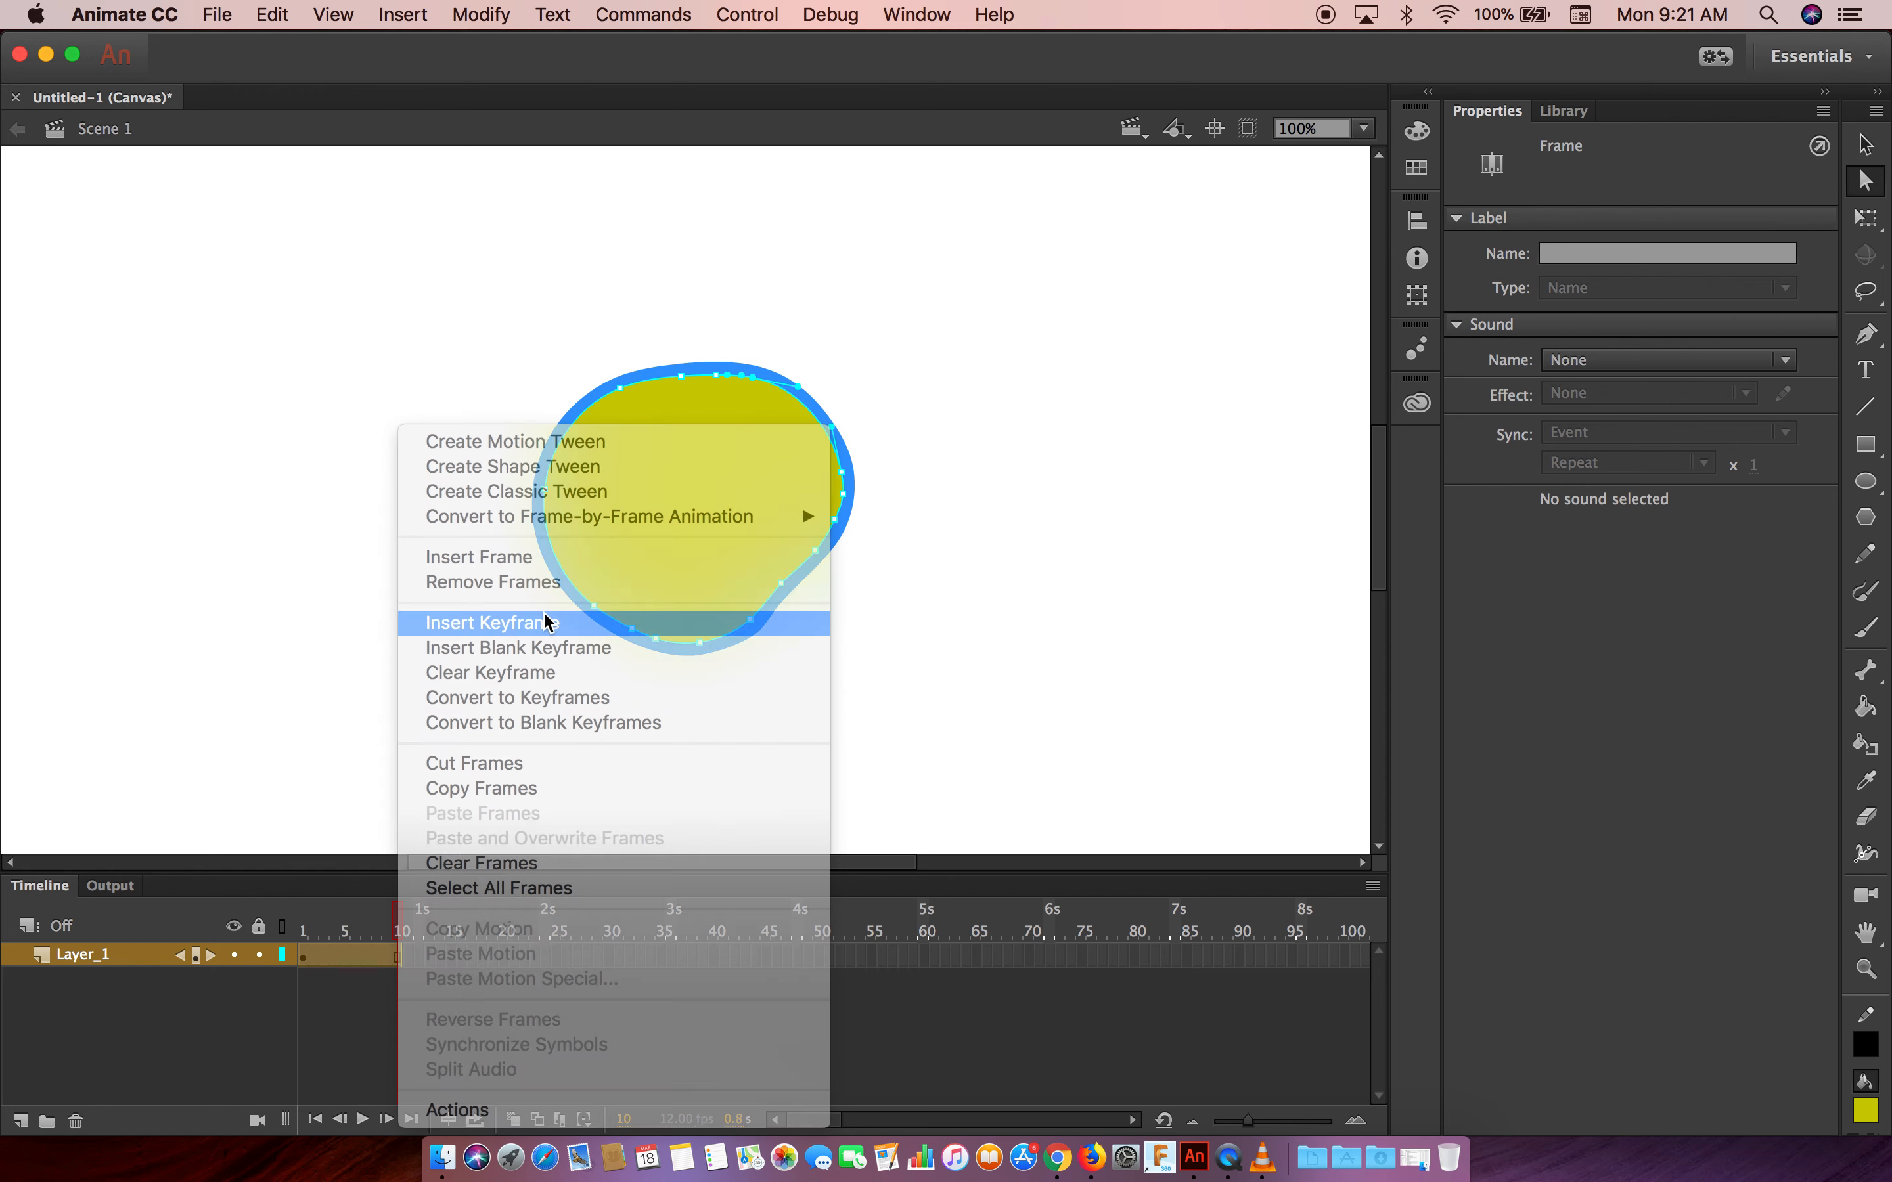
left_click(488, 622)
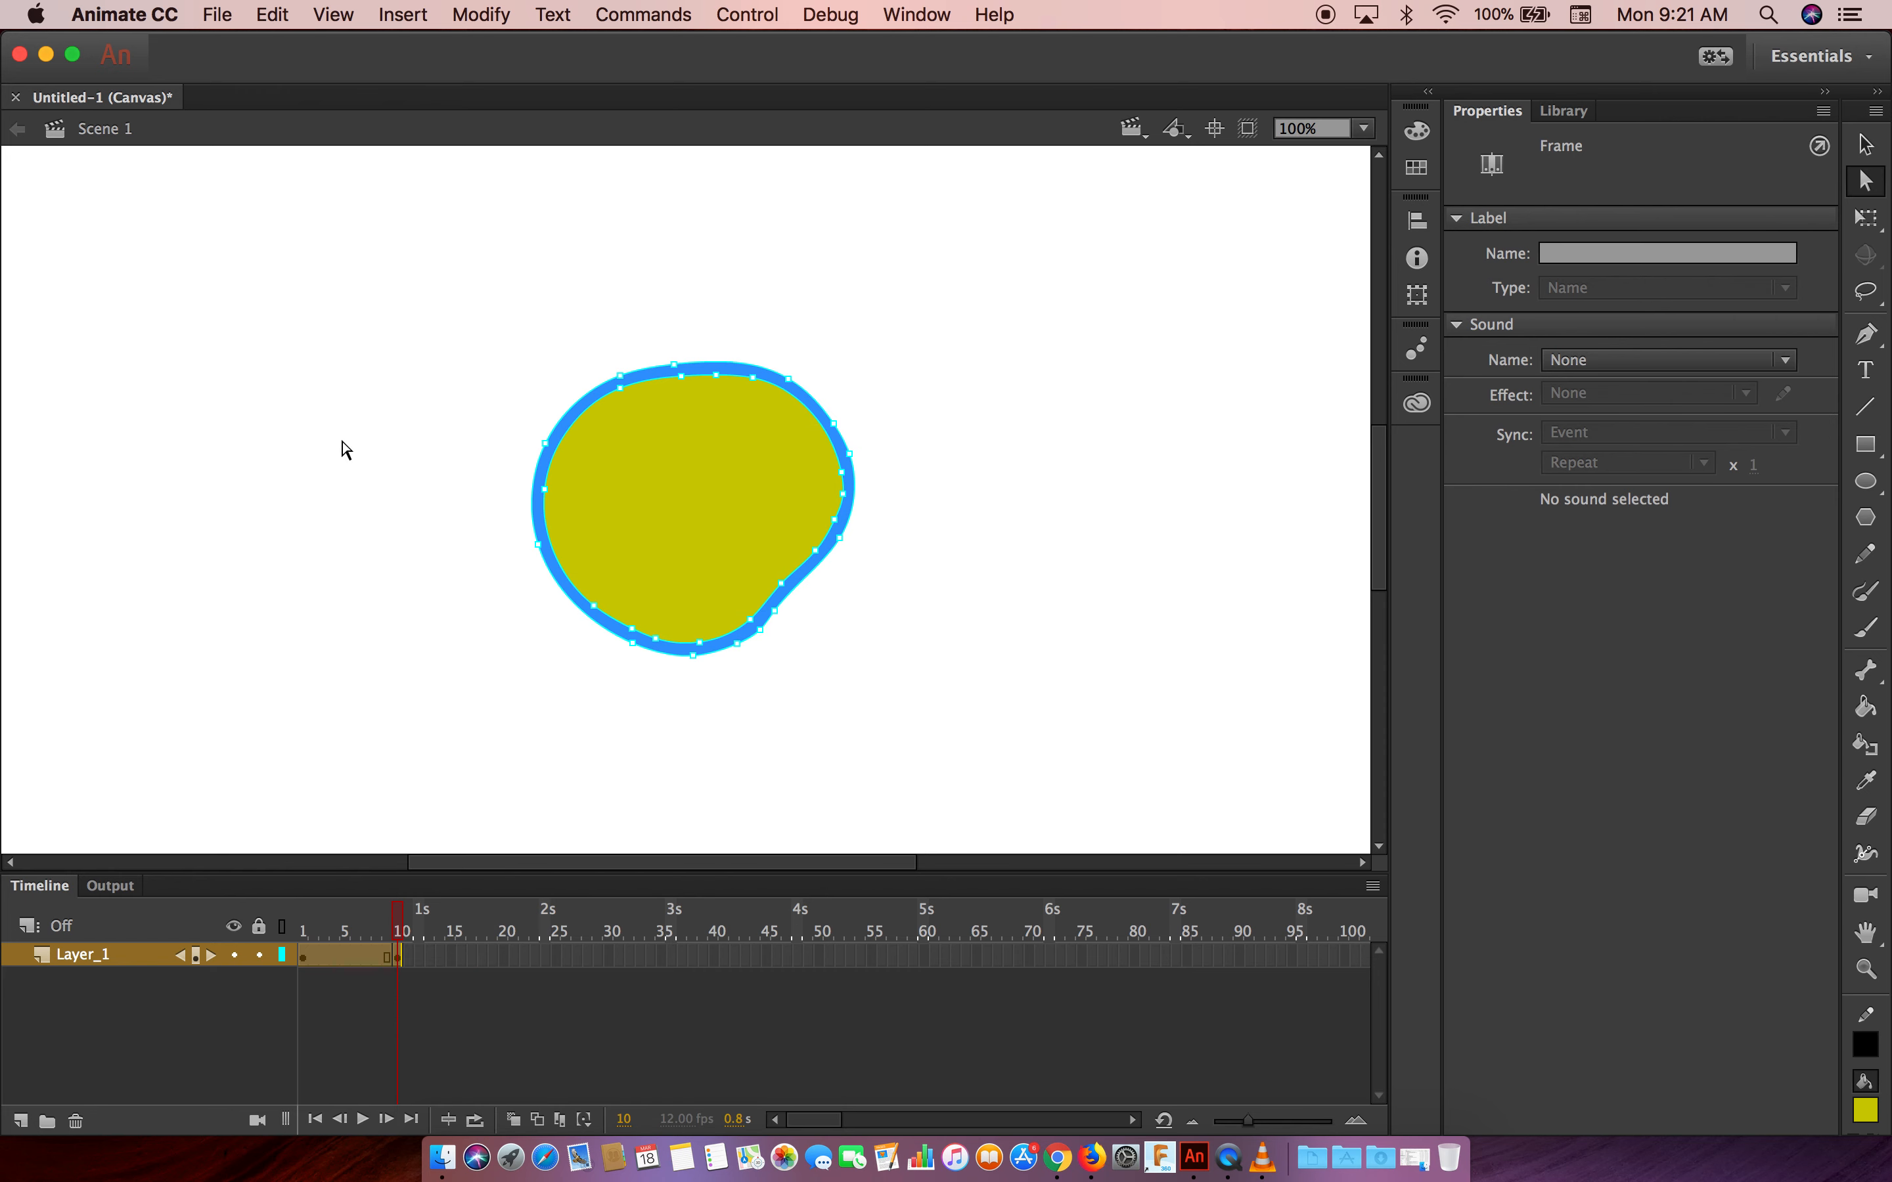
mouse_move(786, 389)
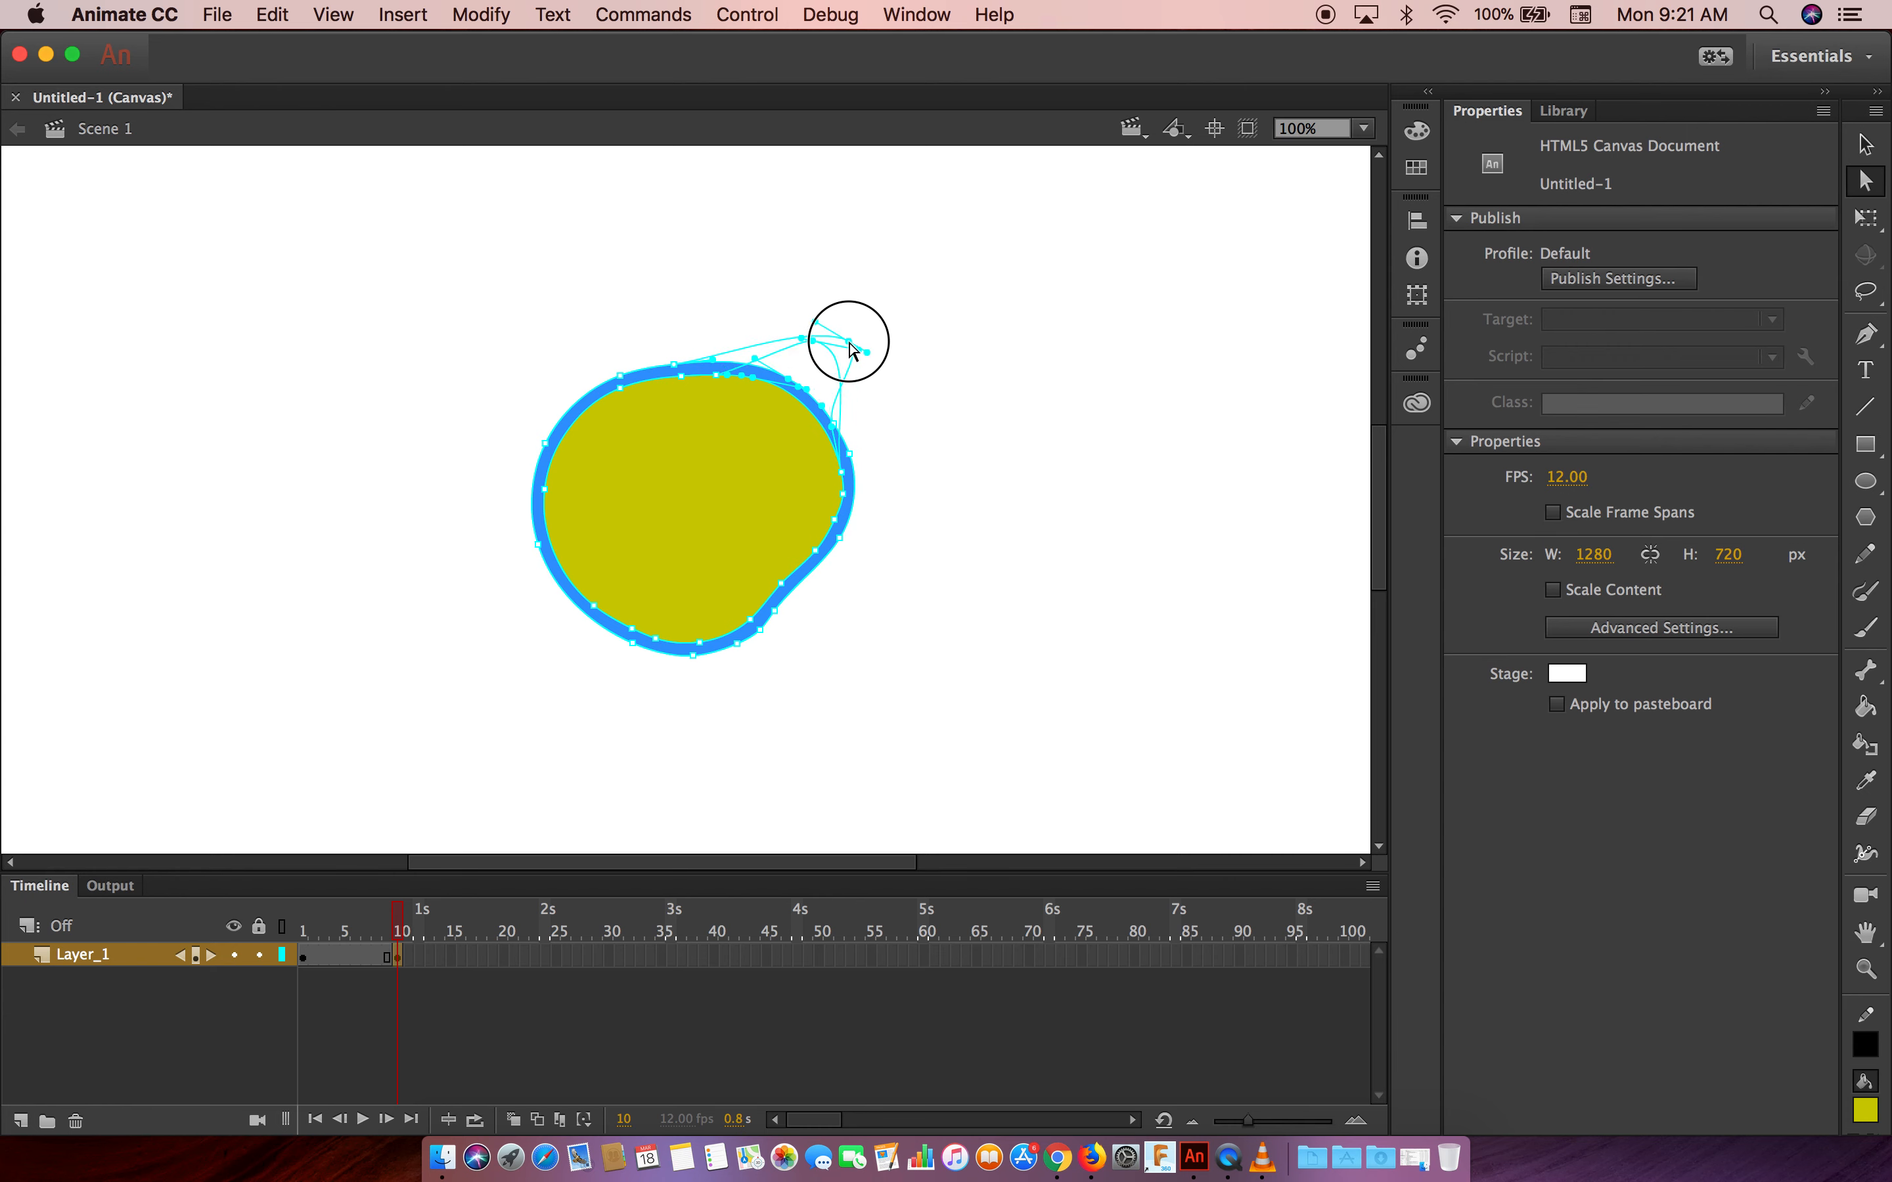
Pull the blue outline of the frame 10 blob out into a right-side bulge
left_click_drag(850, 349, 820, 332)
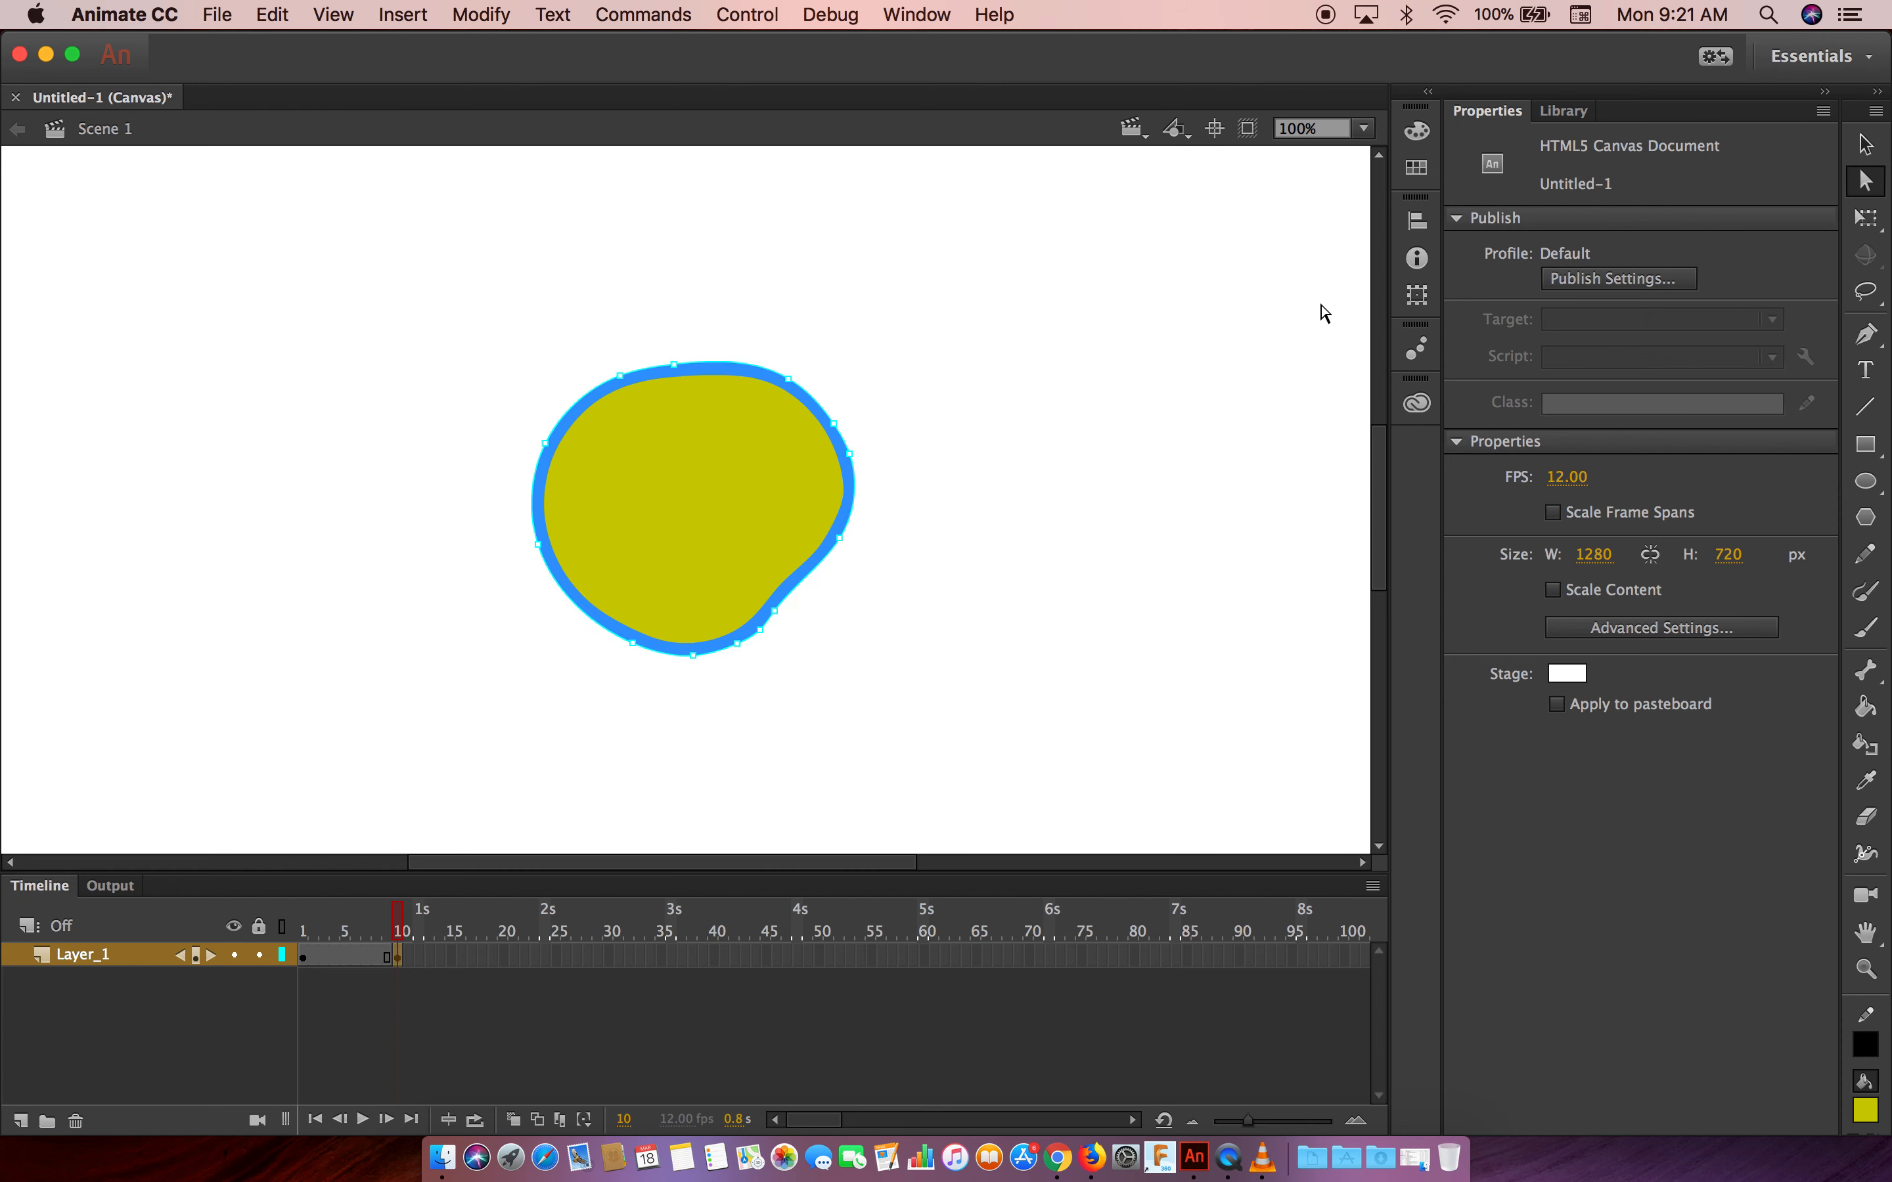
left_click(1180, 436)
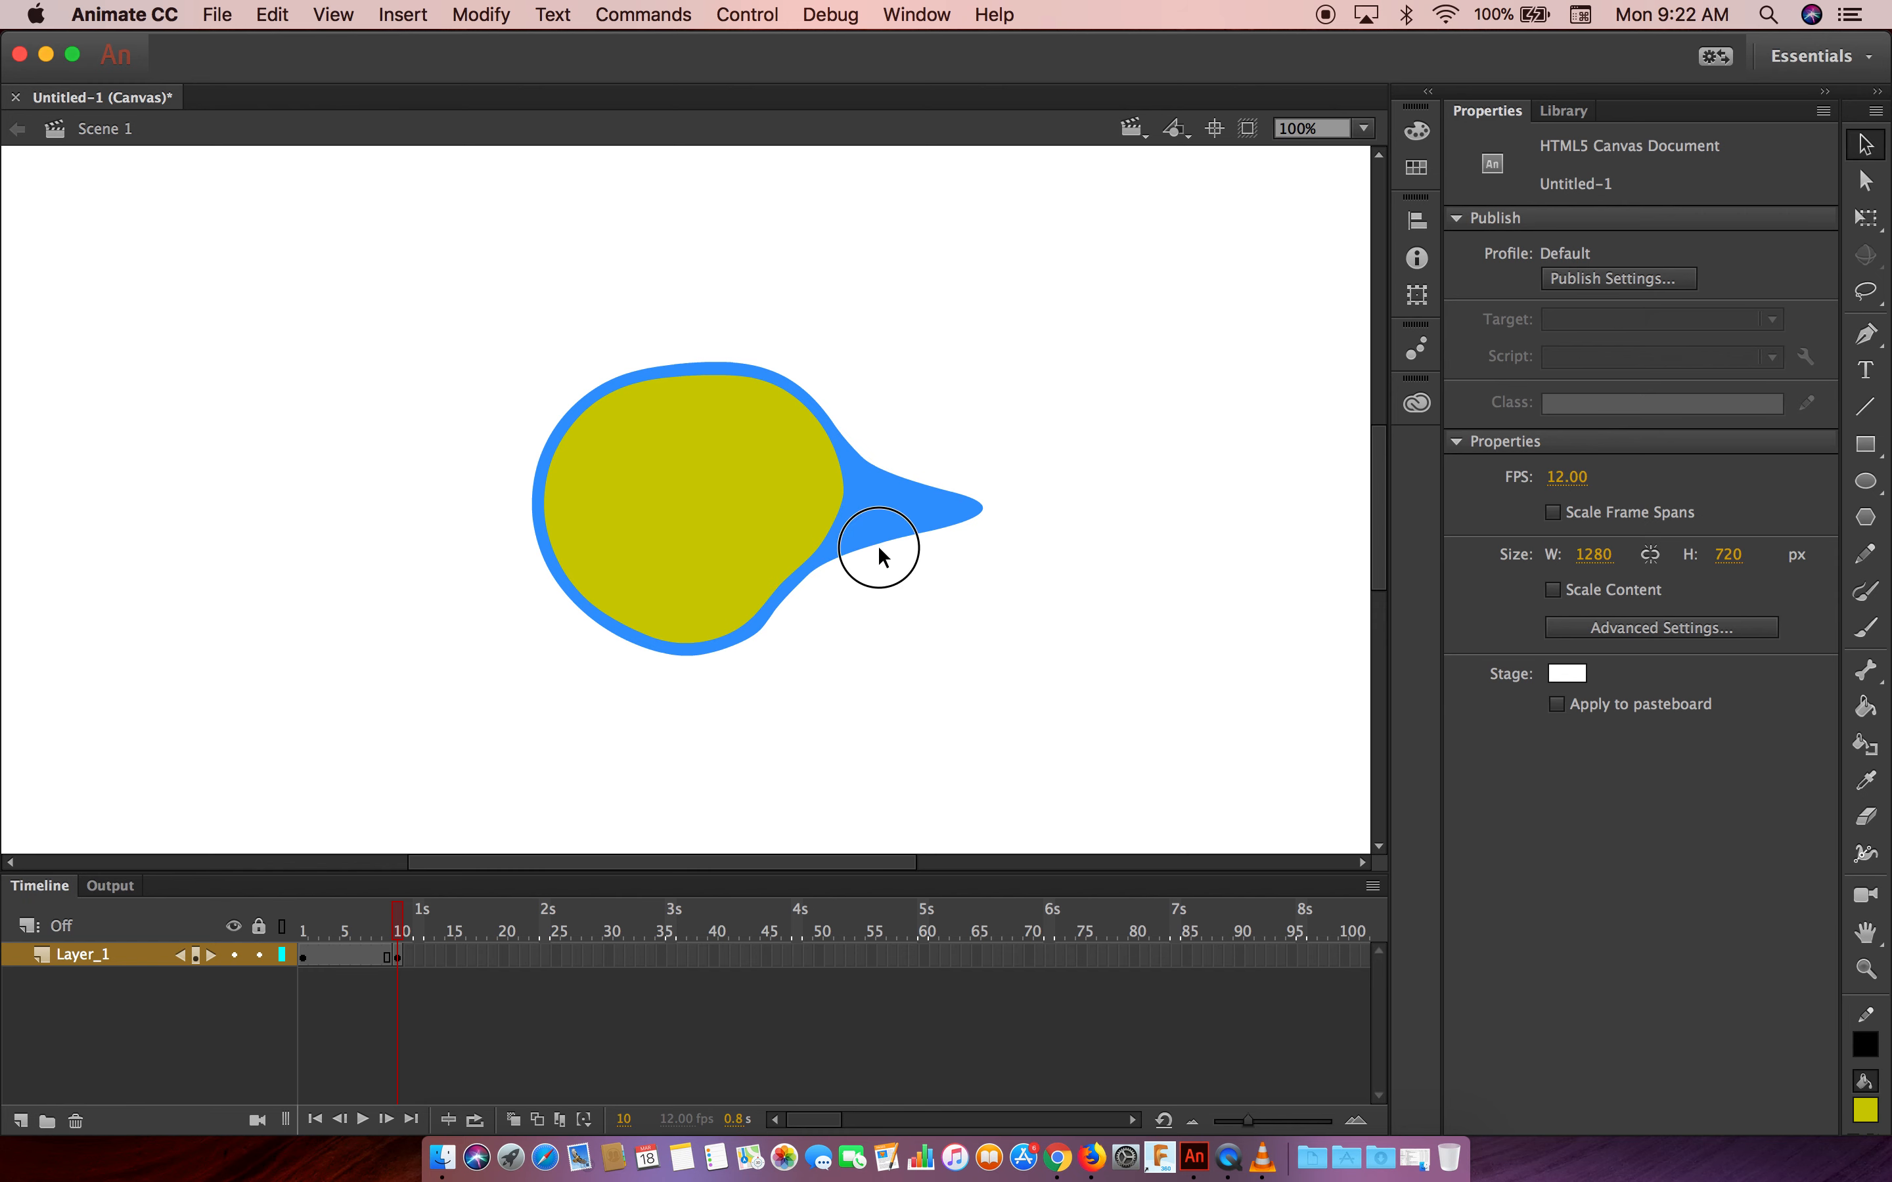
left_click_drag(880, 553, 785, 609)
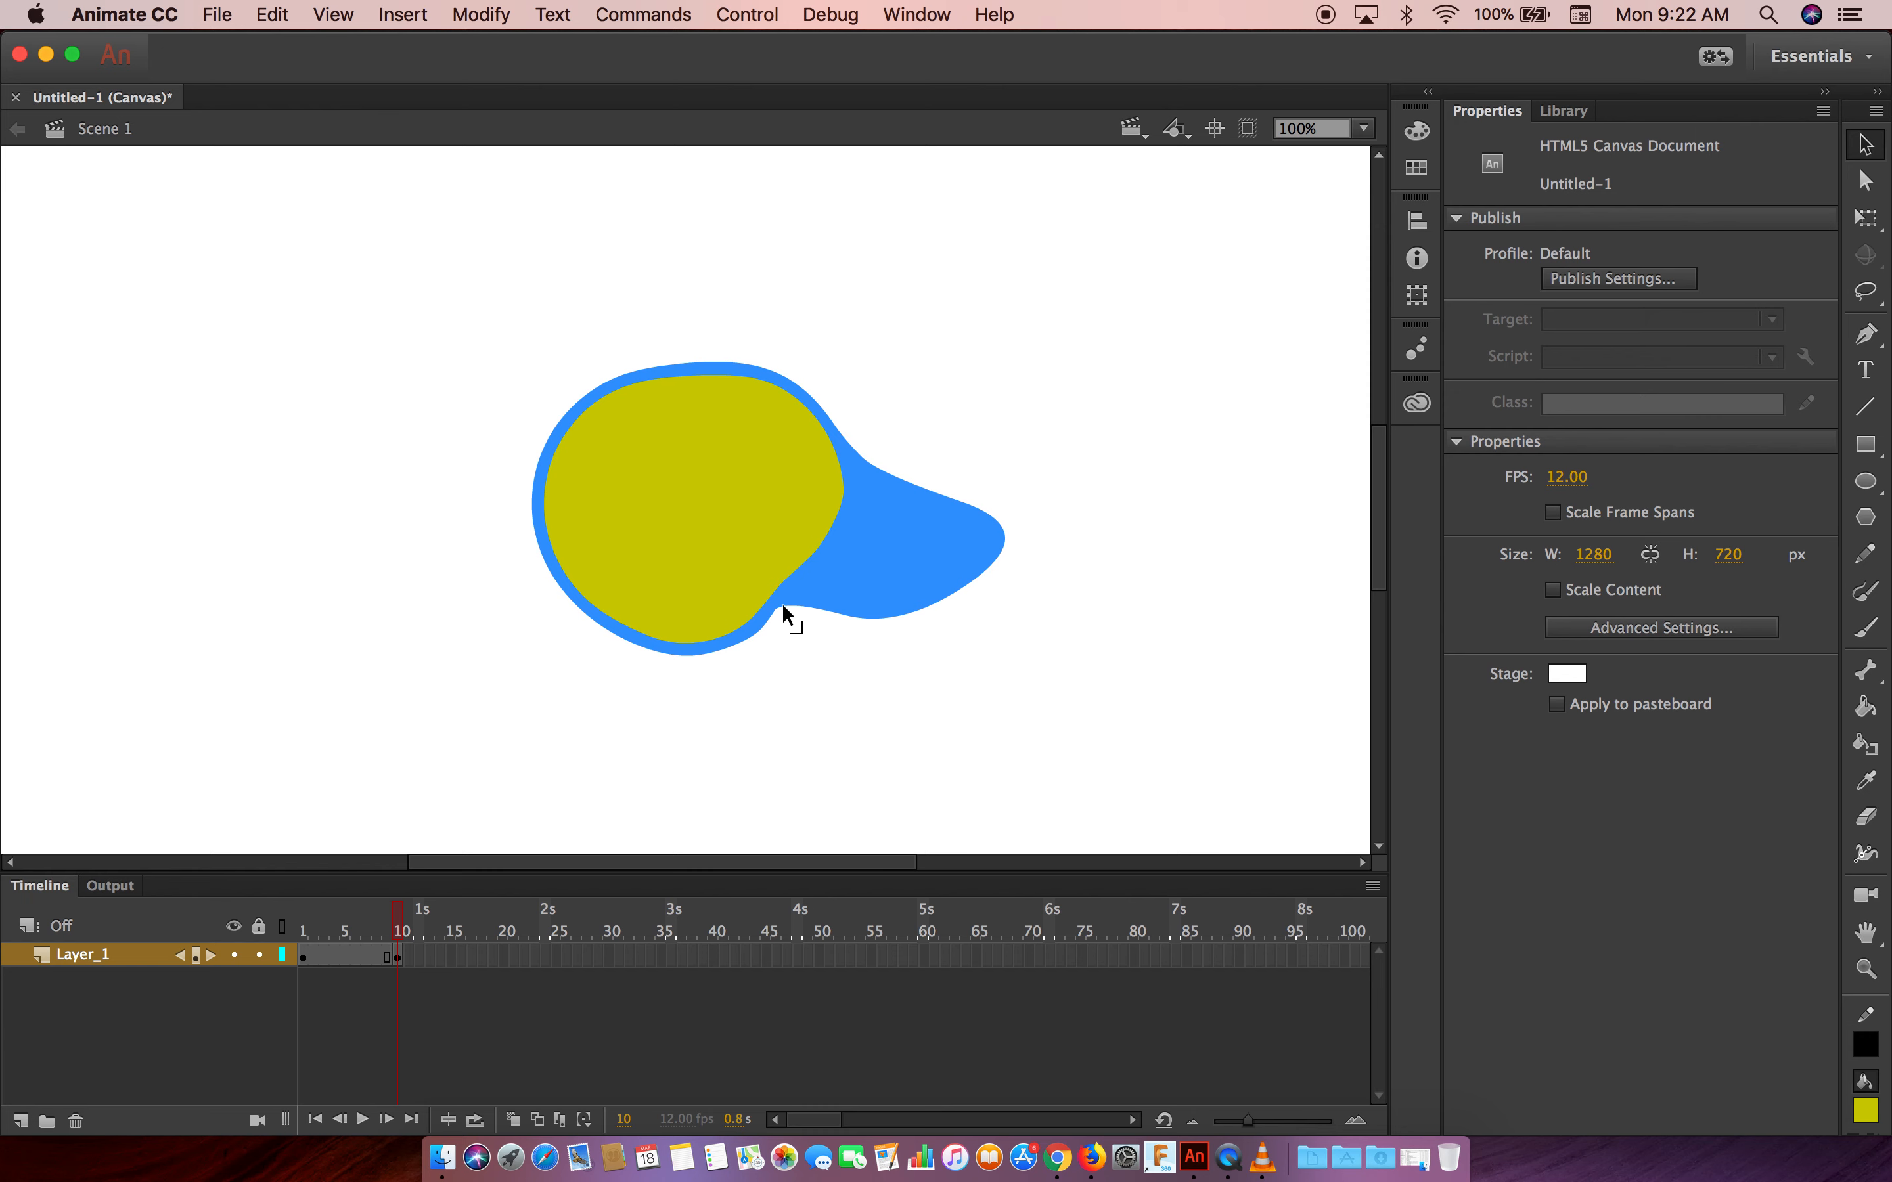
mouse_move(811, 625)
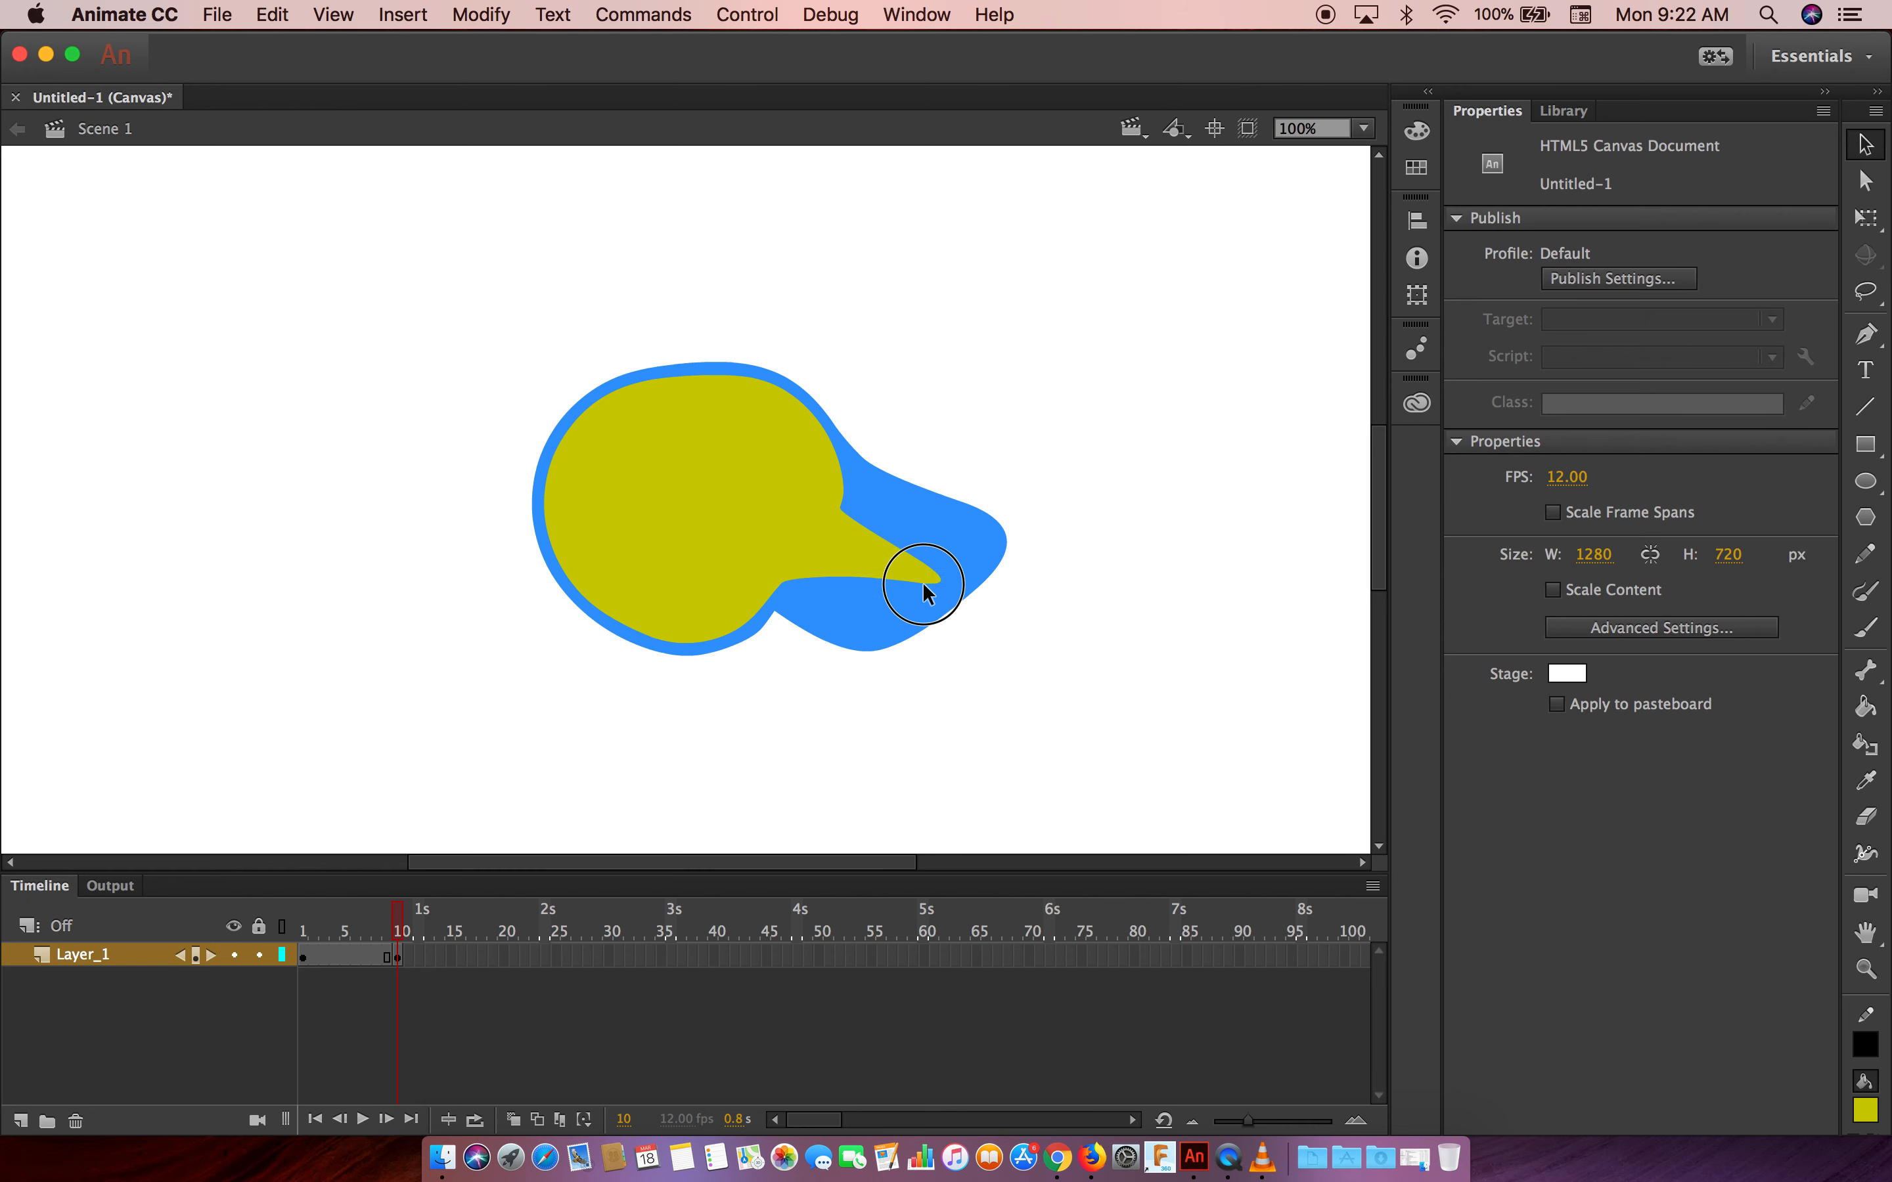
Stretch the yellow fill into the right bulge and clean up the stray notch in its point
left_click_drag(924, 587, 913, 511)
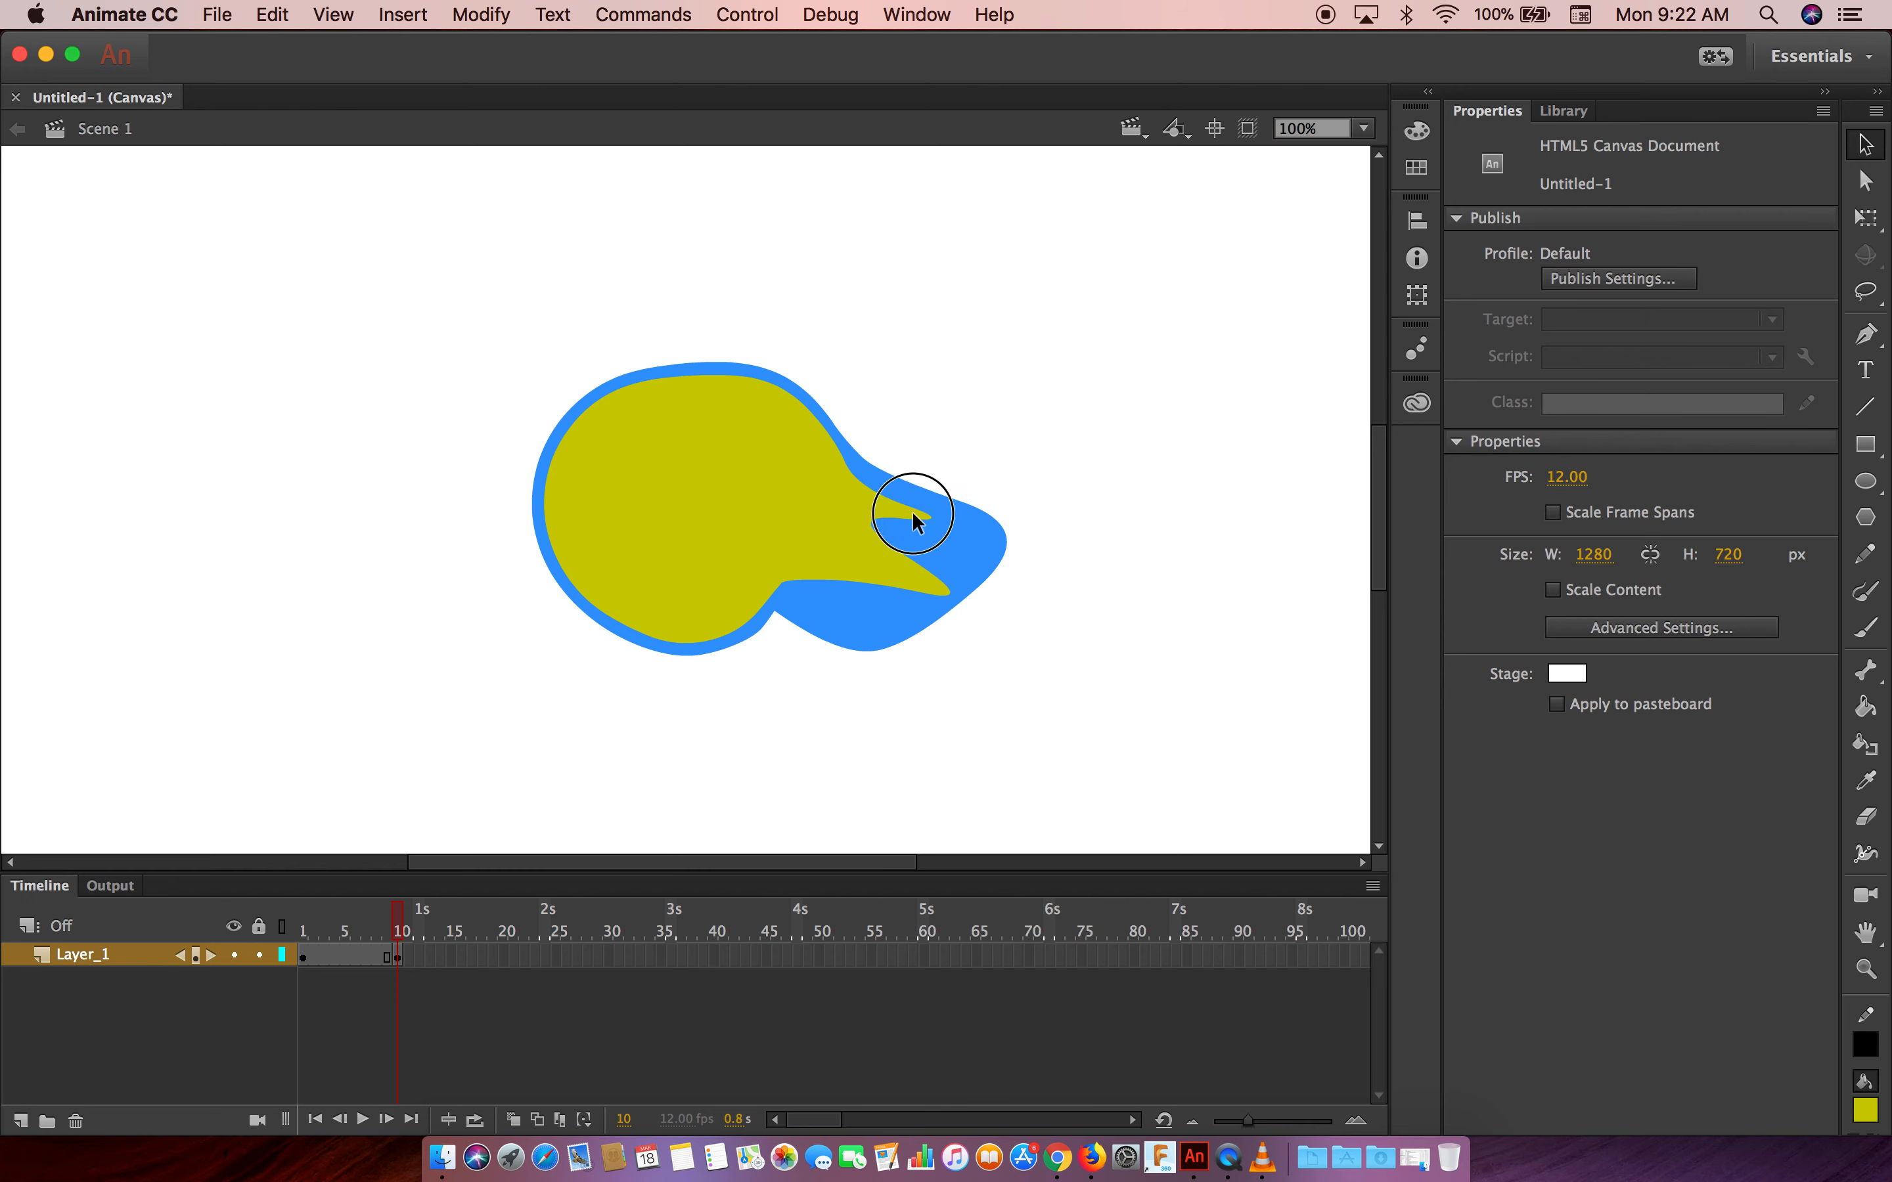
left_click_drag(913, 513, 899, 540)
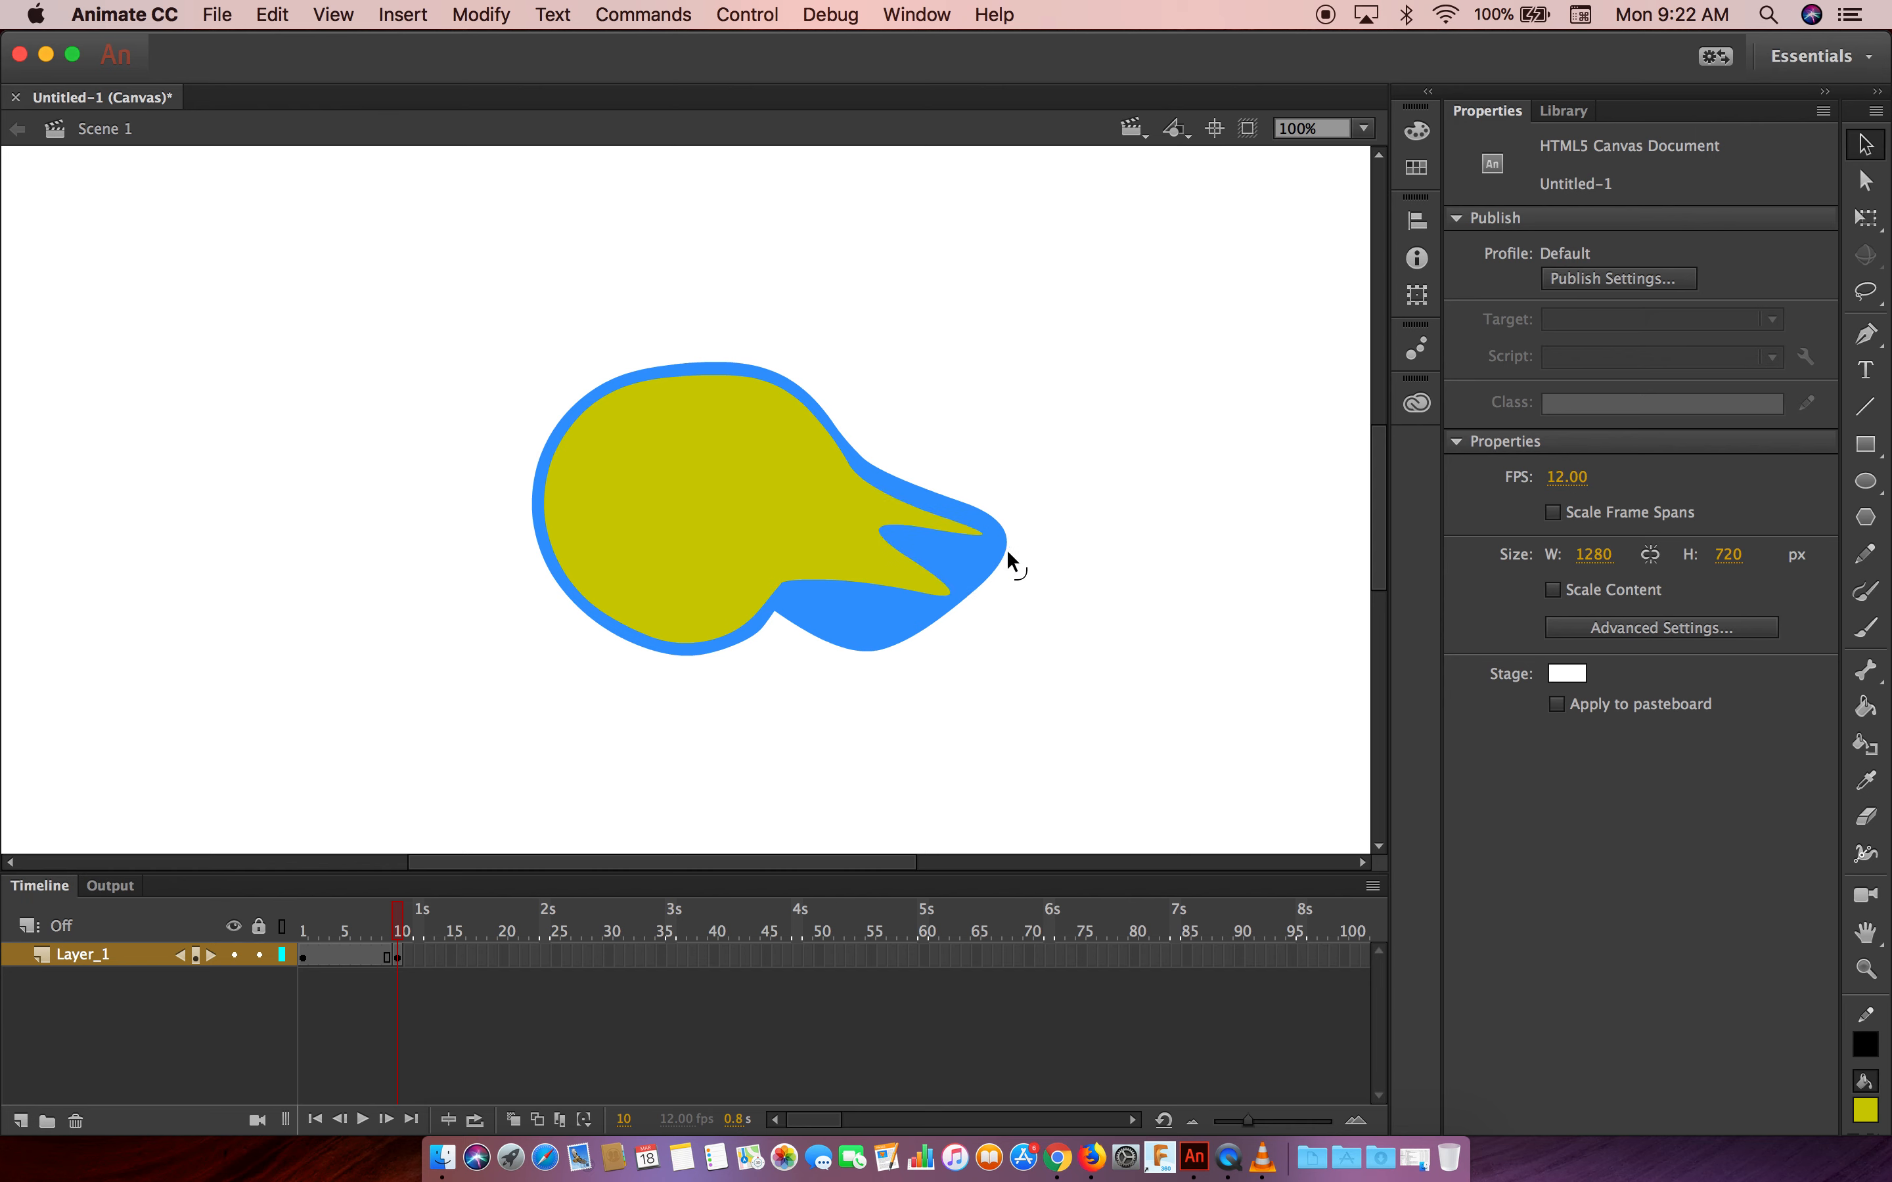
mouse_move(1797, 155)
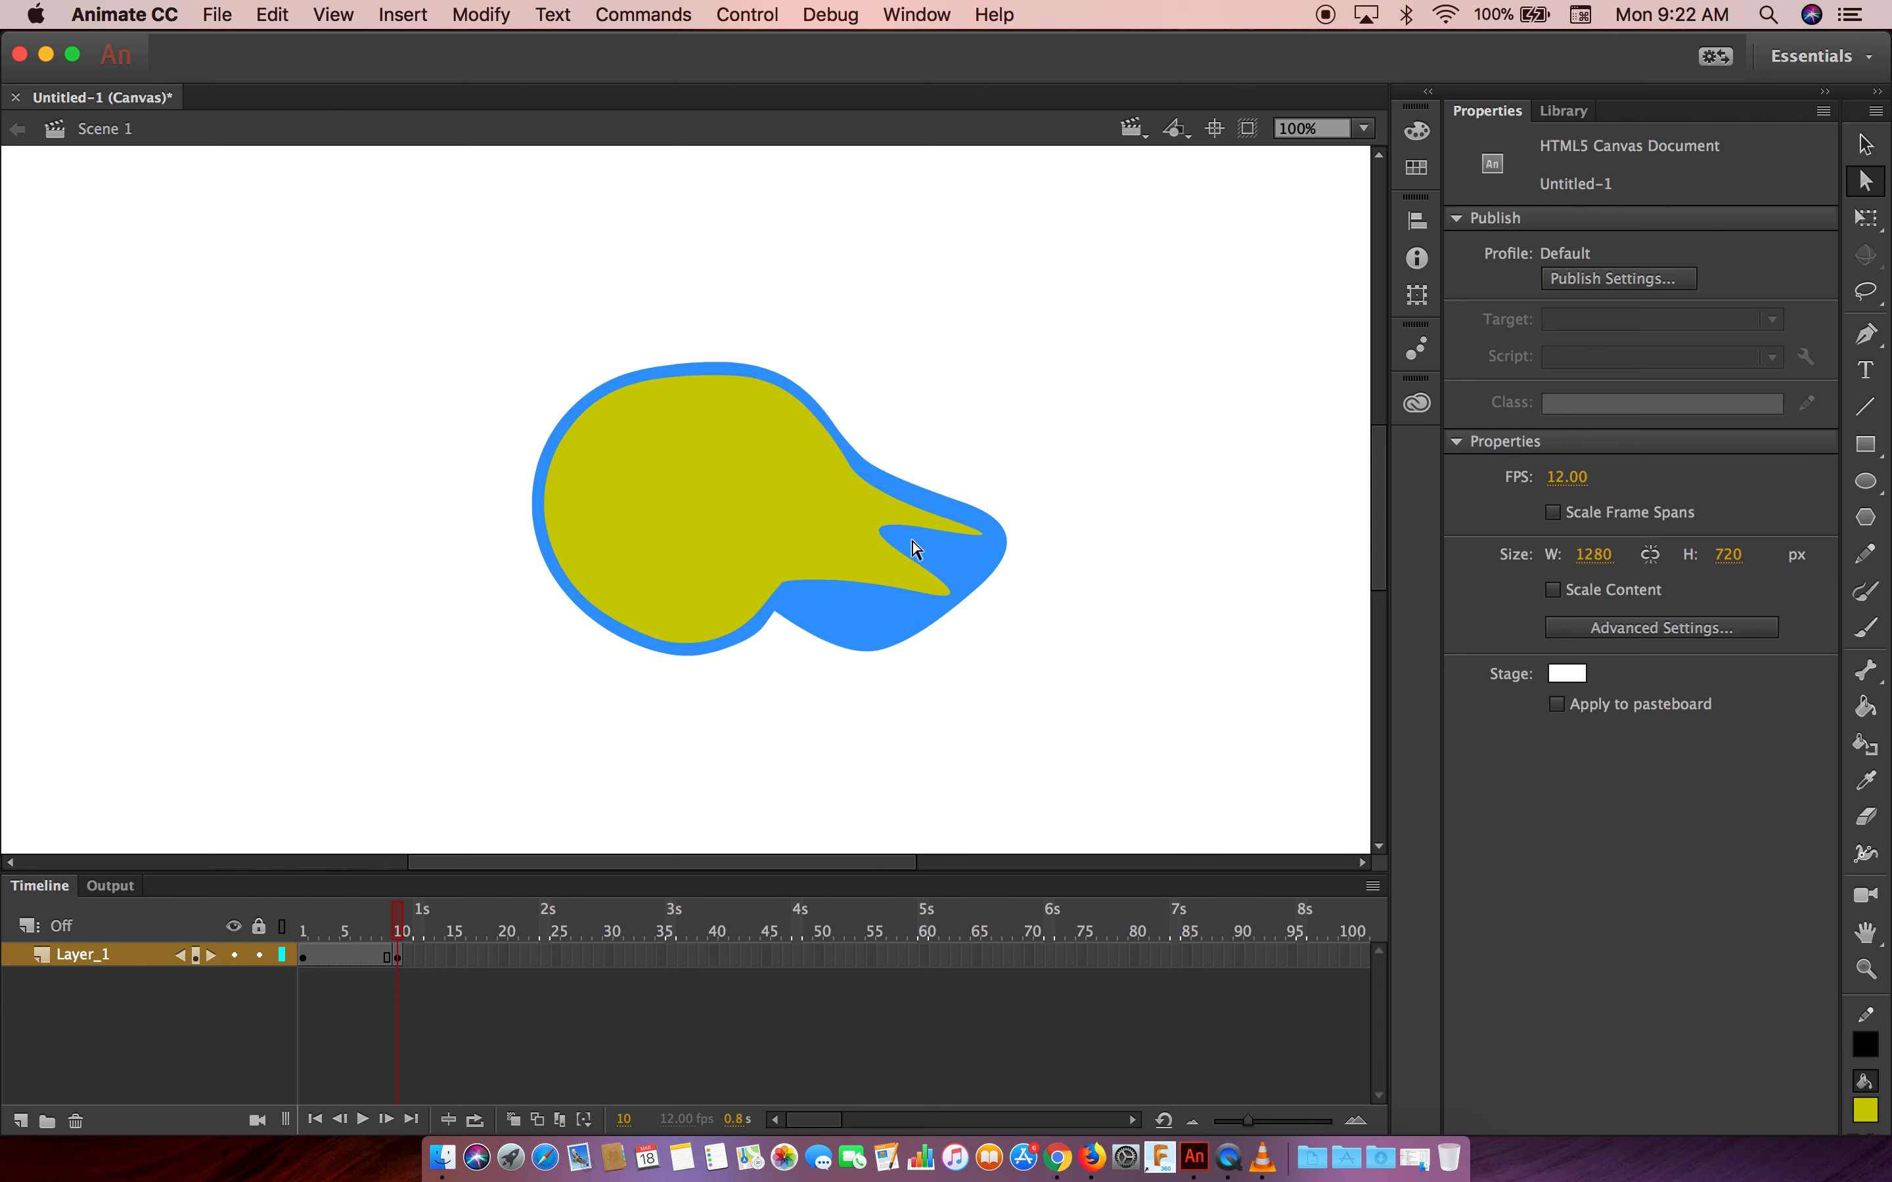
left_click(915, 550)
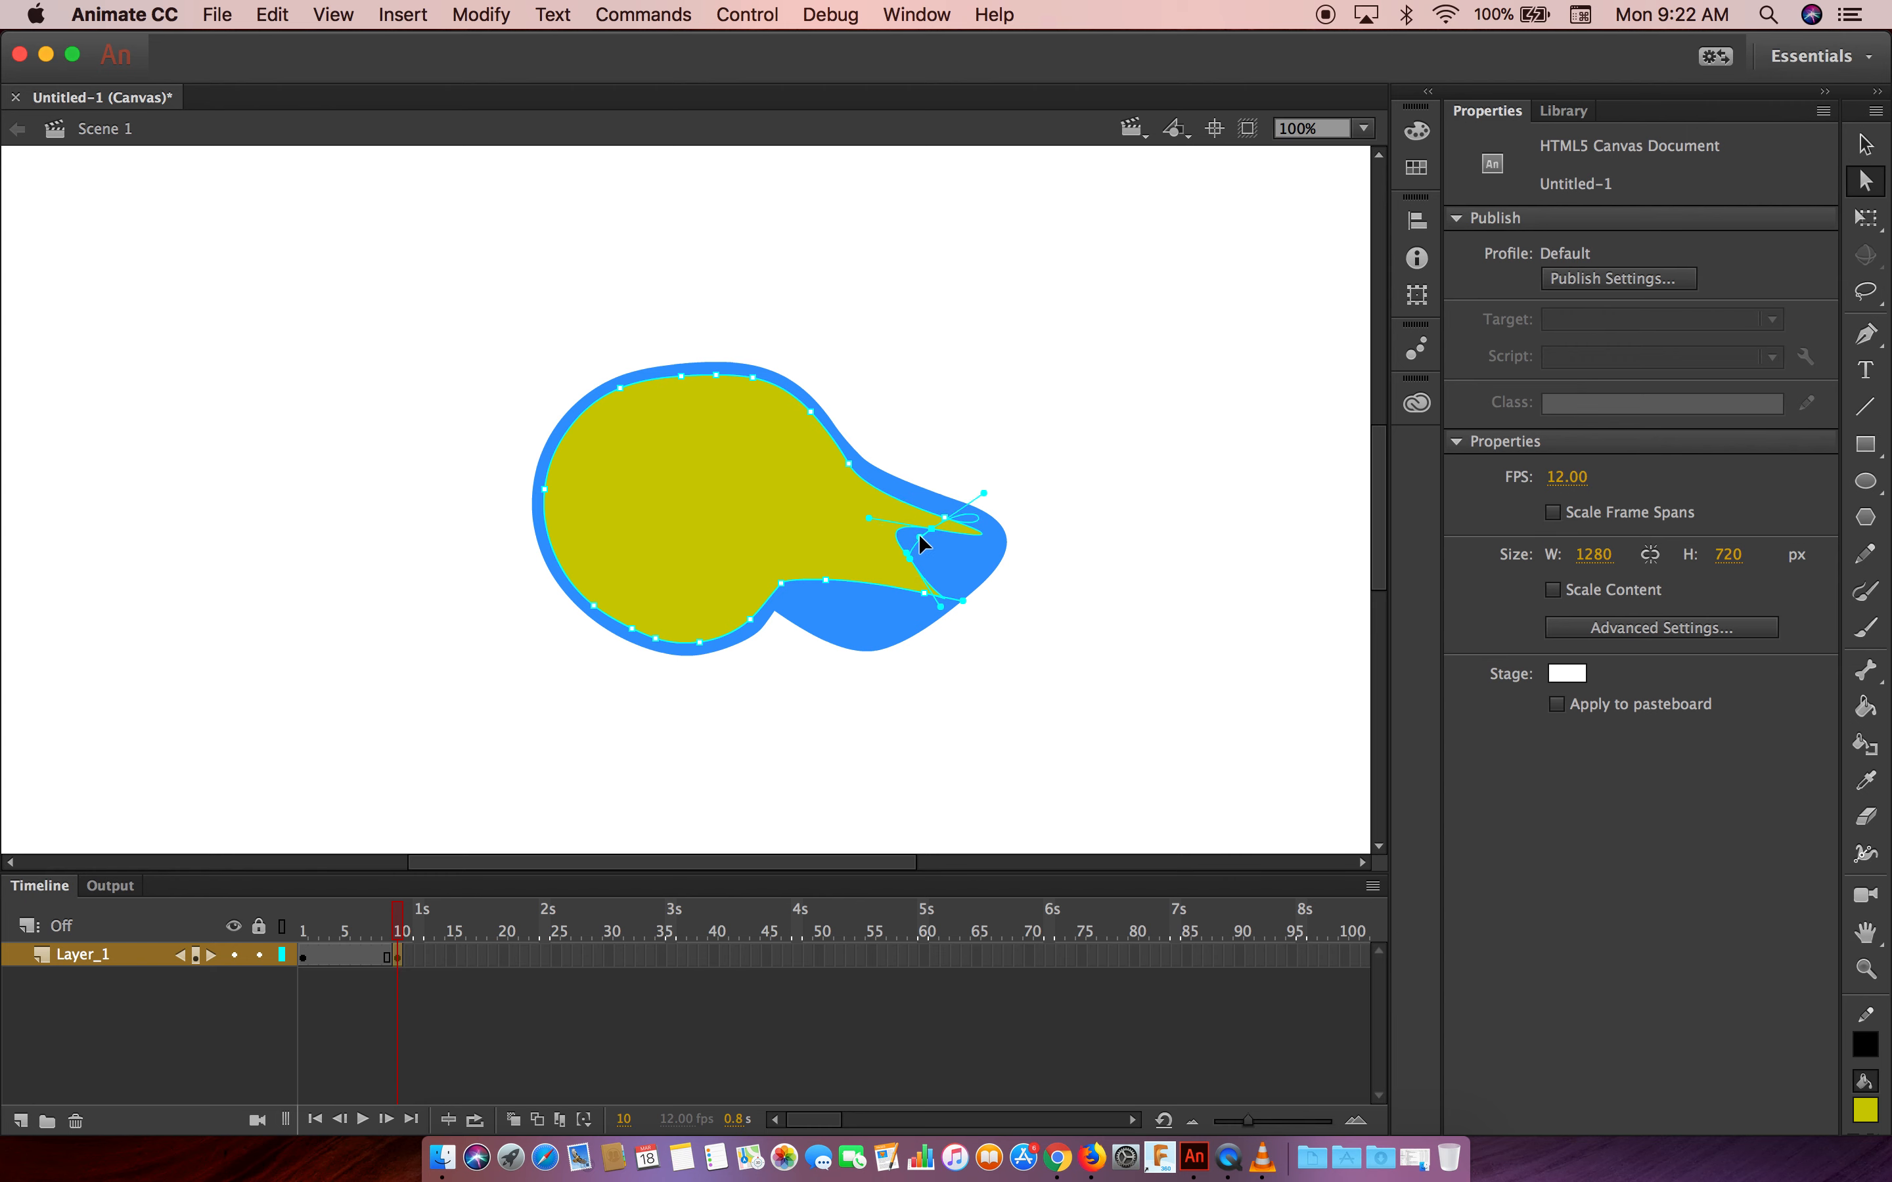
left_click(923, 543)
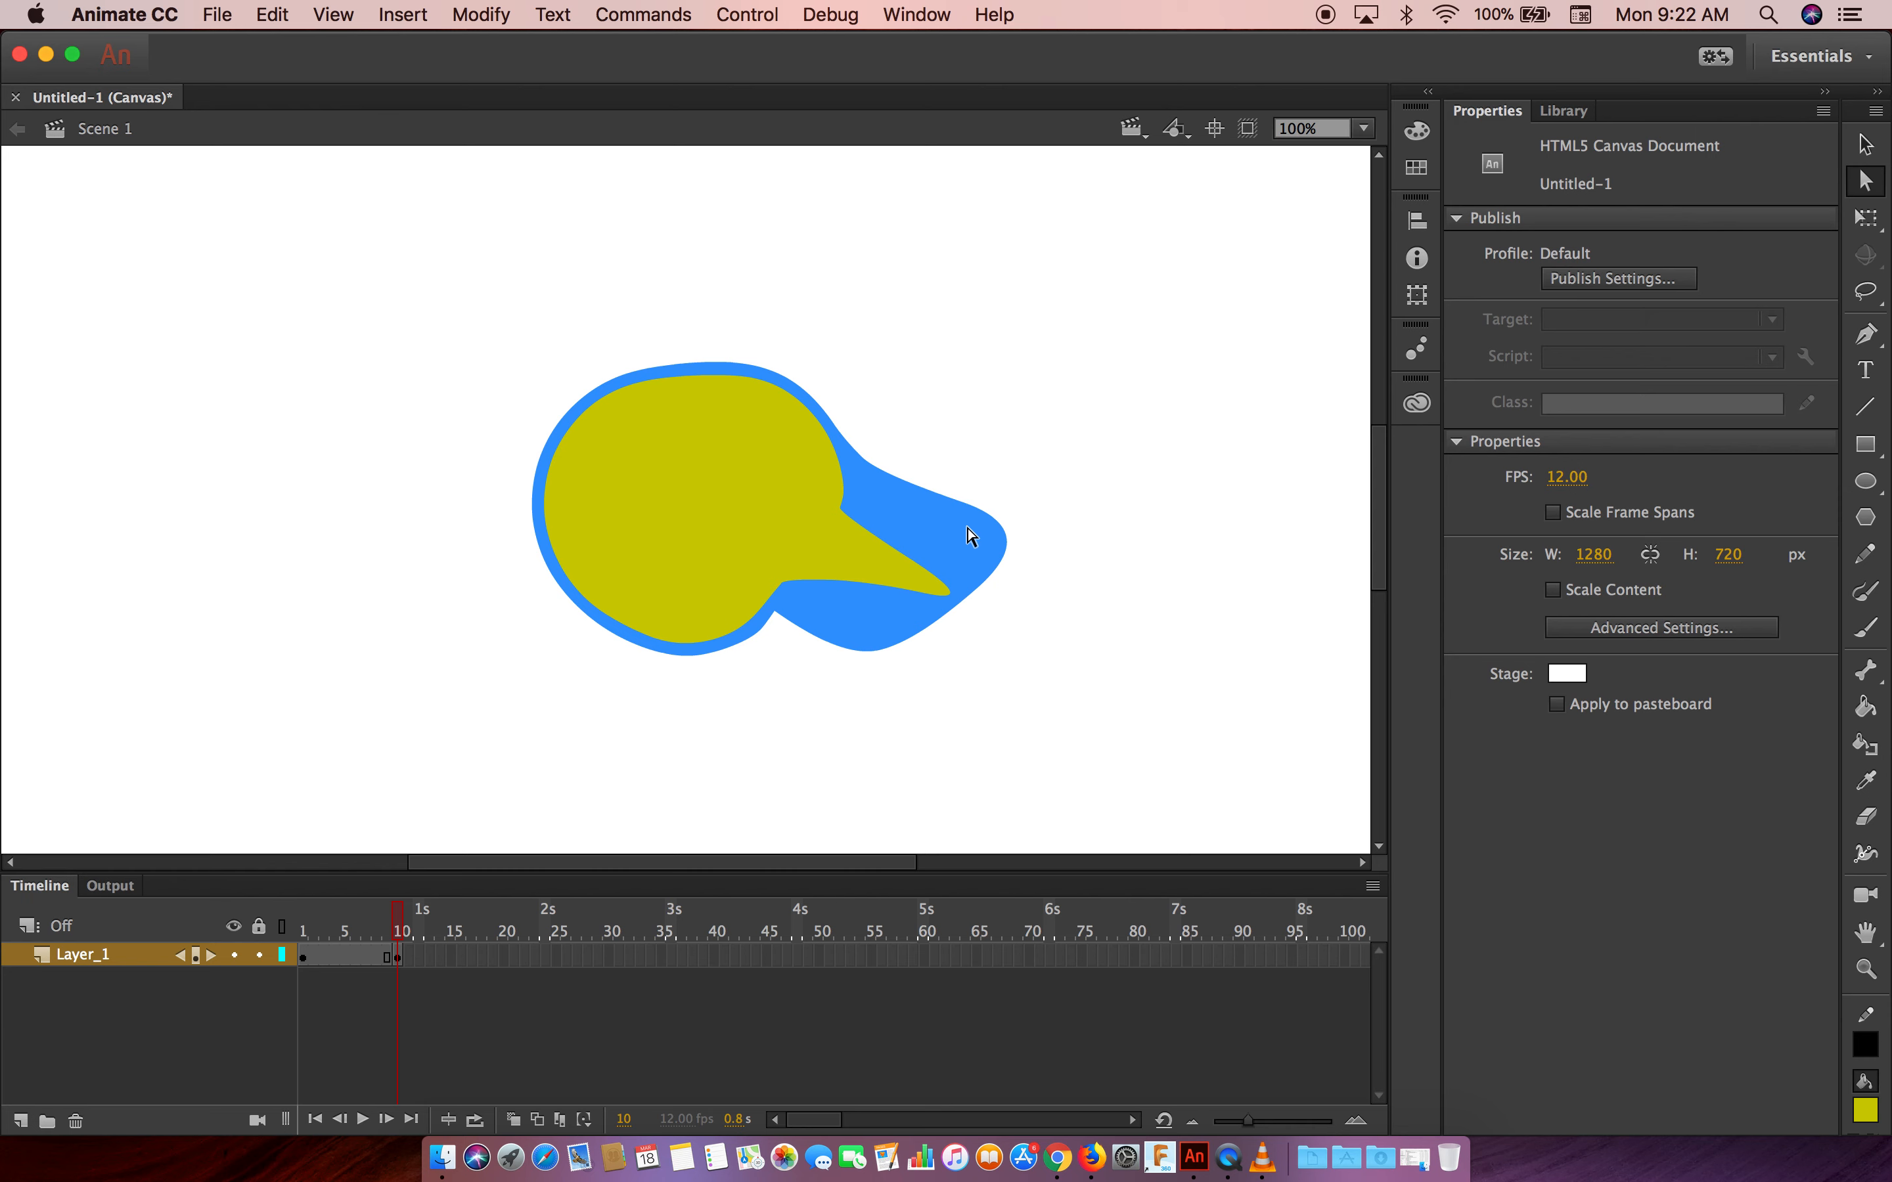
mouse_move(1850, 169)
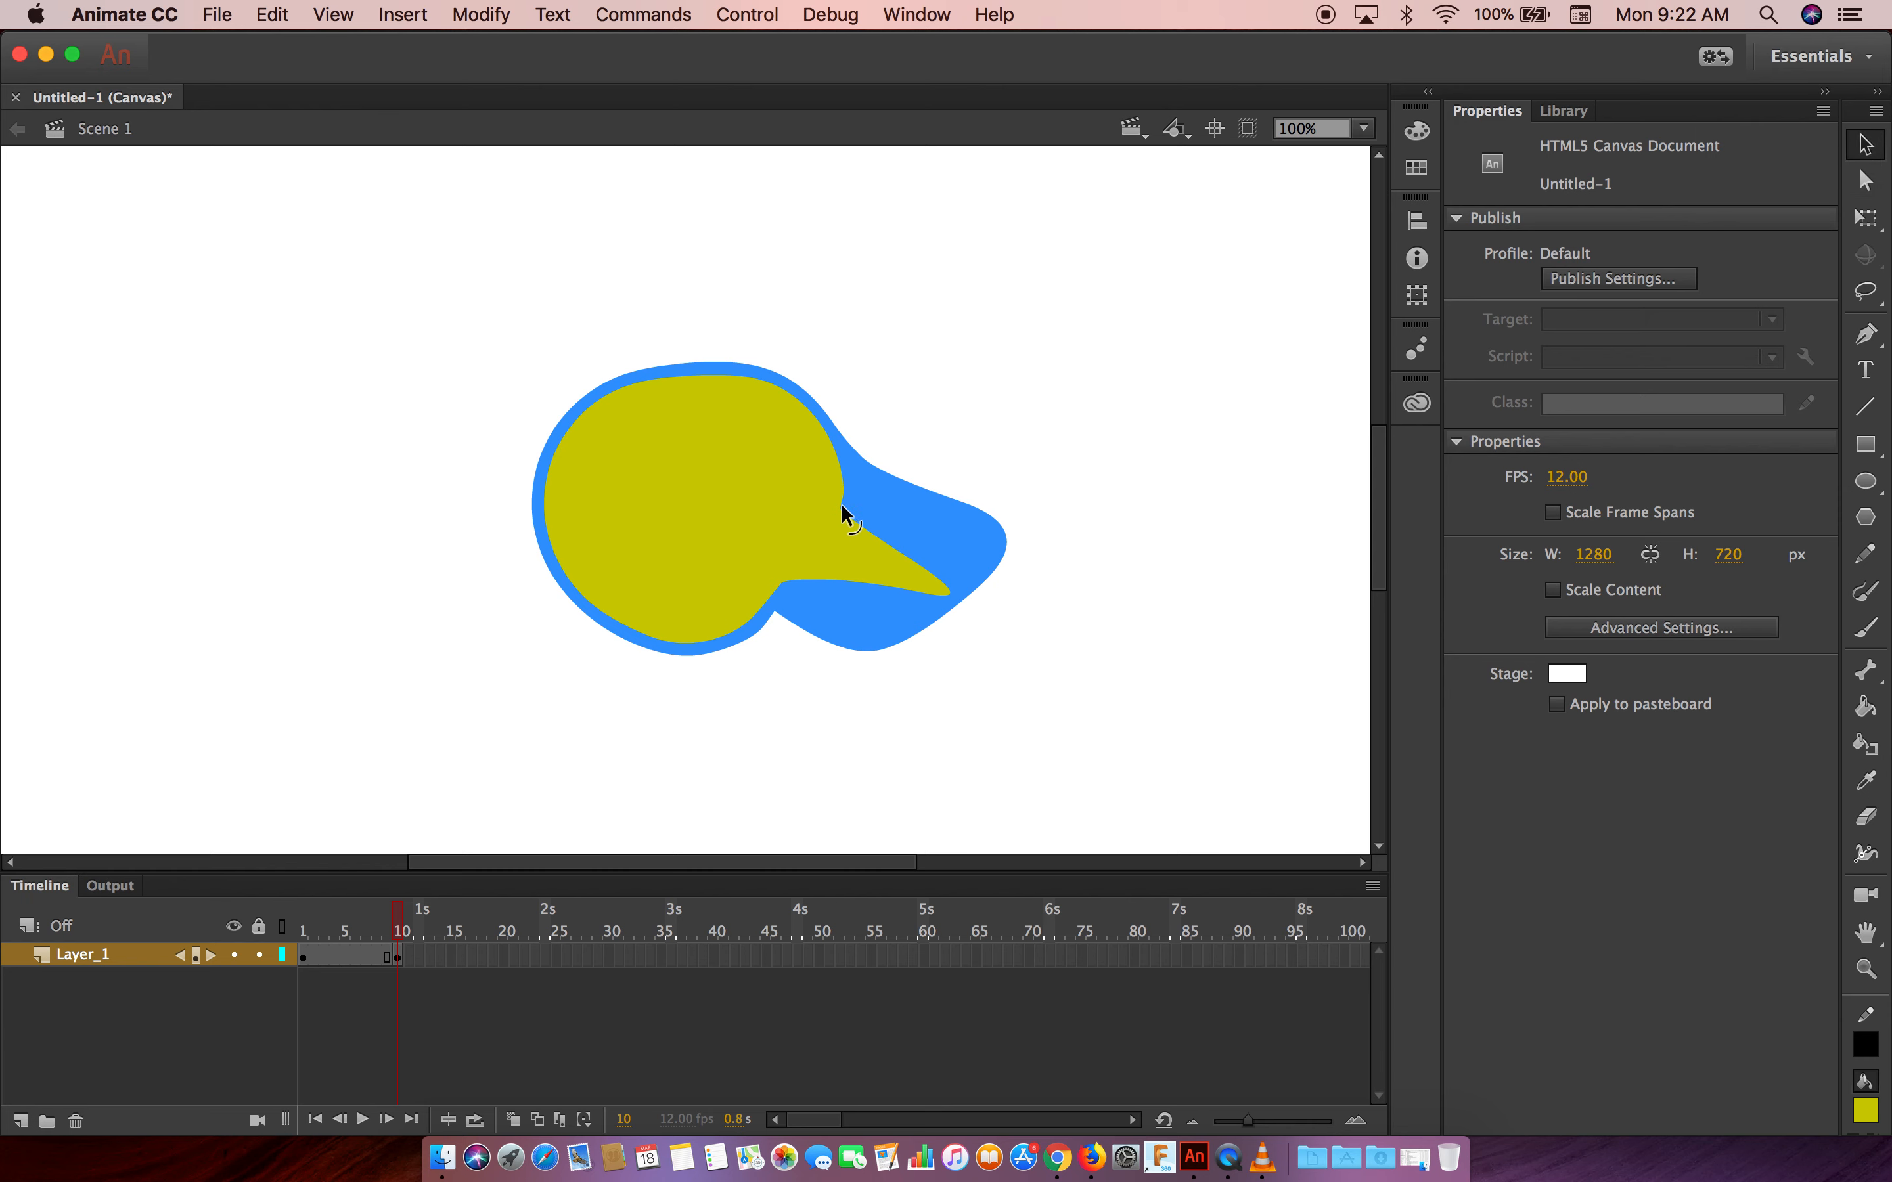
left_click(845, 507)
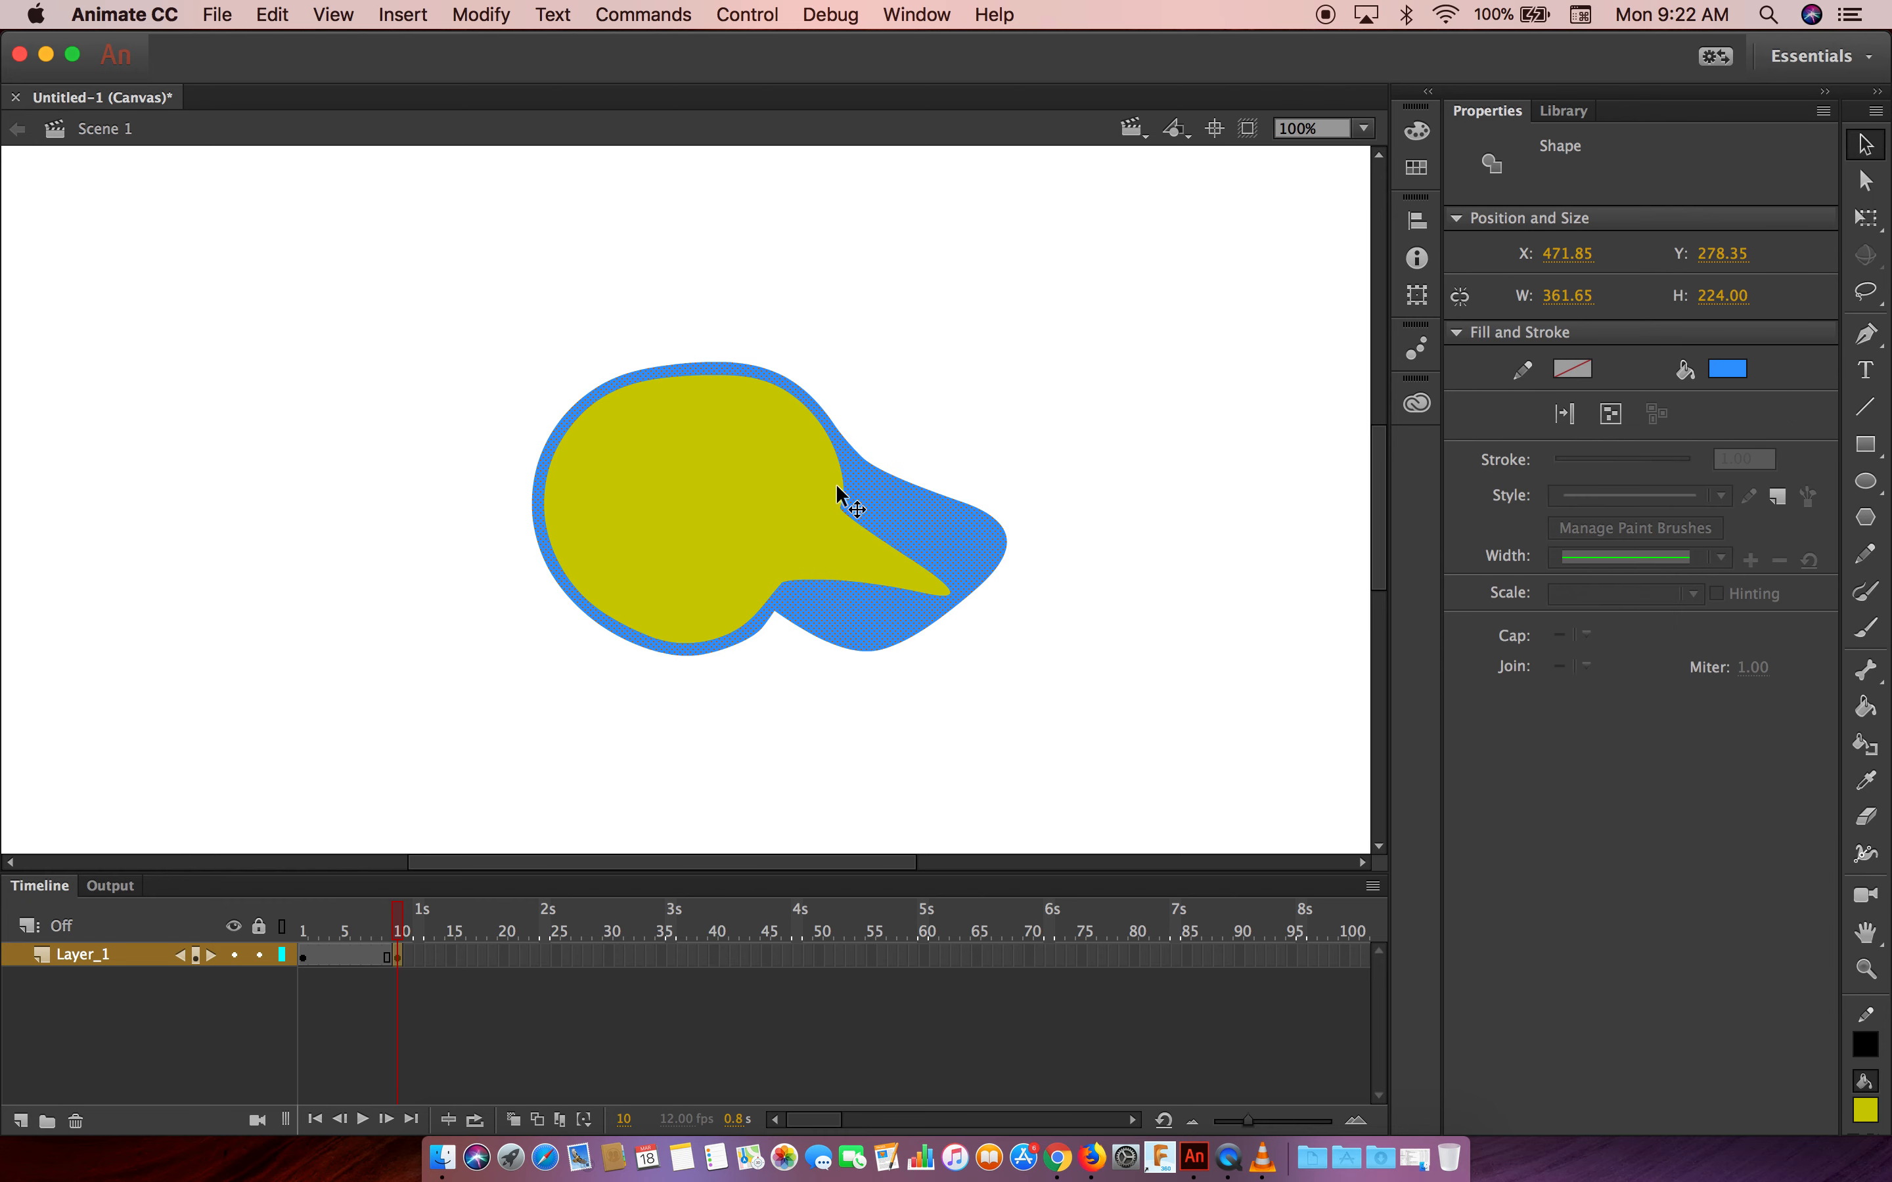
mouse_move(1604, 293)
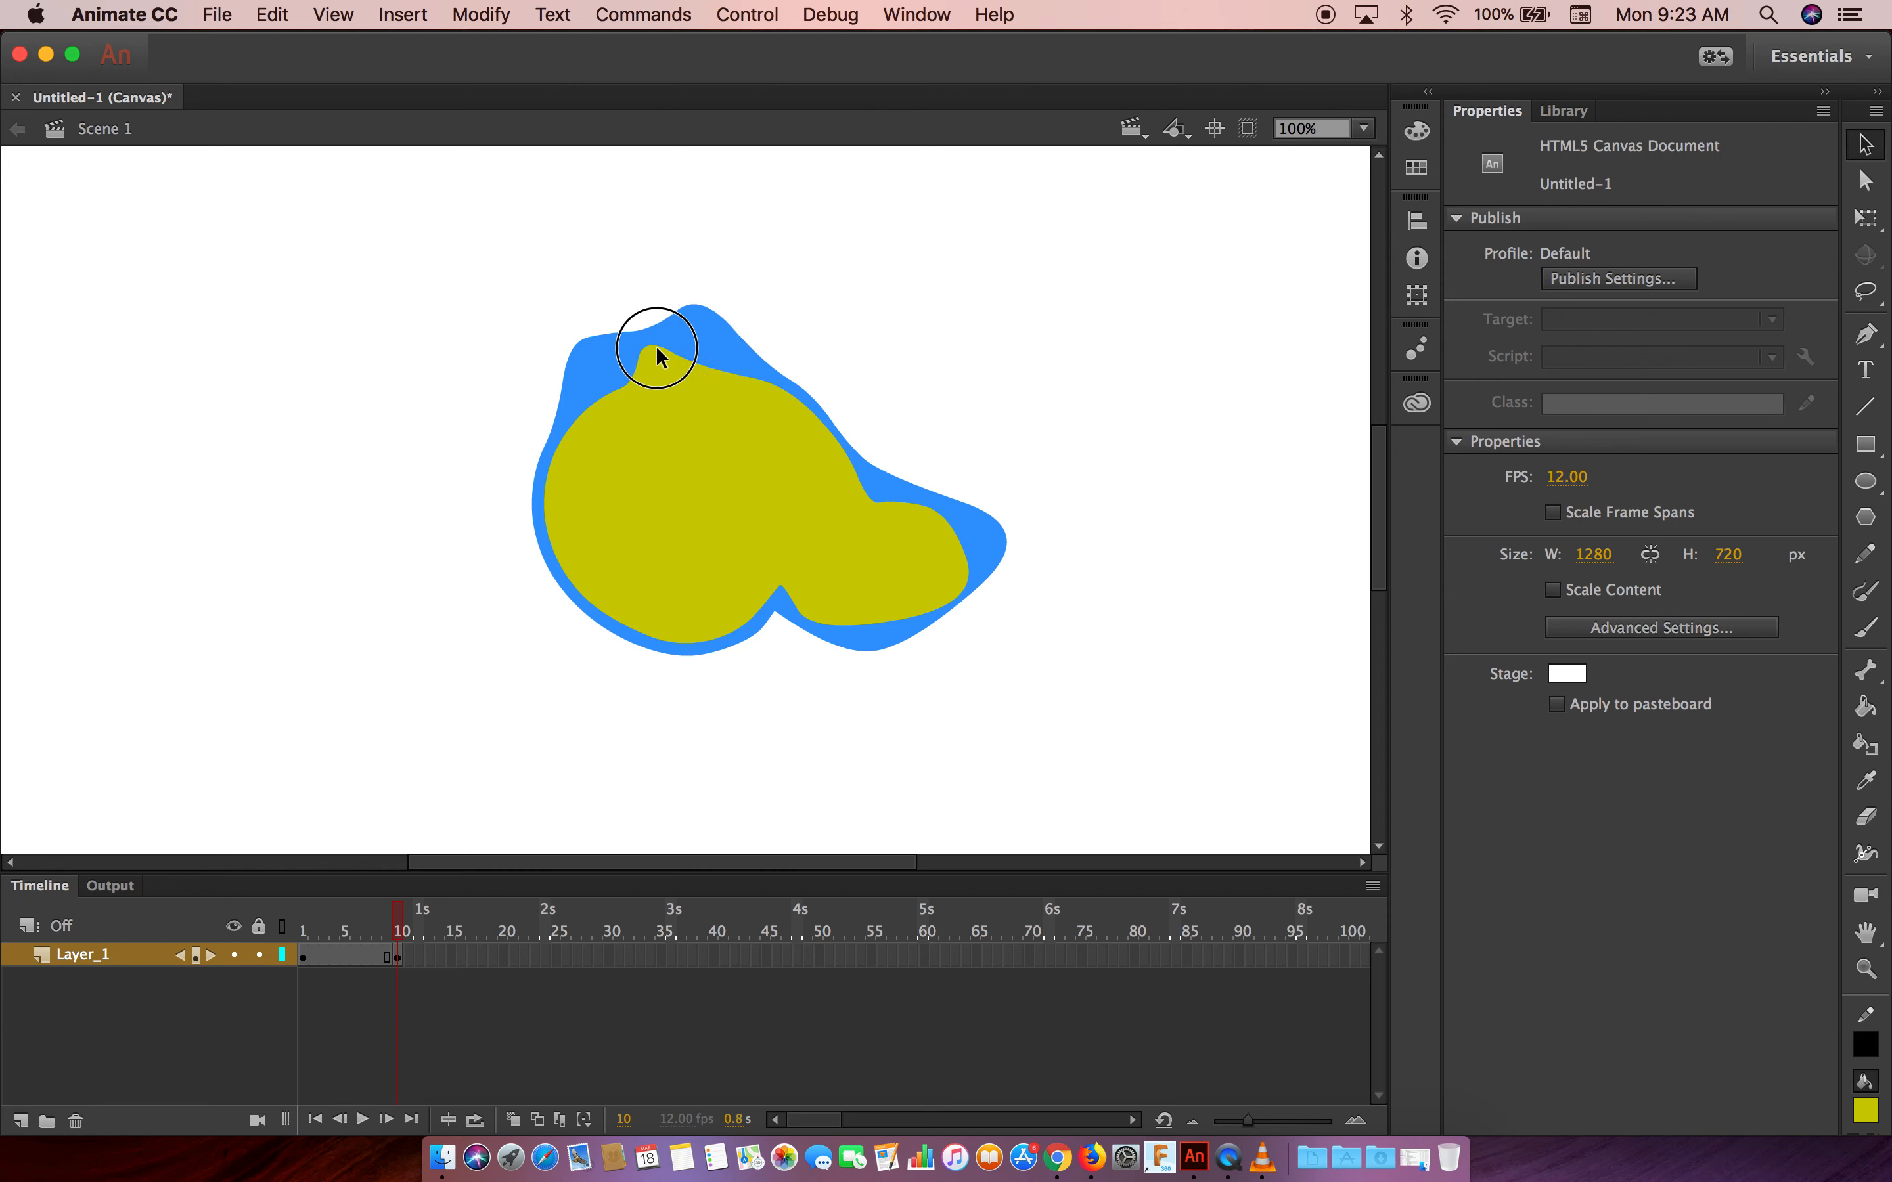
Drag the yellow fill edge upward into the top bump of the frame 10 blob
left_click_drag(658, 356, 599, 374)
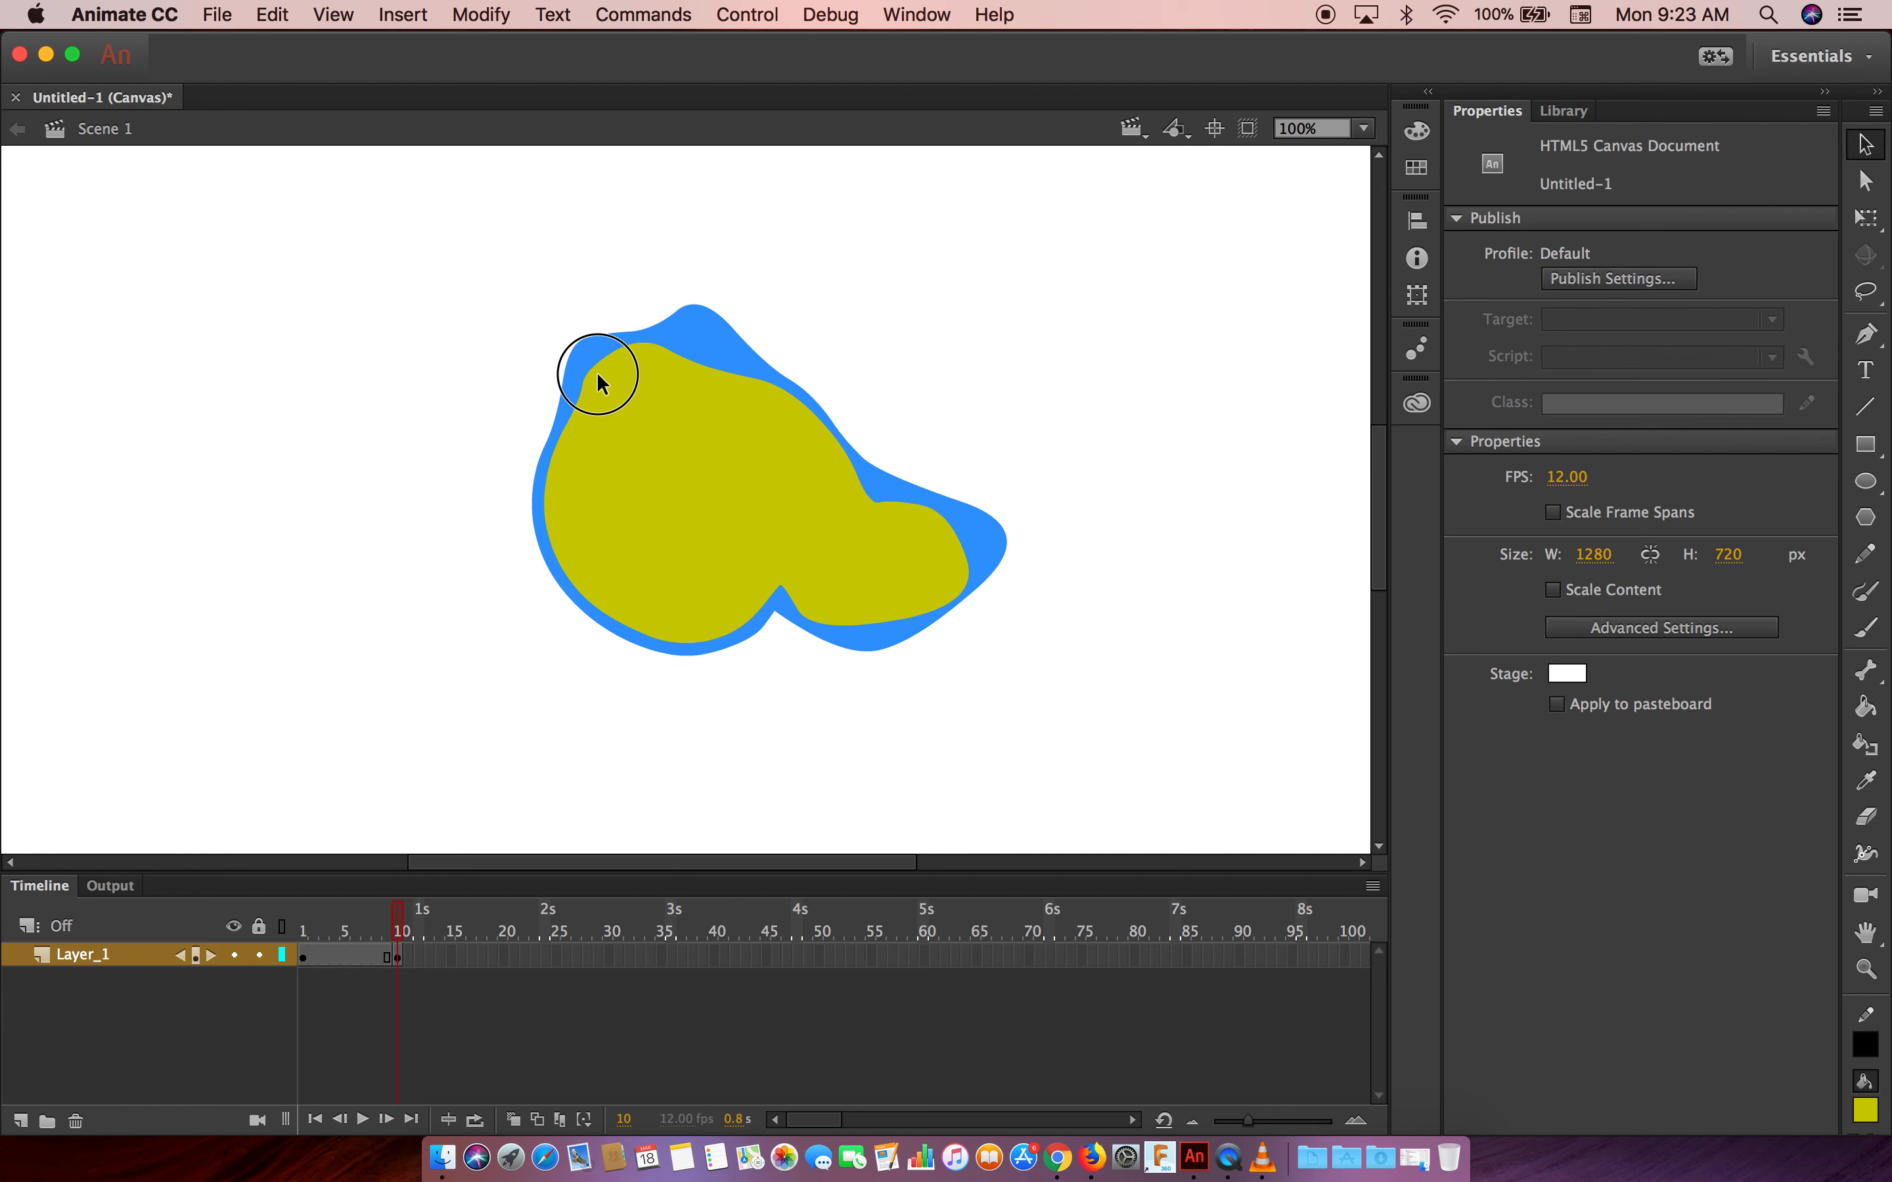
mouse_move(712, 367)
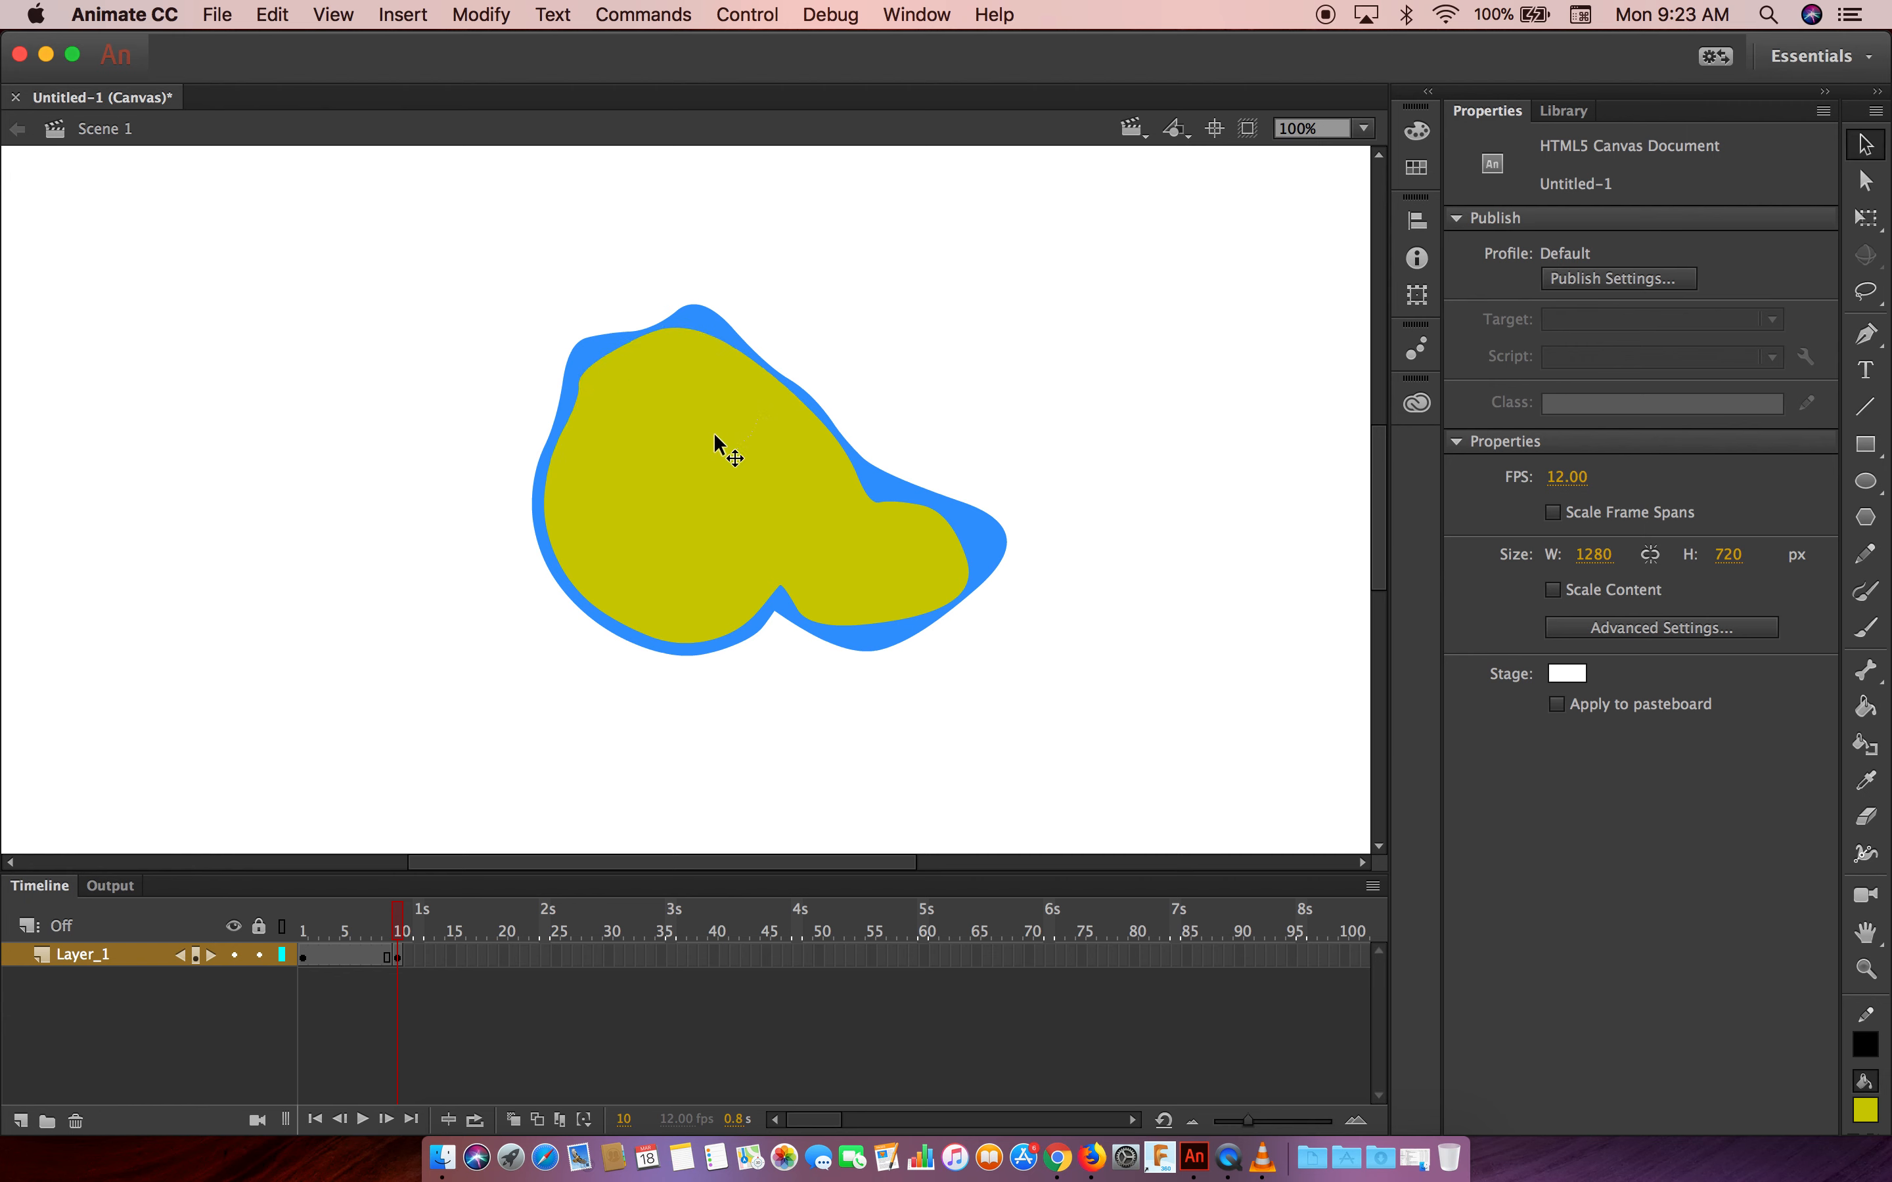
mouse_move(357, 950)
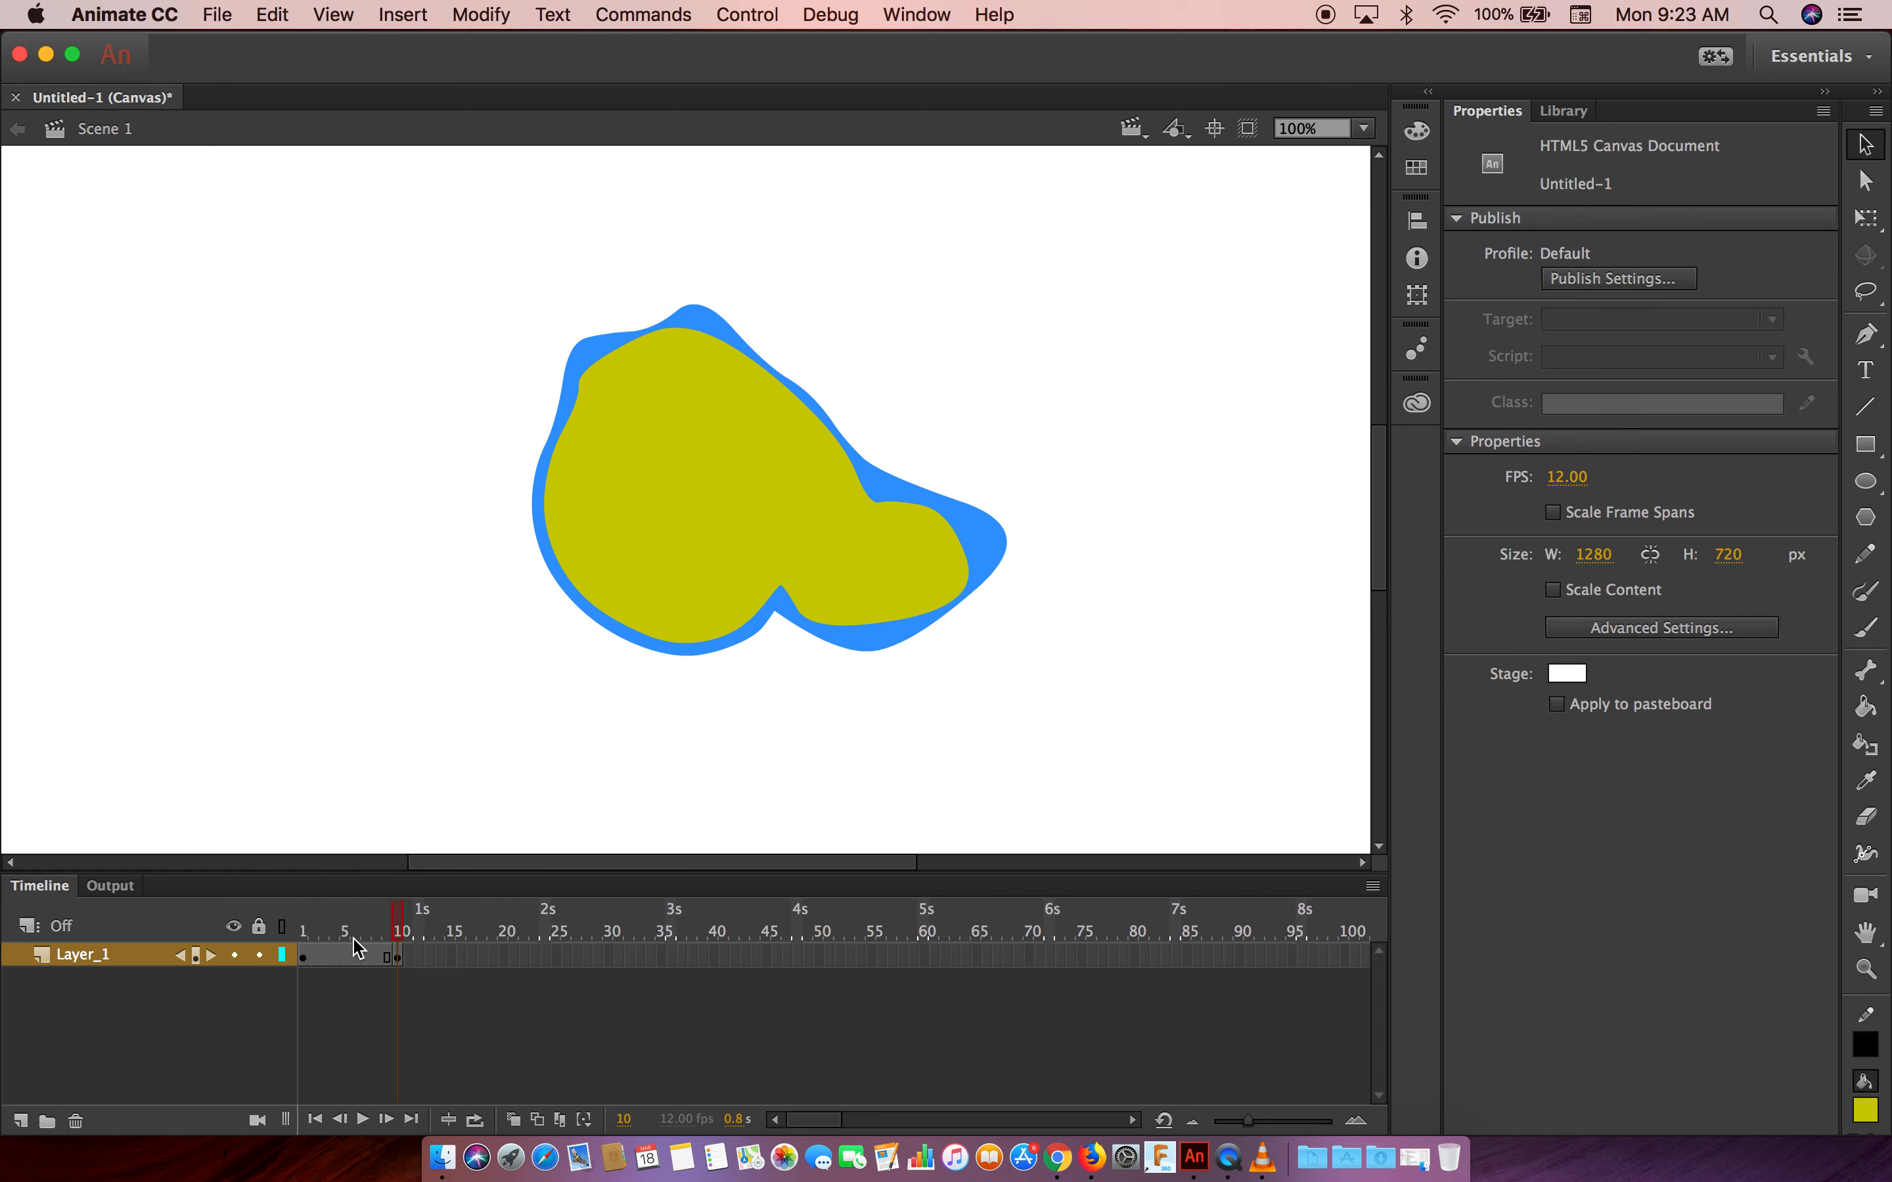
mouse_move(363, 973)
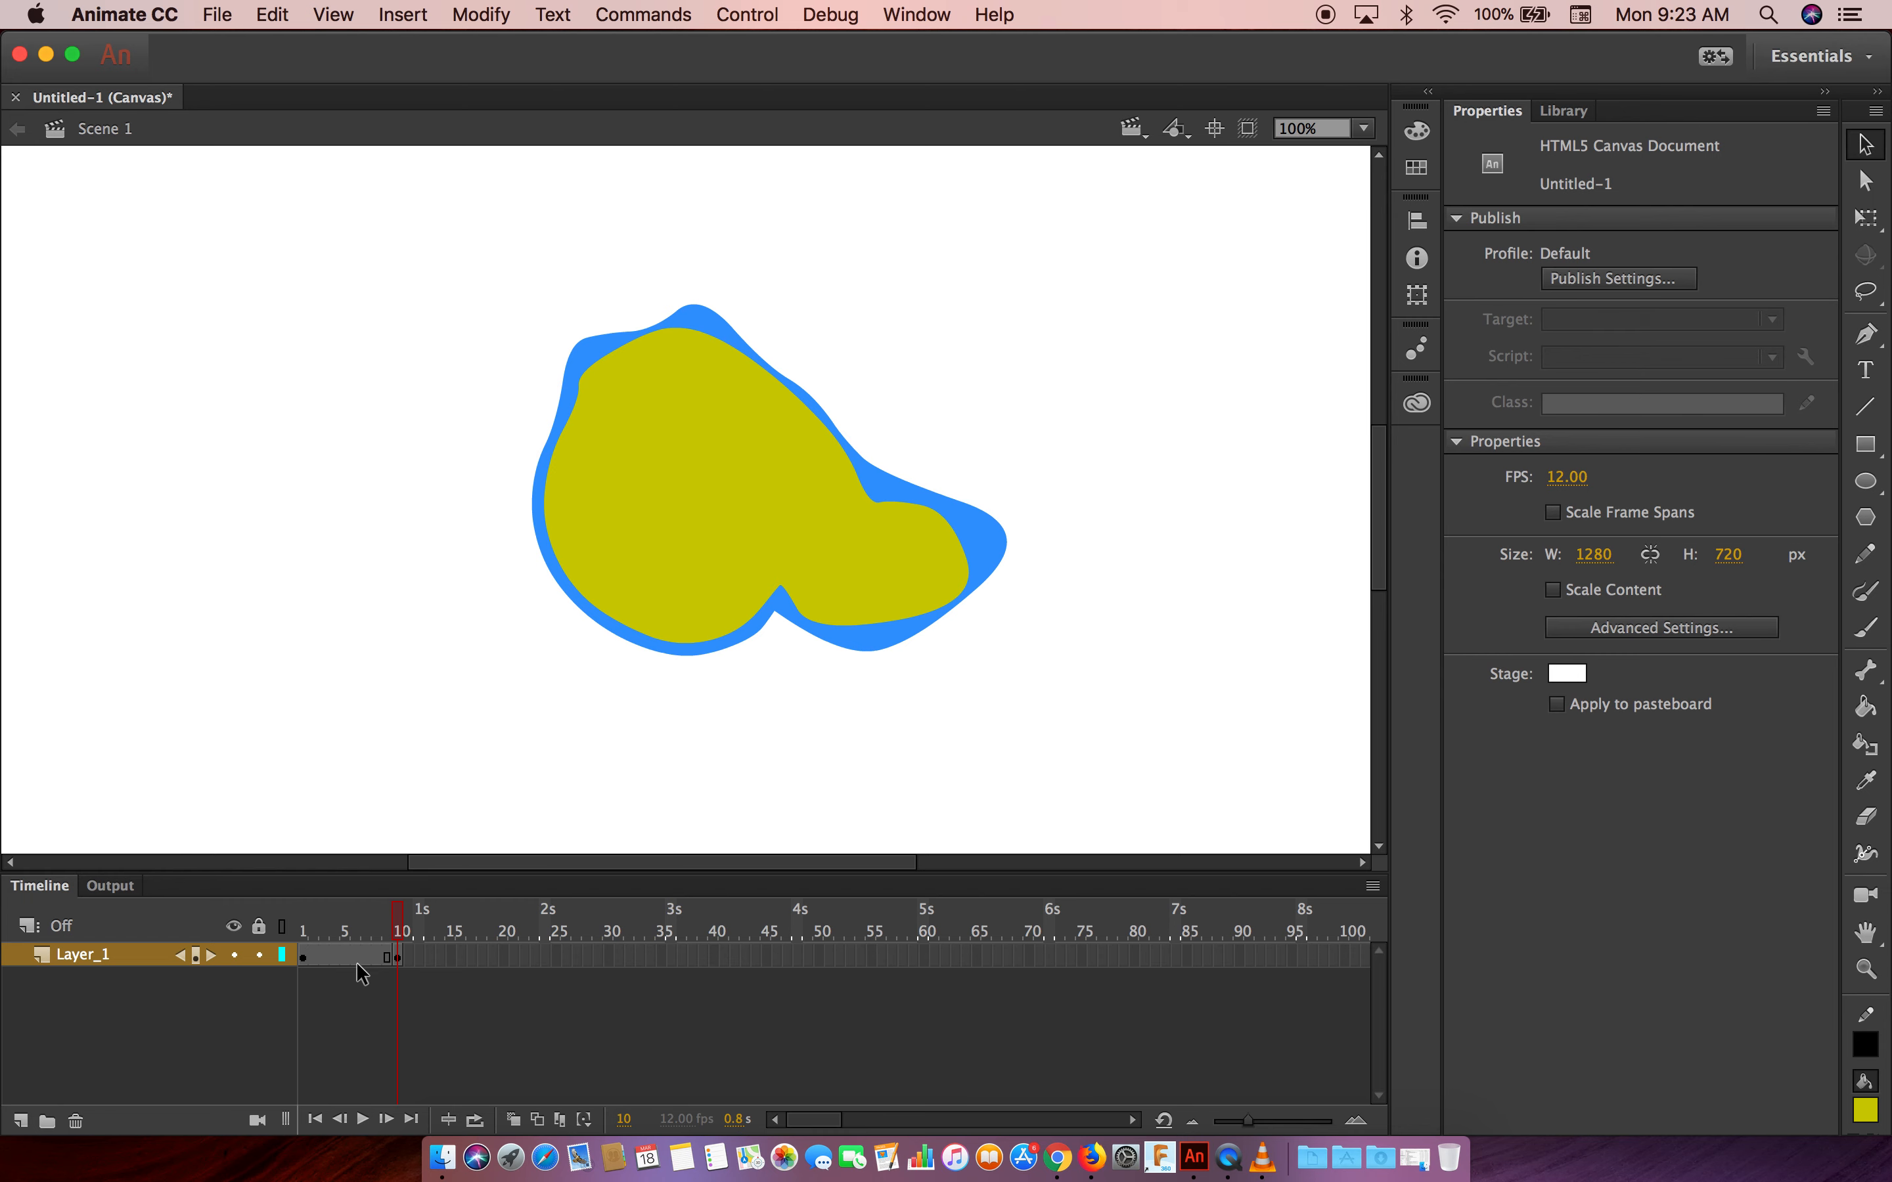
Apply Create Shape Tween to the frames between keyframes 1 and 10 so the blob morphs
right_click(307, 954)
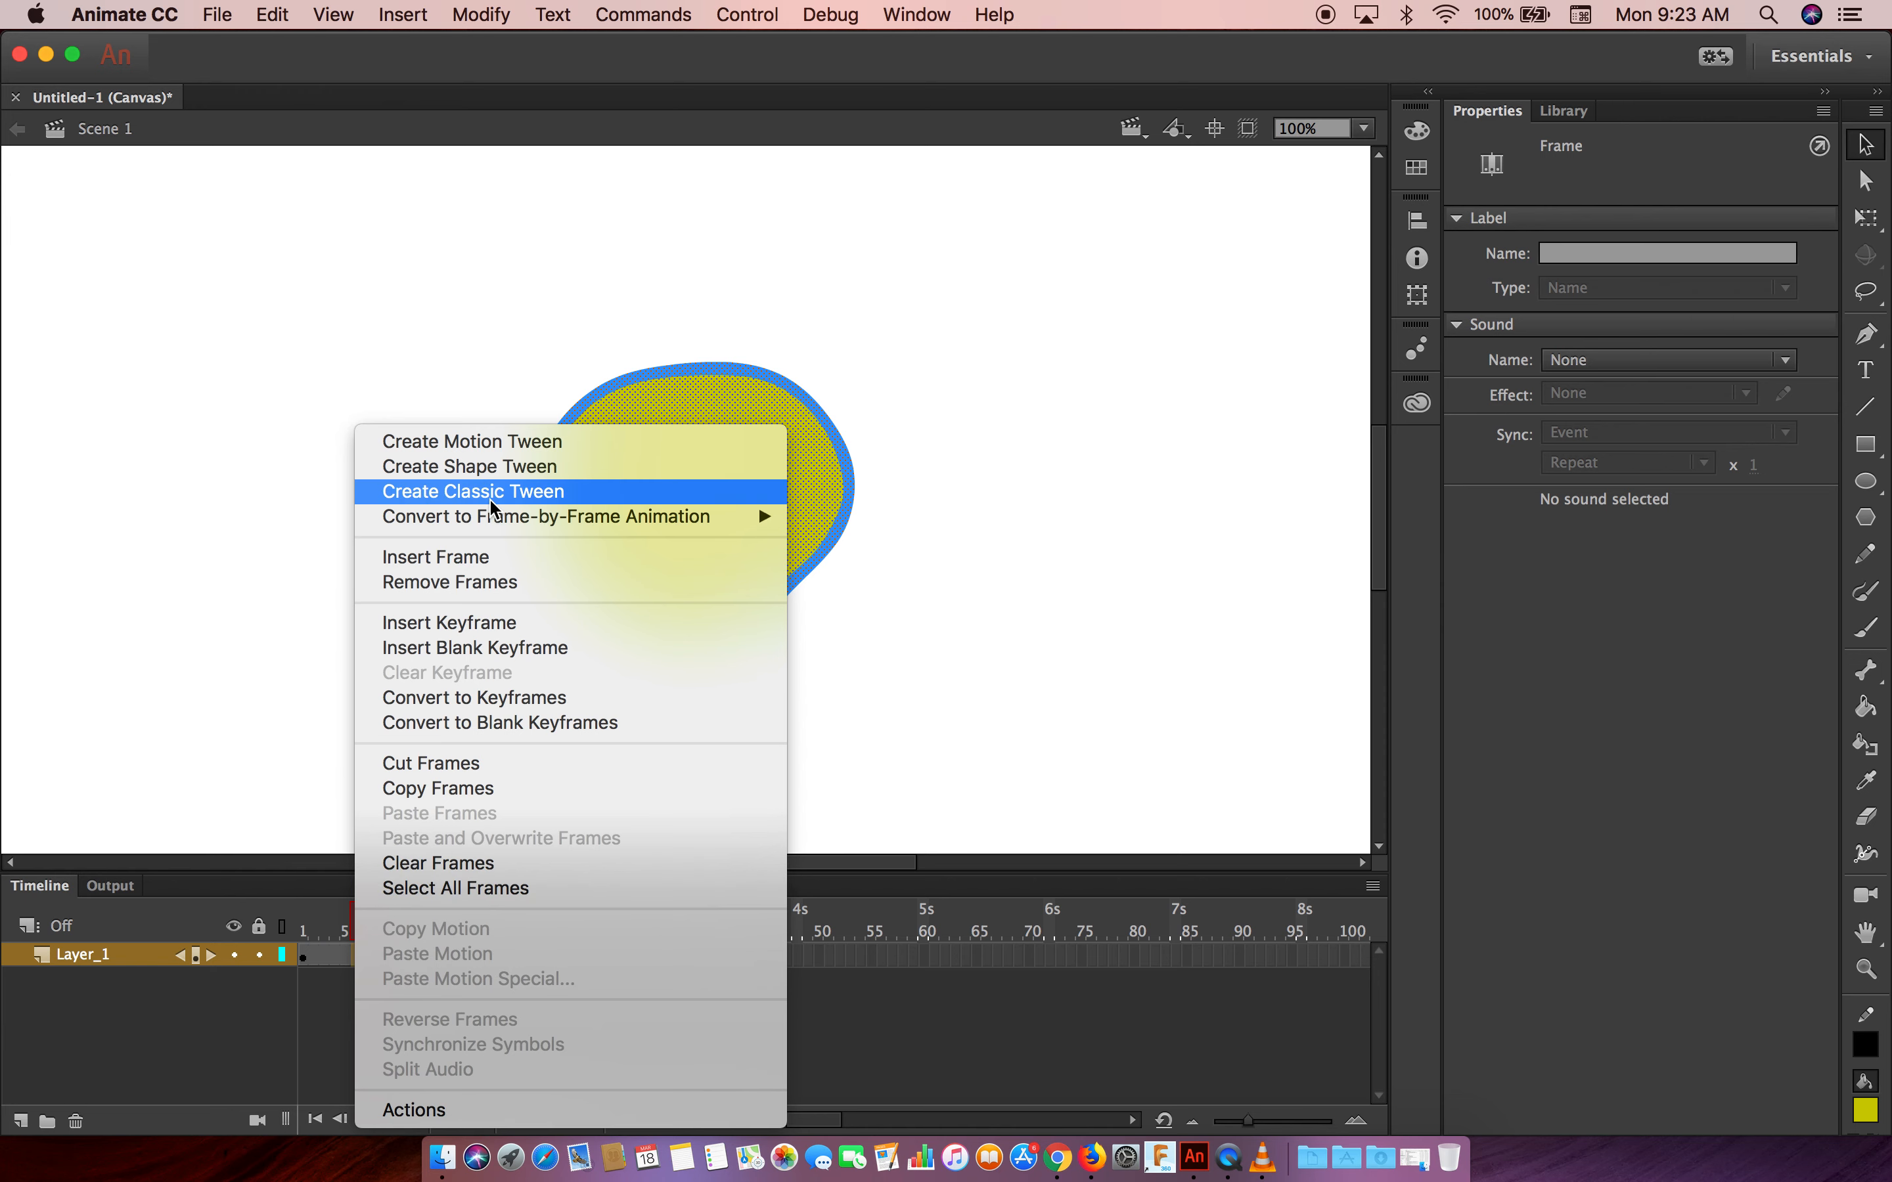
mouse_move(507, 441)
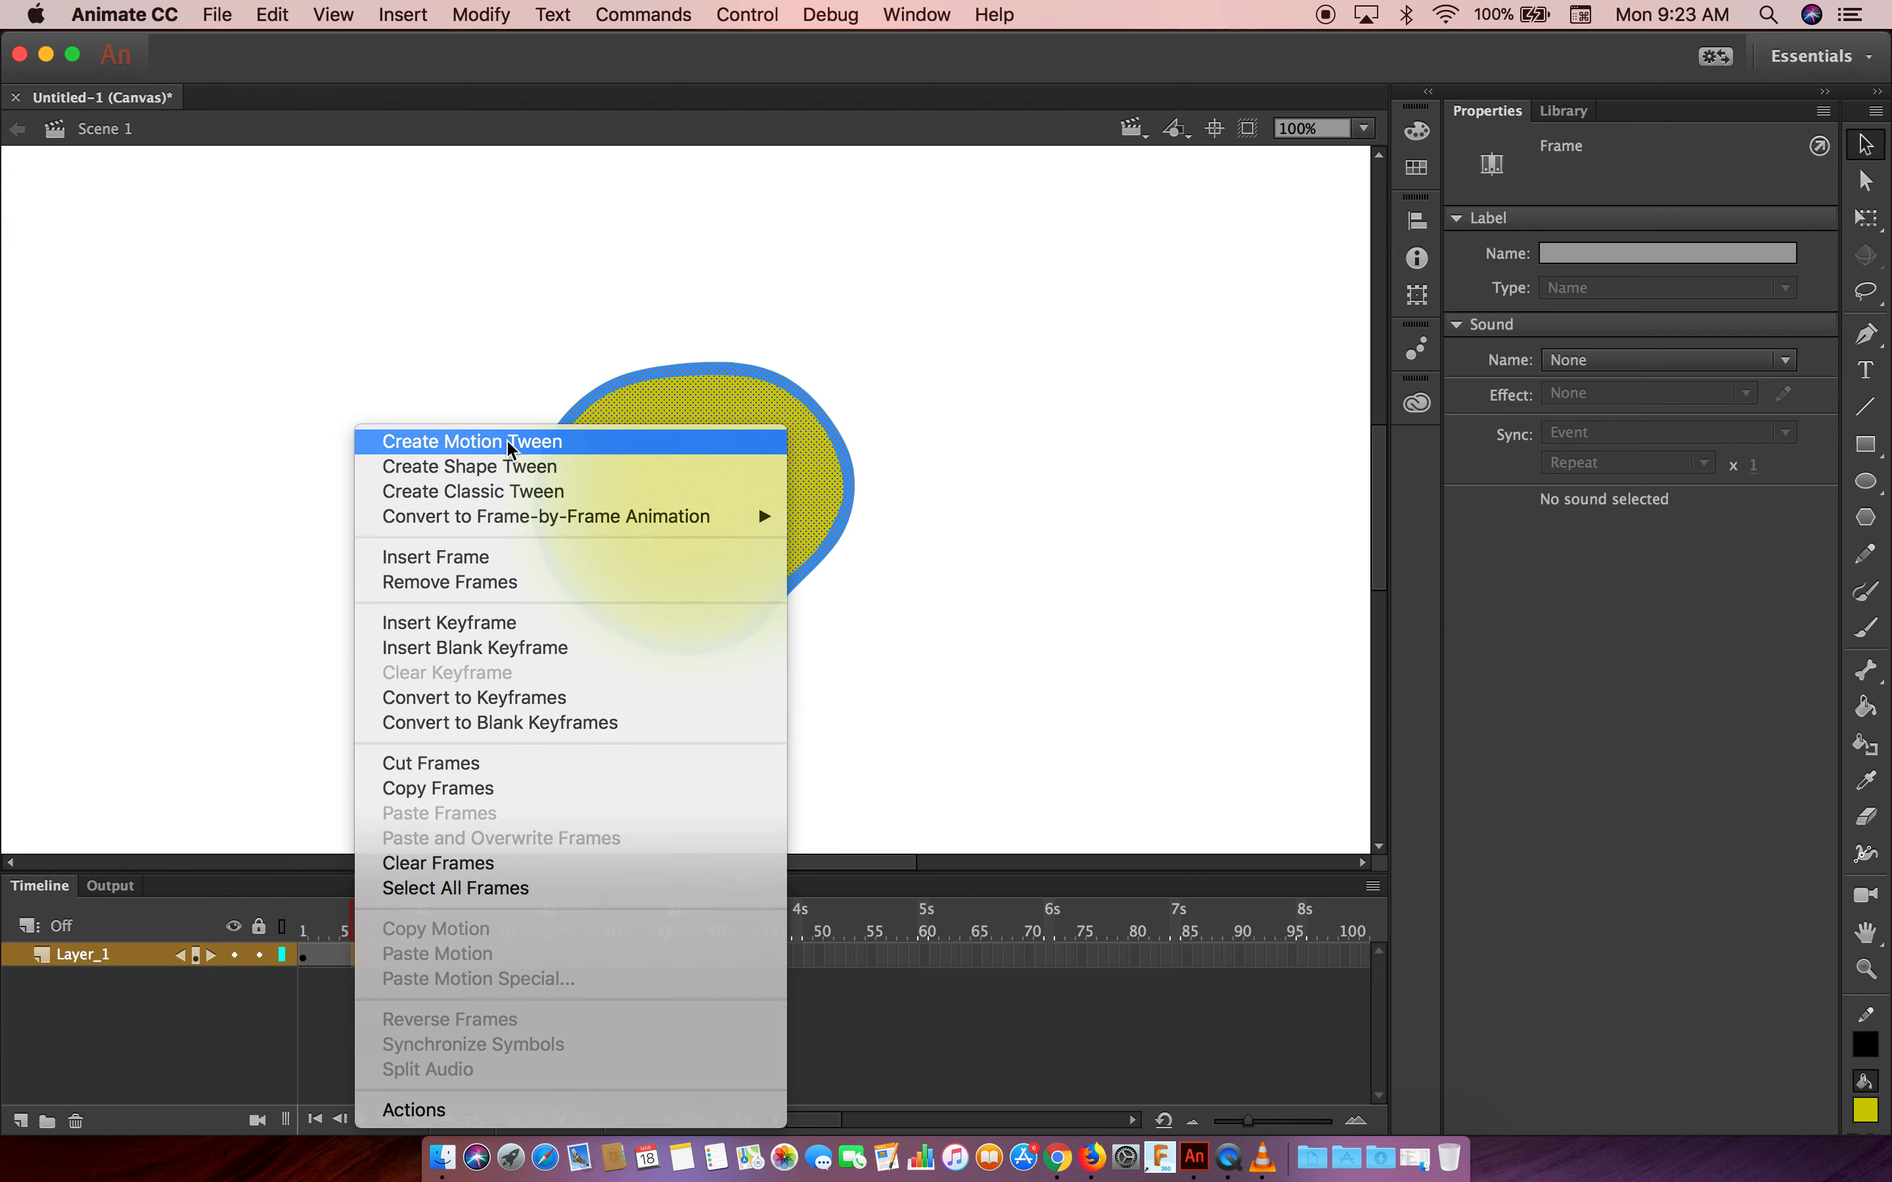
left_click(471, 441)
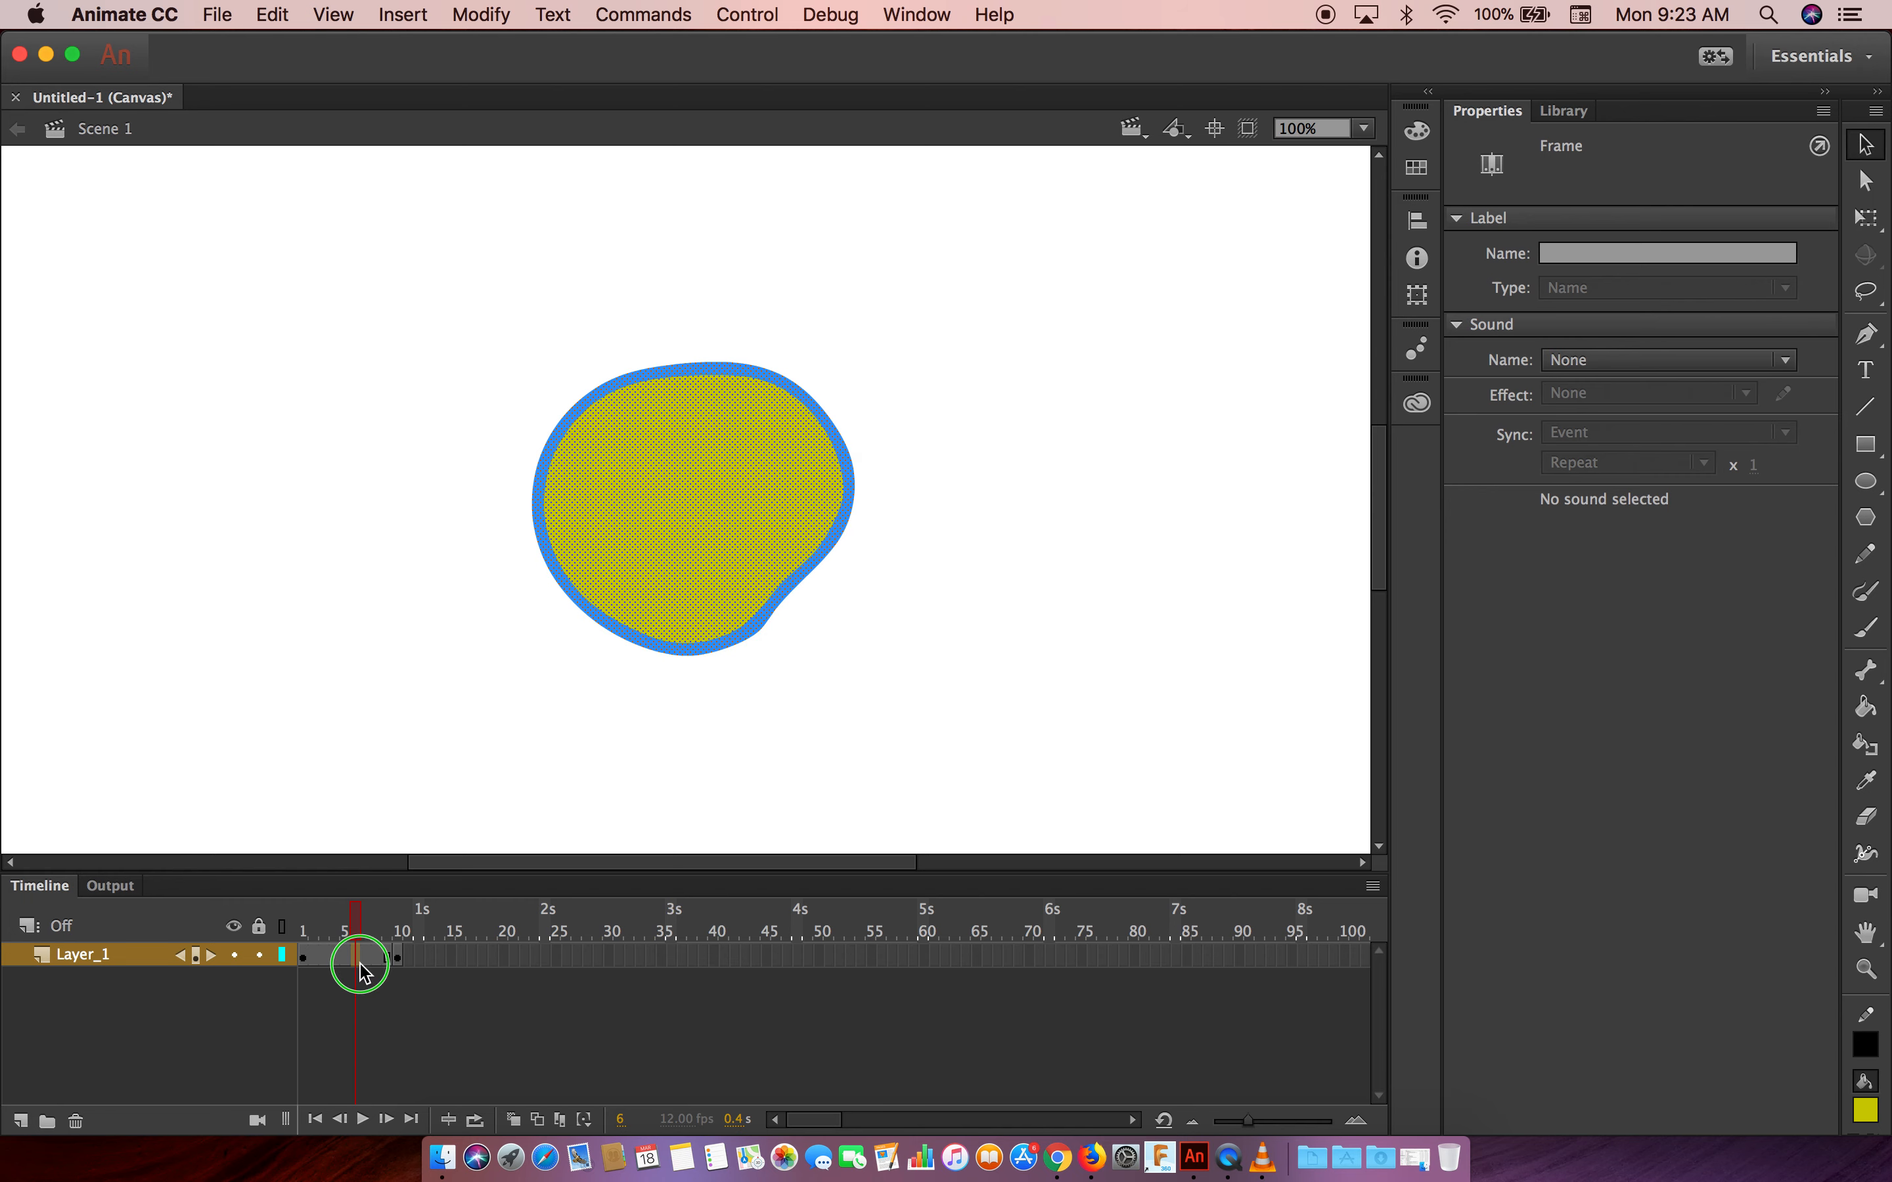
right_click(361, 954)
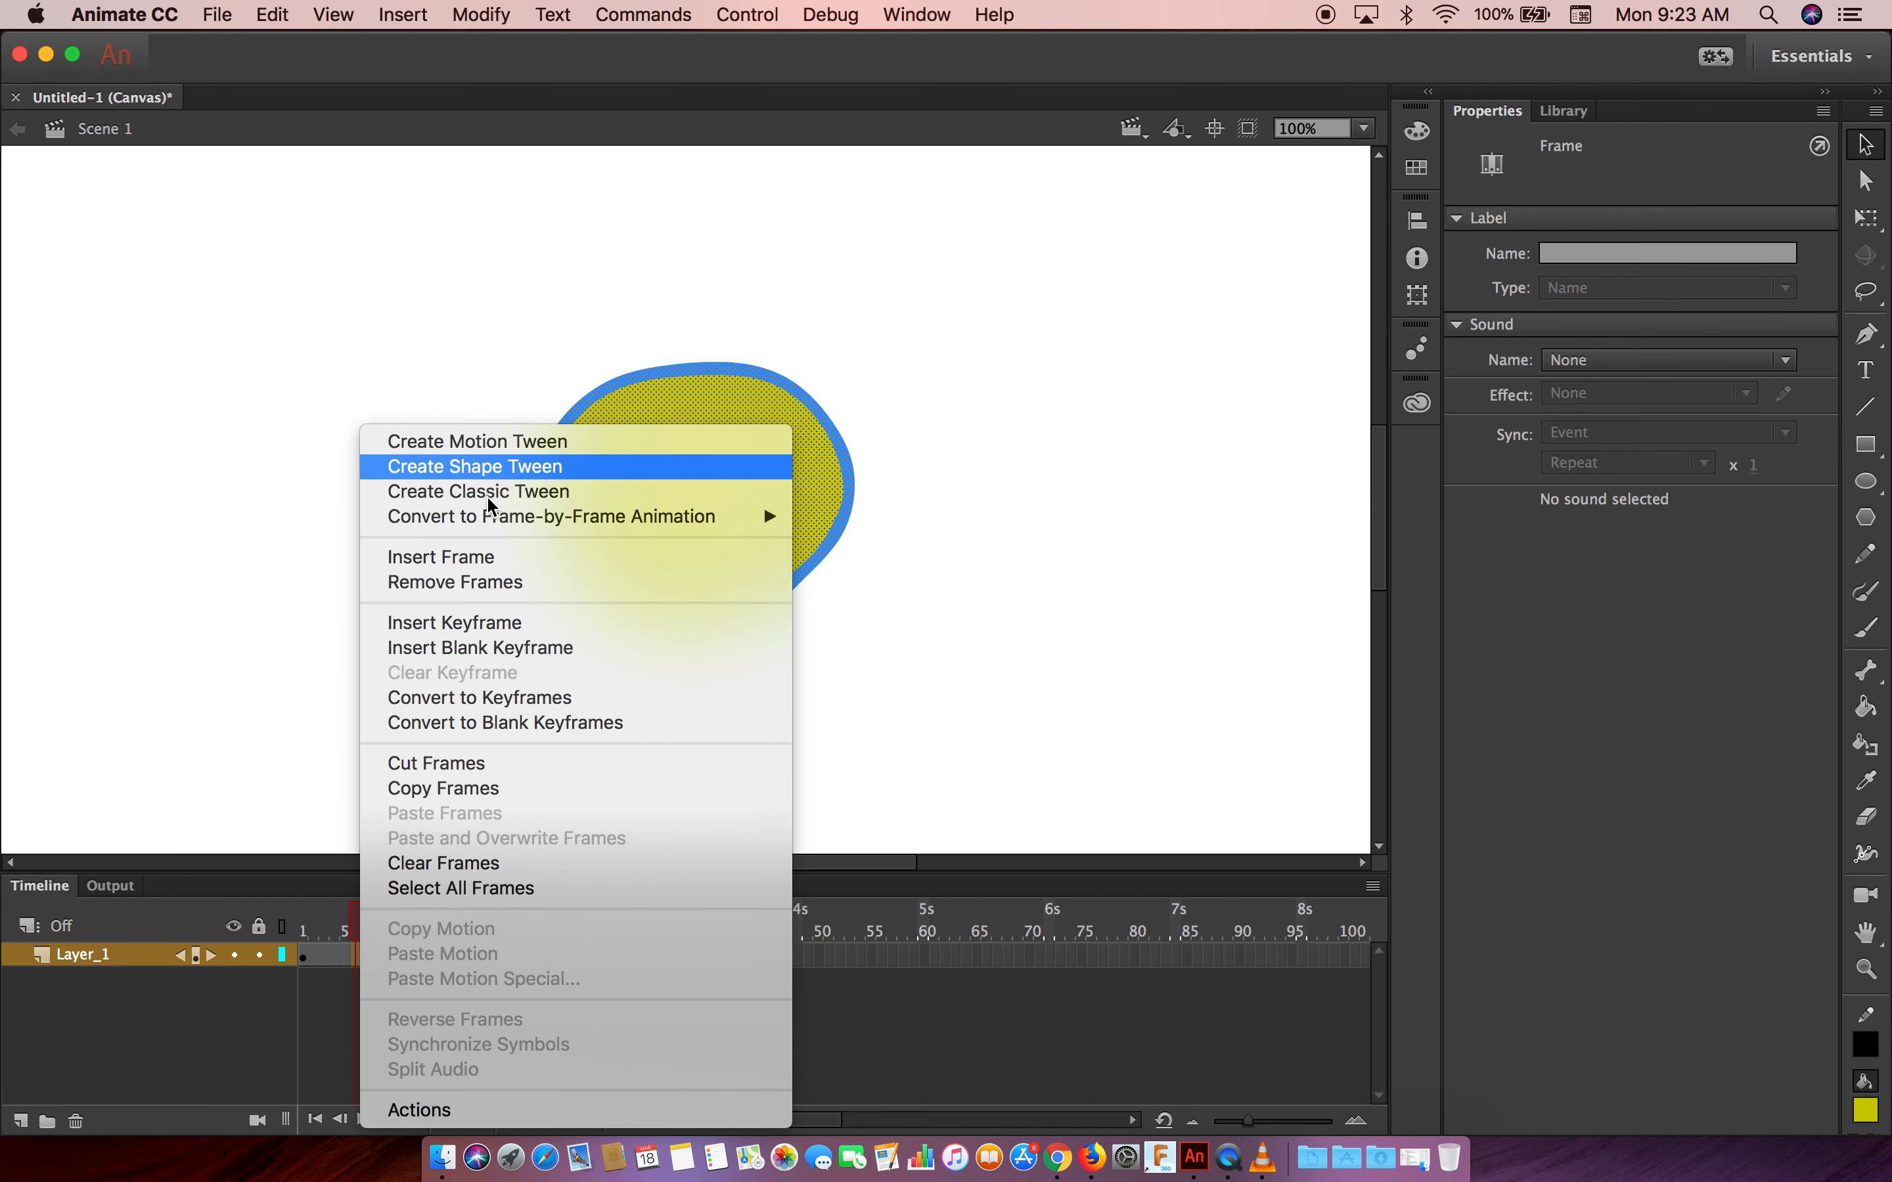
left_click(479, 492)
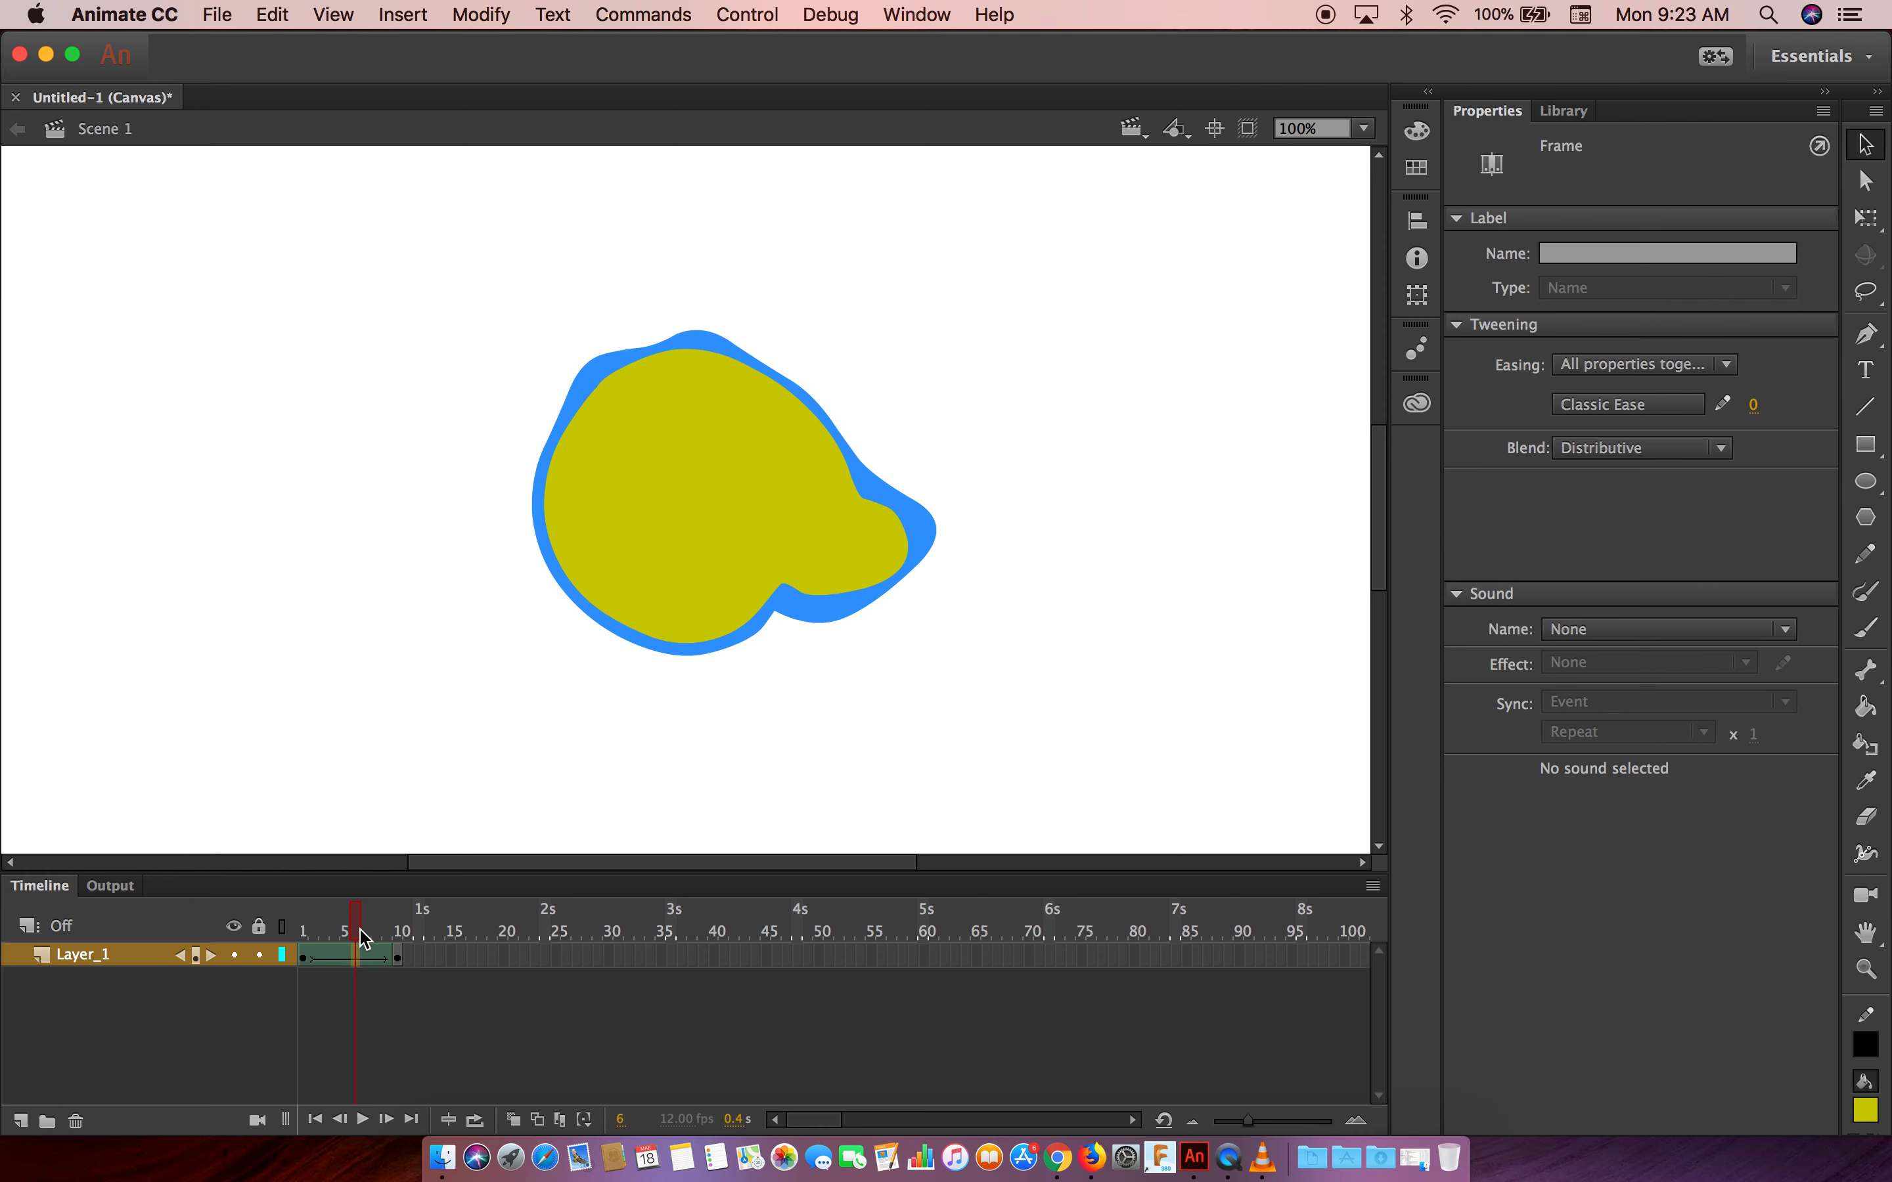